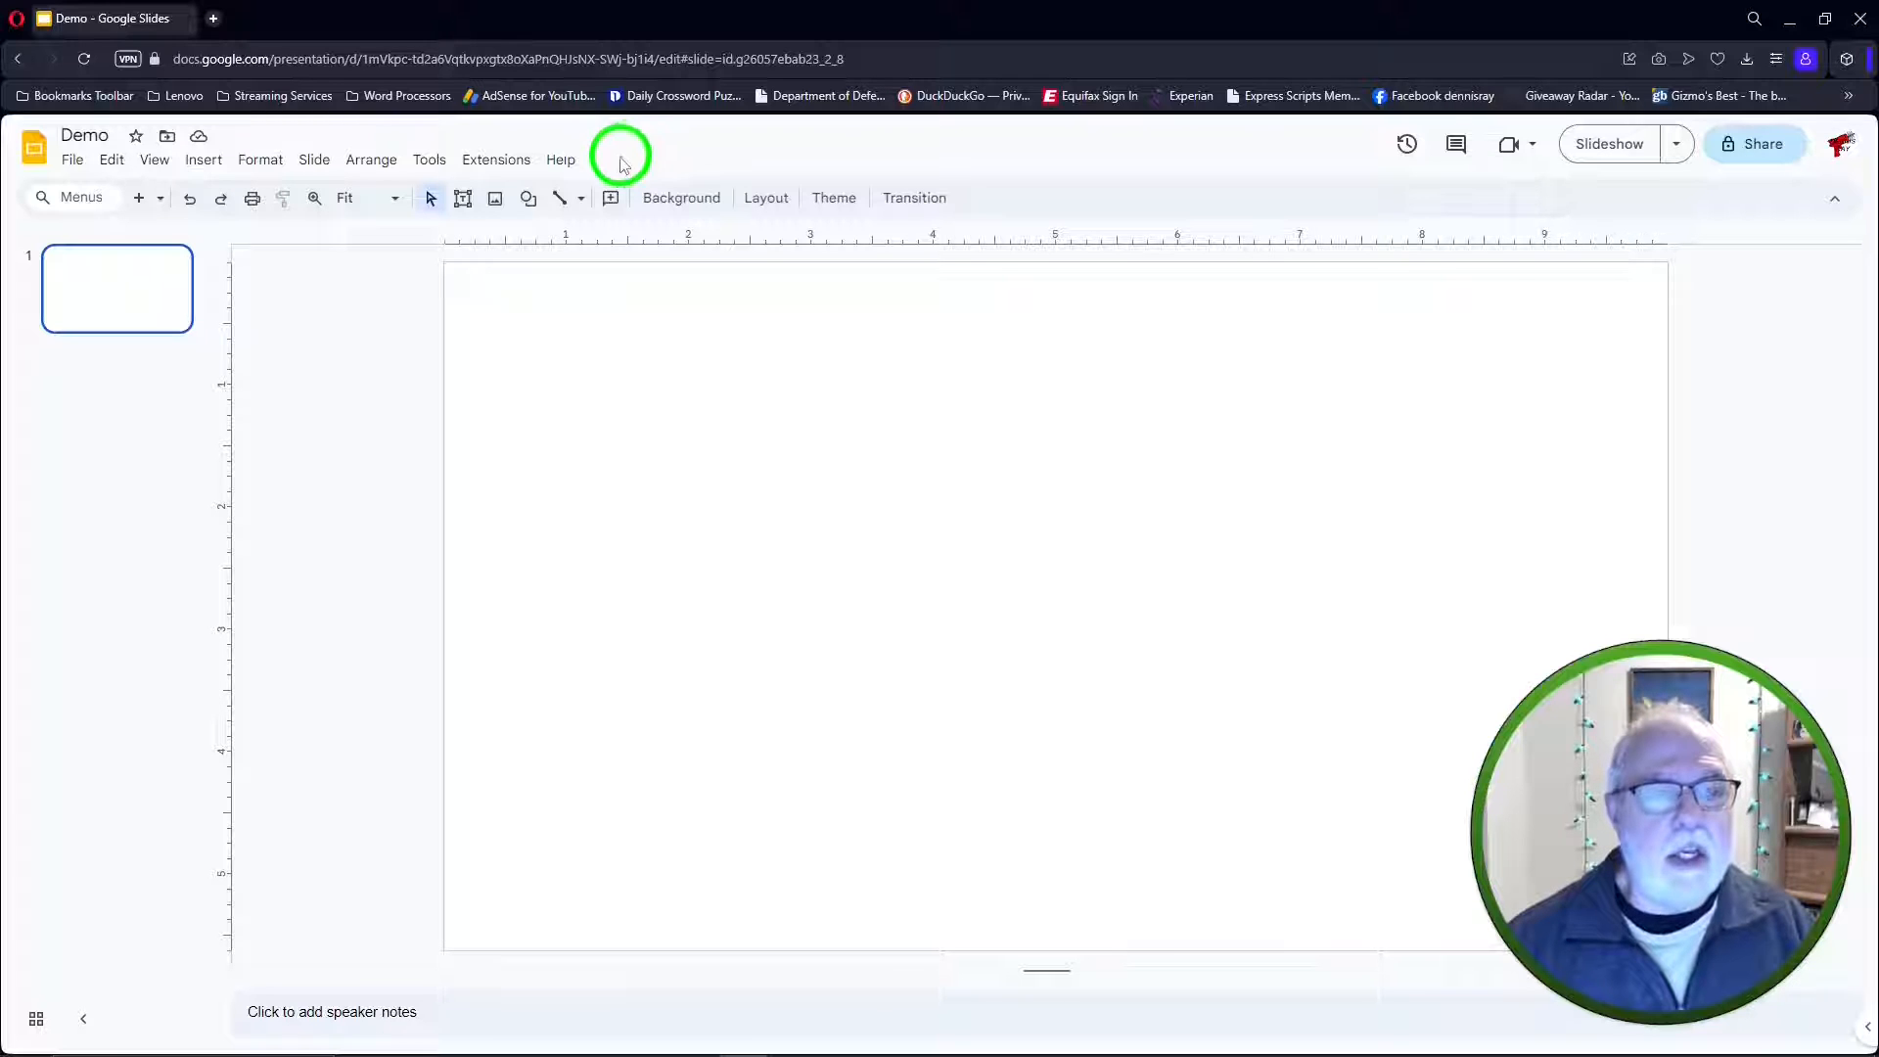
Insert an oval, adjust its width into a round circle and centre it on the slide
click(528, 198)
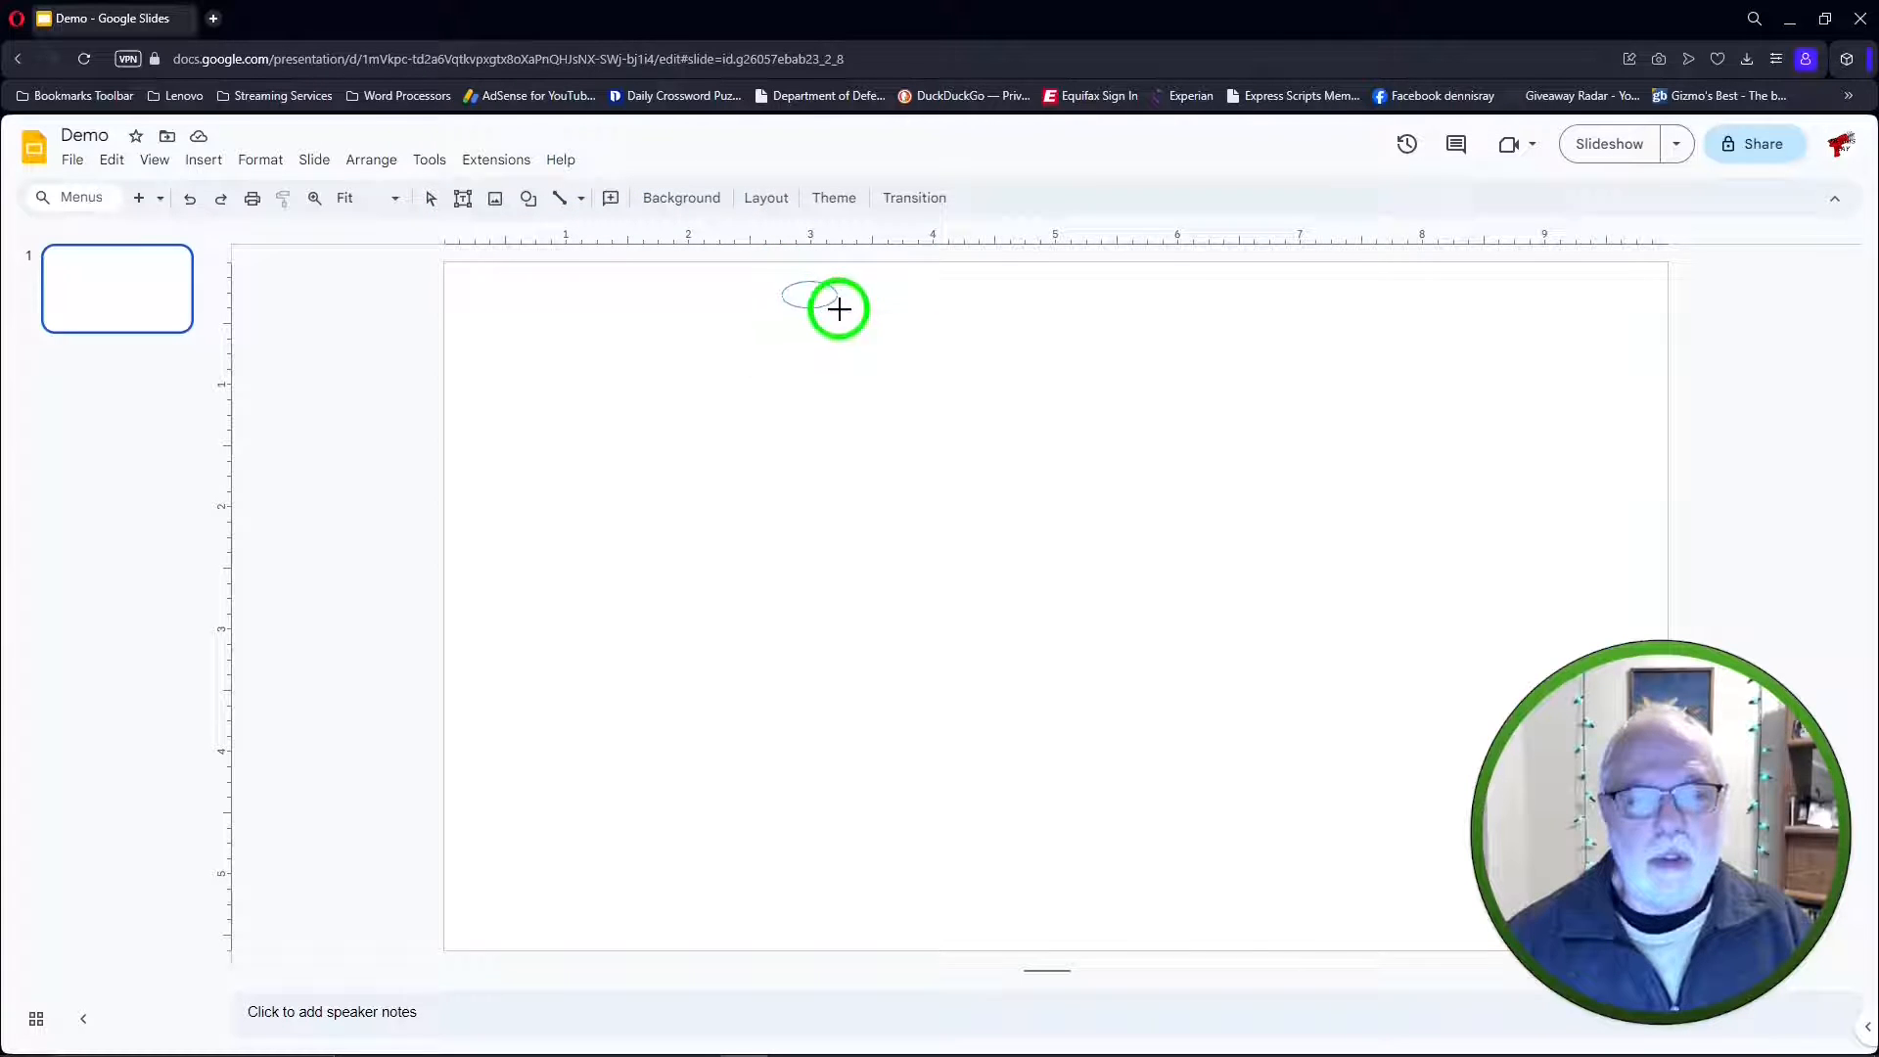
drag(815, 300, 1265, 903)
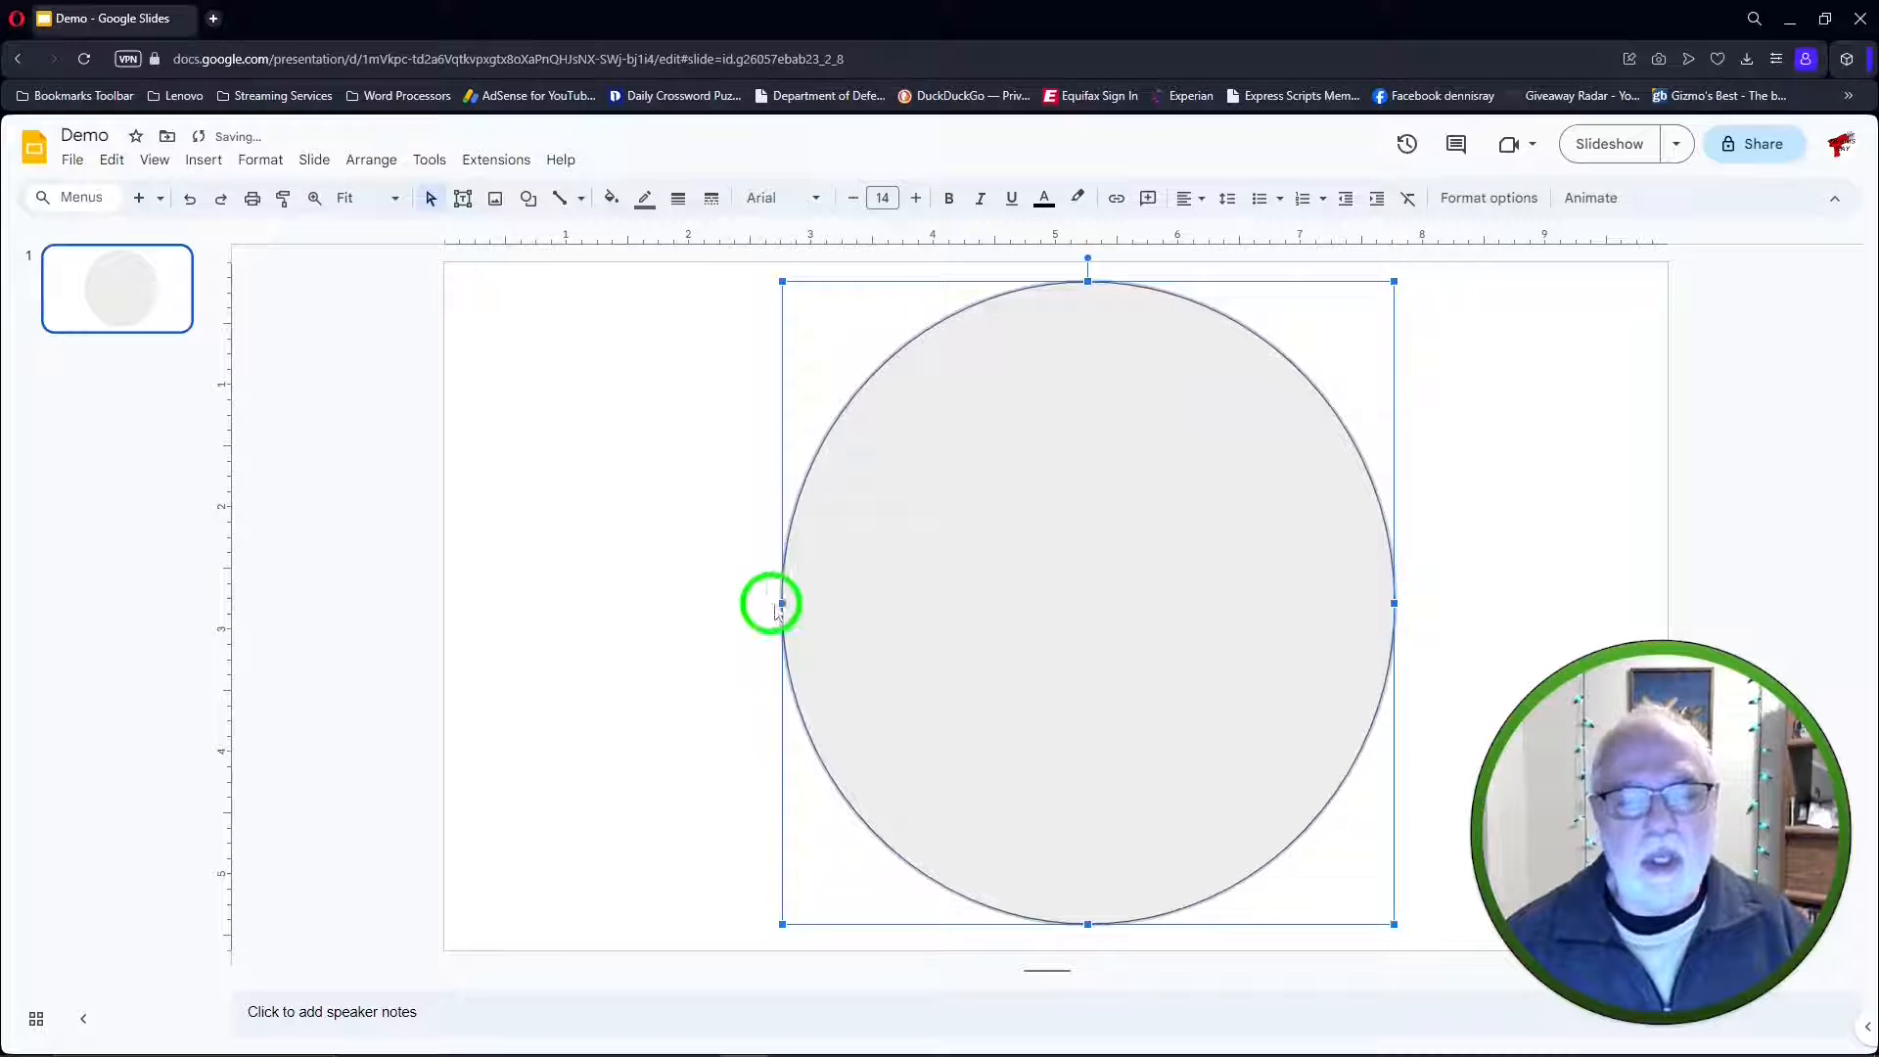
drag(779, 603, 705, 603)
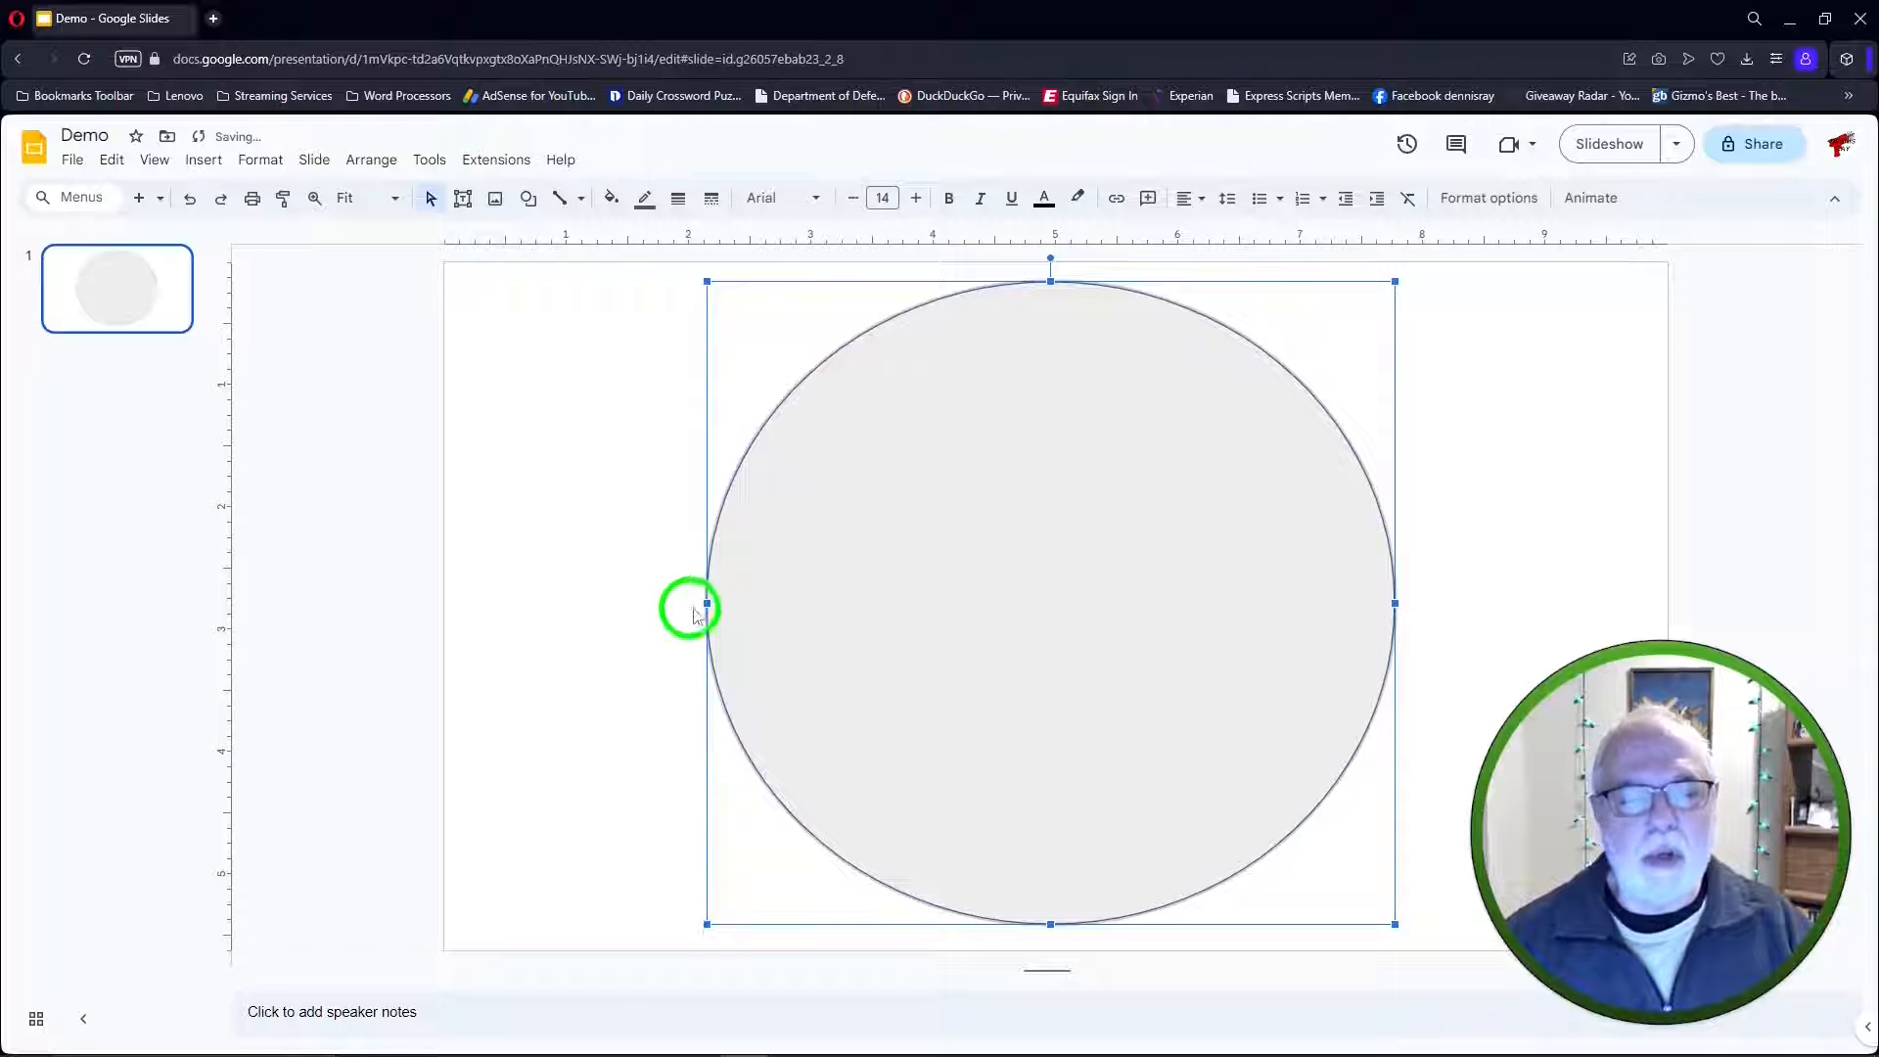
drag(707, 603, 740, 603)
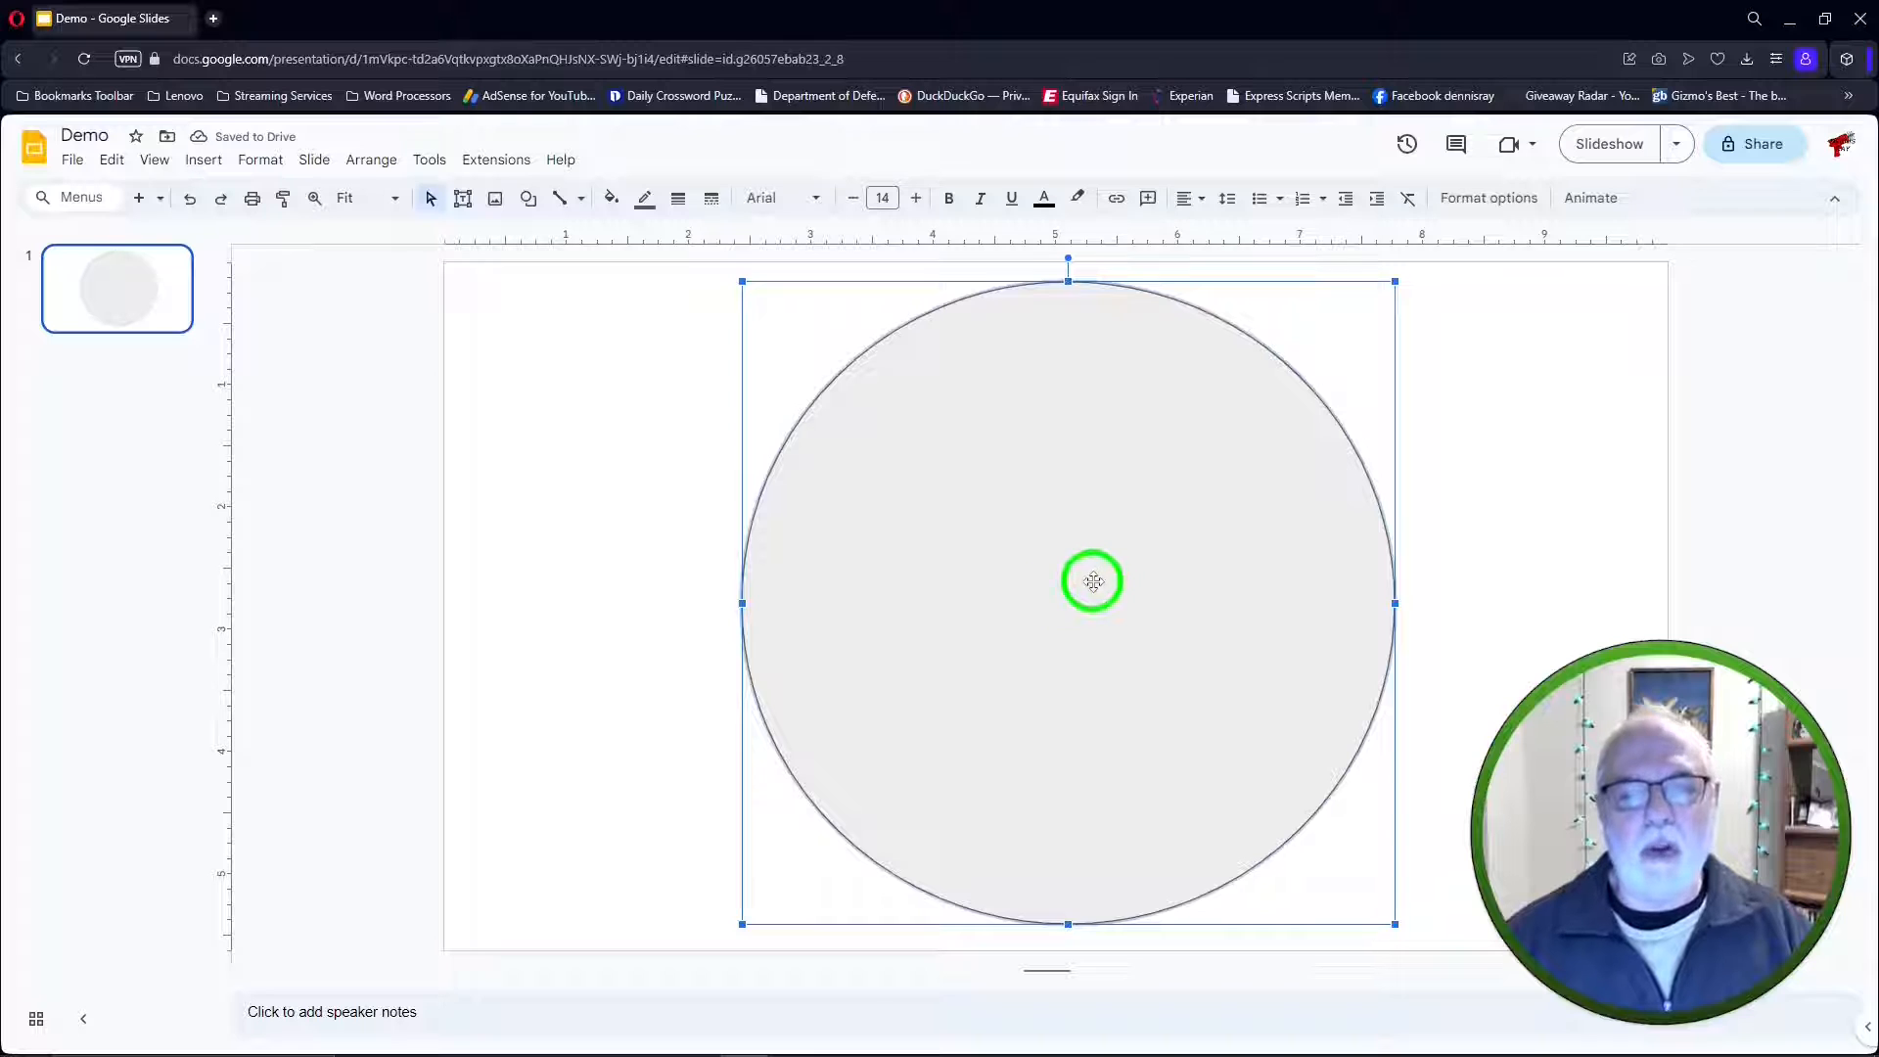
drag(1092, 583, 1080, 585)
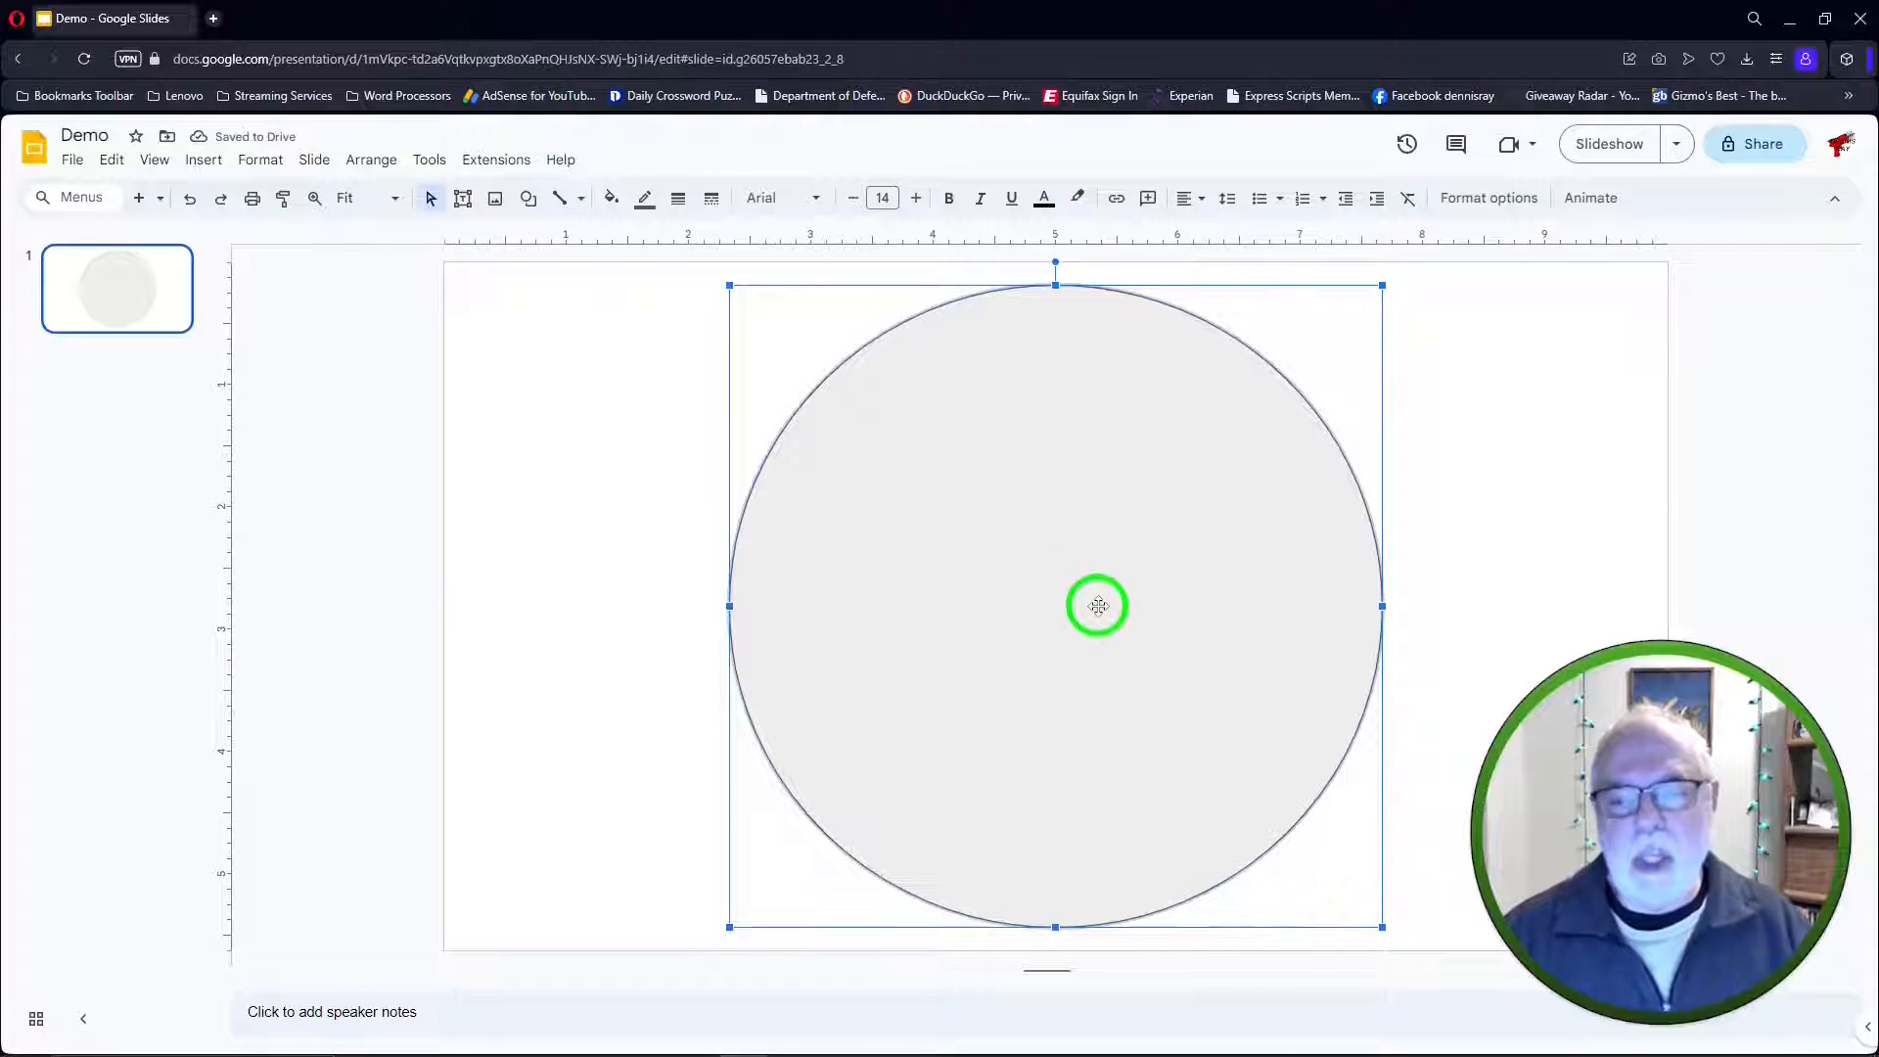
click(1528, 508)
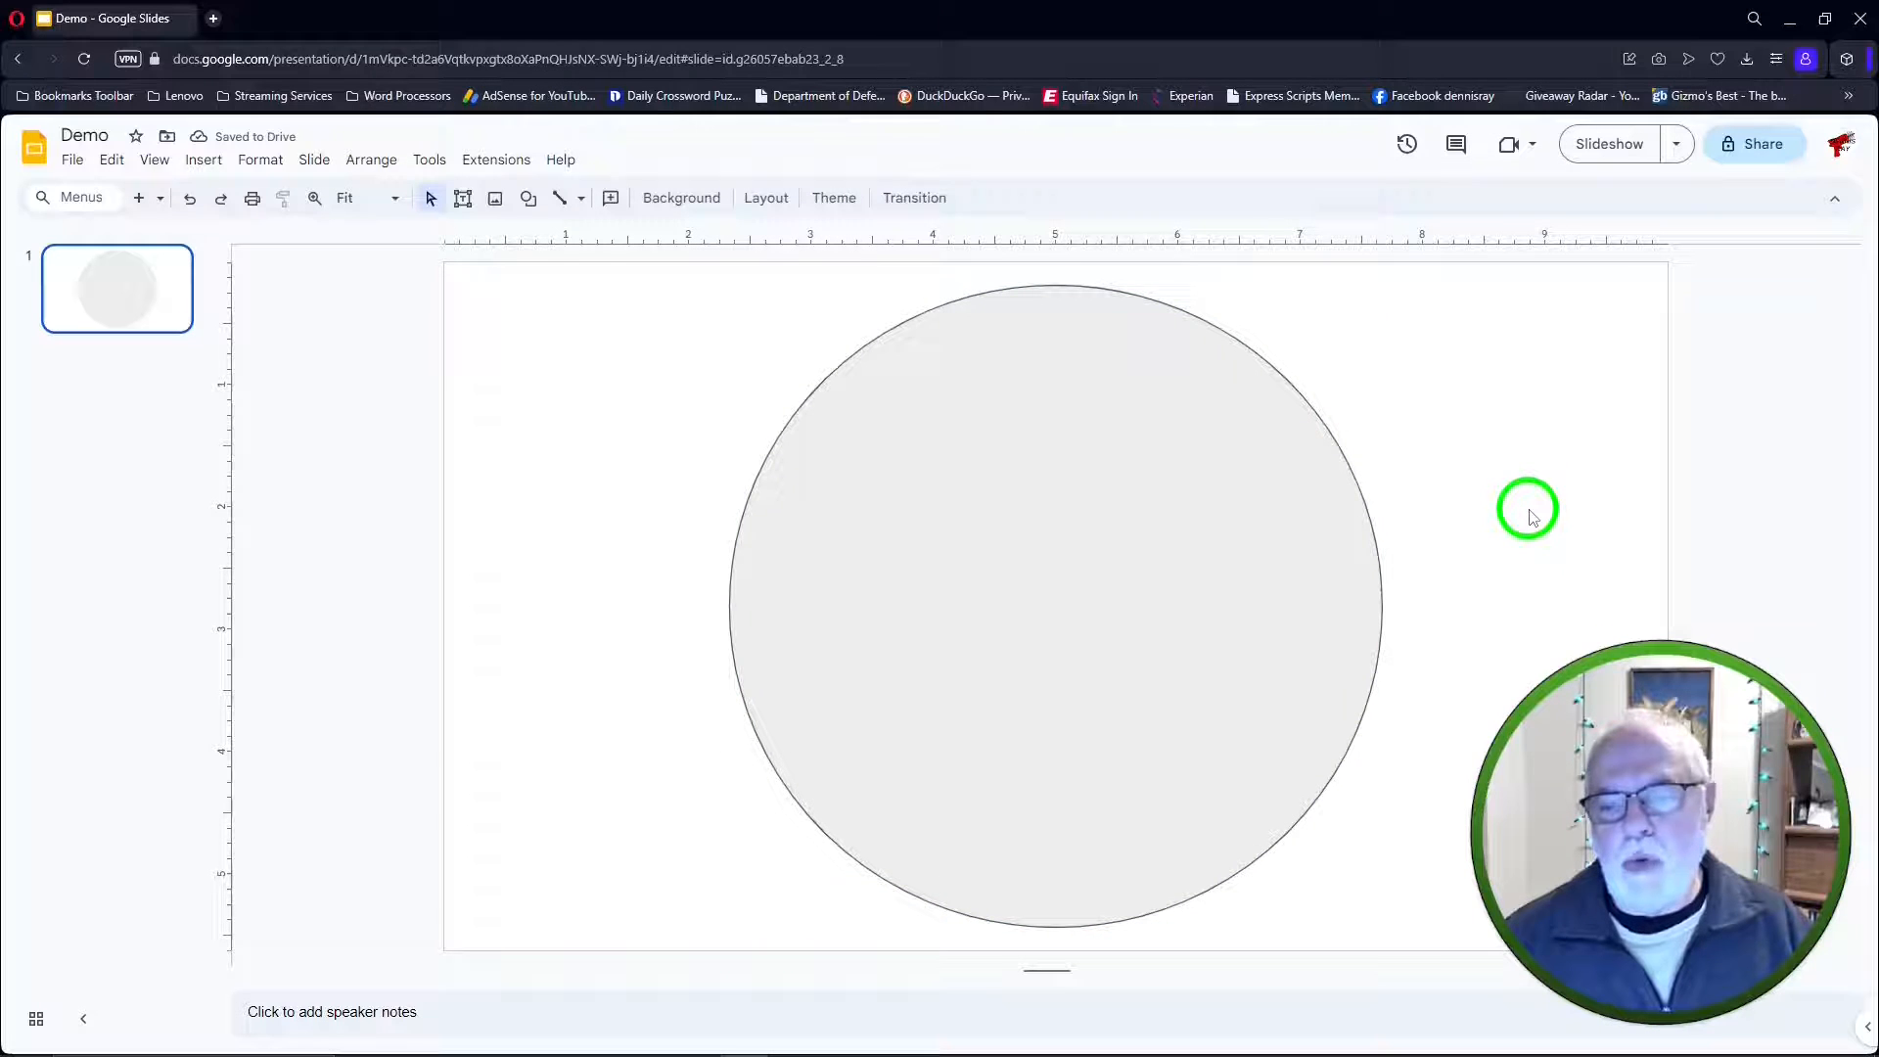
Change the slide background colour to black behind the white circle
right_click(1529, 509)
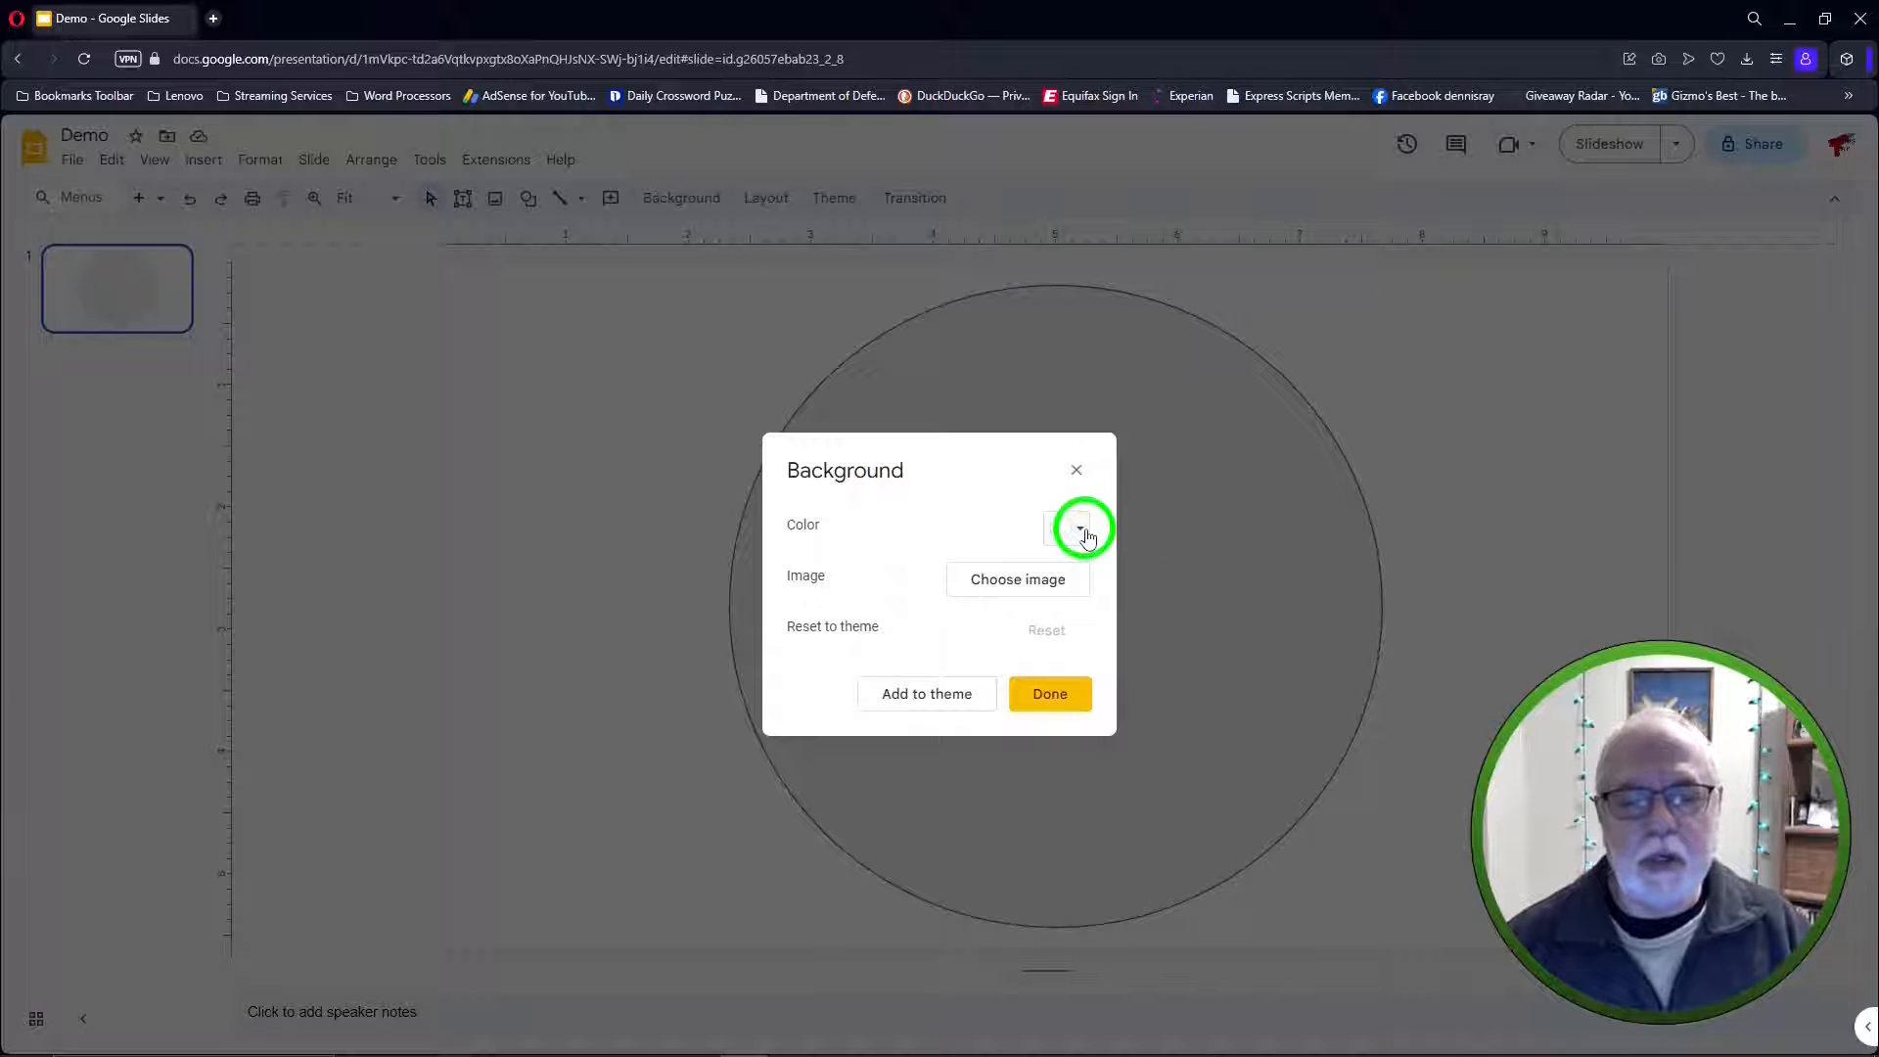
click(1065, 527)
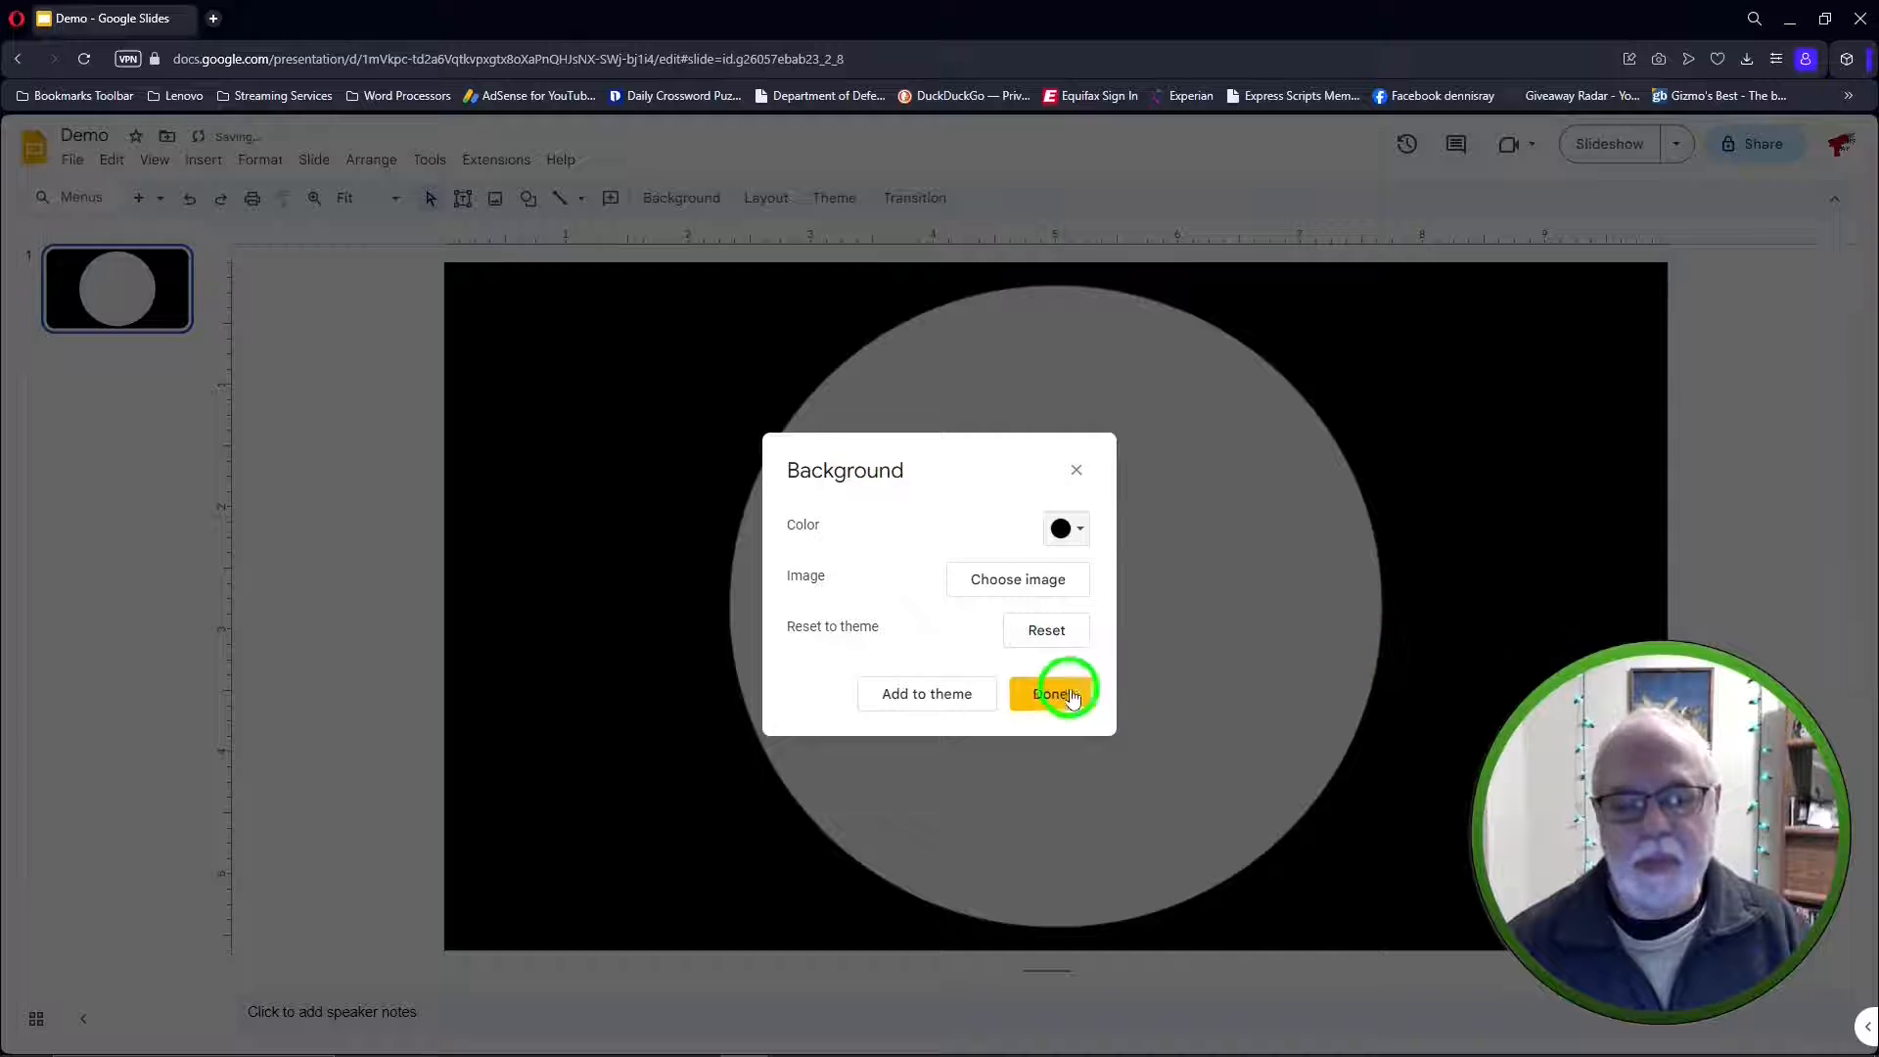
click(1053, 693)
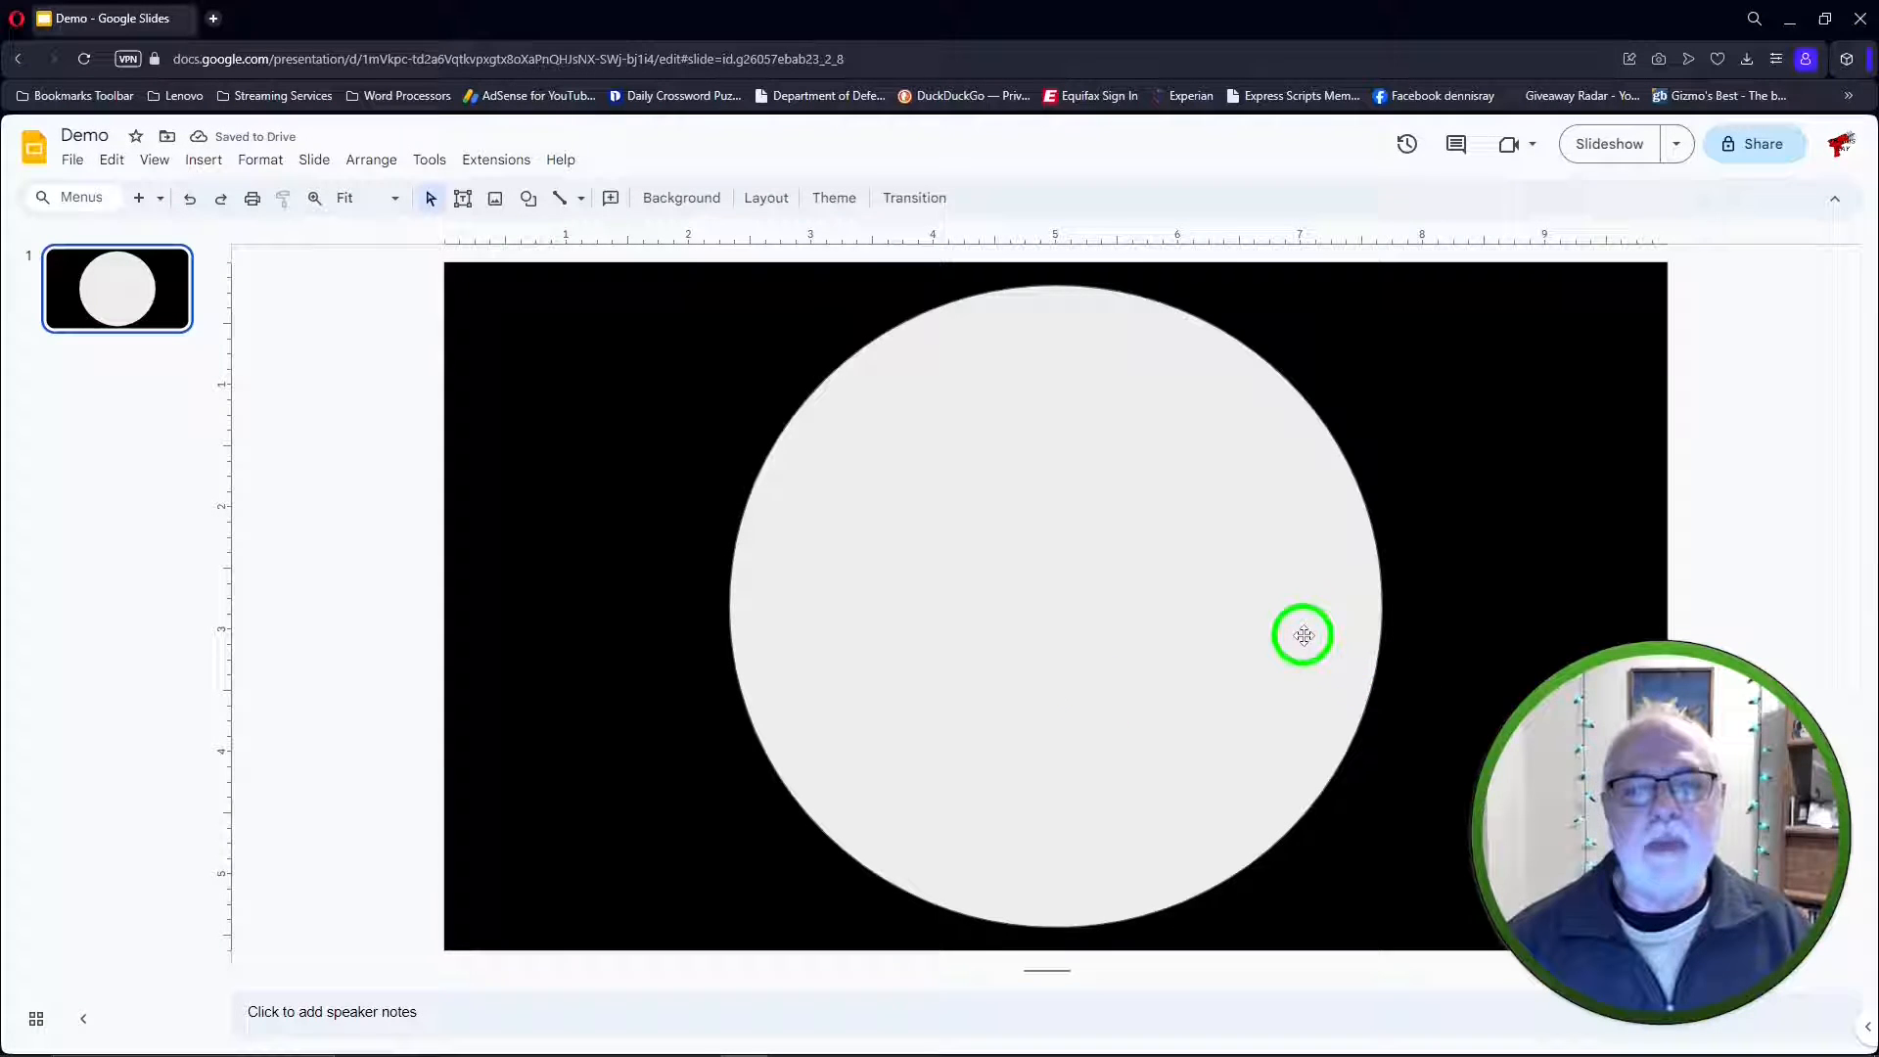
click(1304, 634)
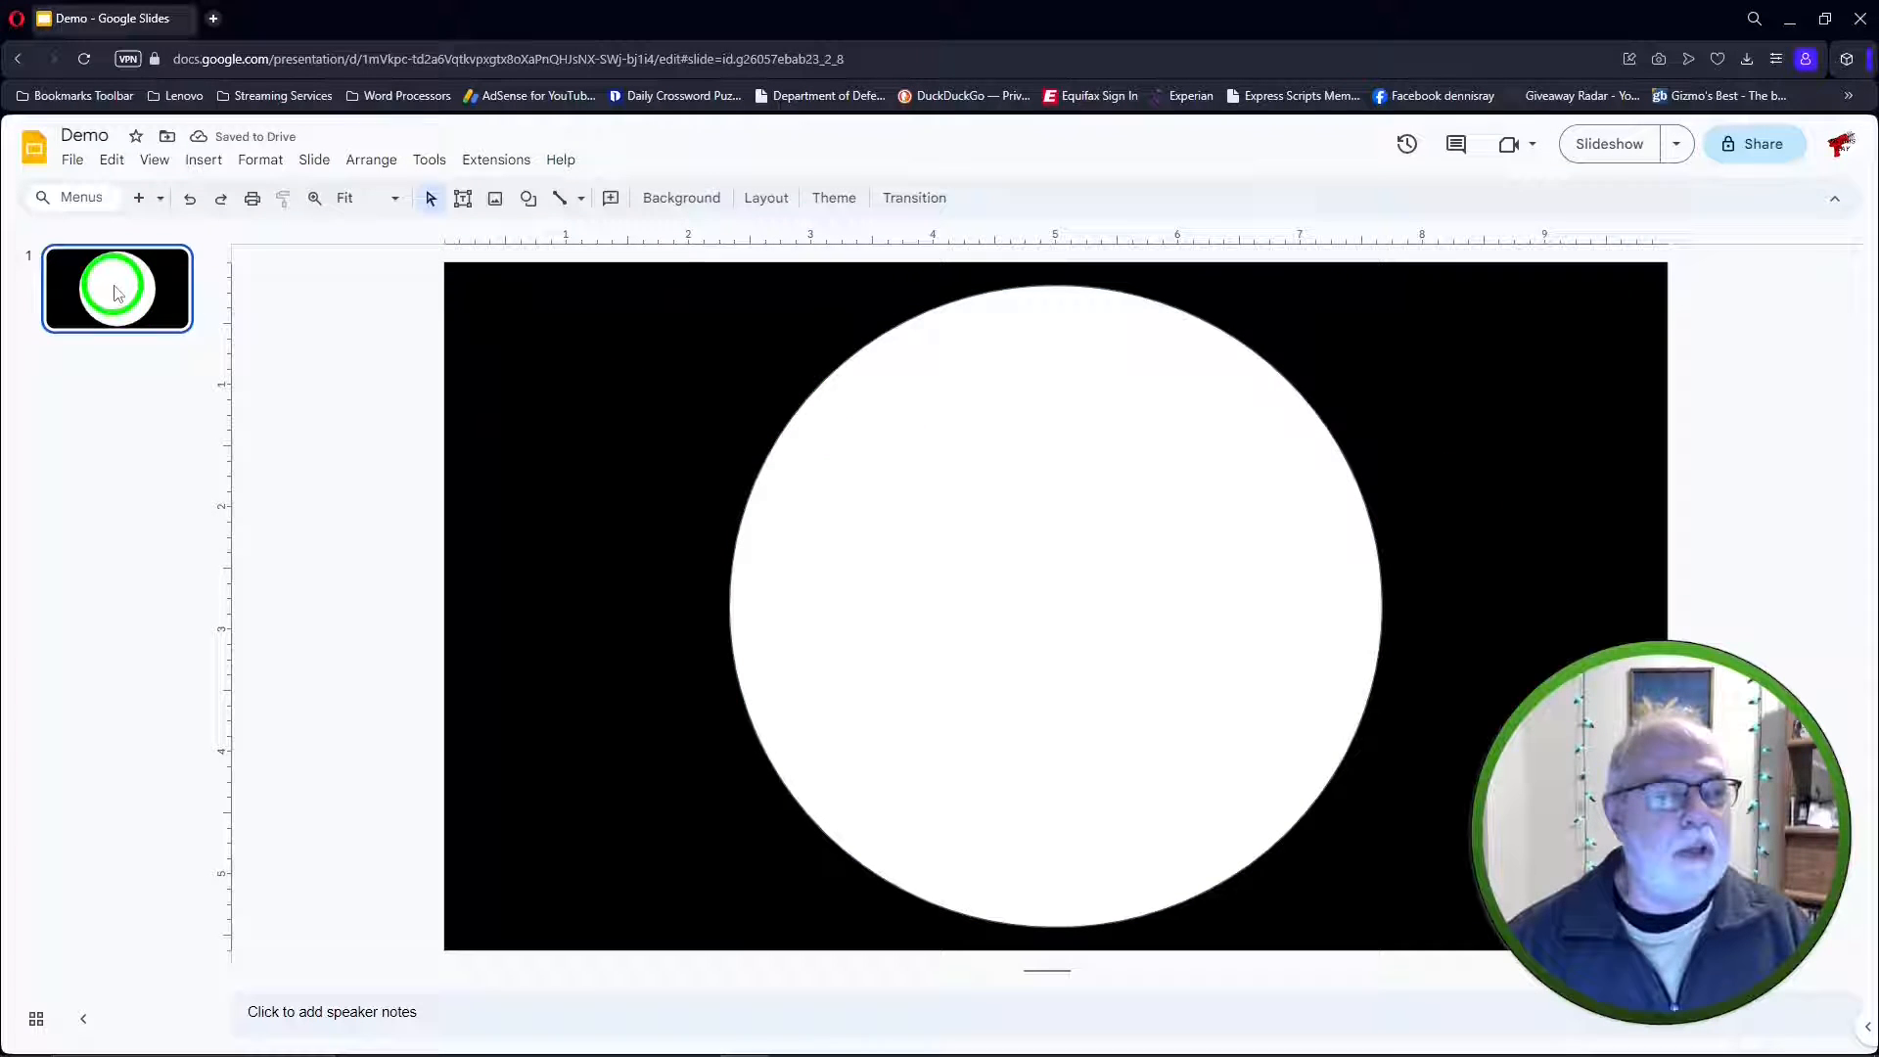
Download the current slide as a PNG image via File > Download
click(72, 158)
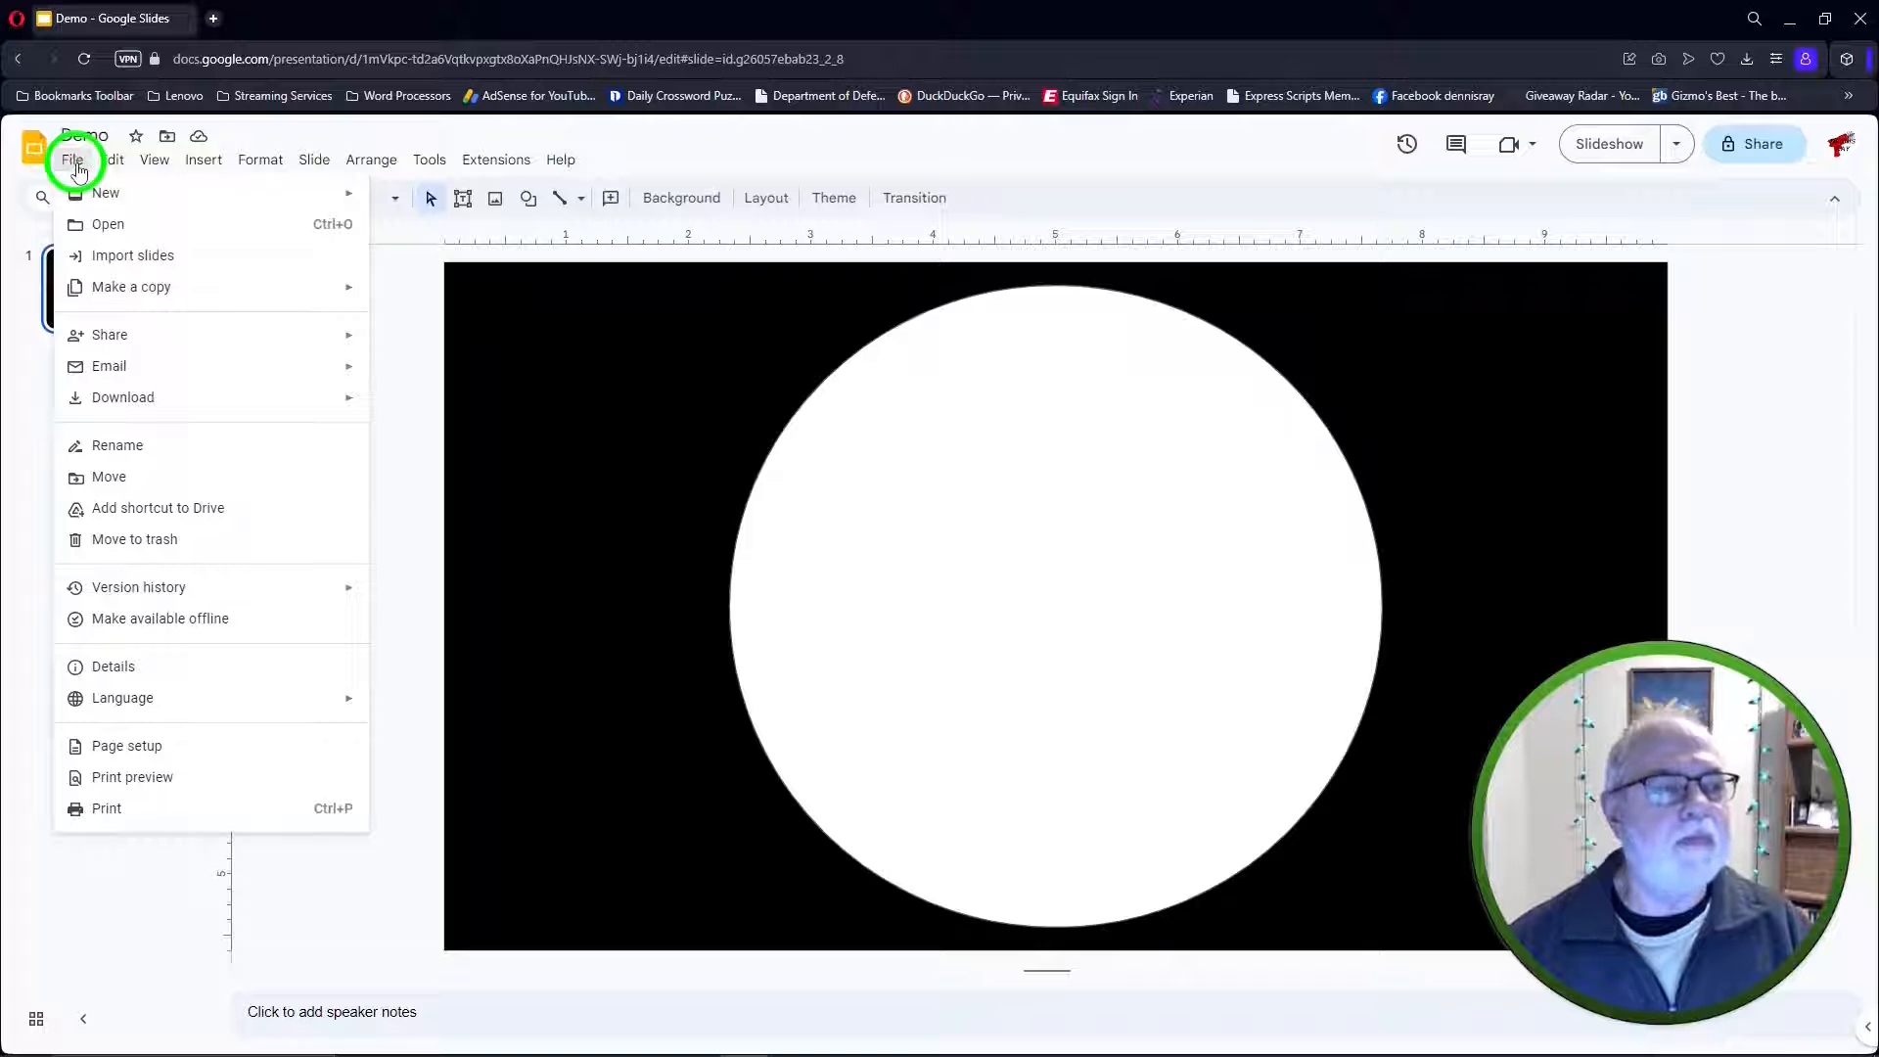
click(121, 398)
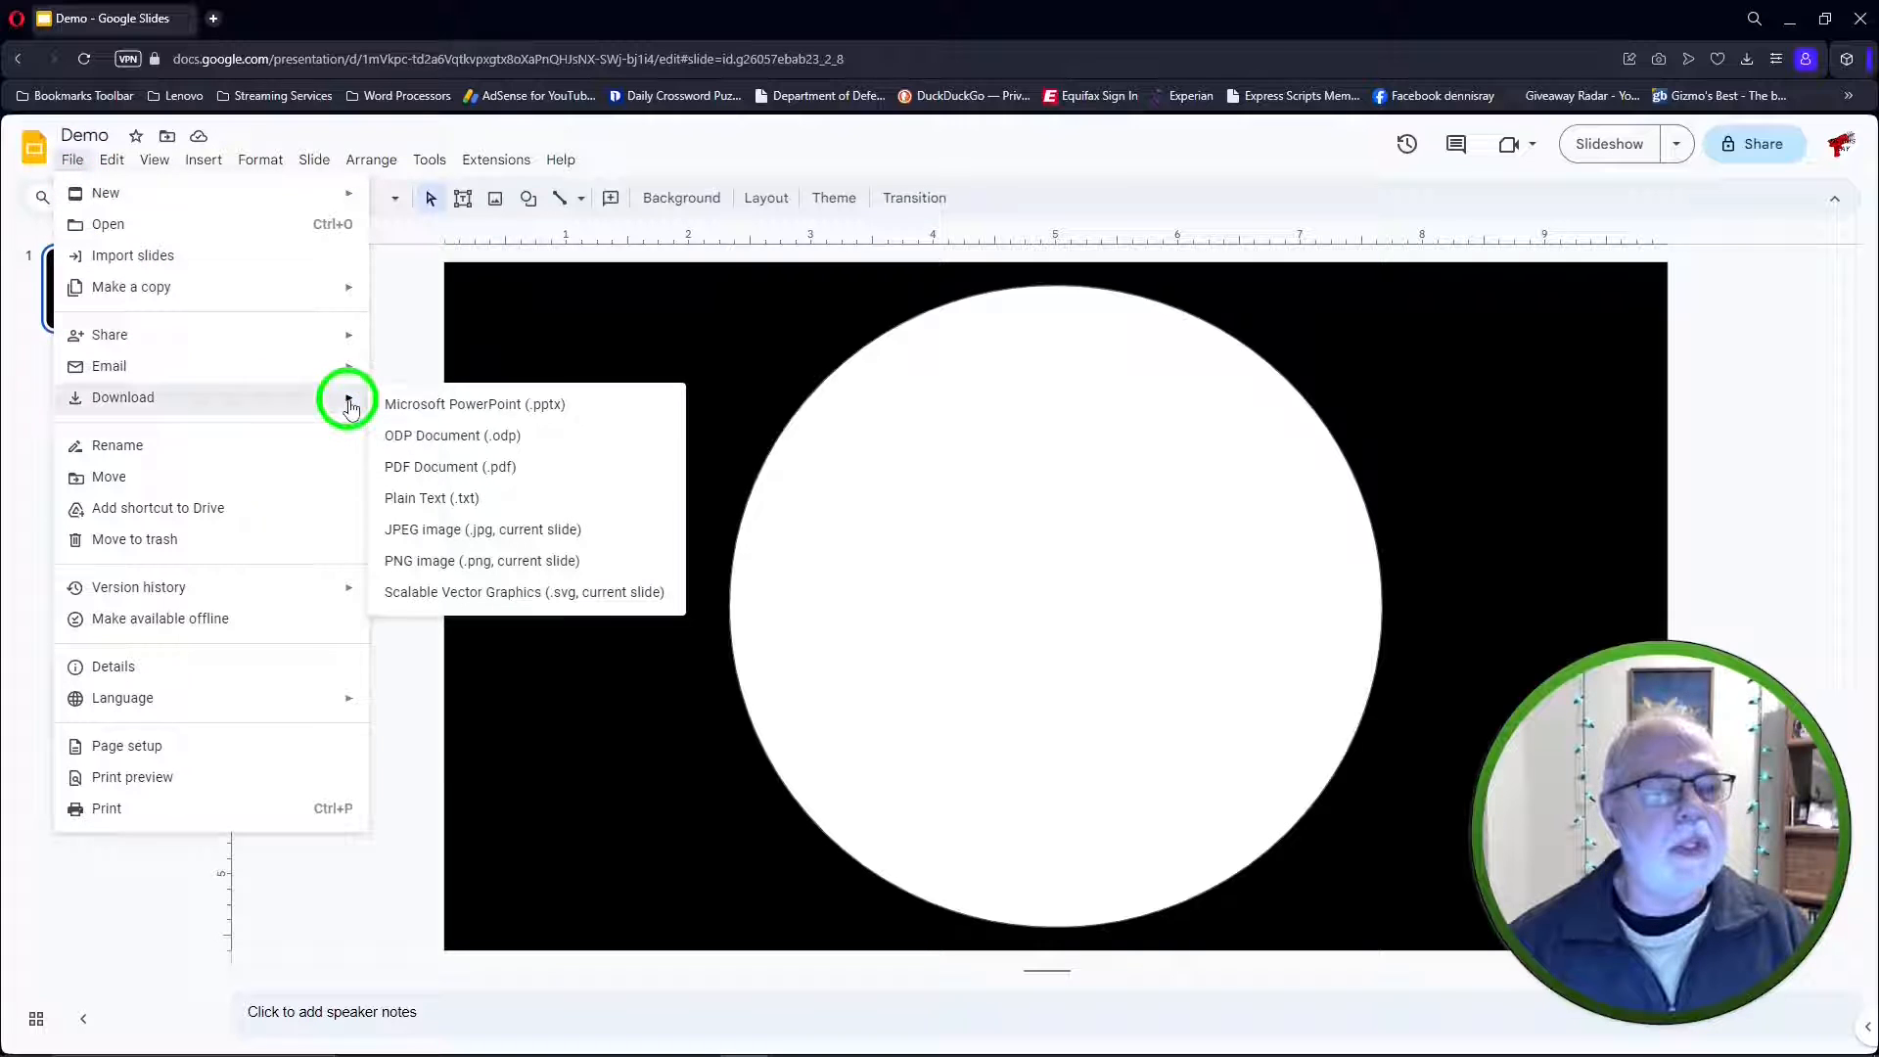
mouse_move(484, 528)
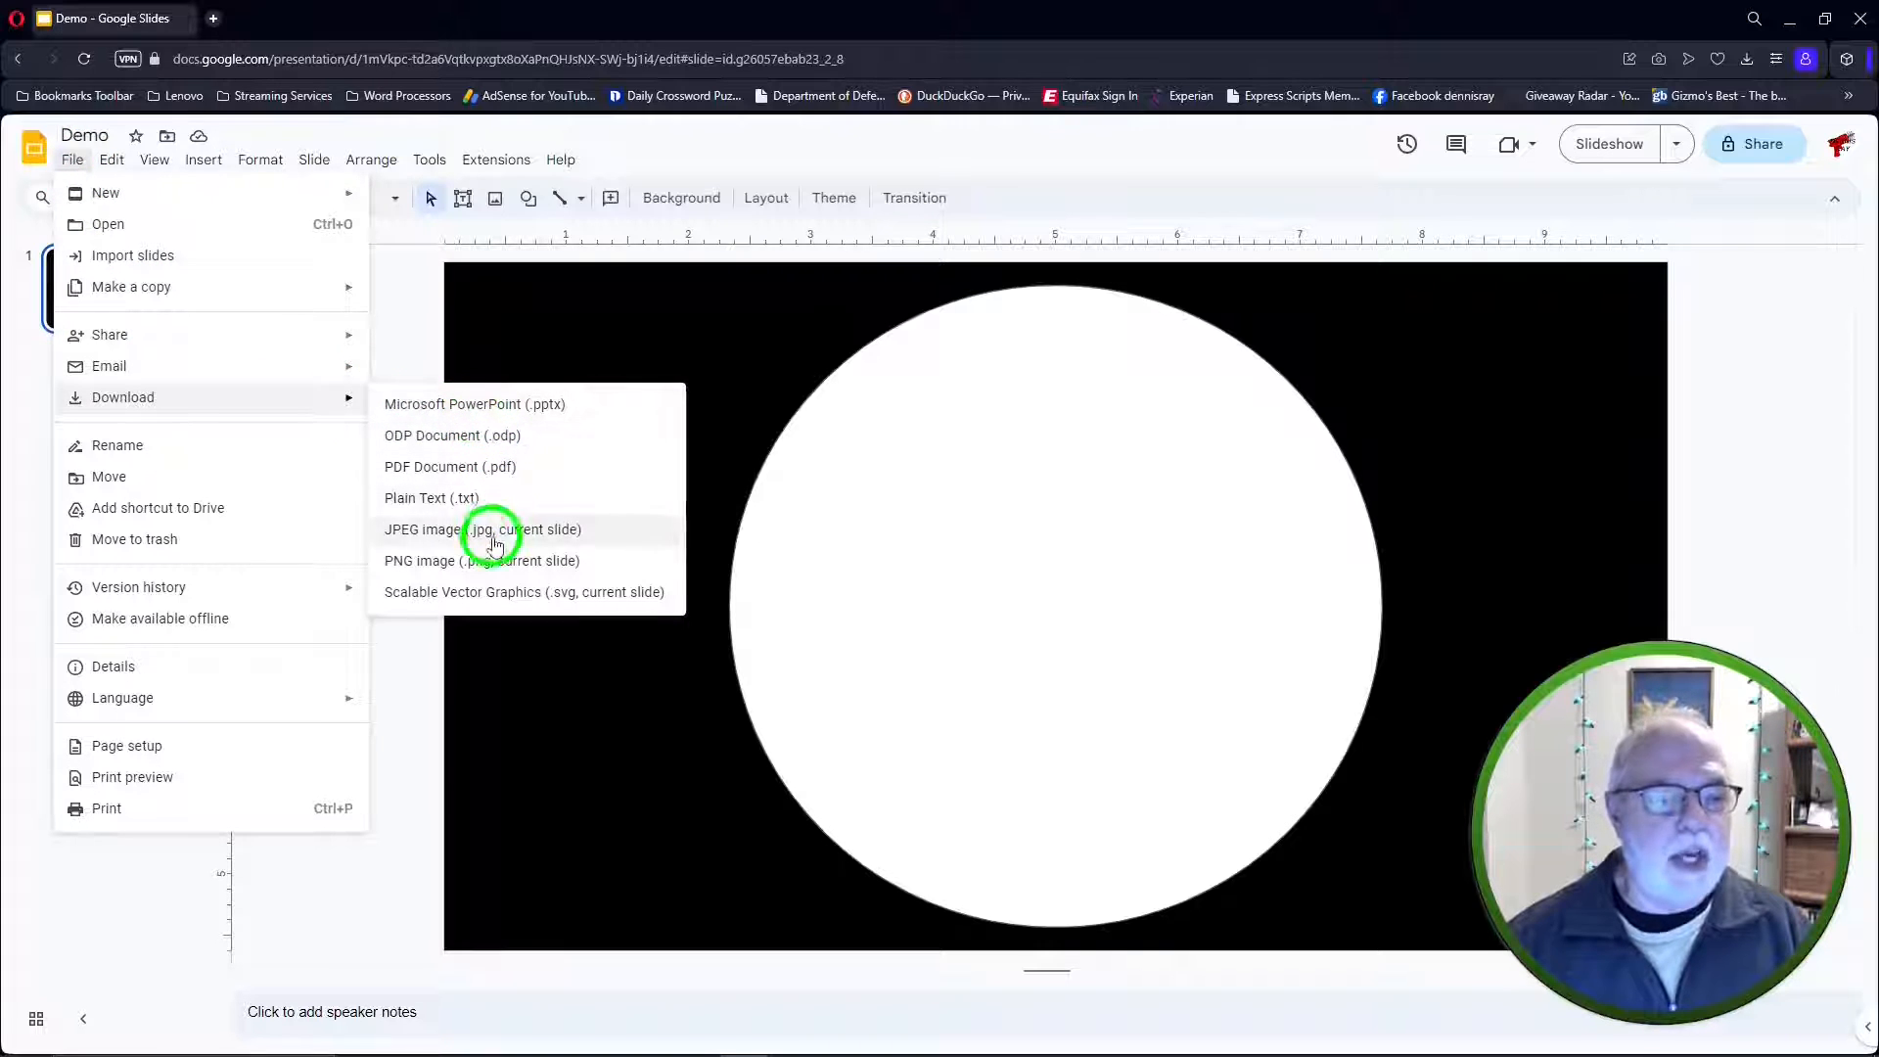
mouse_move(482, 562)
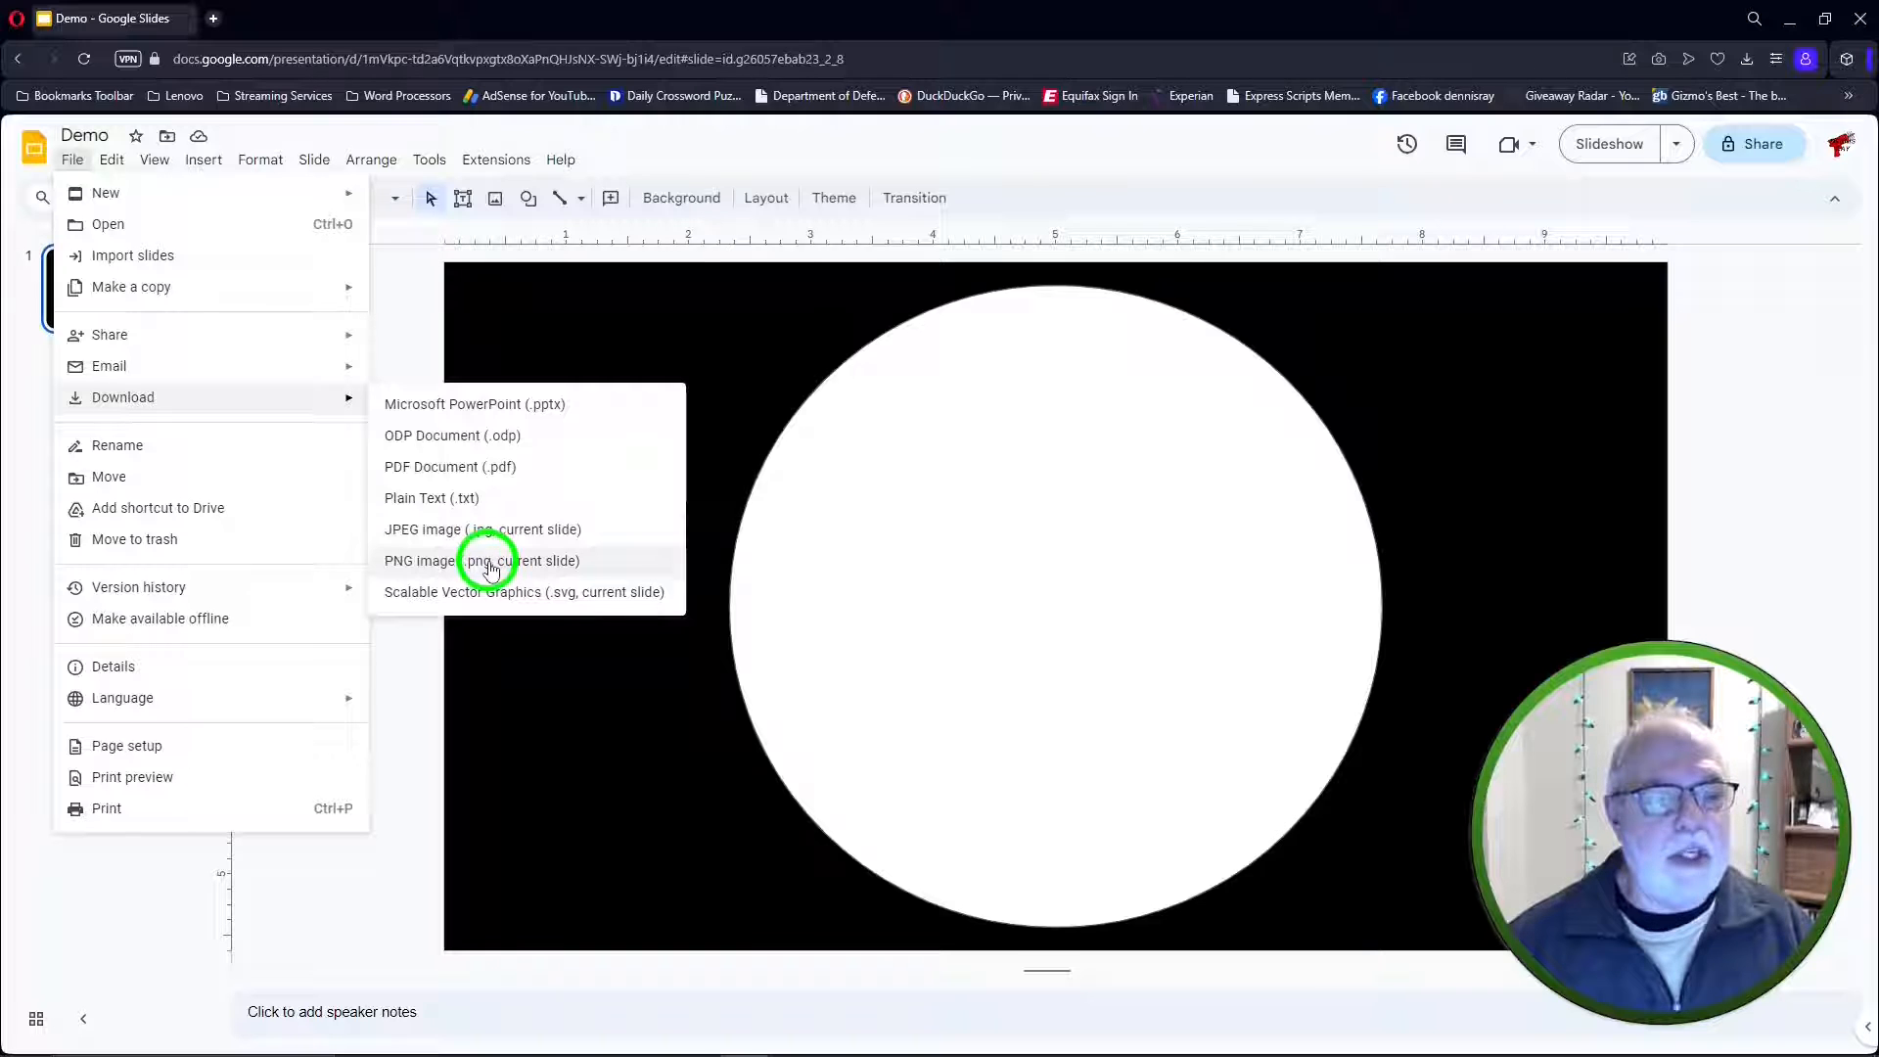
click(481, 561)
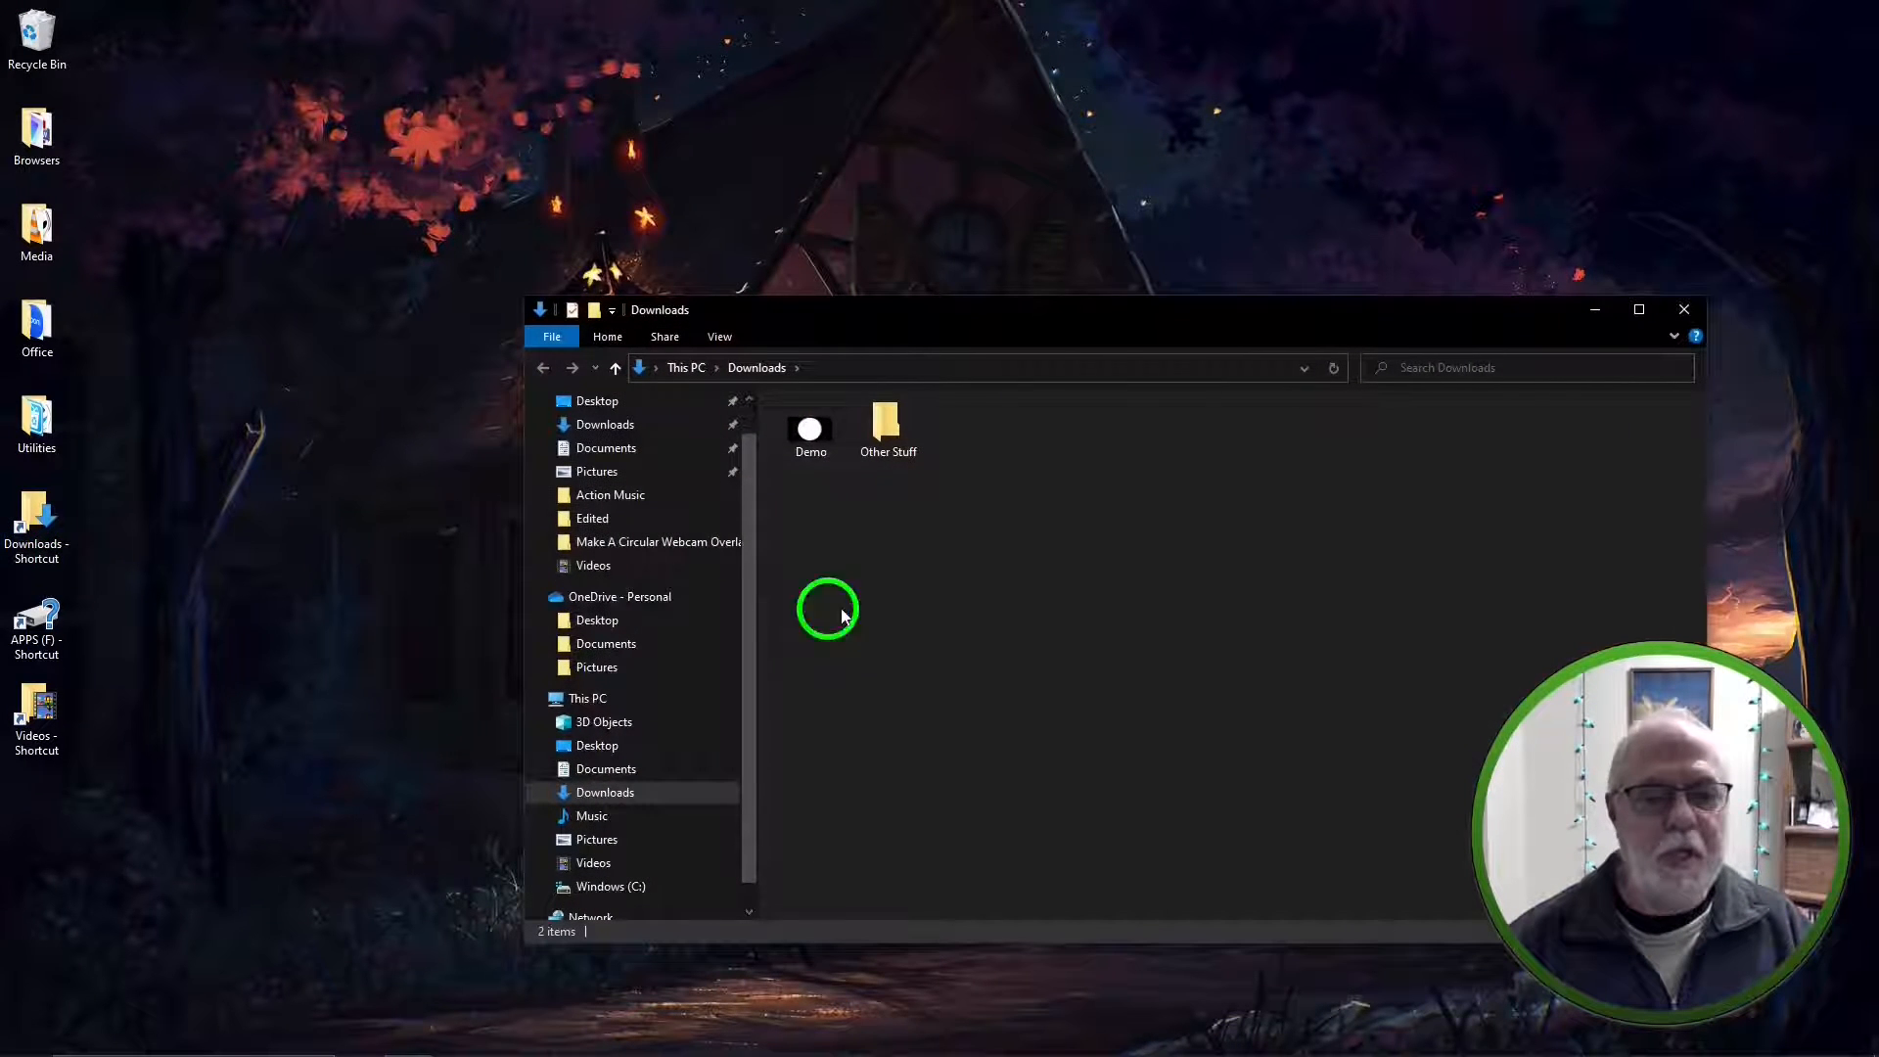
Check the Downloads folder in File Explorer for the Demo PNG
right_click(810, 429)
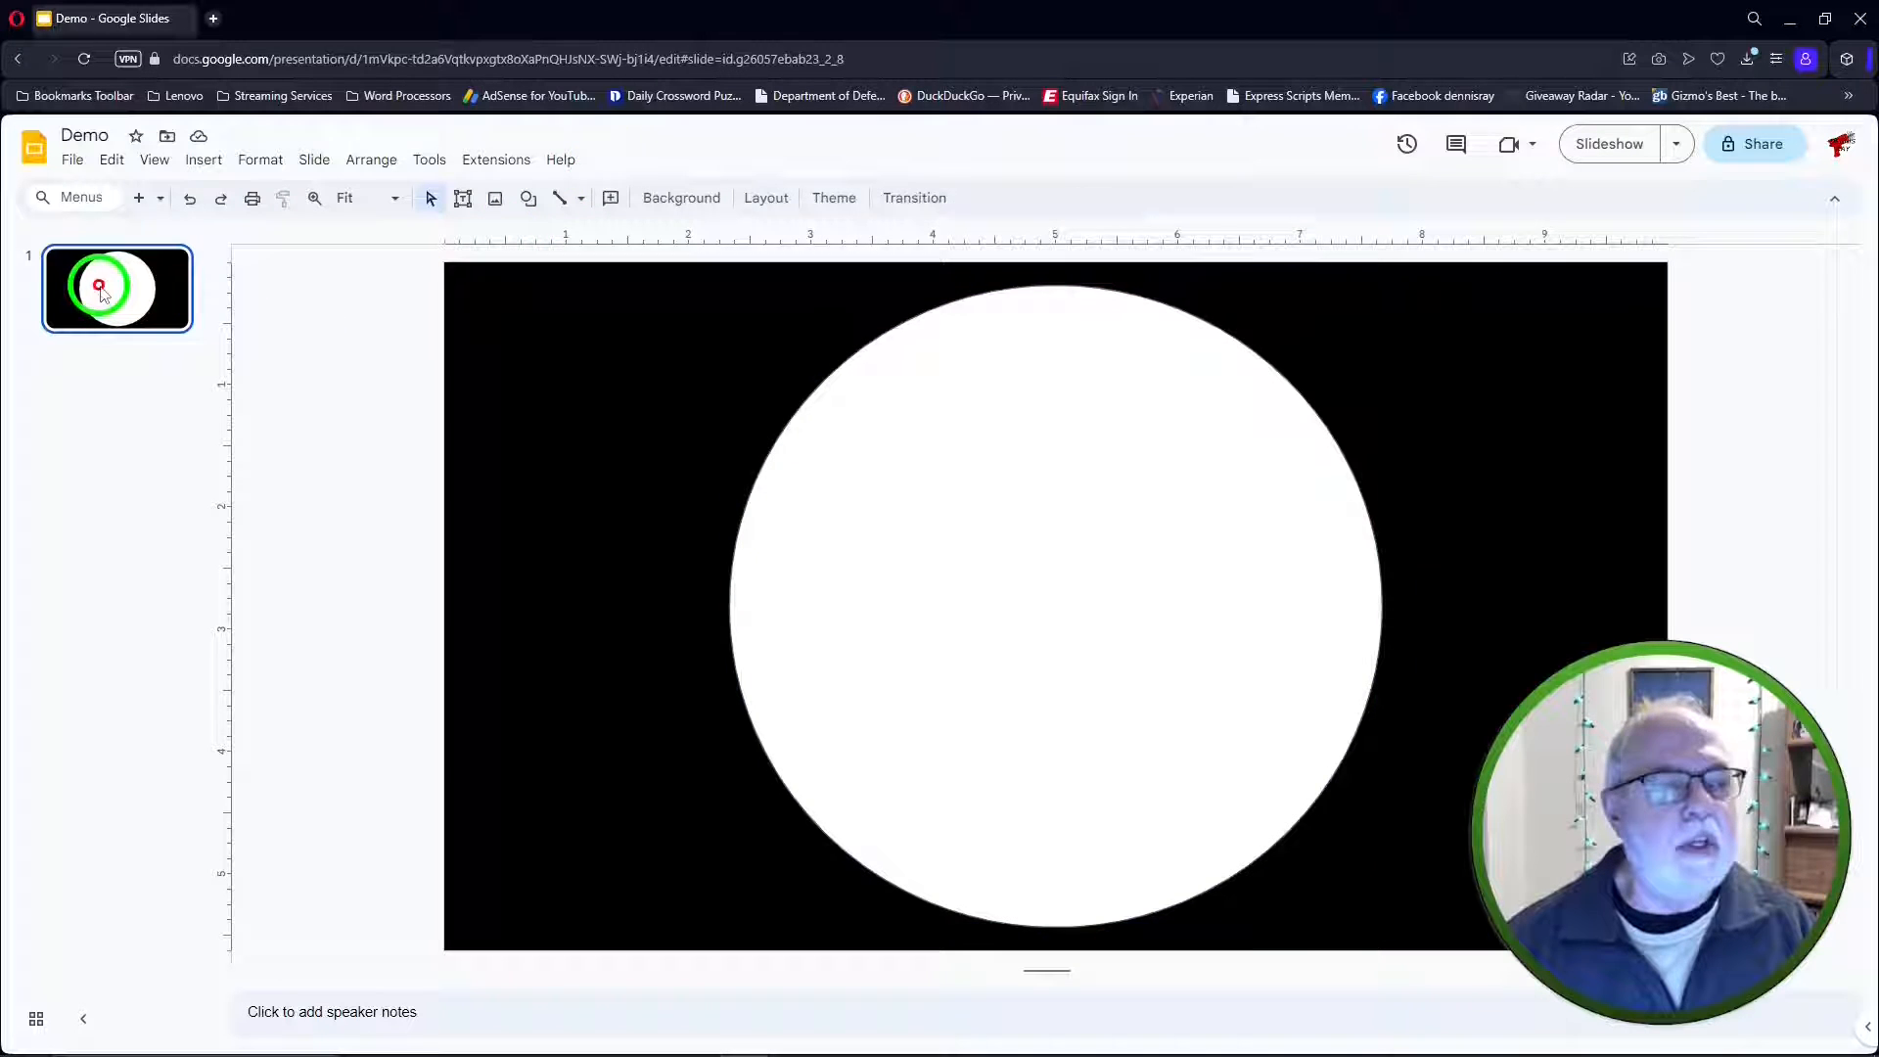
Duplicate the circle slide from its thumbnail
right_click(100, 286)
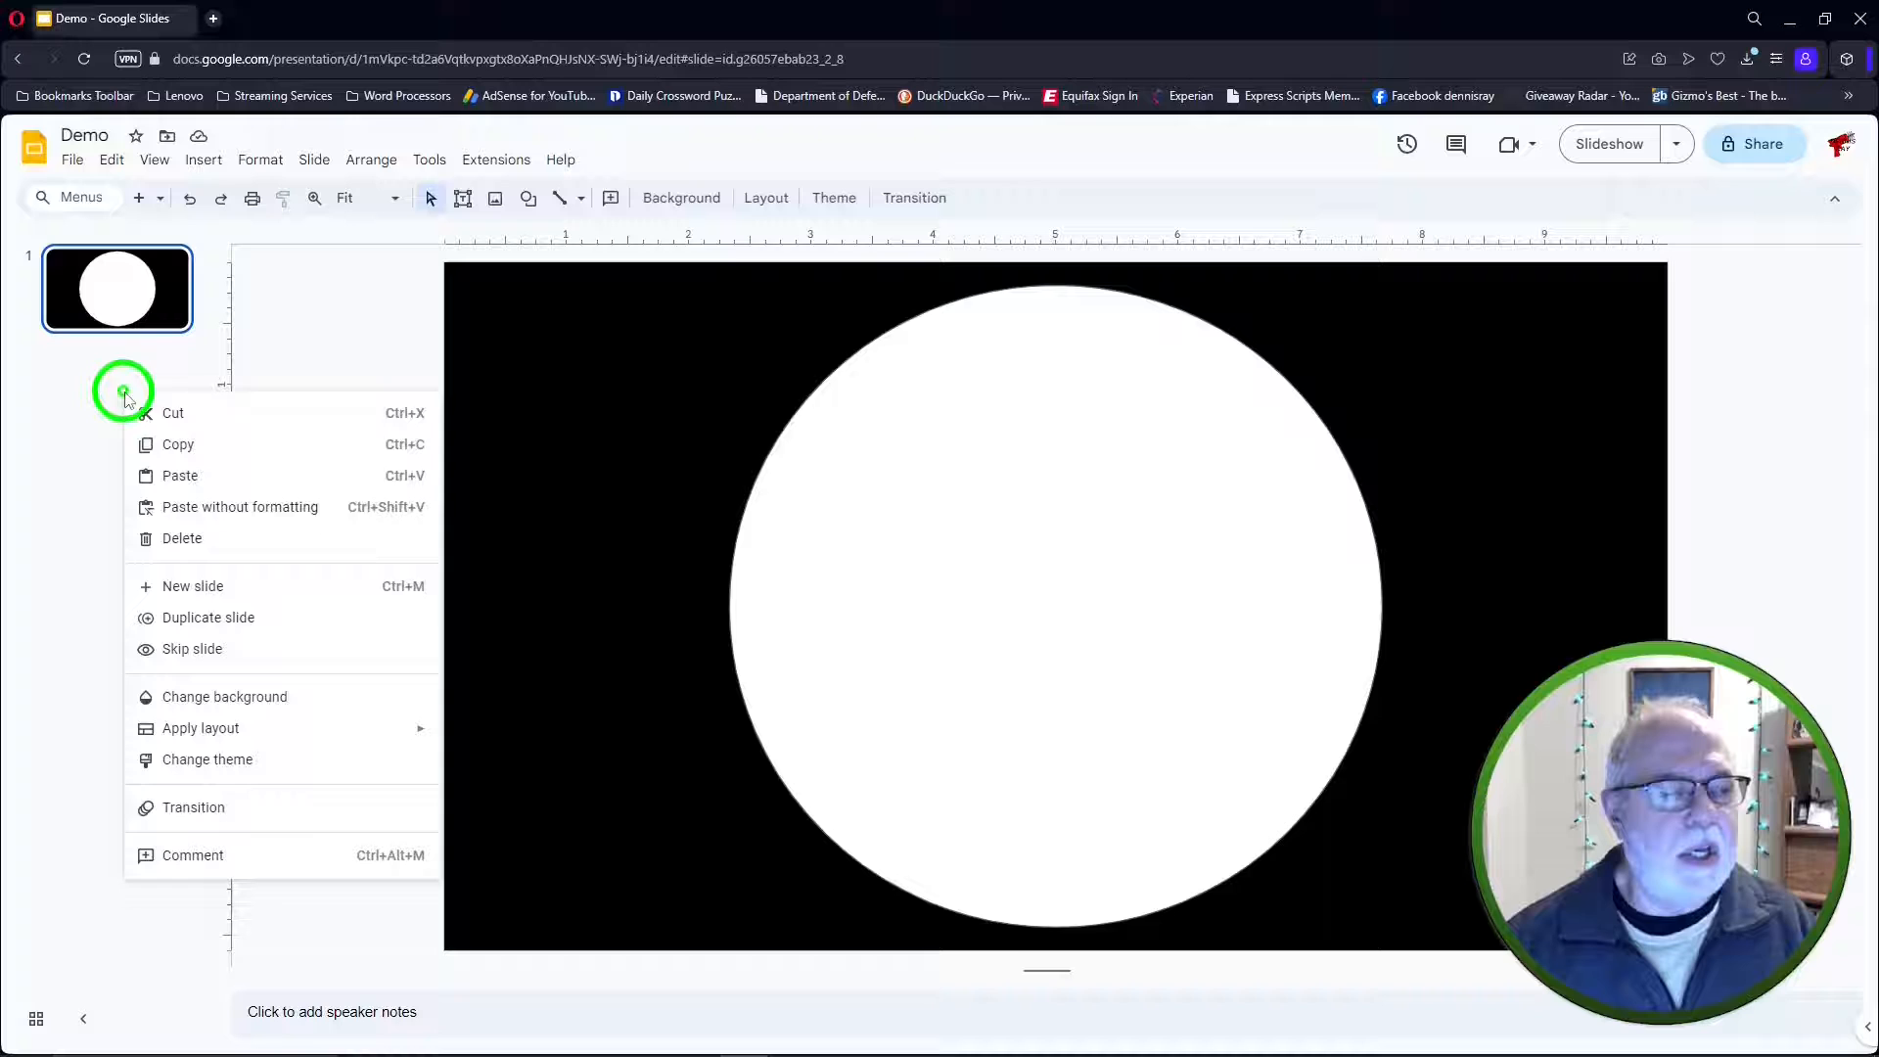
click(207, 617)
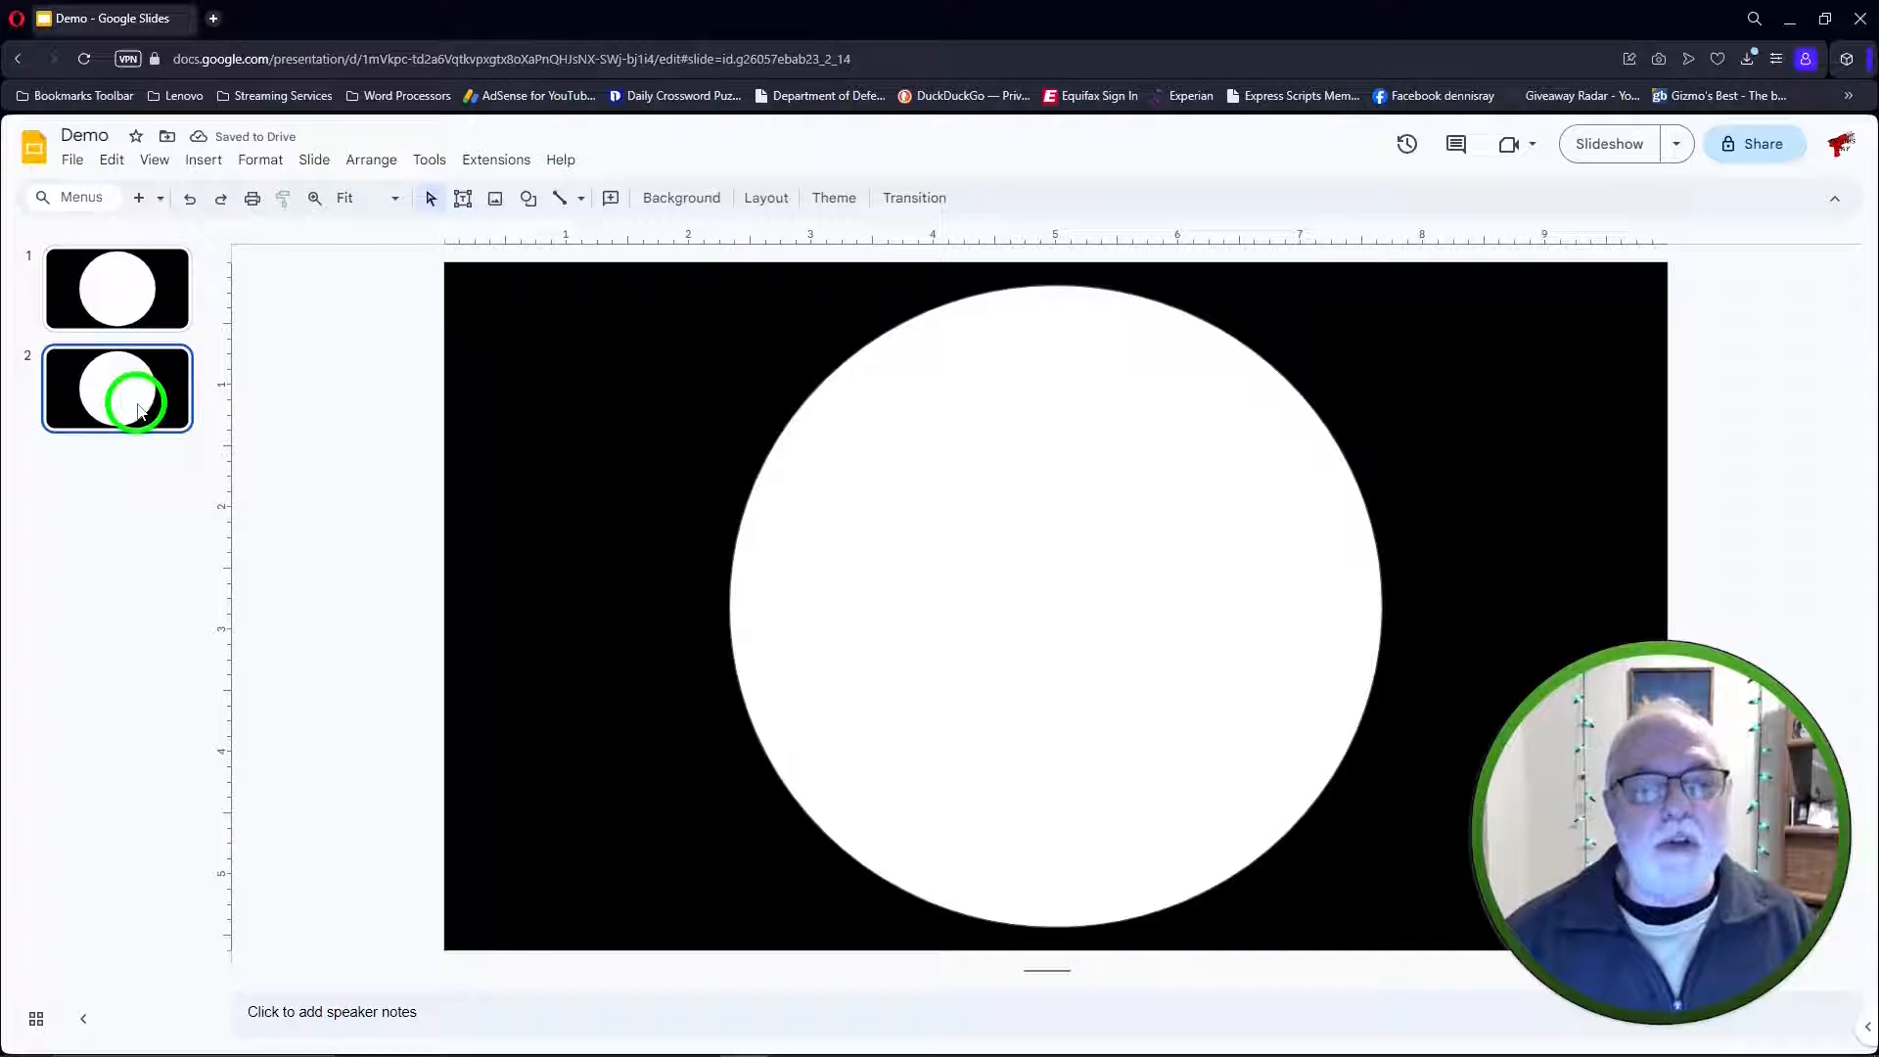
mouse_move(1417, 398)
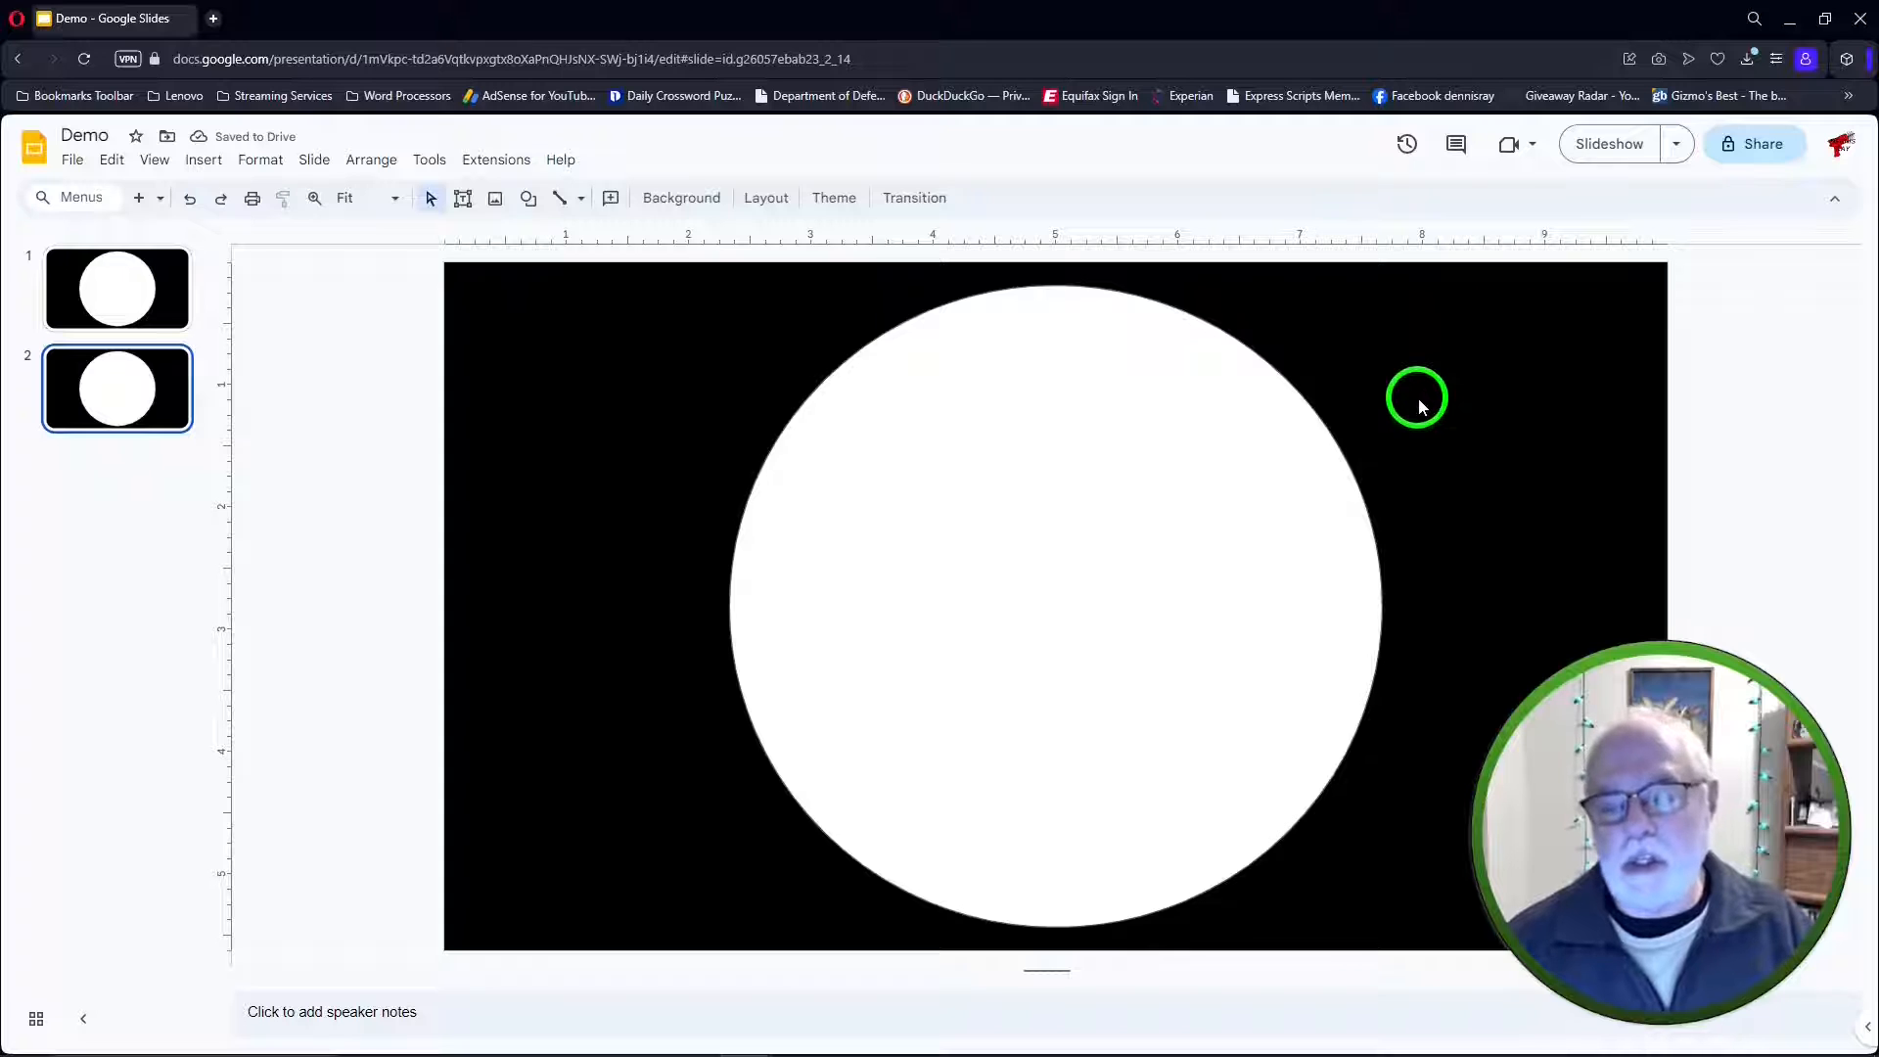
Set the duplicated slide's background to transparent
right_click(1418, 399)
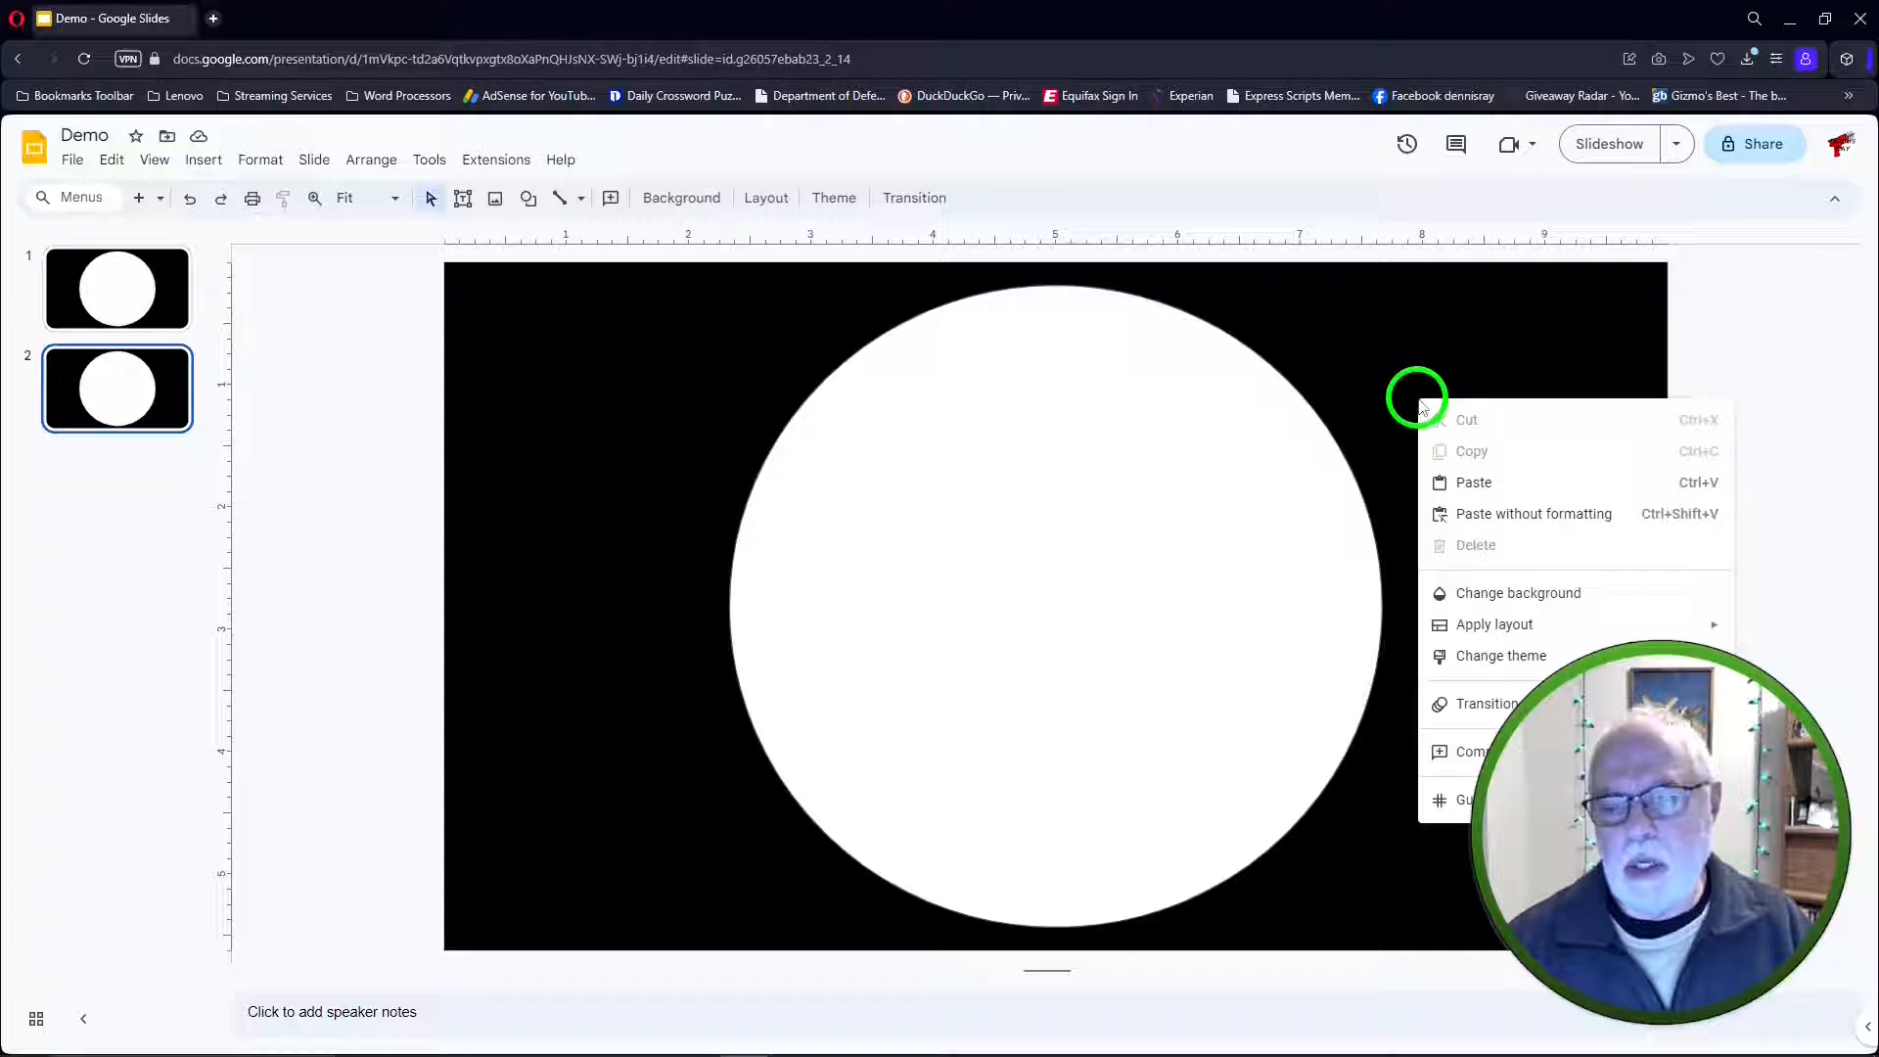
mouse_move(1517, 591)
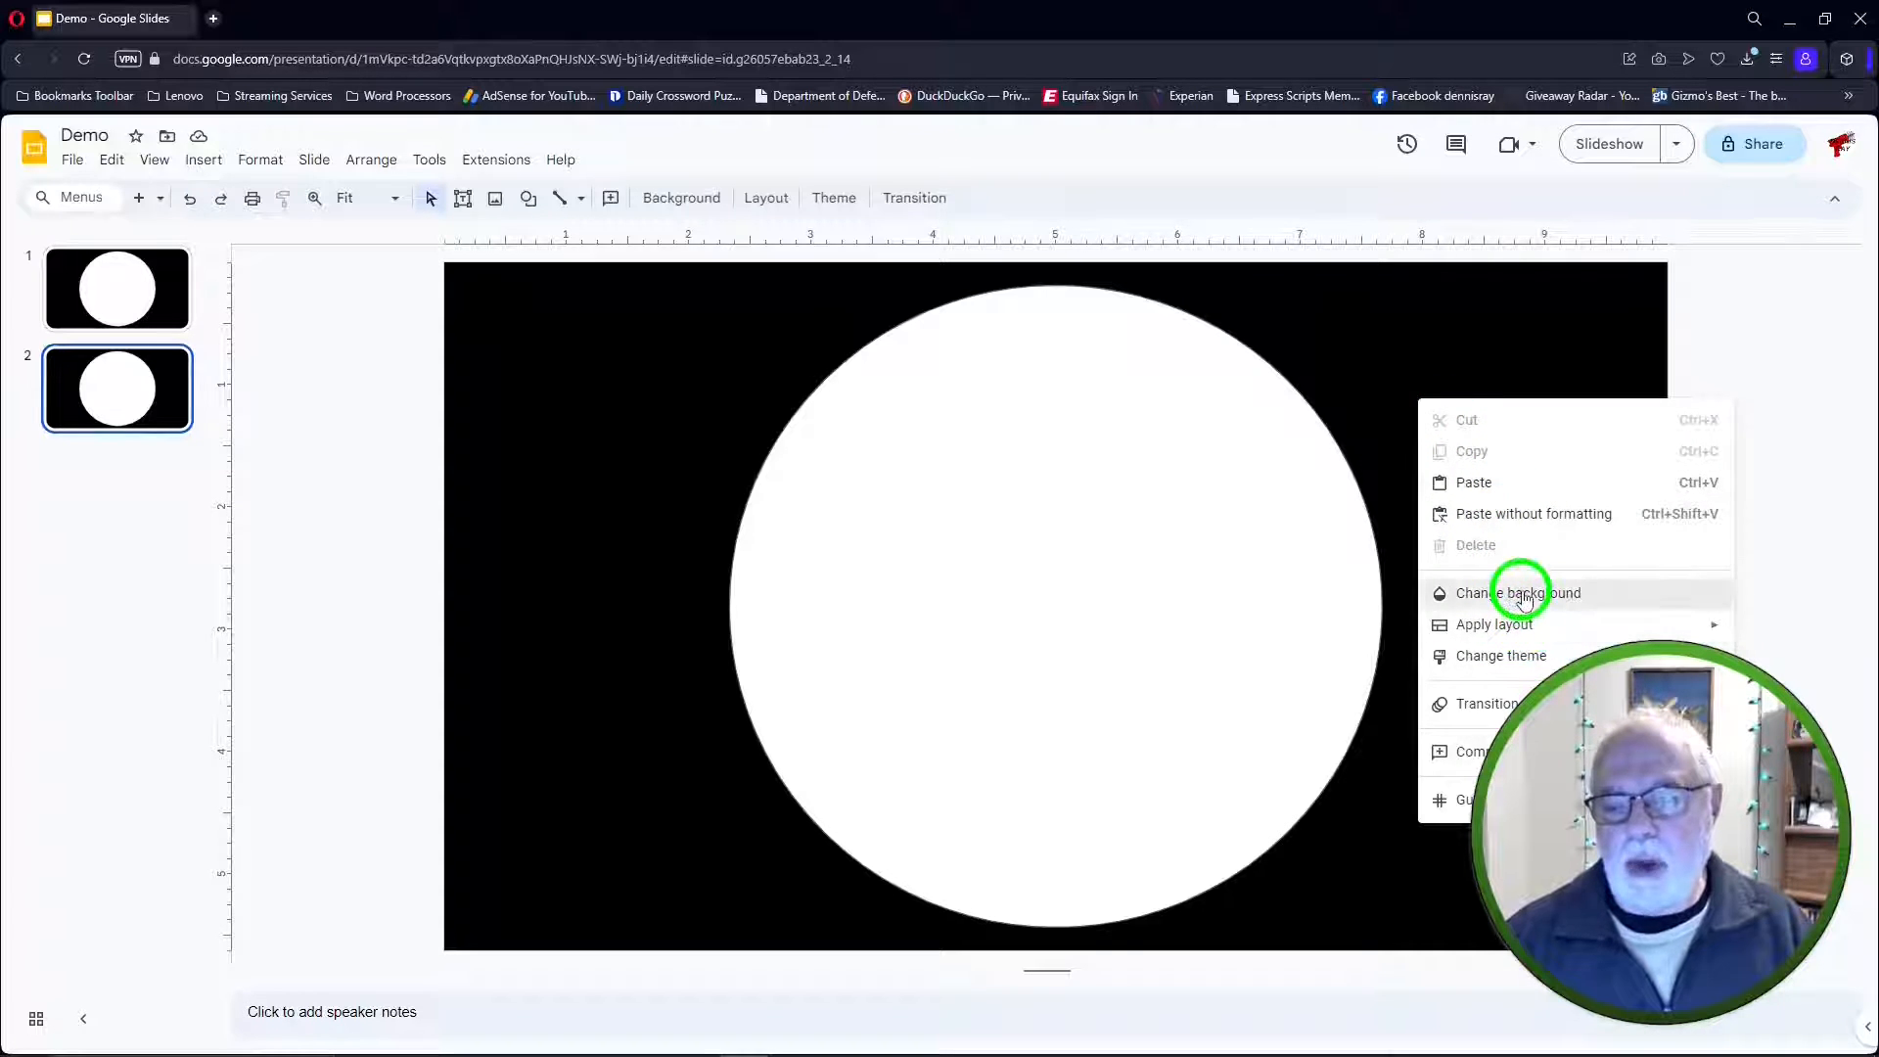
click(1517, 591)
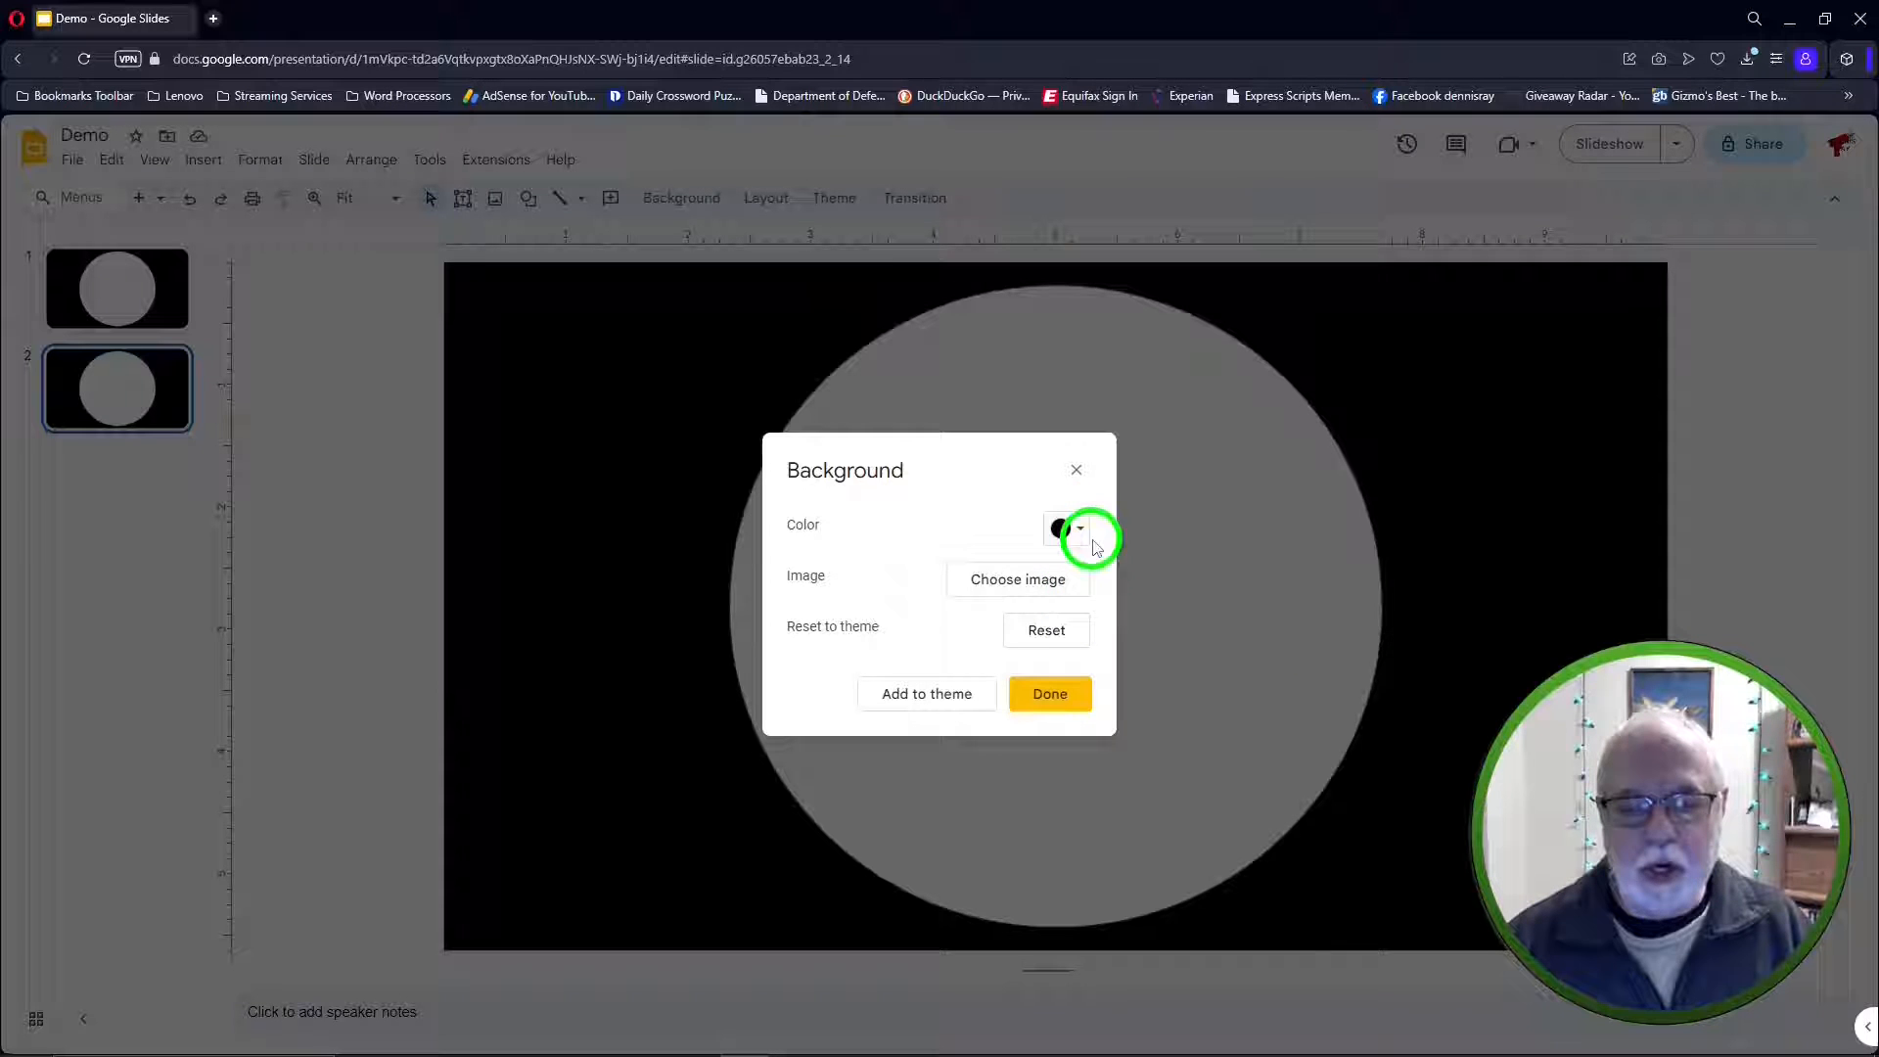
click(1076, 528)
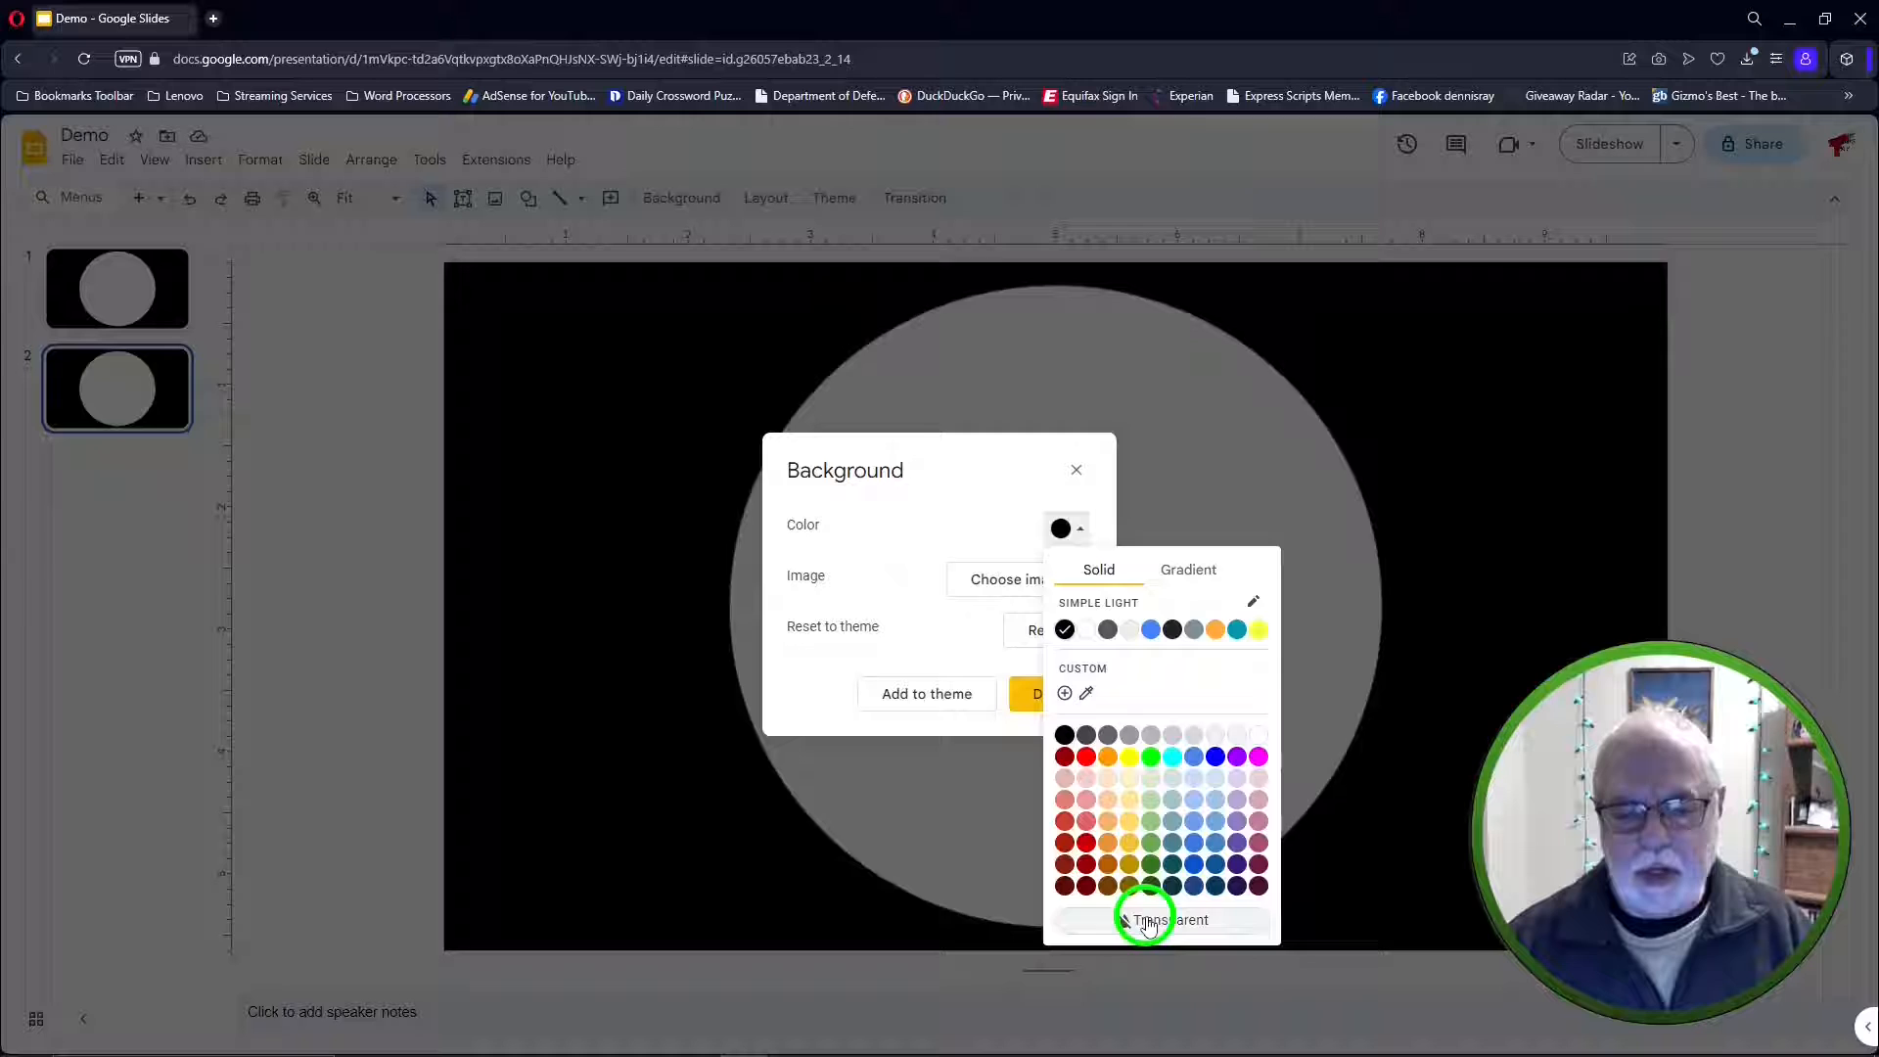
click(1140, 920)
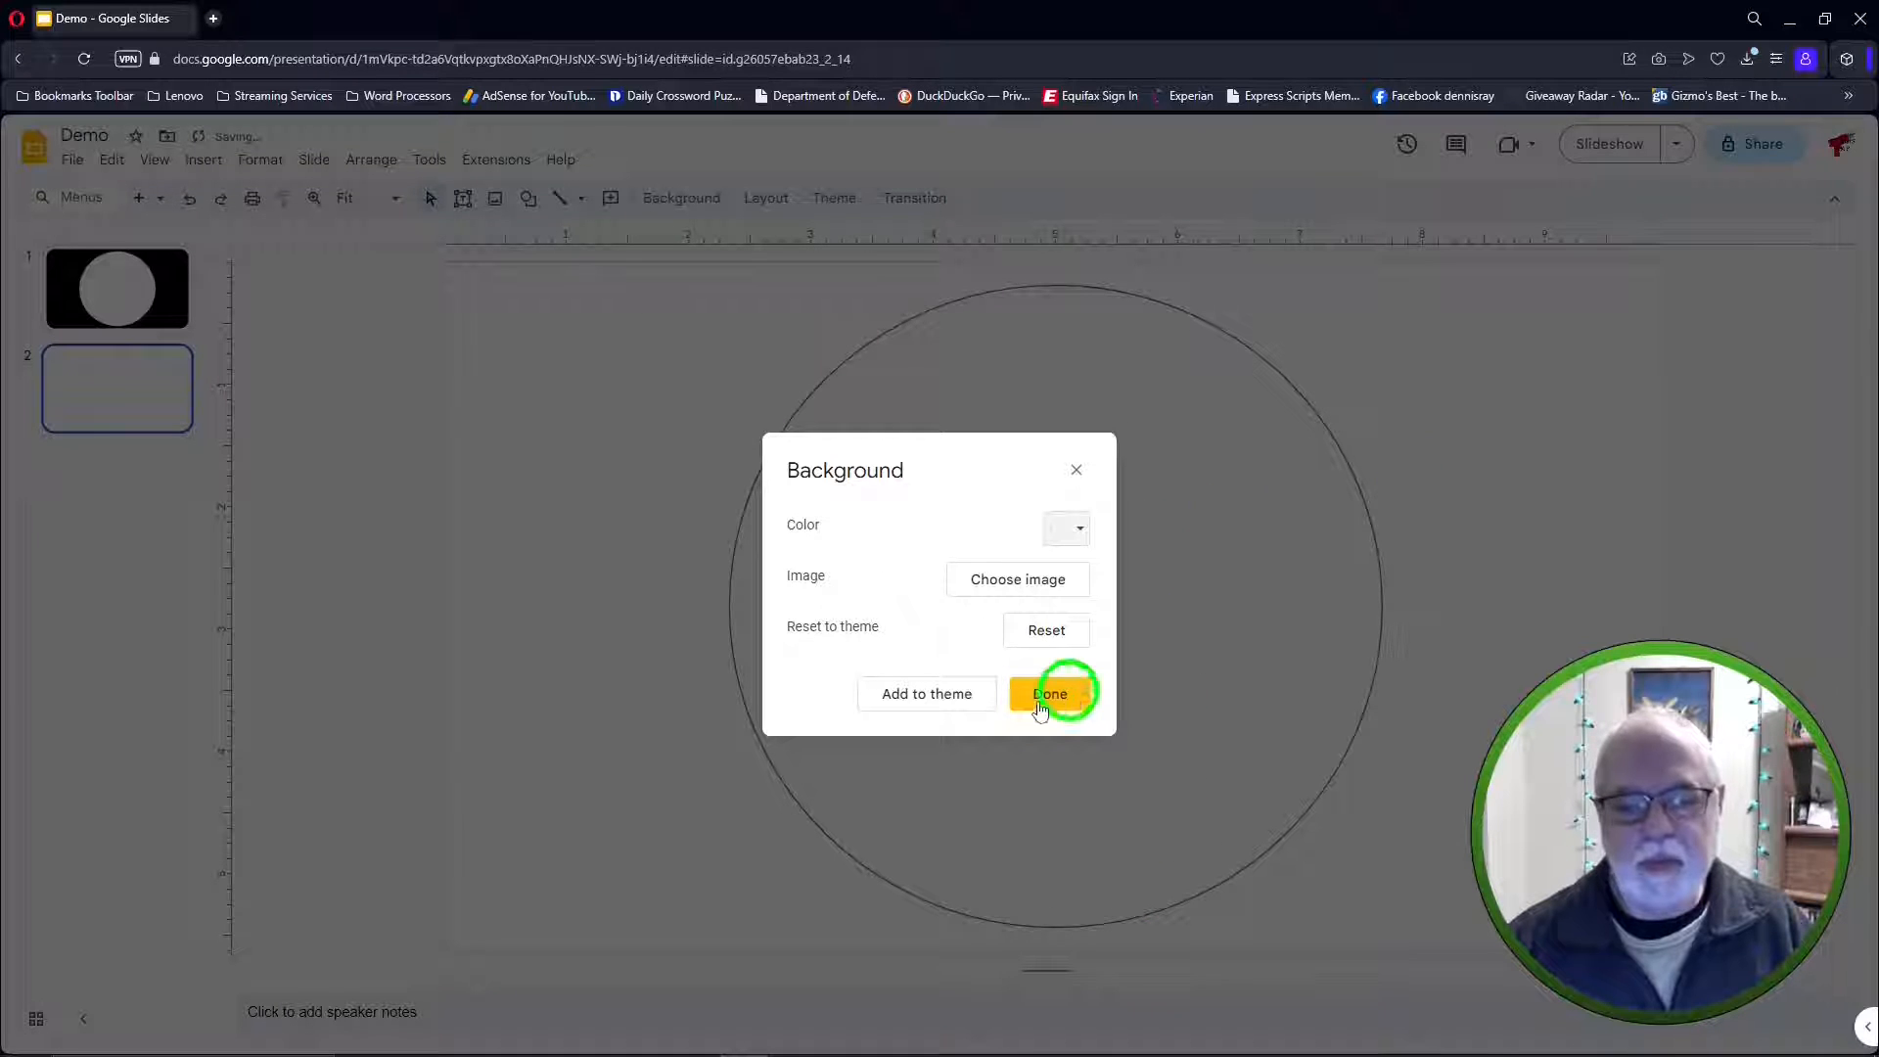
click(1049, 693)
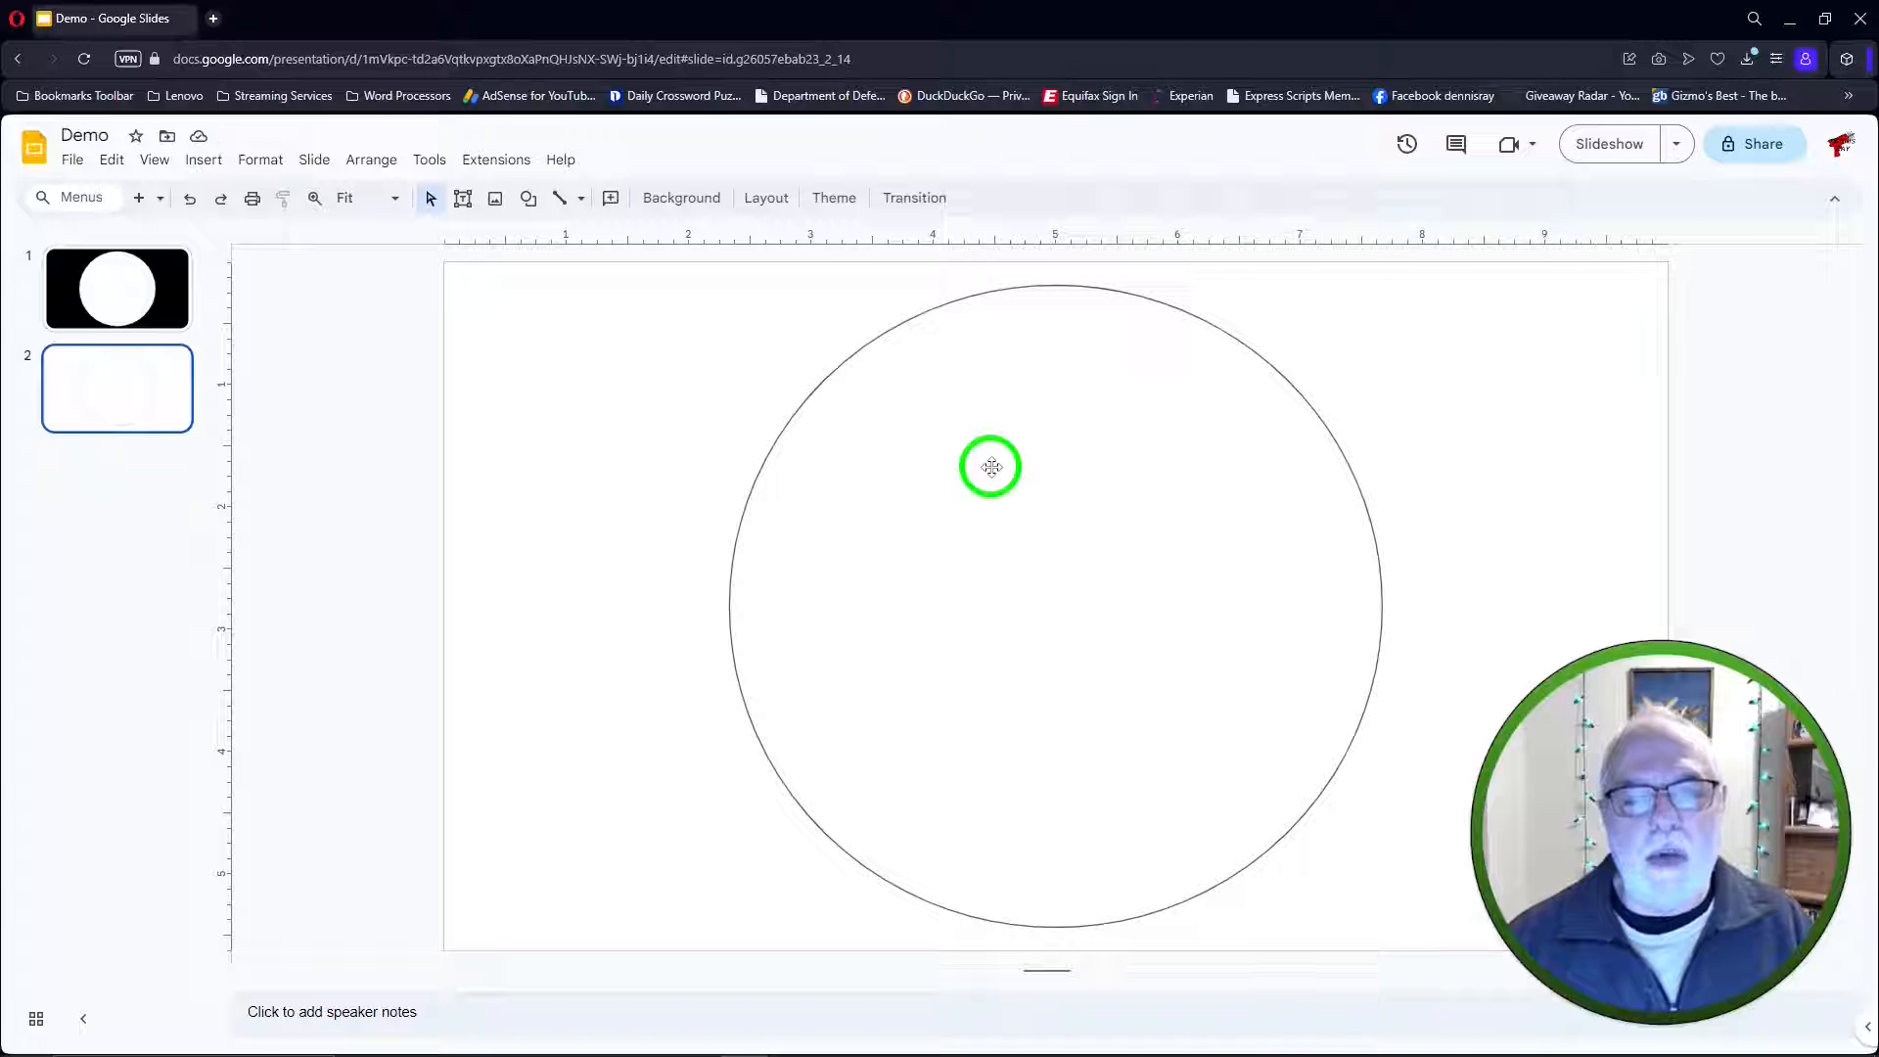
Fill the circle on the second slide with dark green 1
click(991, 468)
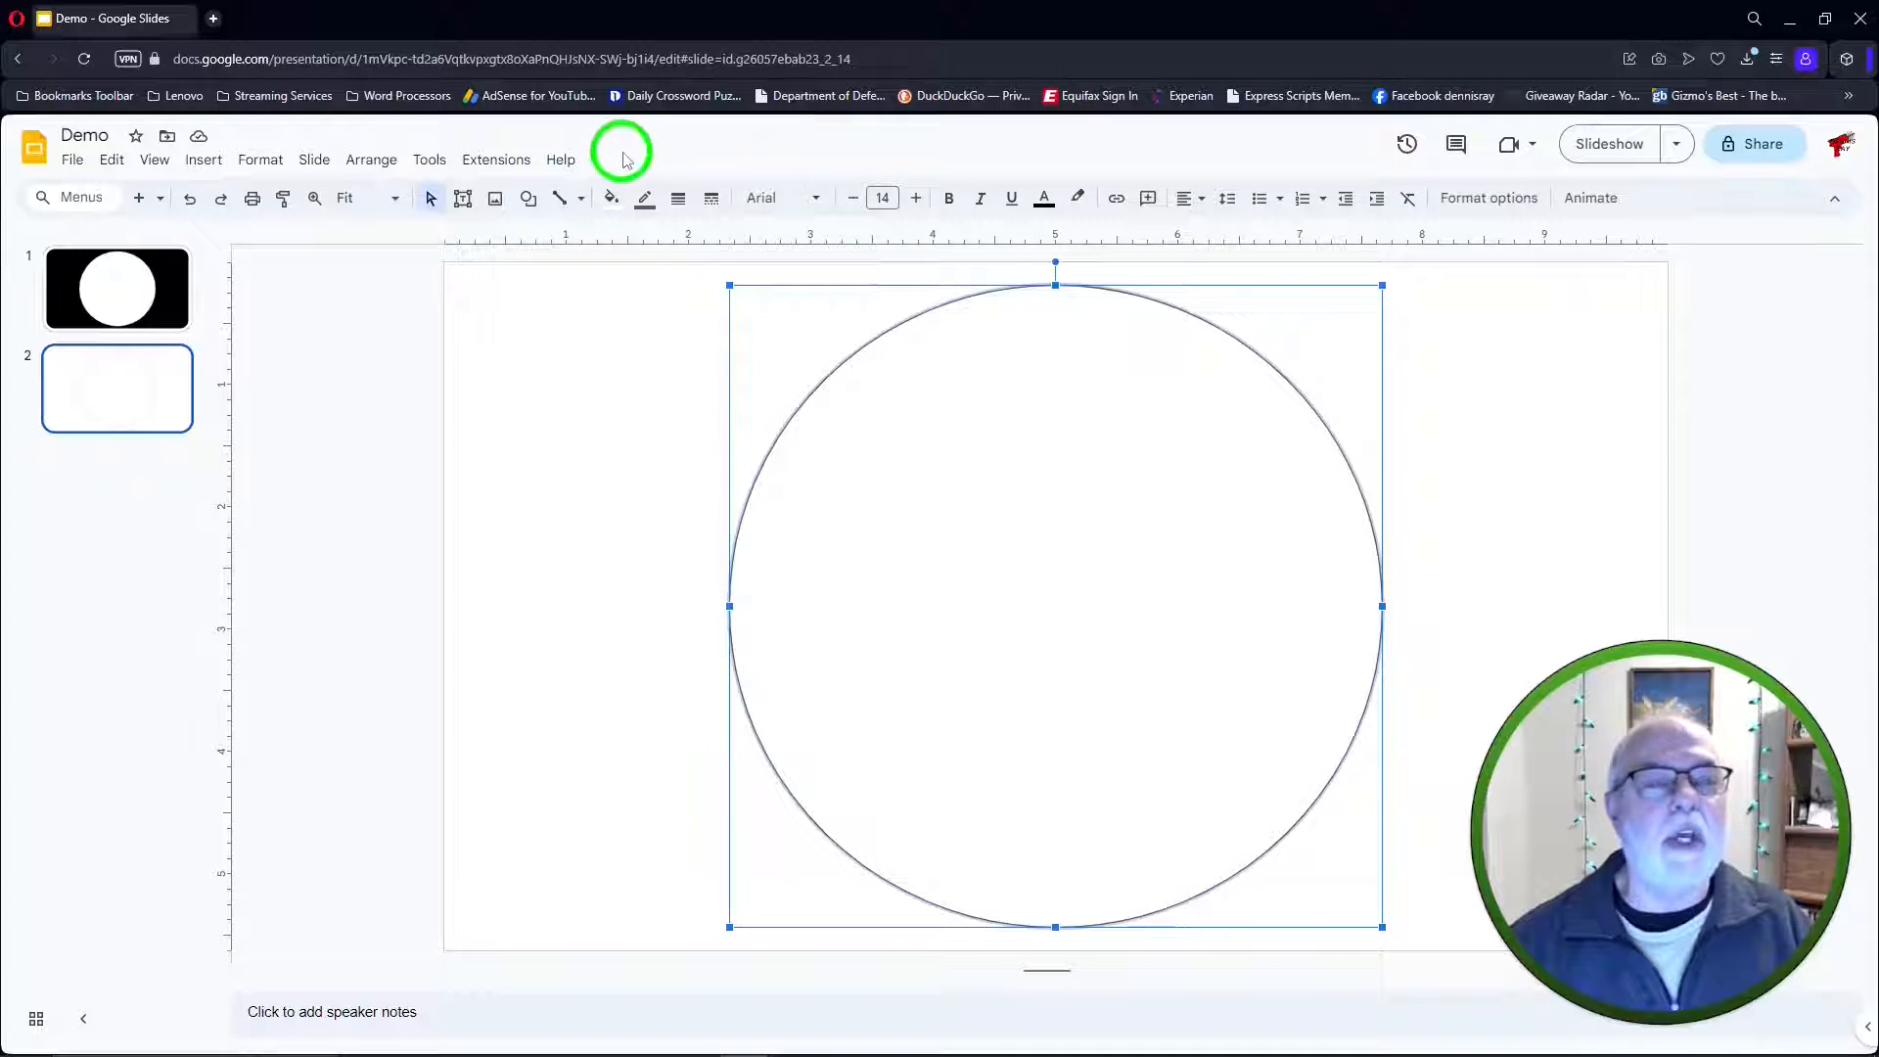
click(611, 198)
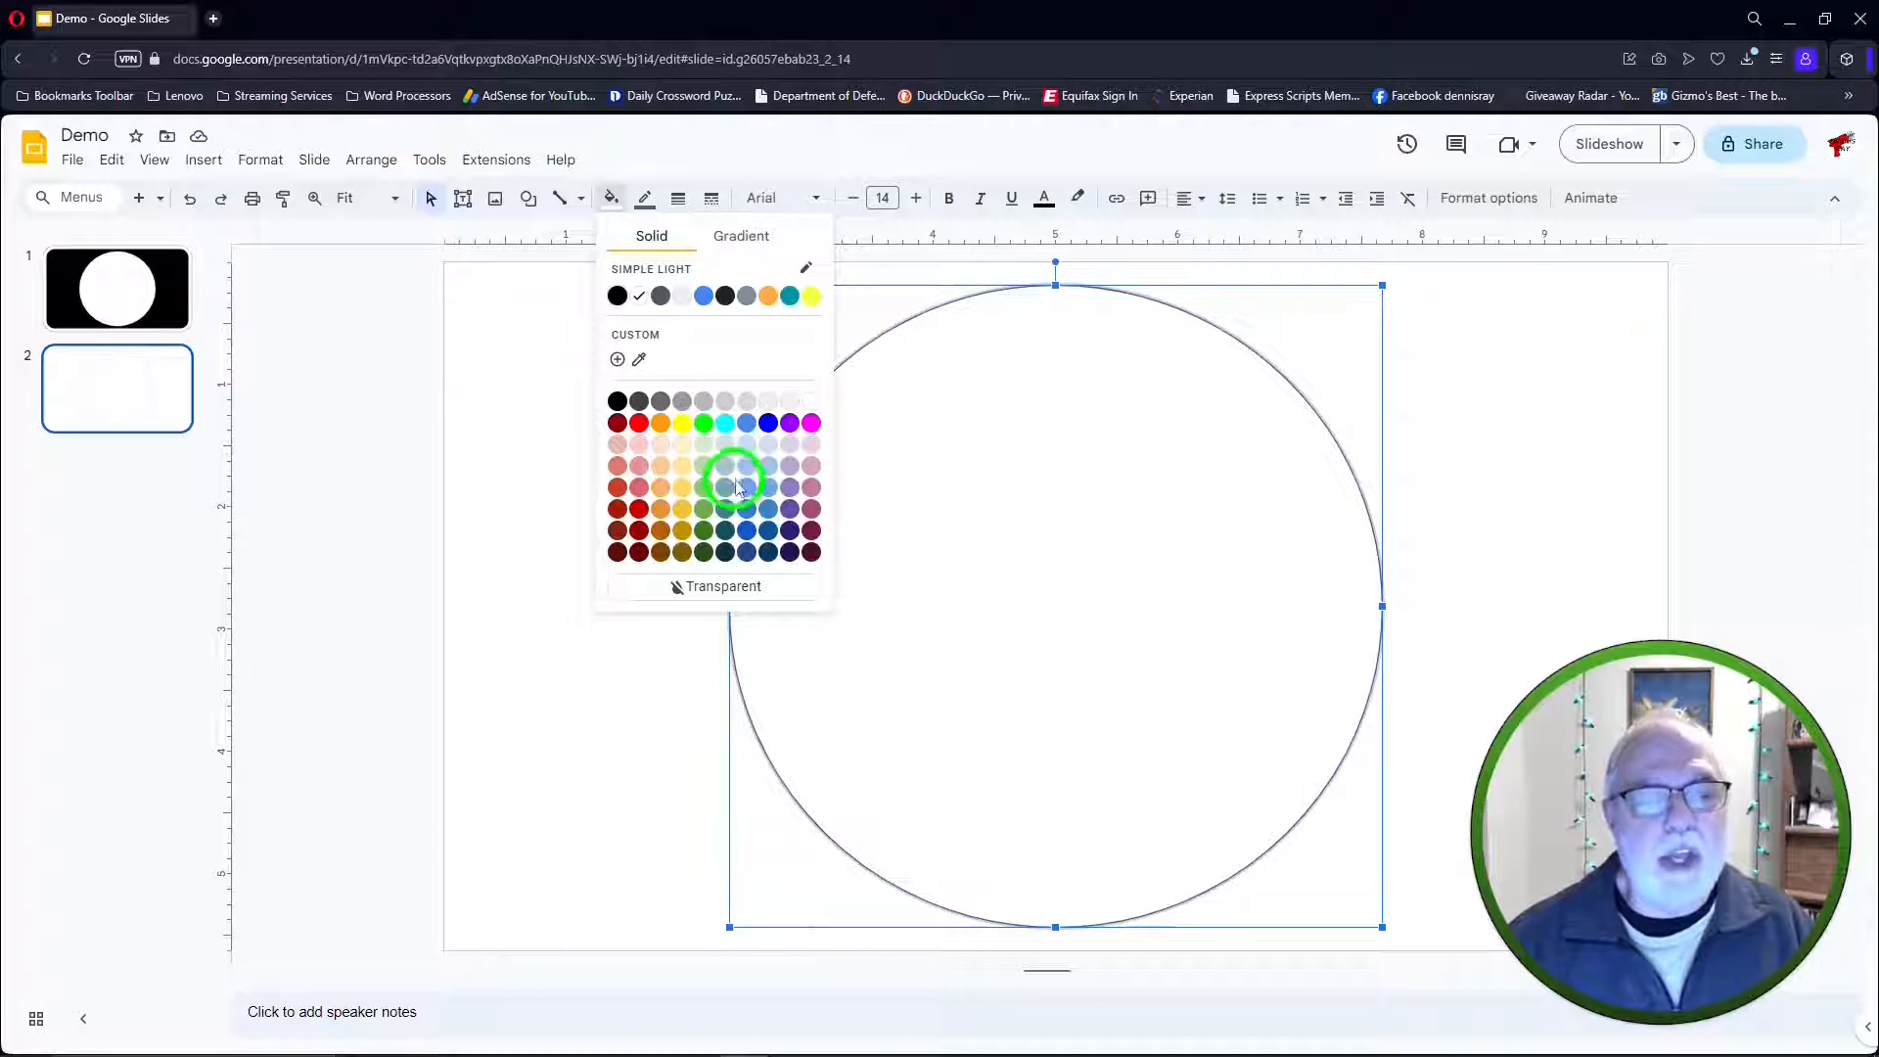
mouse_move(703, 509)
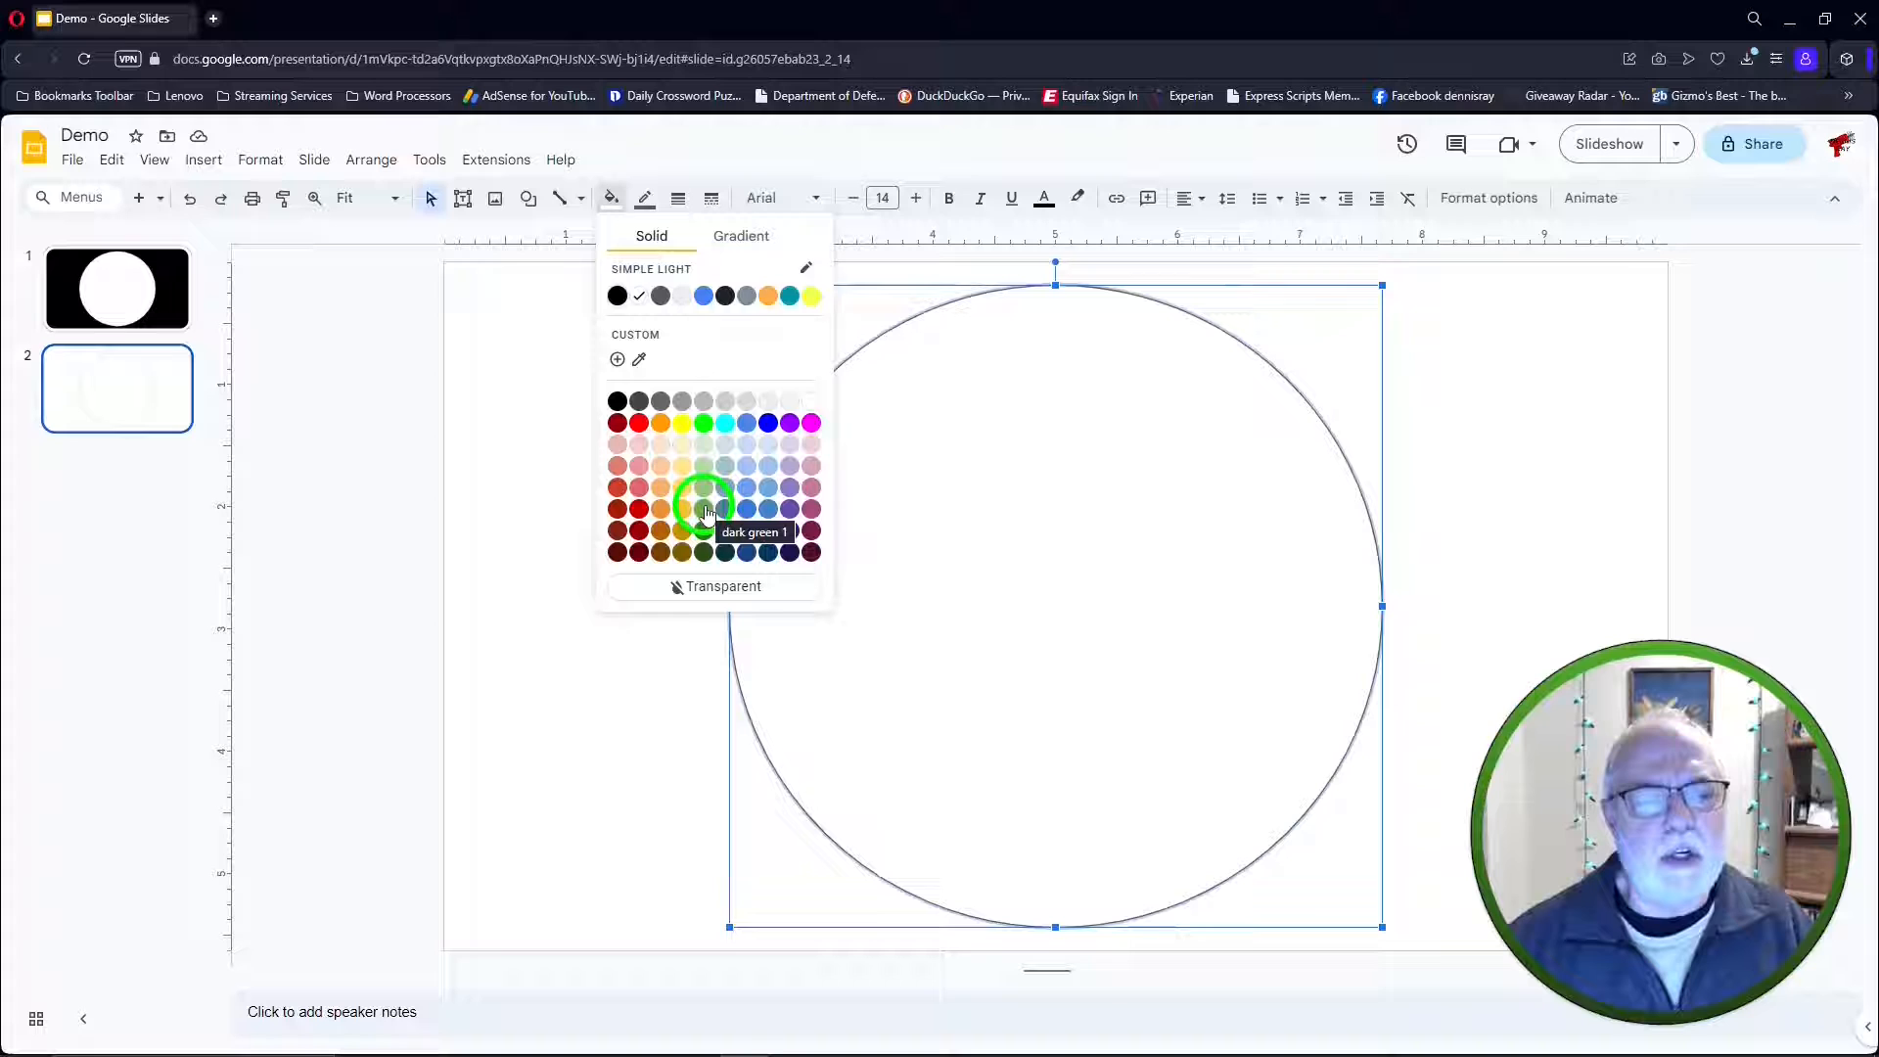
click(703, 509)
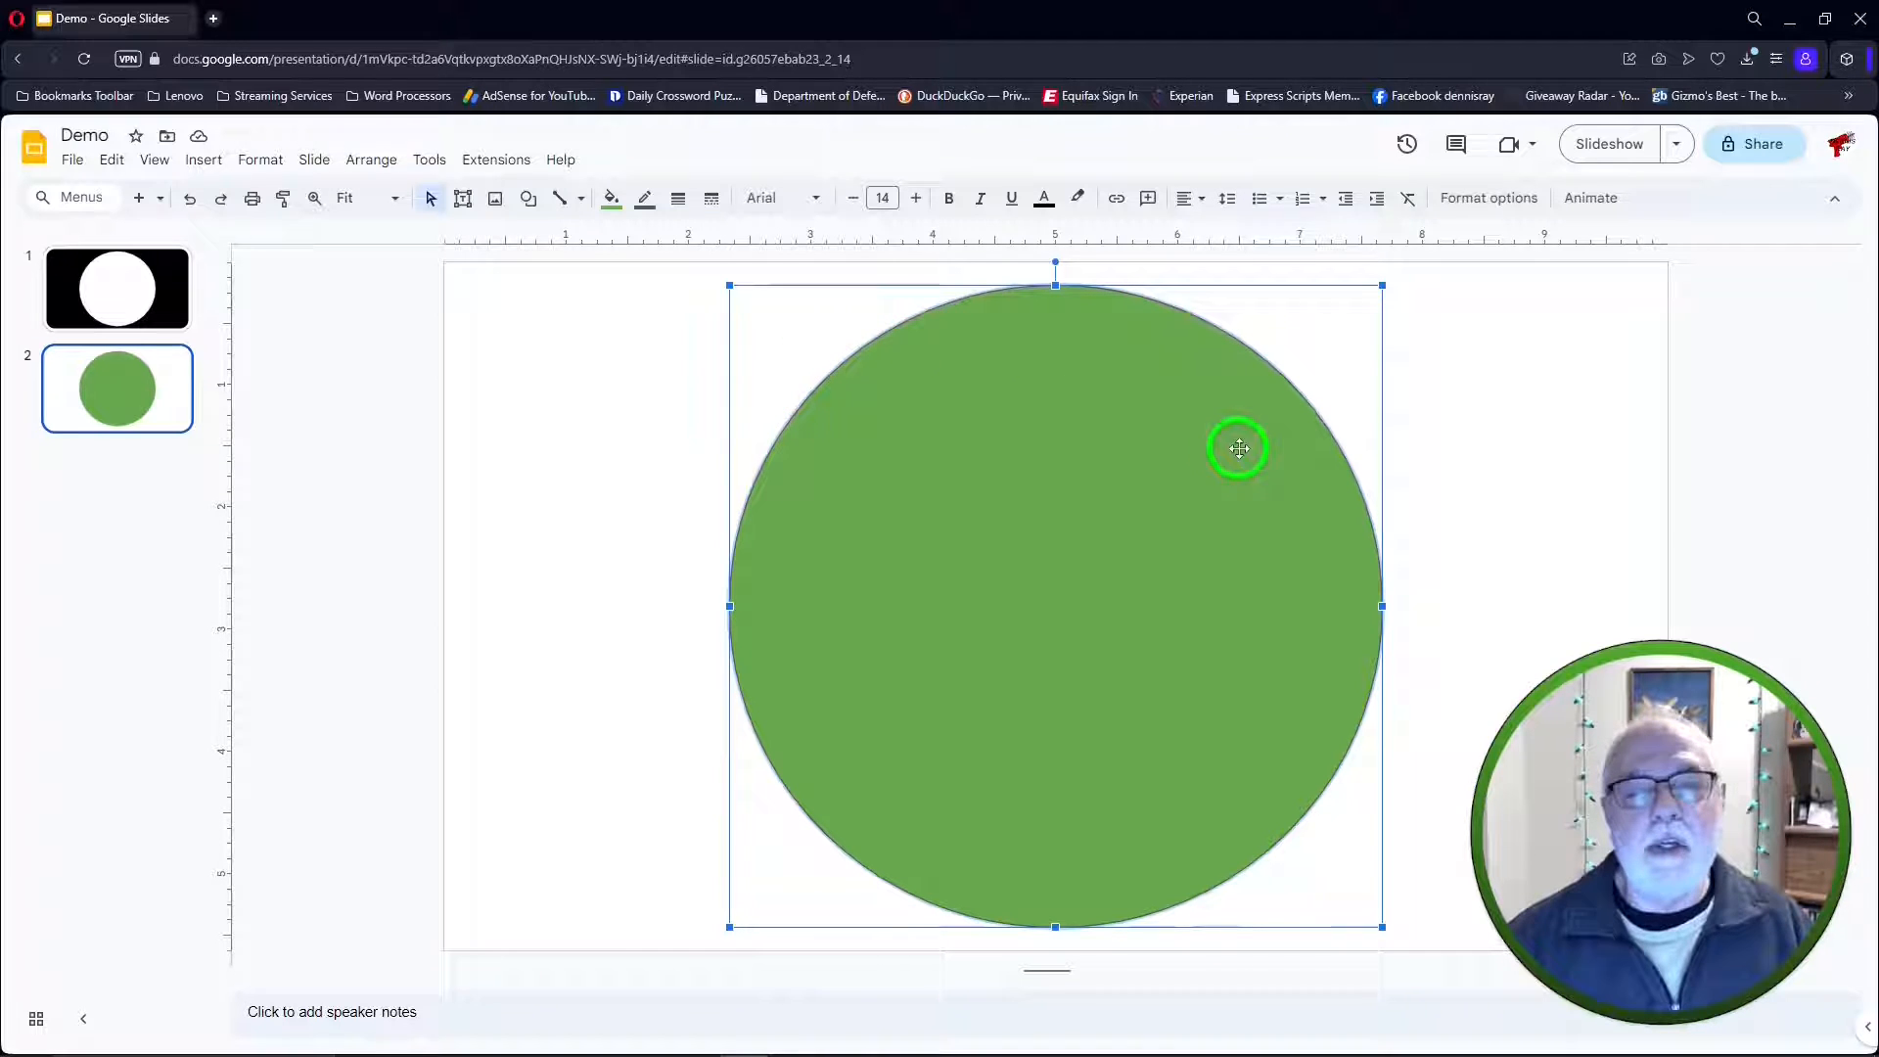
mouse_move(644, 198)
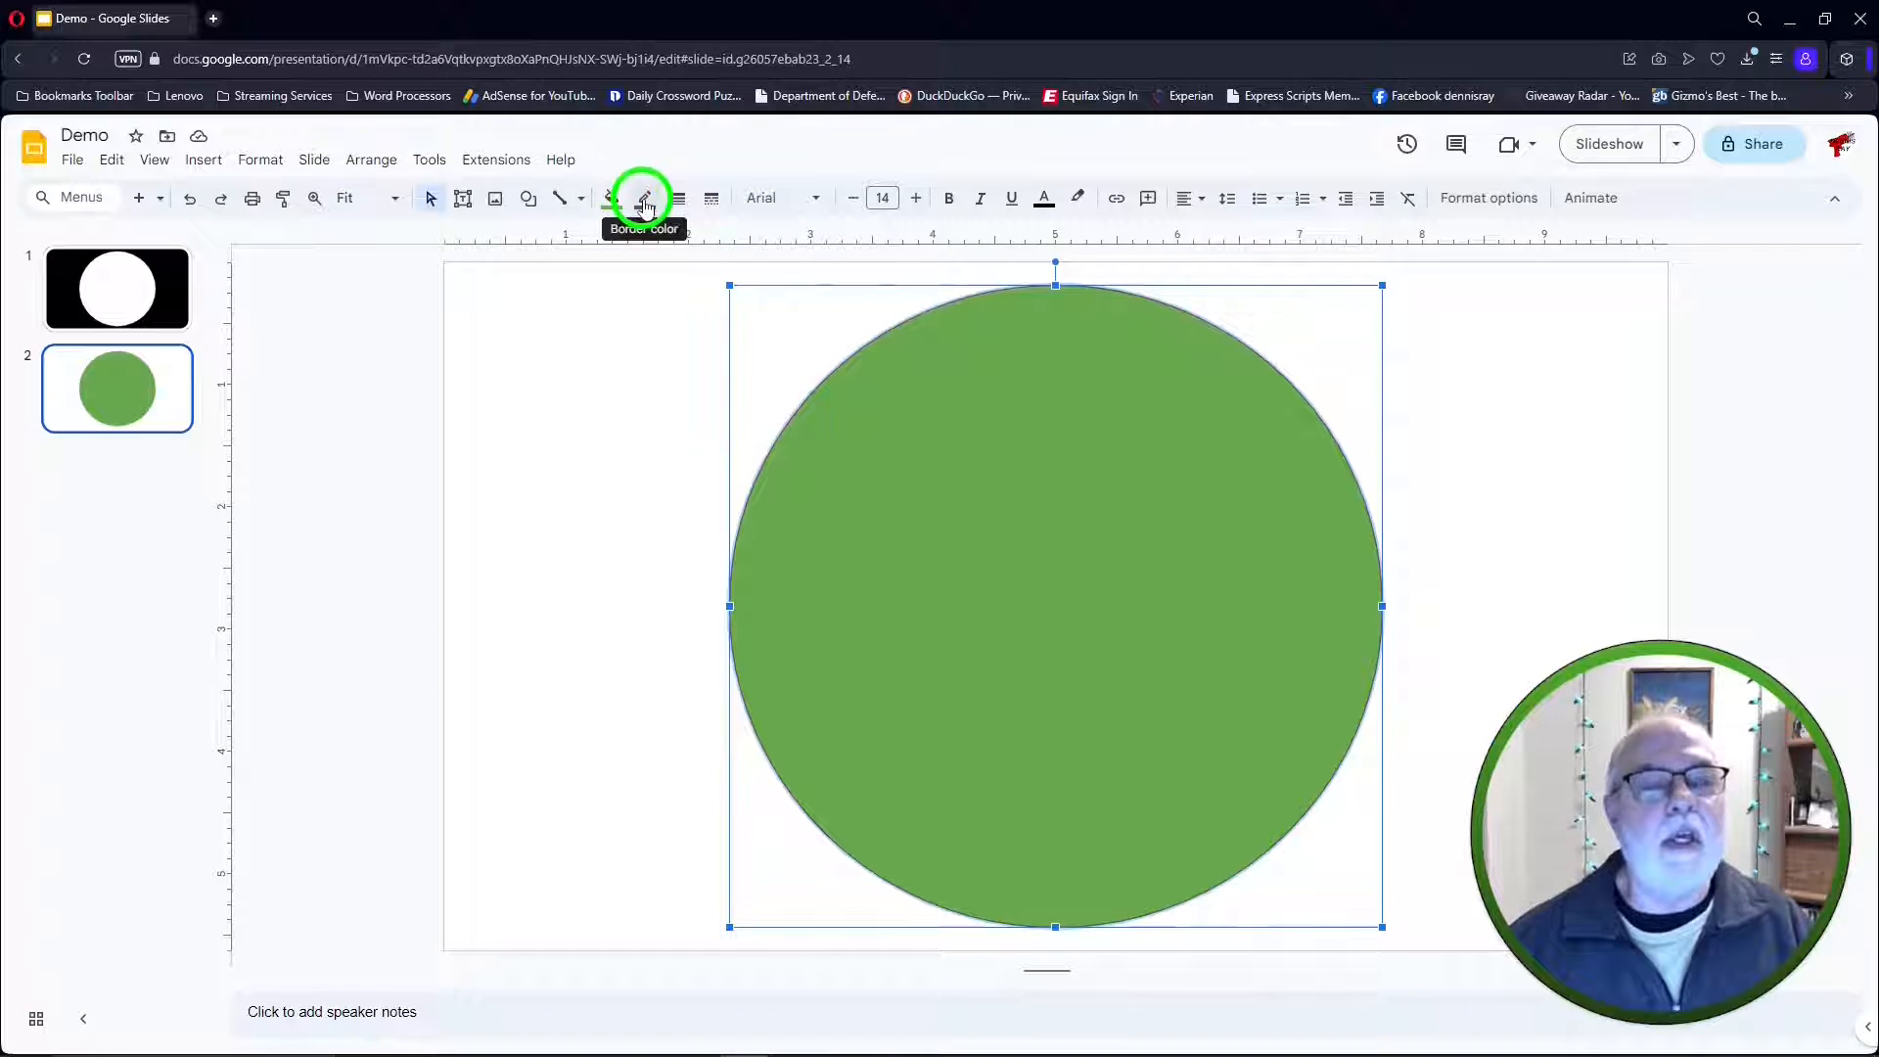
Give the green circle a thicker outline from the border weight list
click(644, 198)
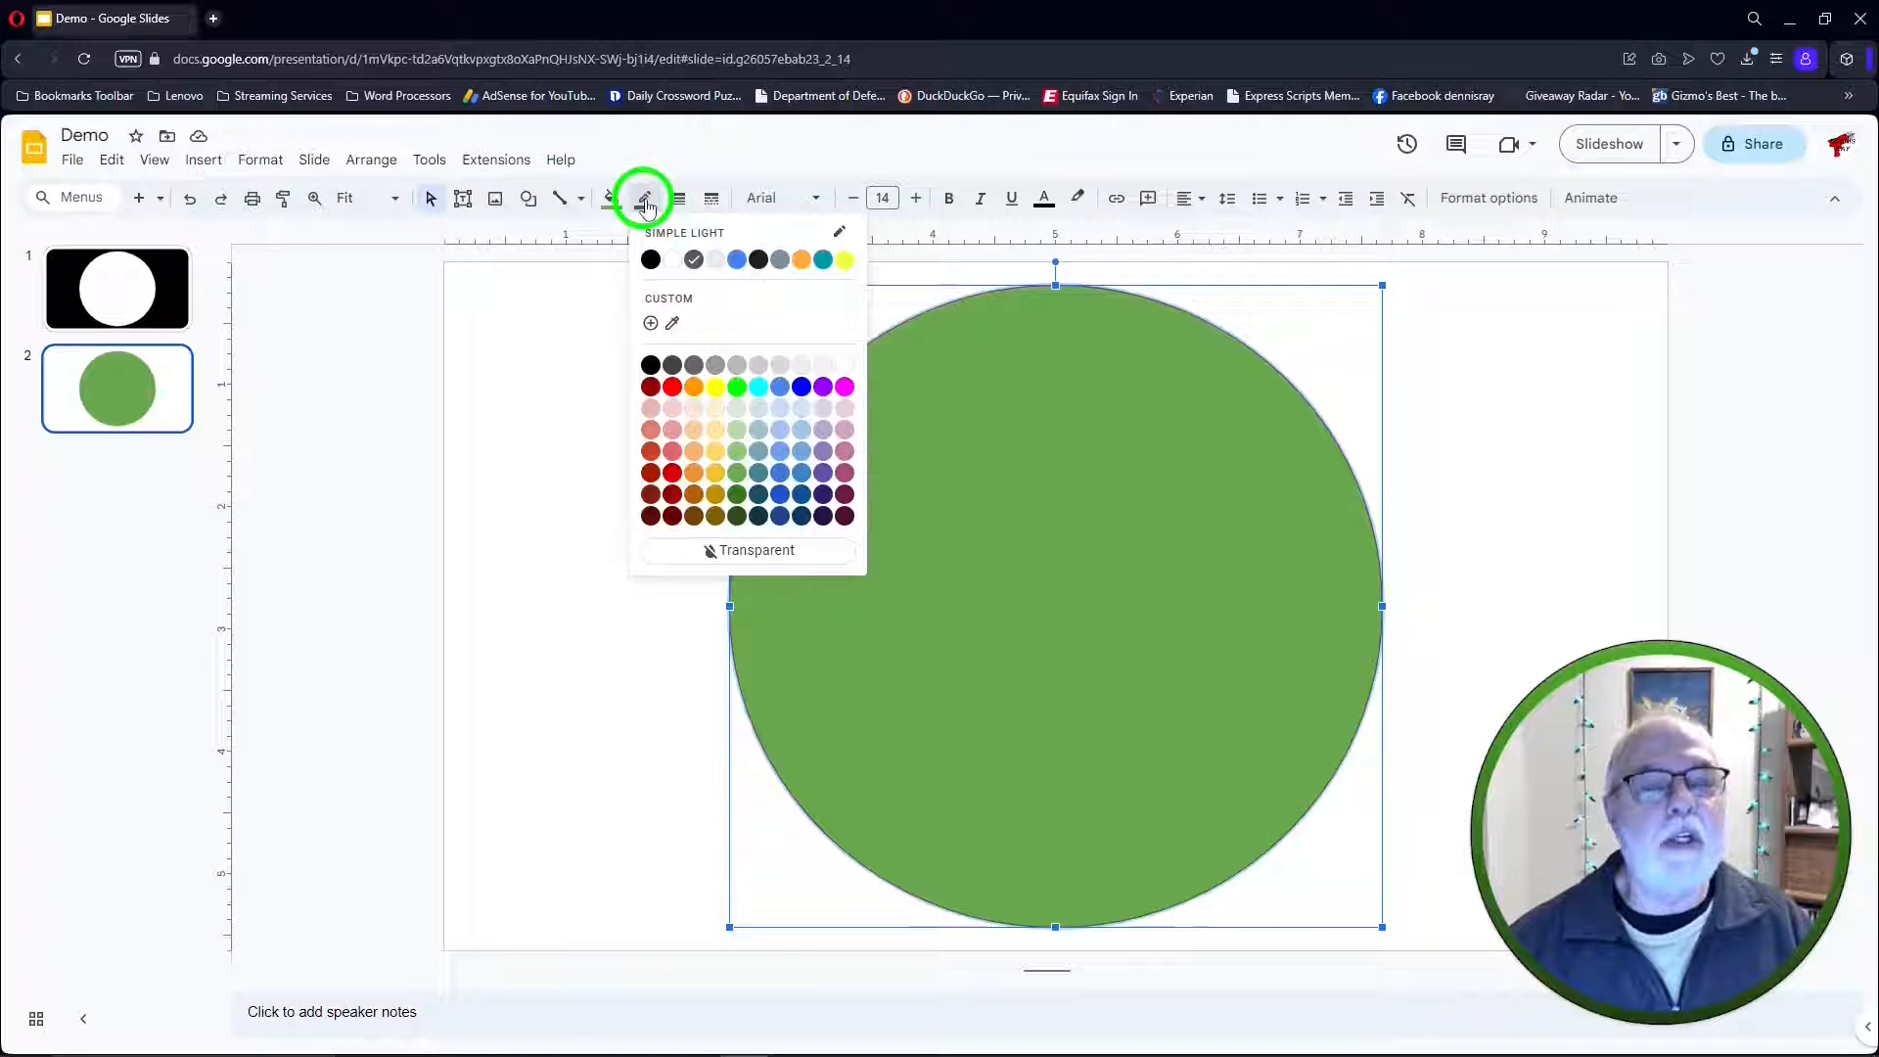
click(677, 198)
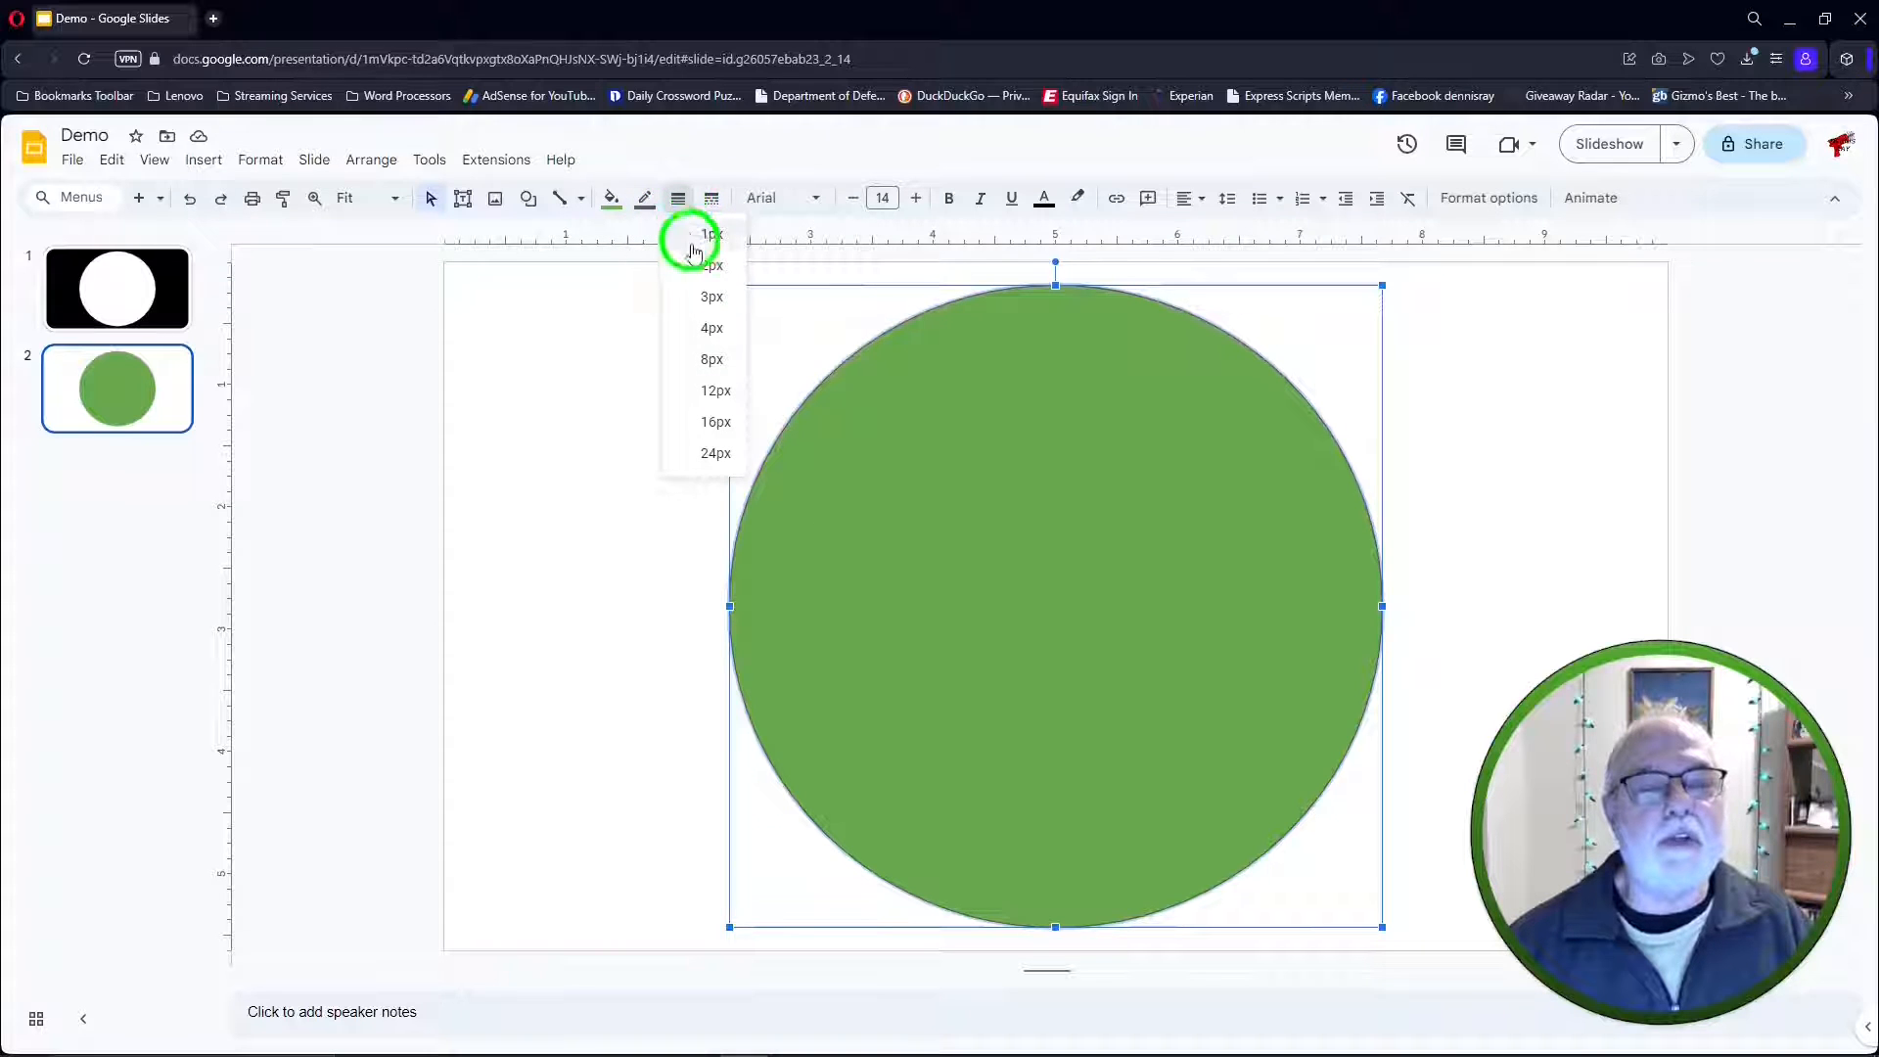
click(712, 327)
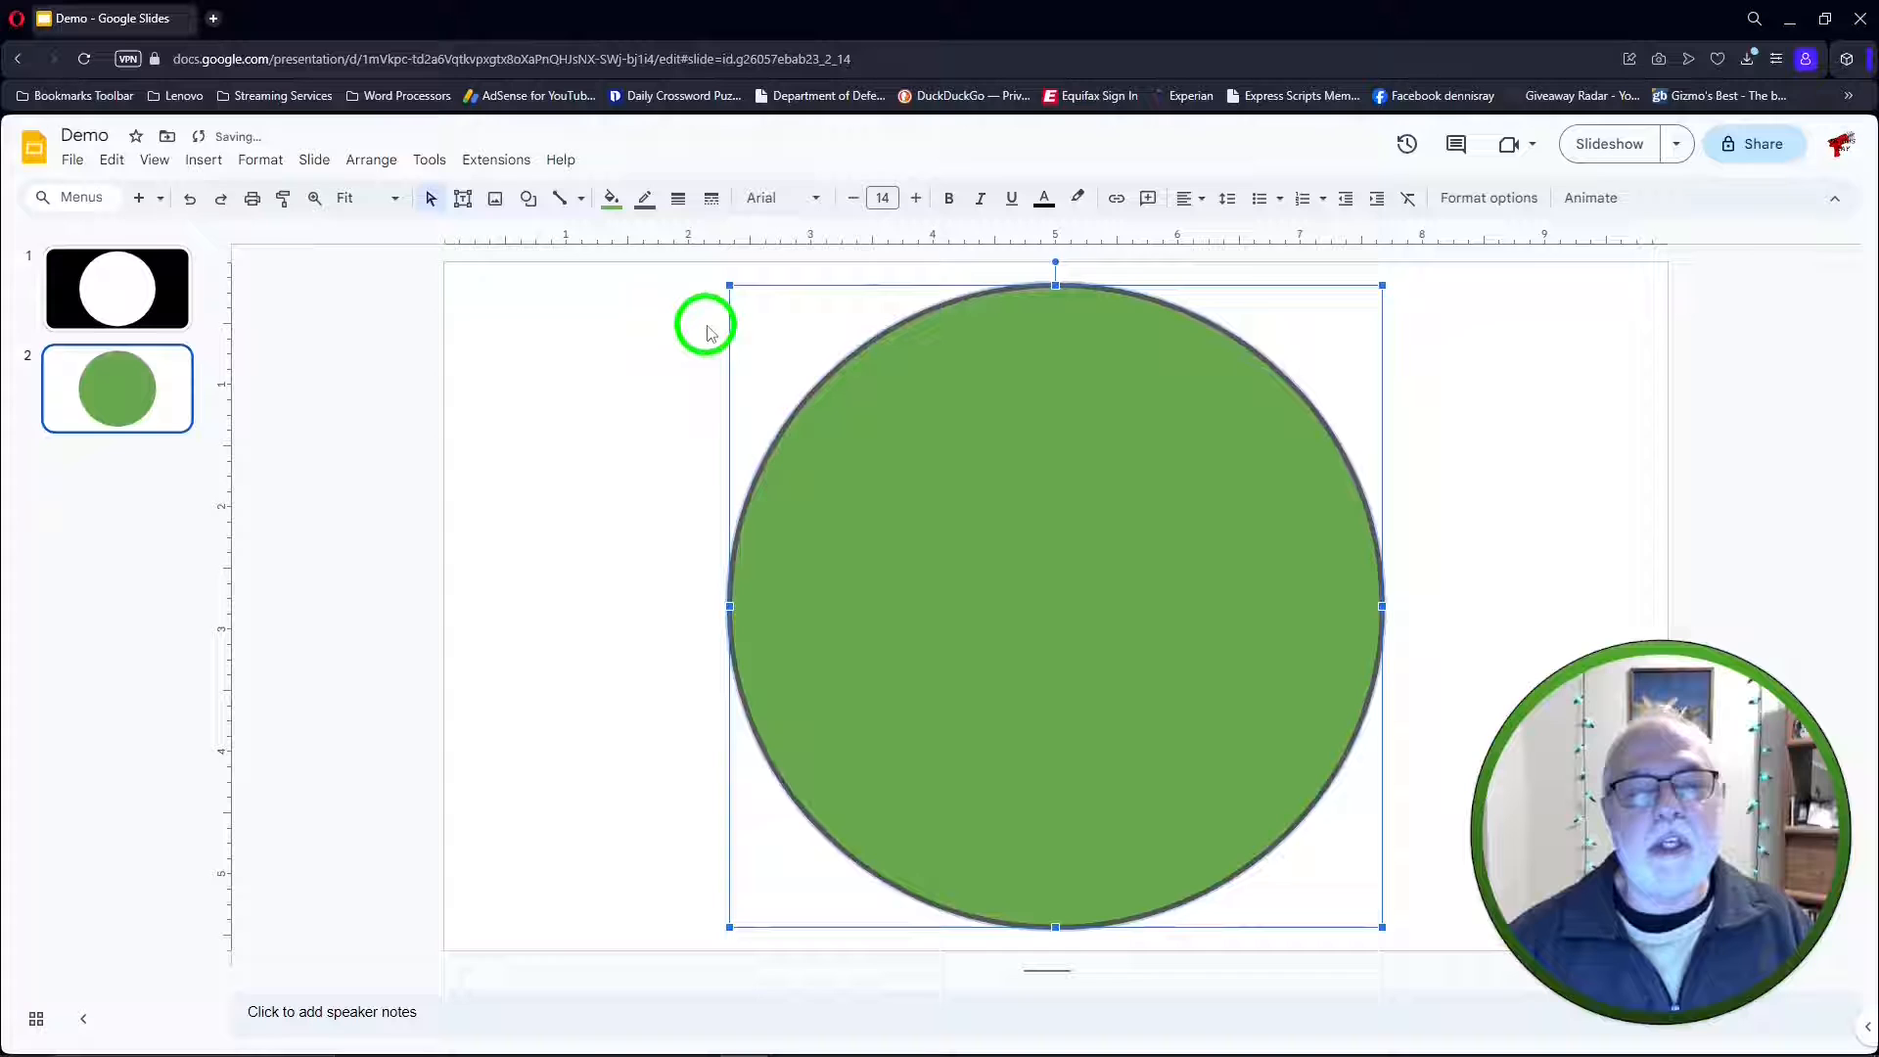
click(680, 198)
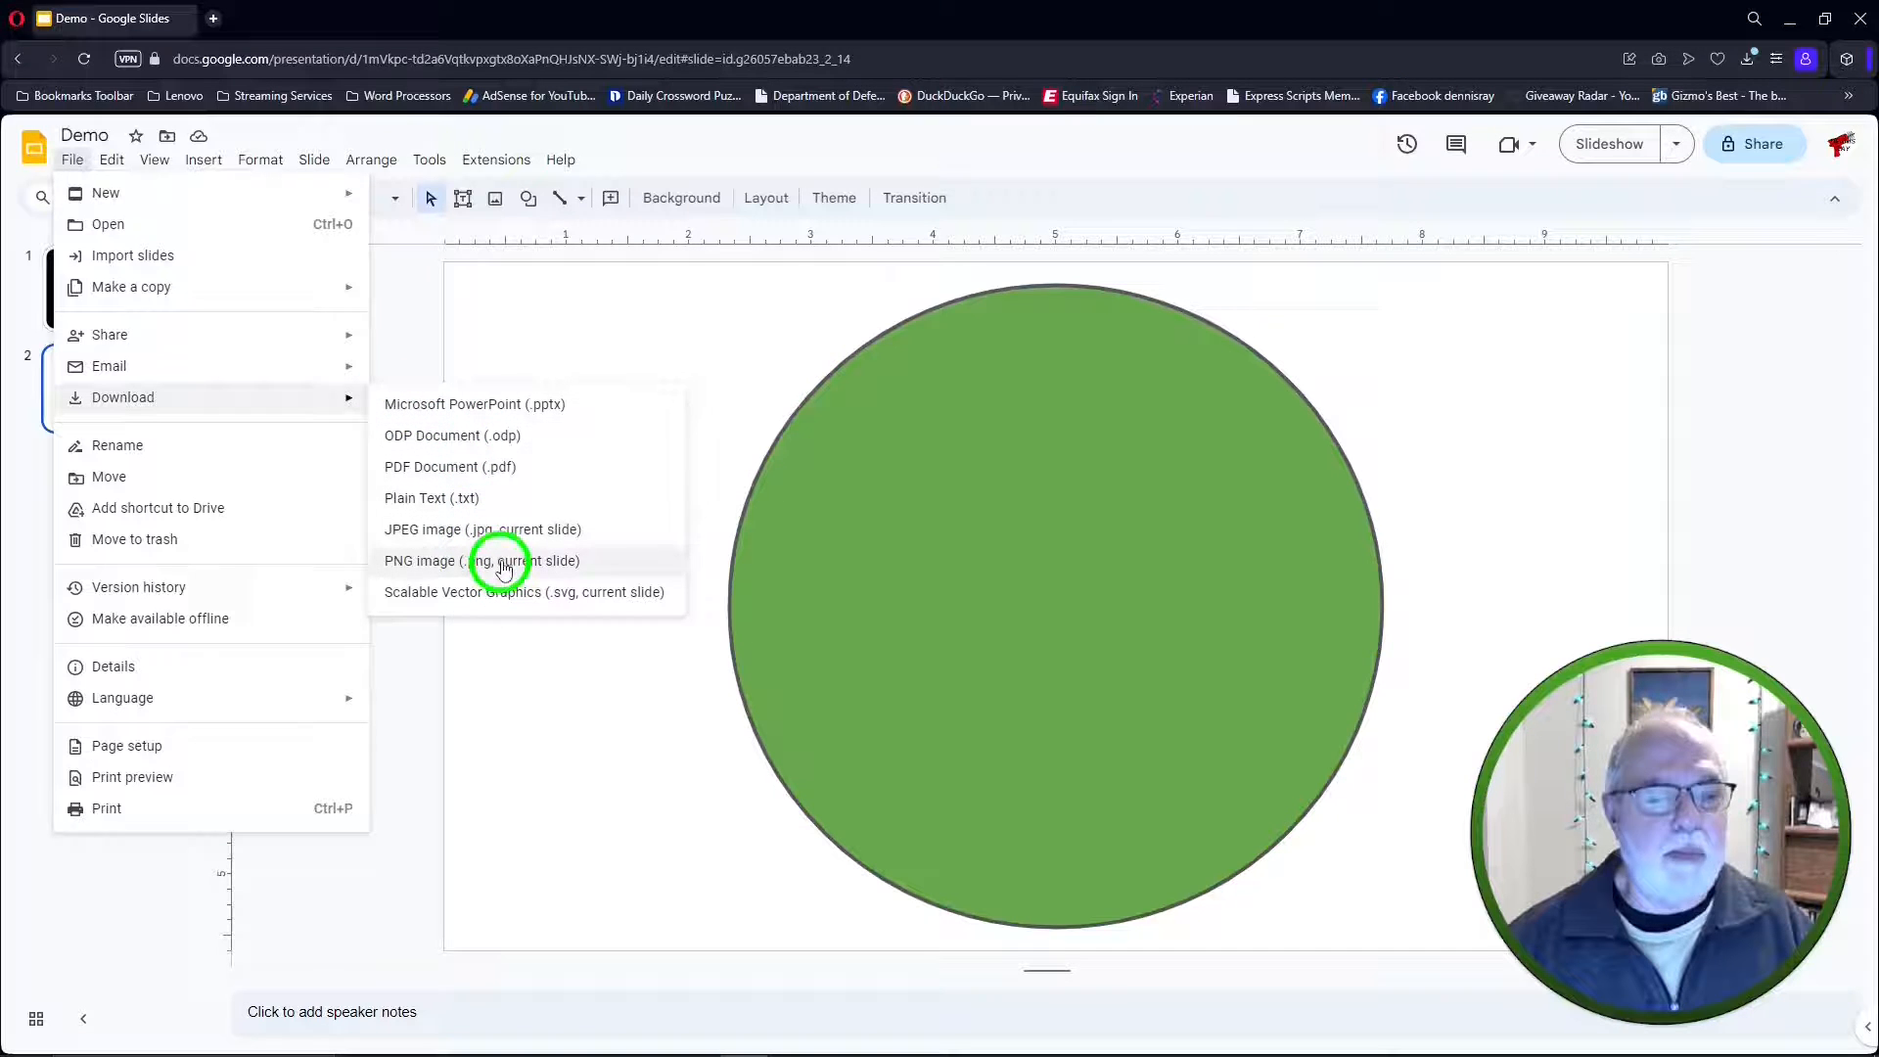
Download the green-circle slide as a PNG image
click(482, 560)
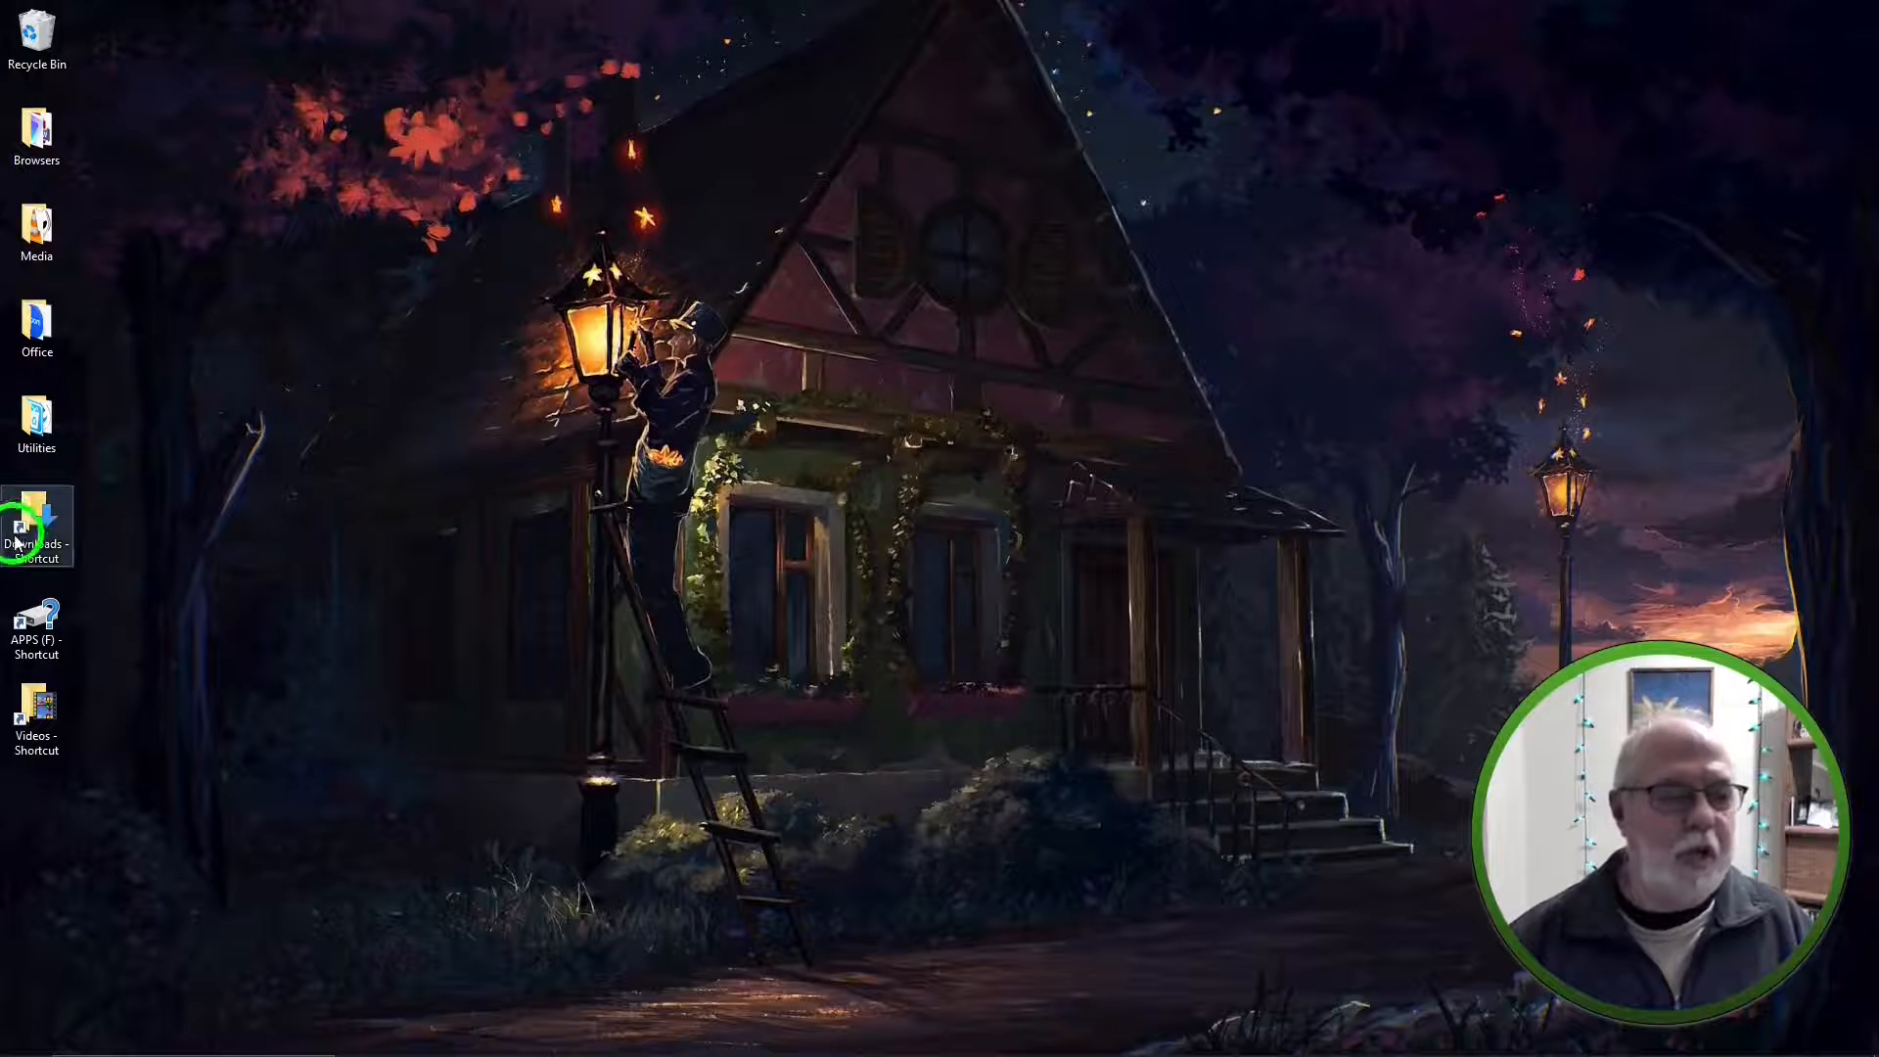
In Downloads, start renaming the Demo image, typing 'Bin'
double_click(35, 527)
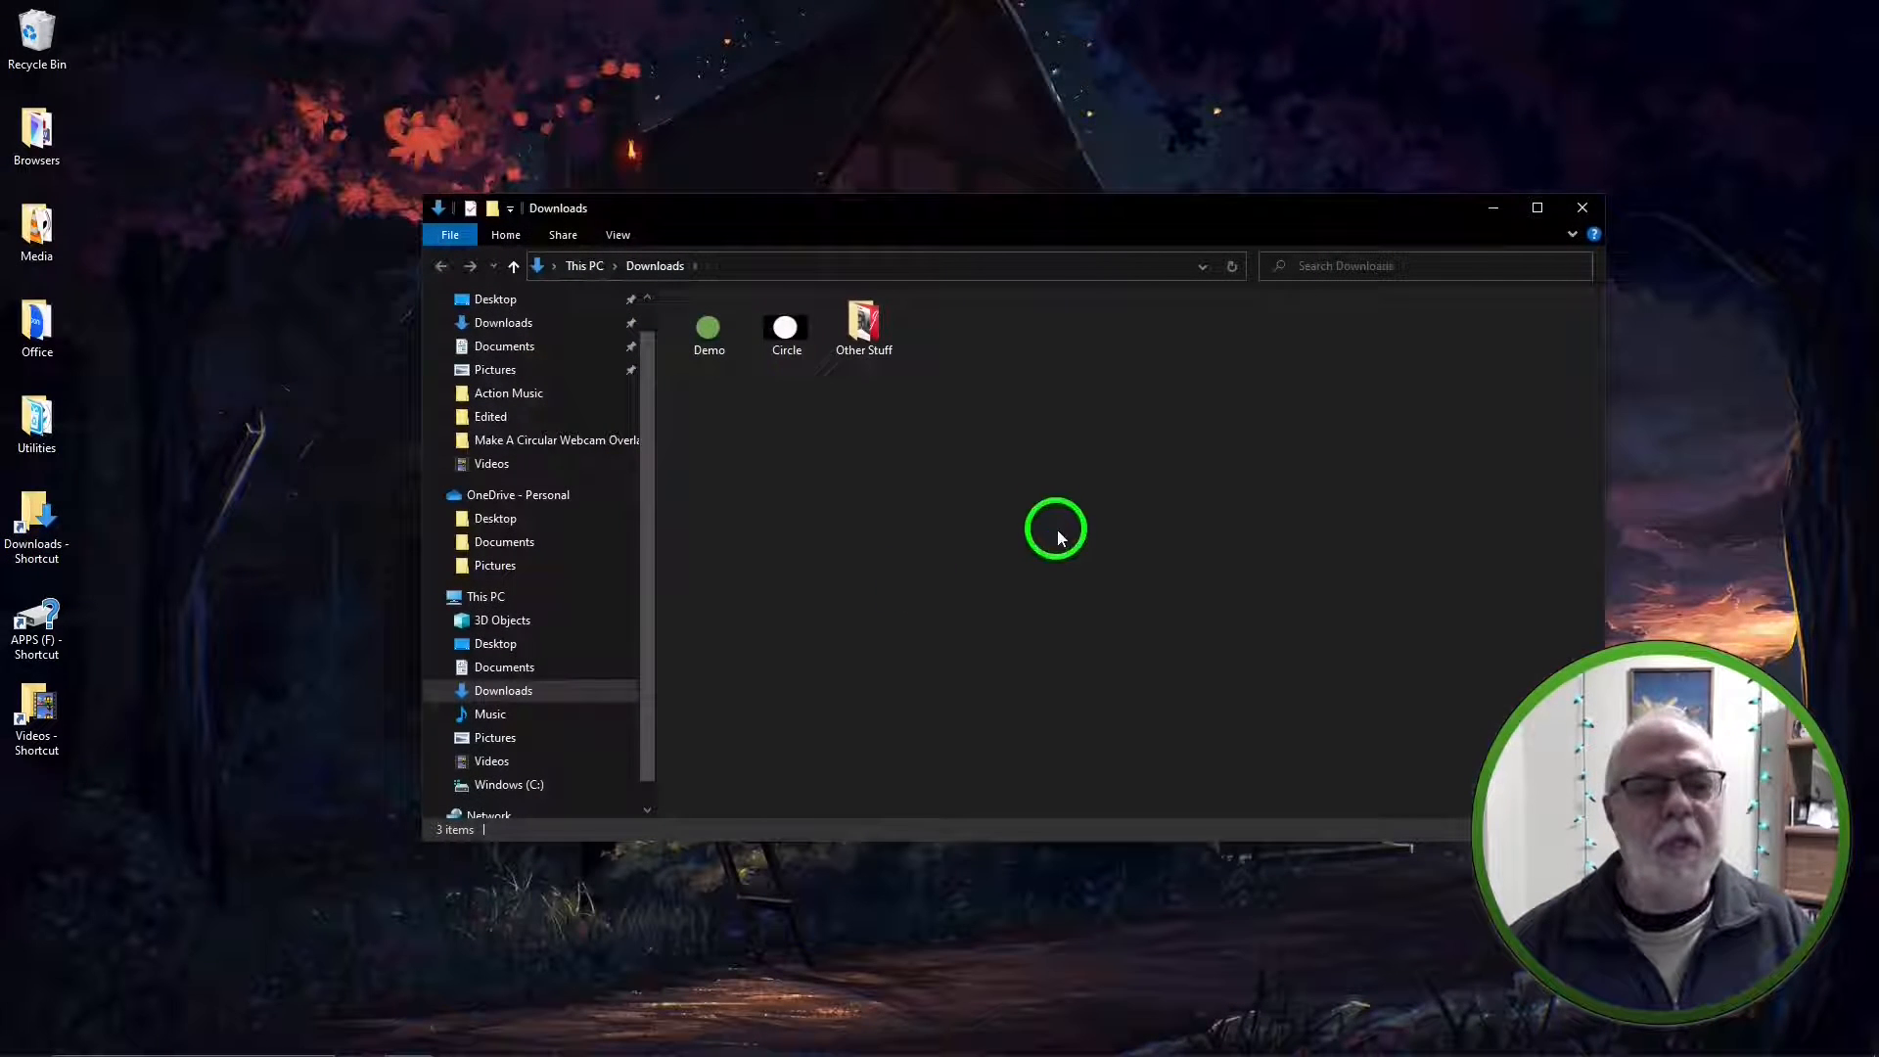
right_click(709, 329)
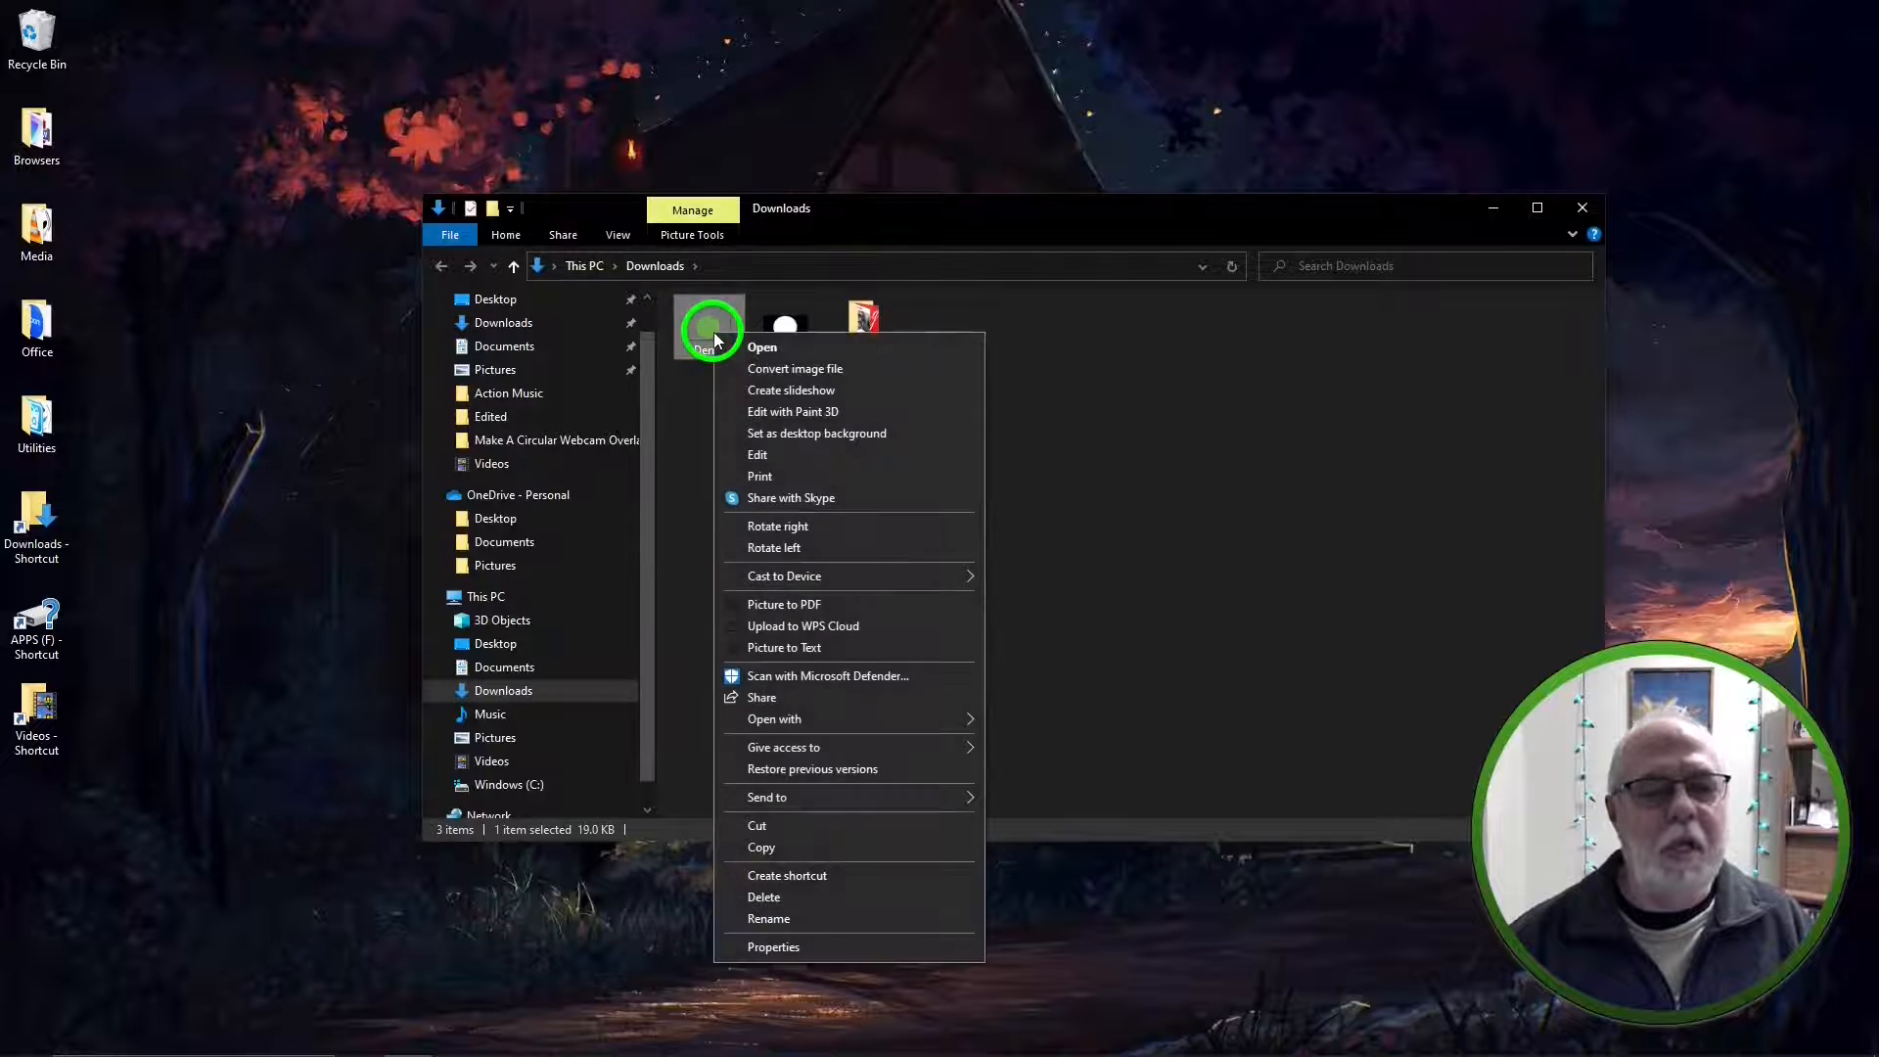
mouse_move(788, 916)
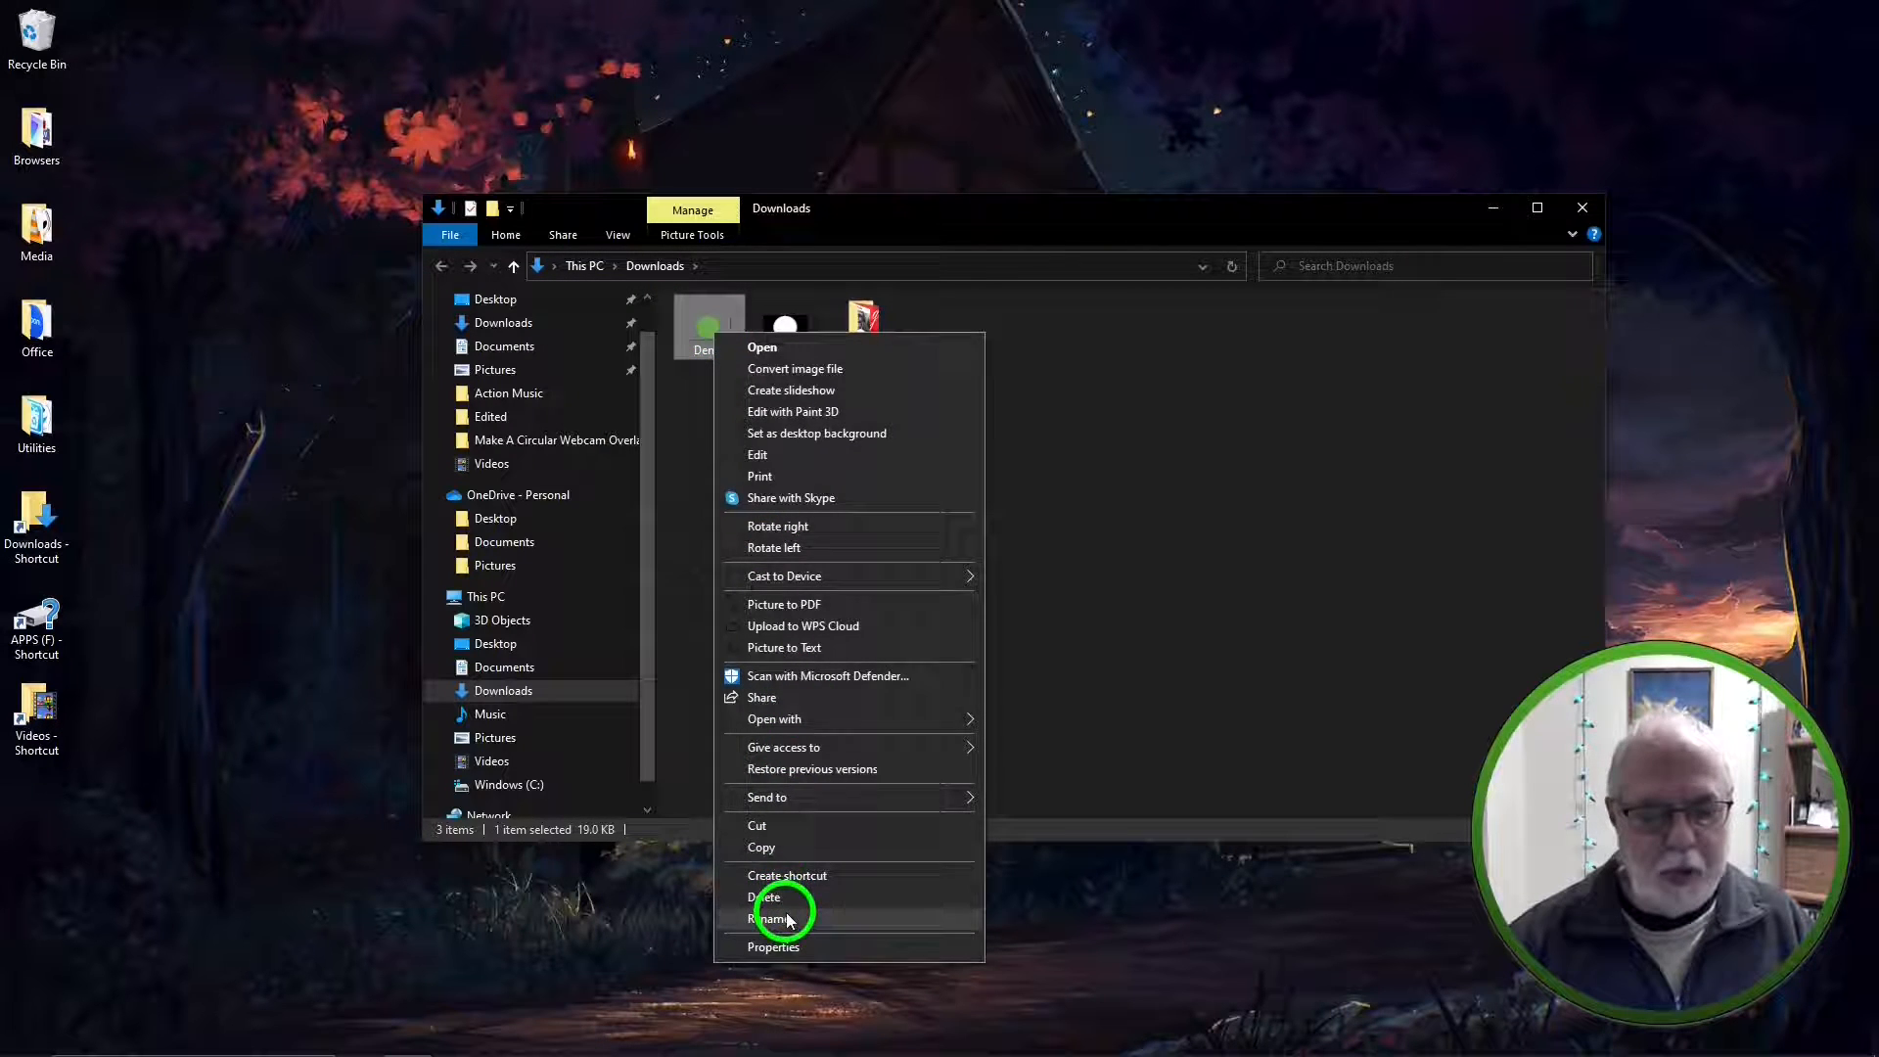
click(770, 920)
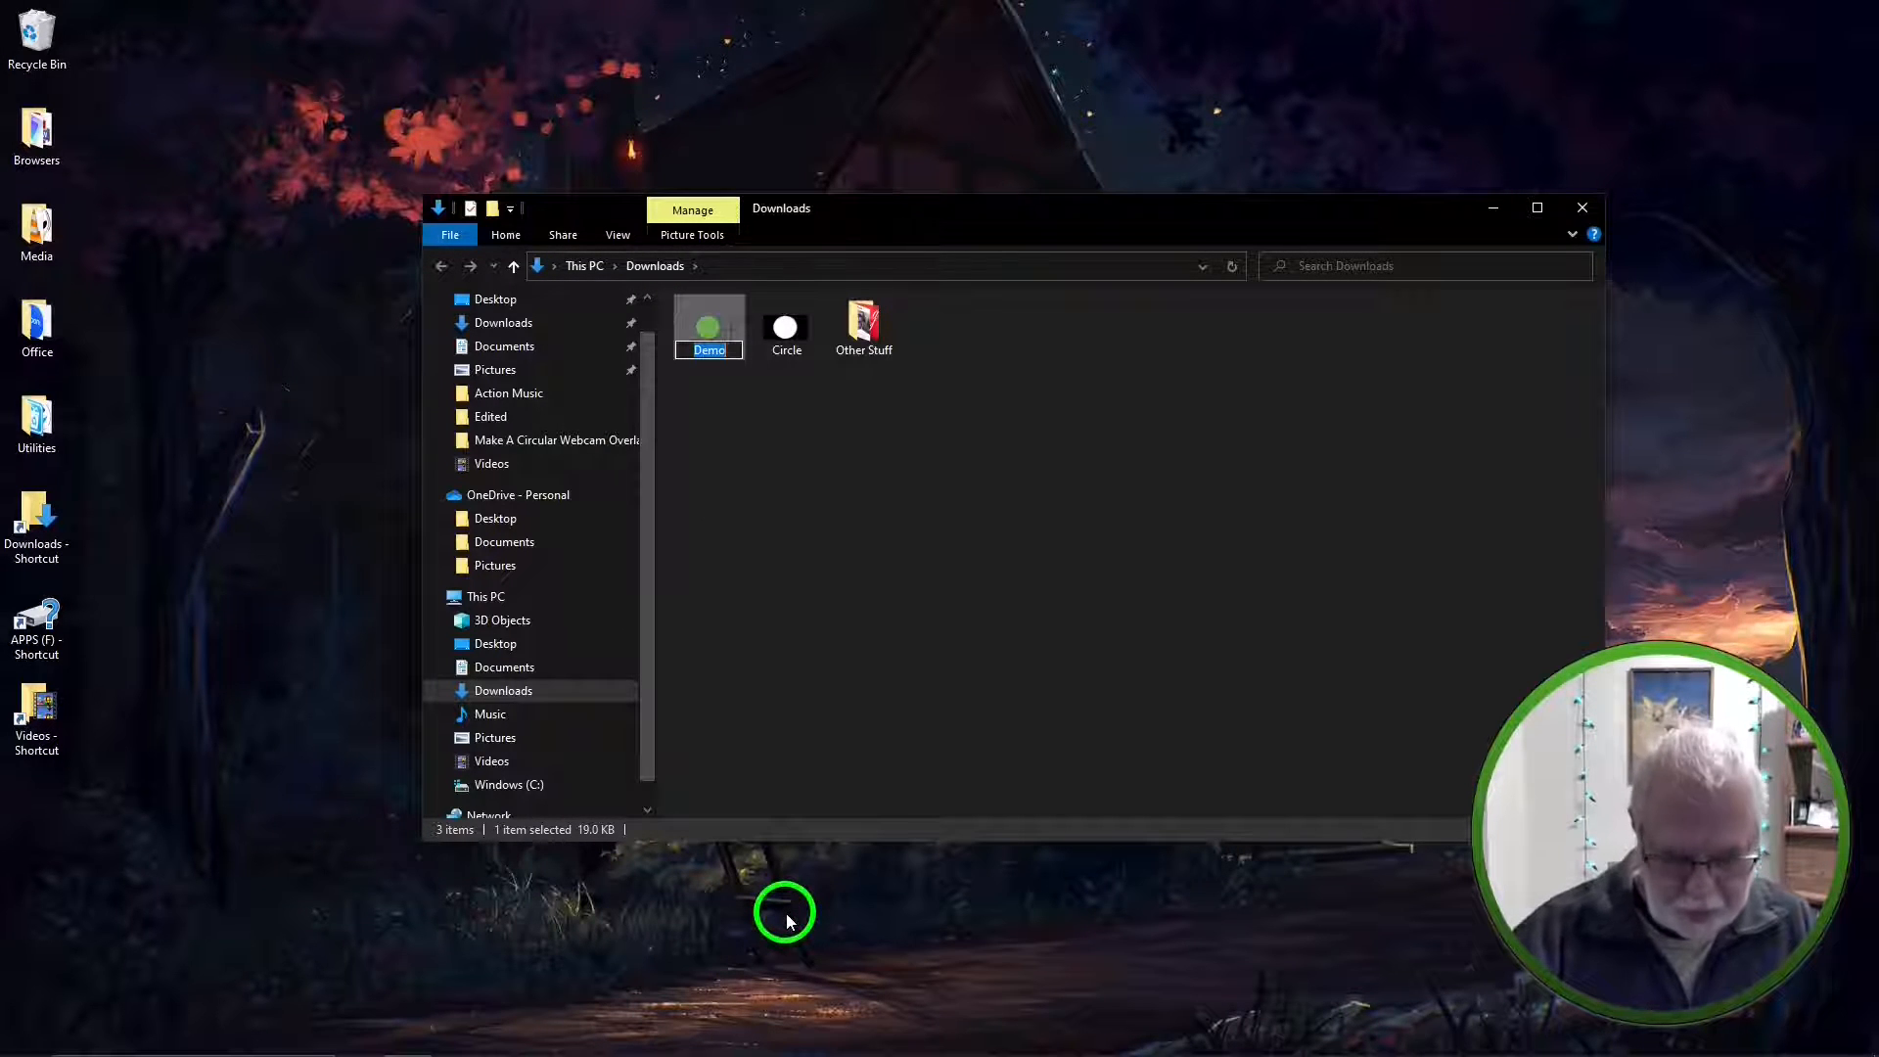
text(Bin)
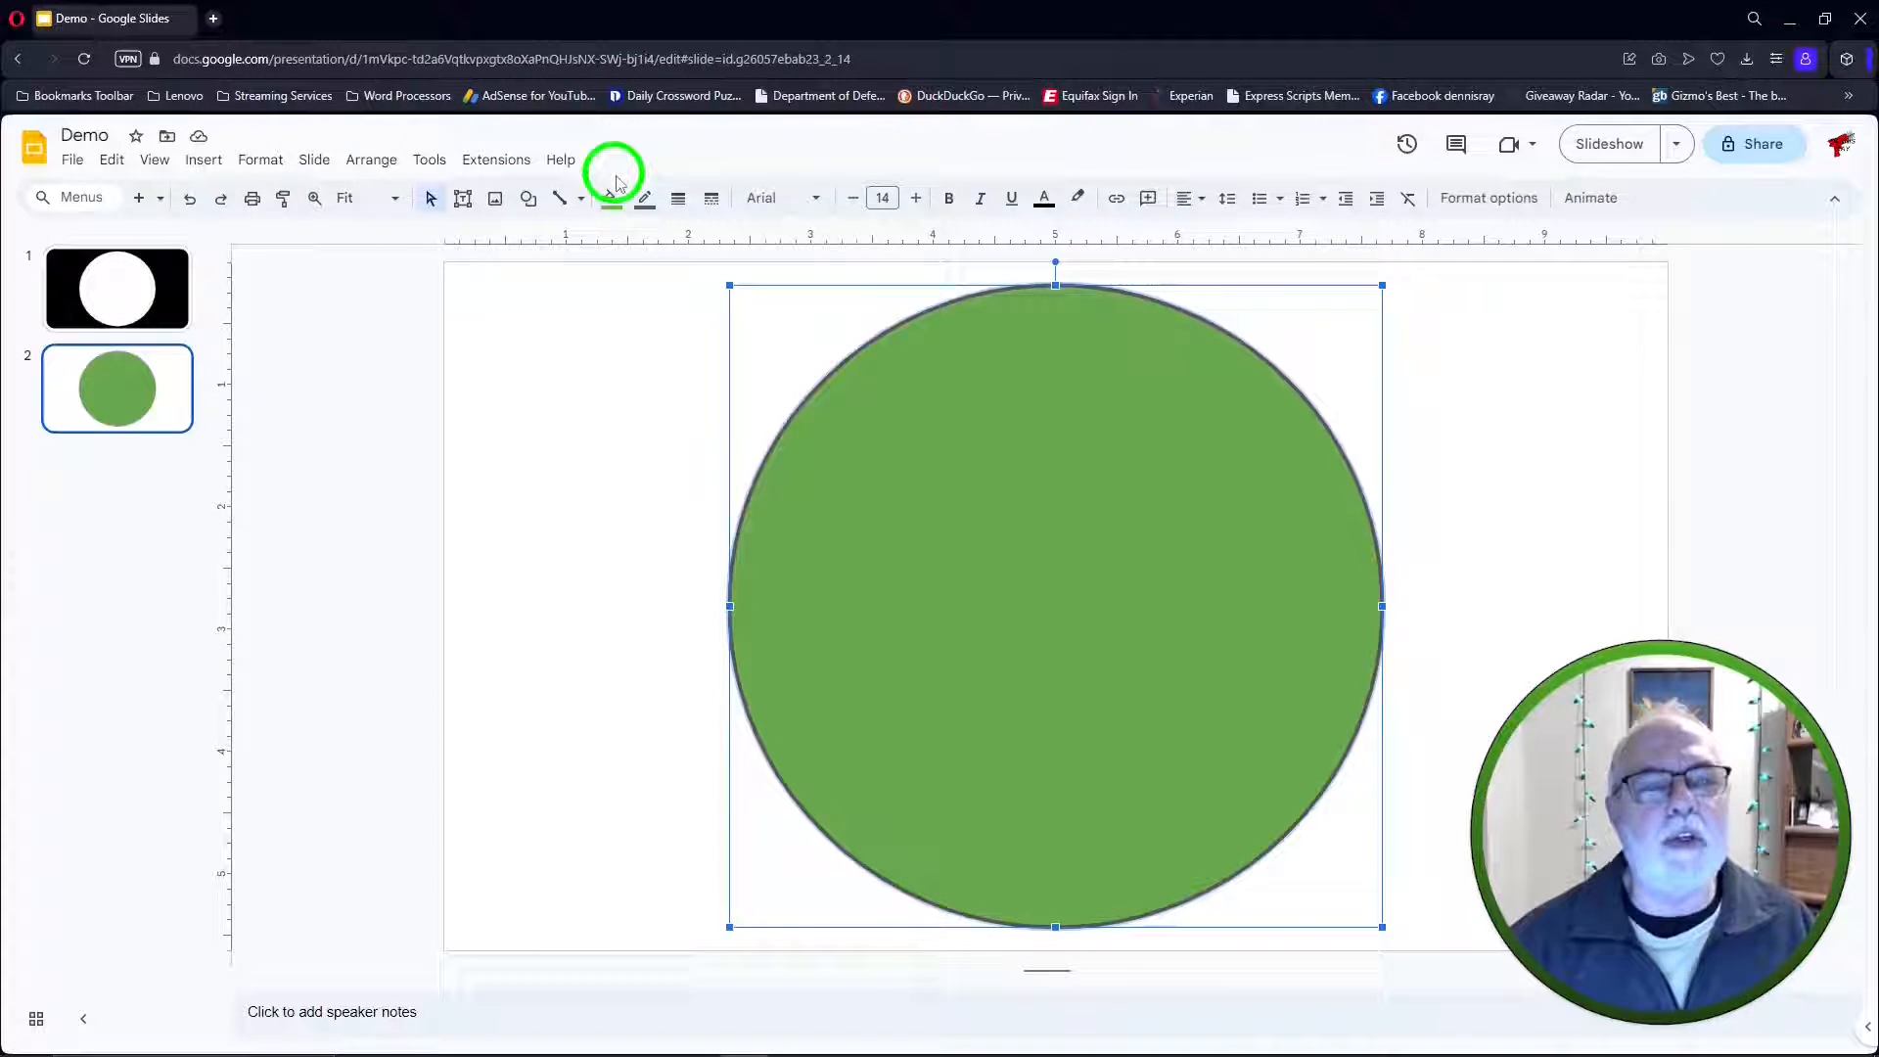
Try a light green then a darker green gradient fill on the circle
click(613, 197)
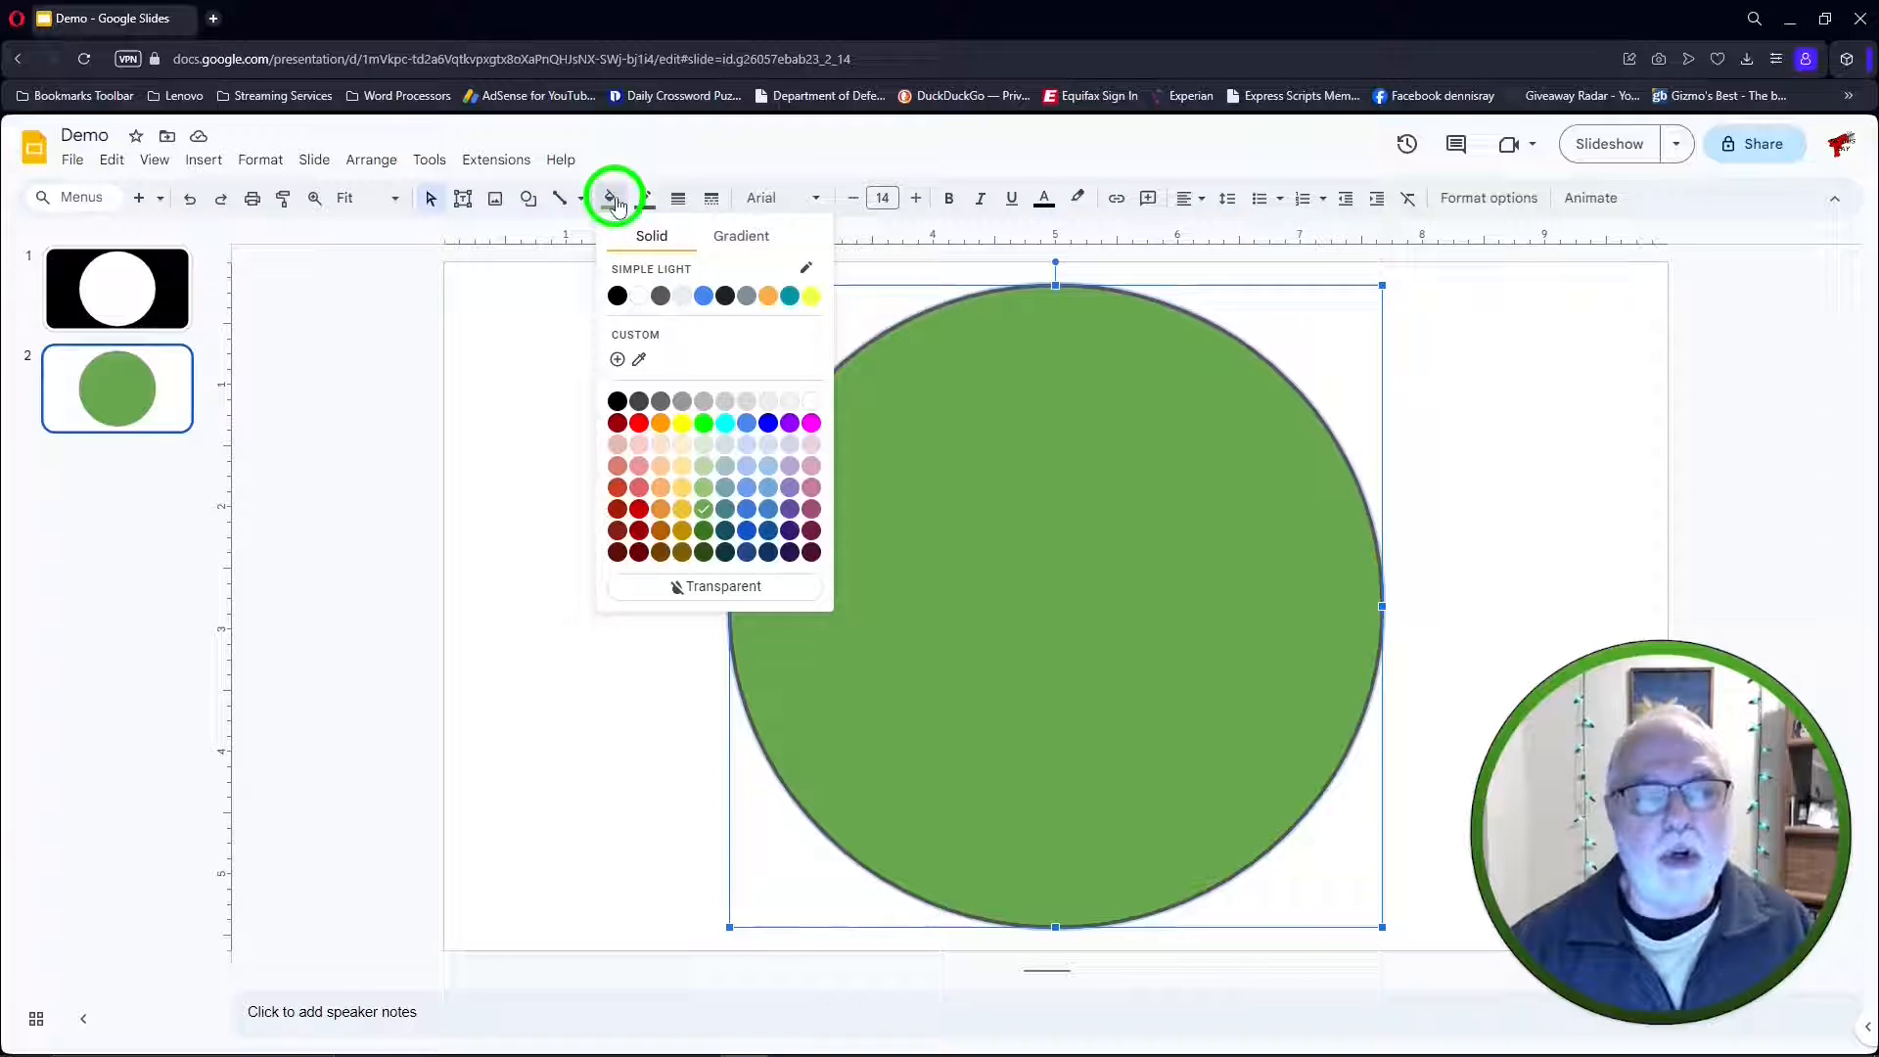
click(740, 236)
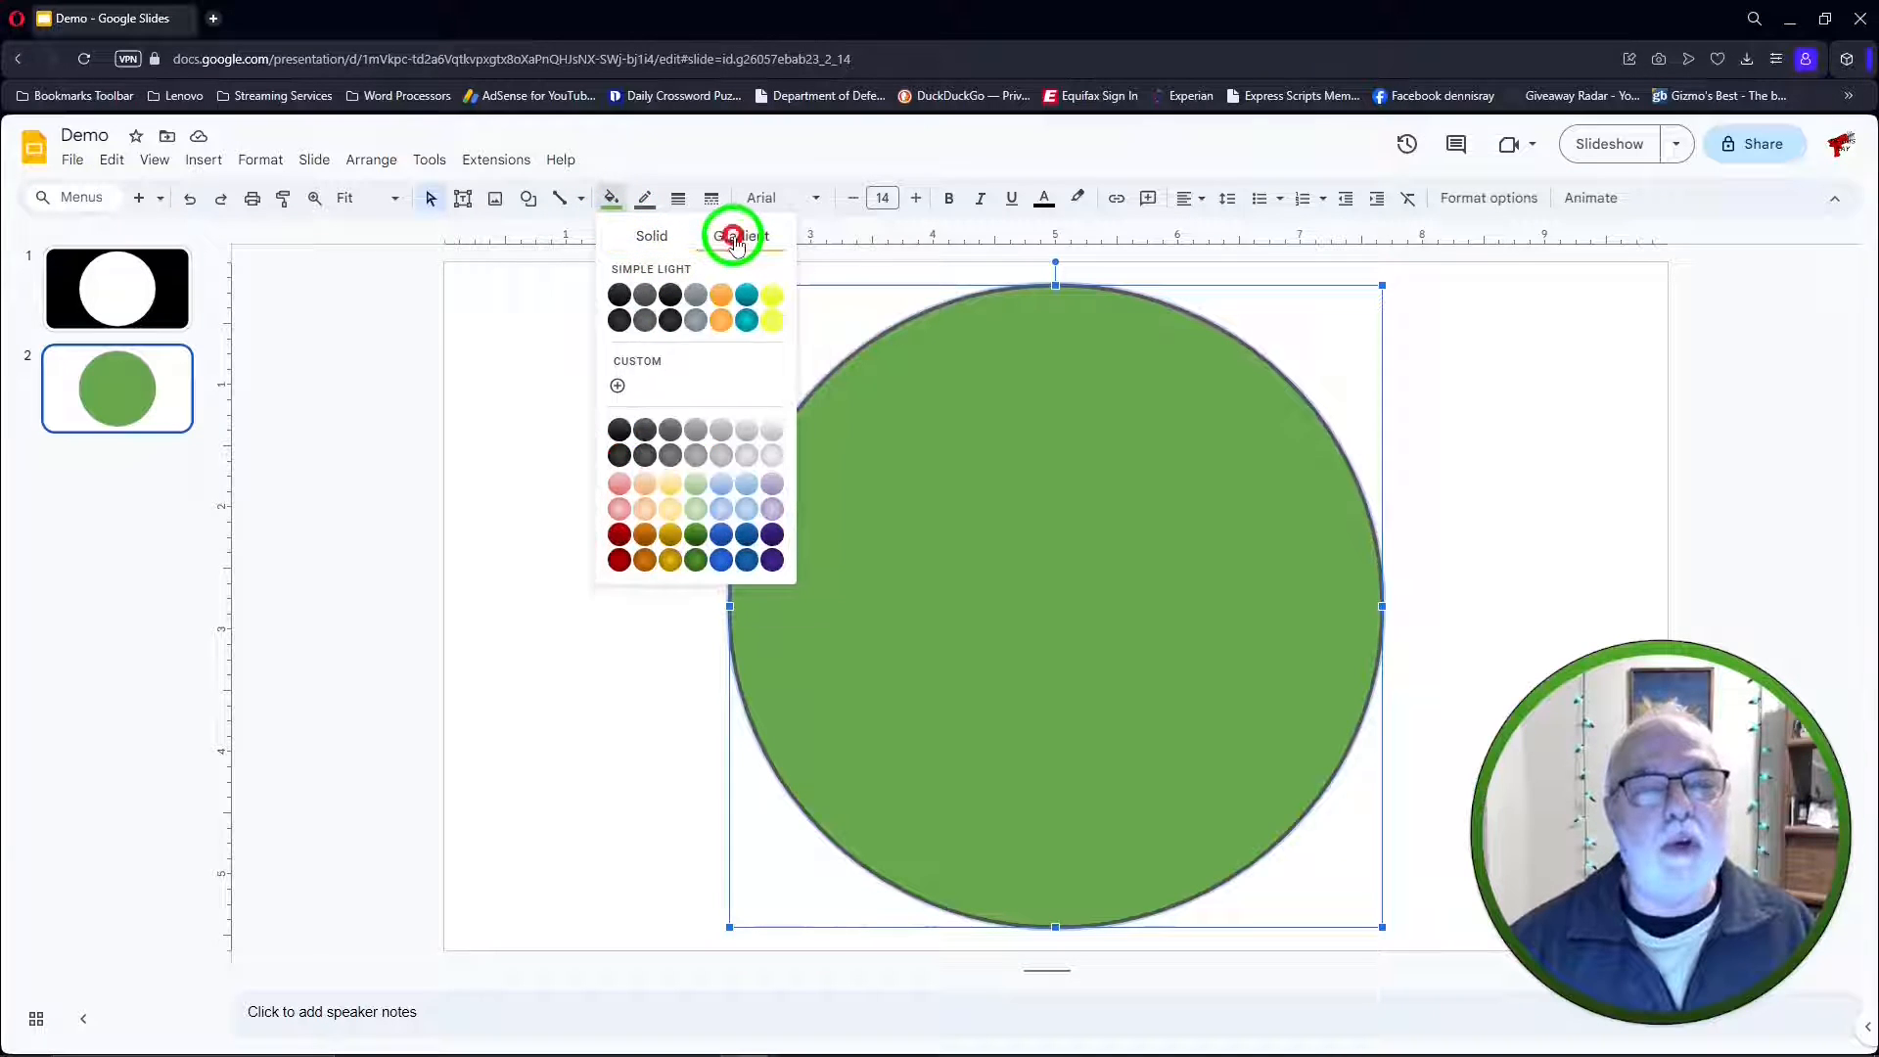
click(740, 235)
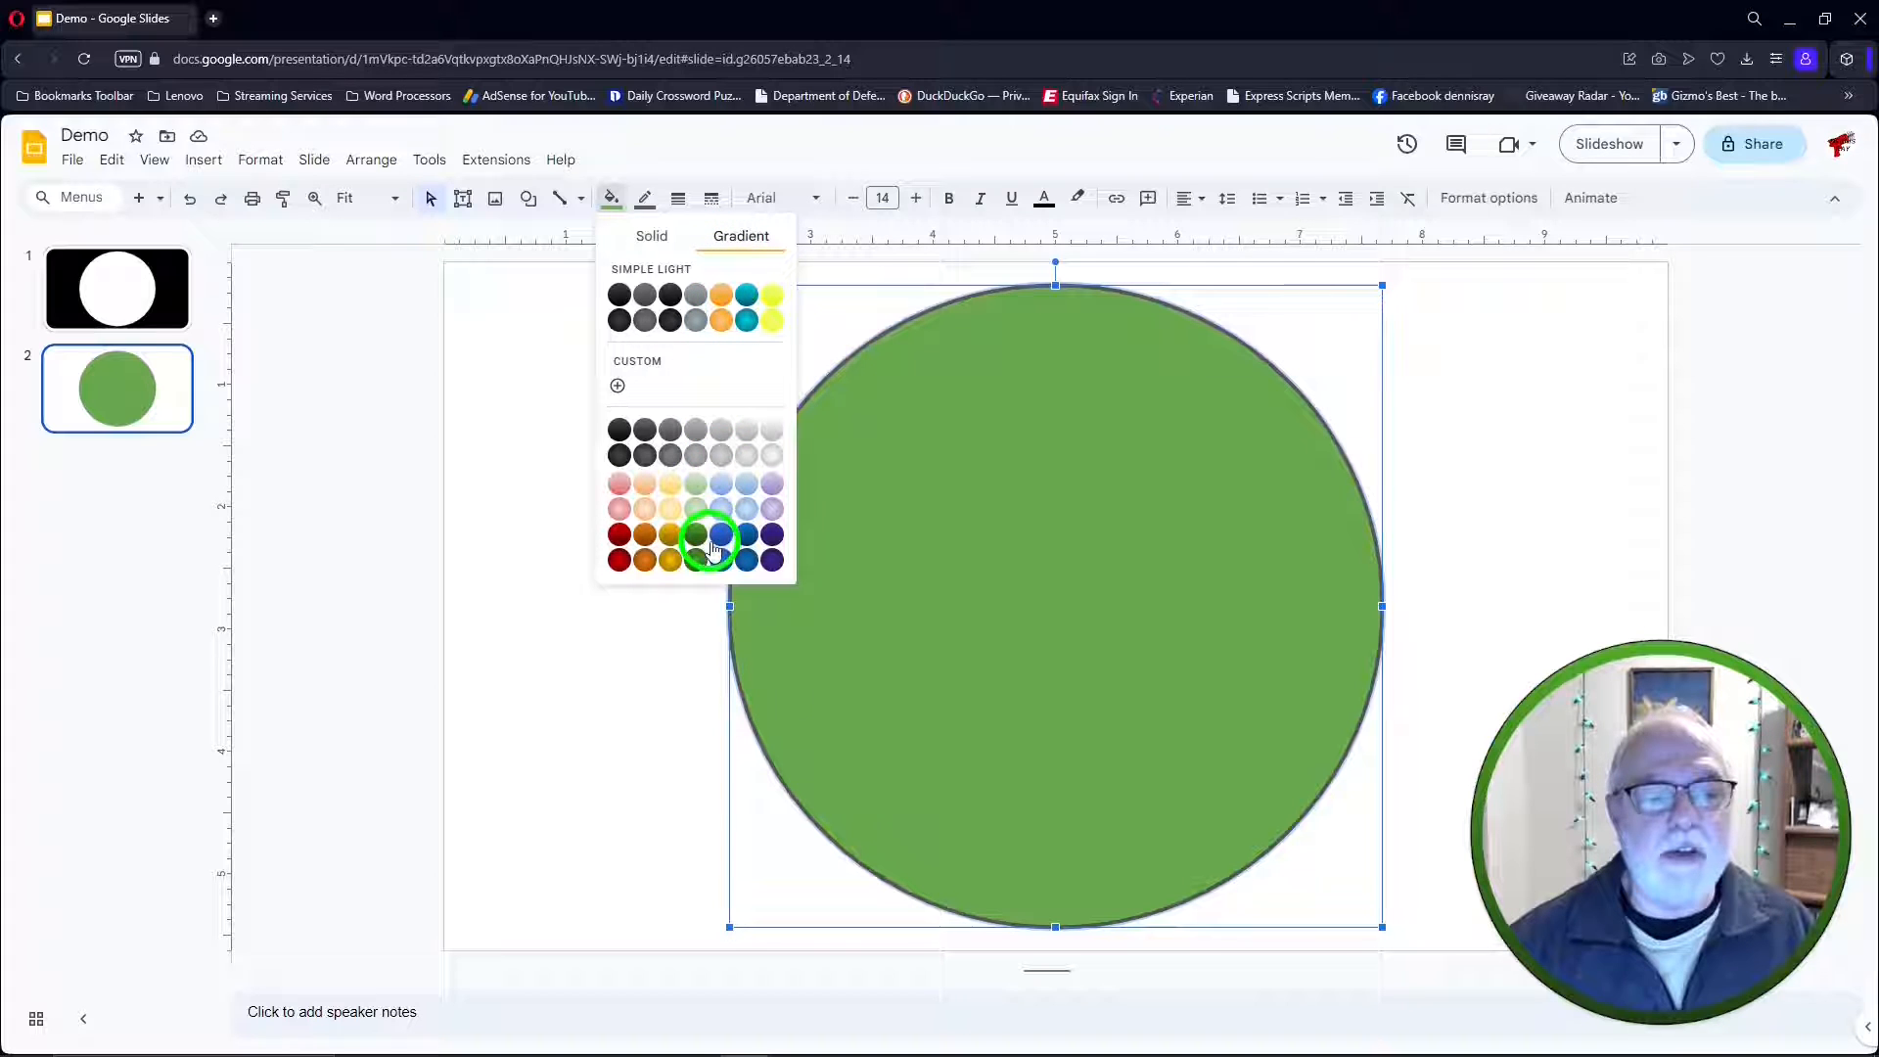
click(695, 533)
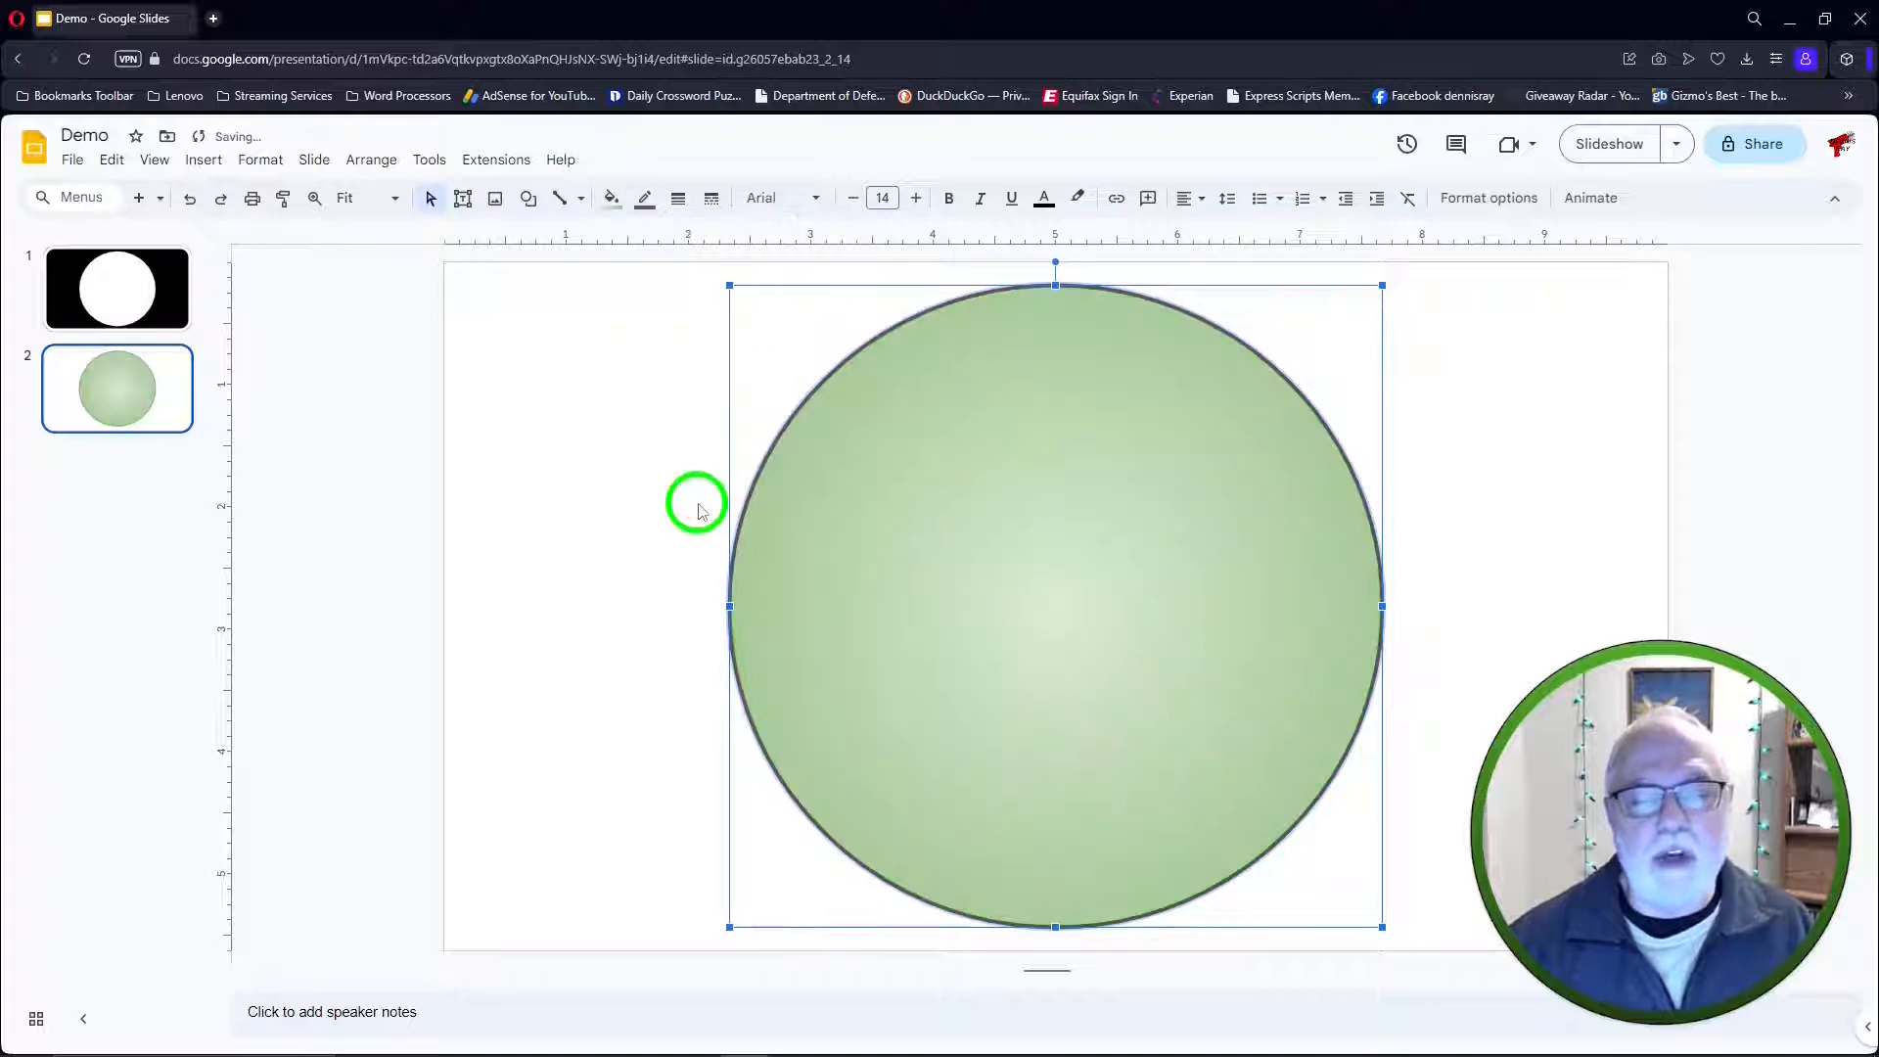
click(617, 198)
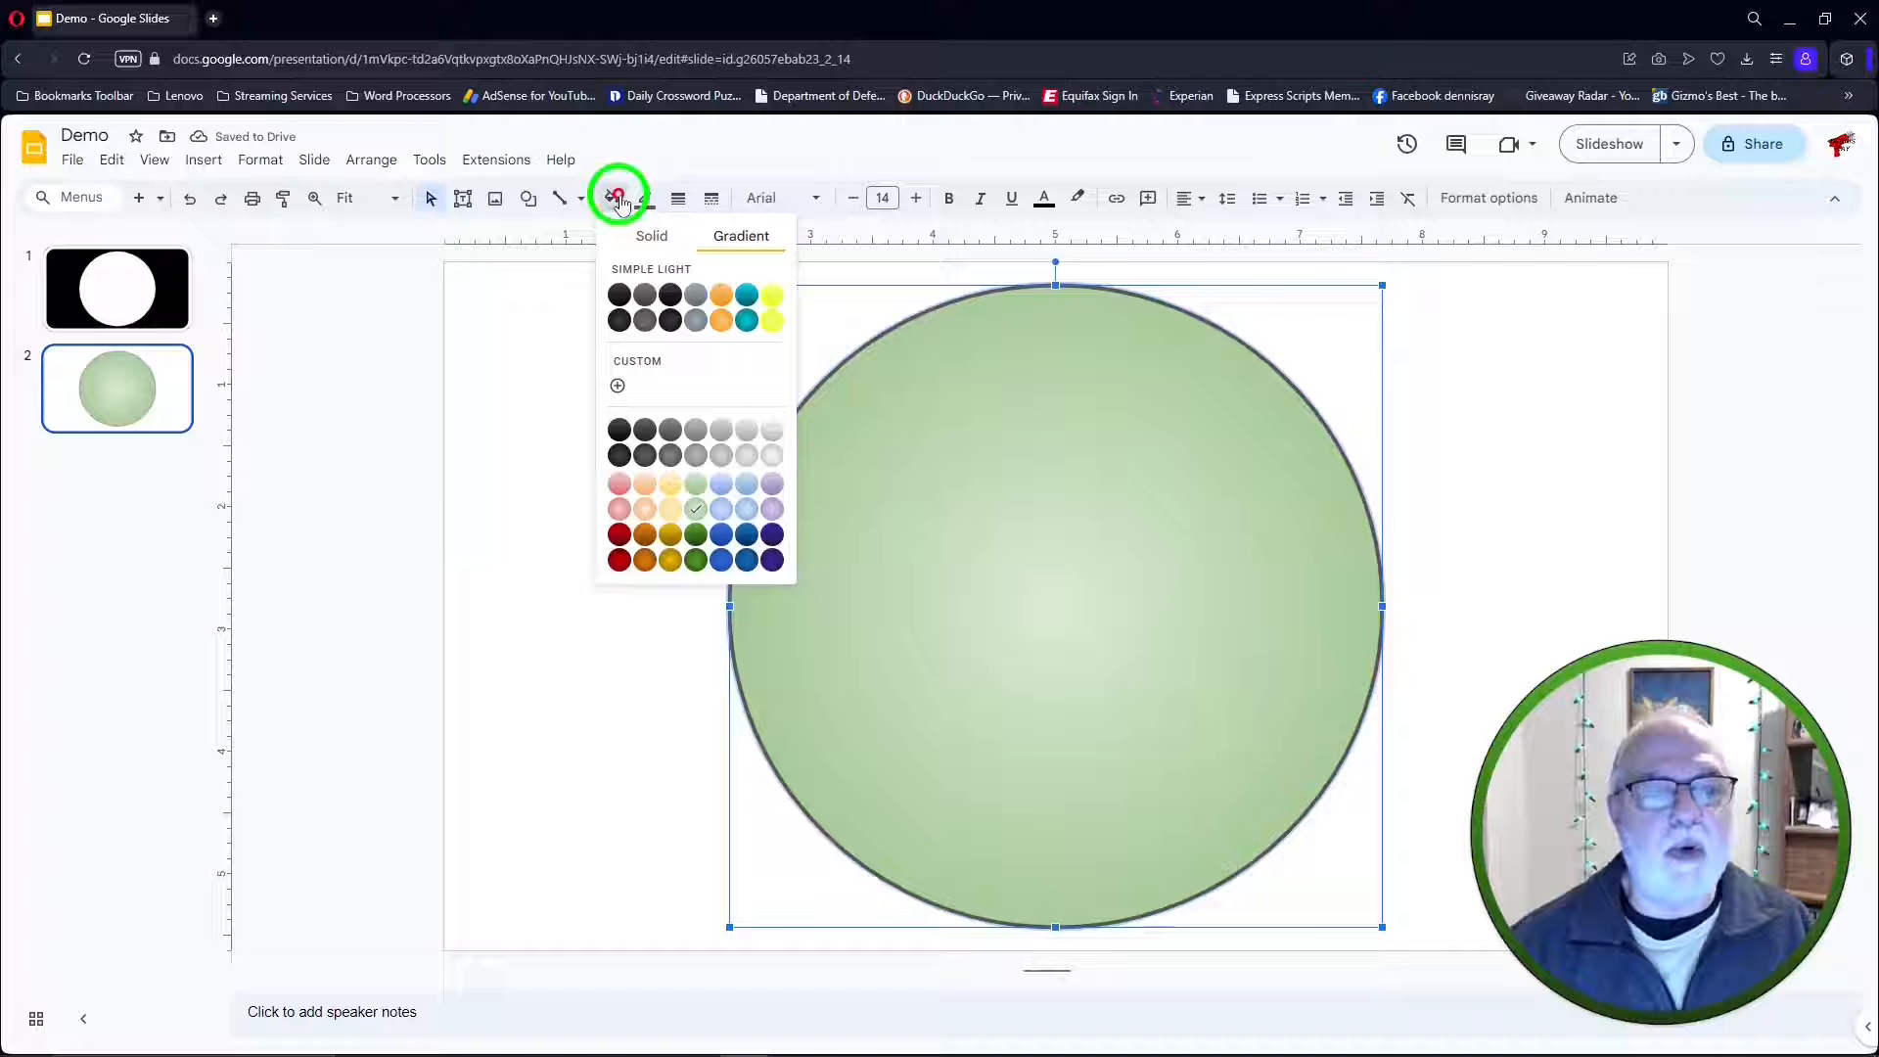
click(695, 509)
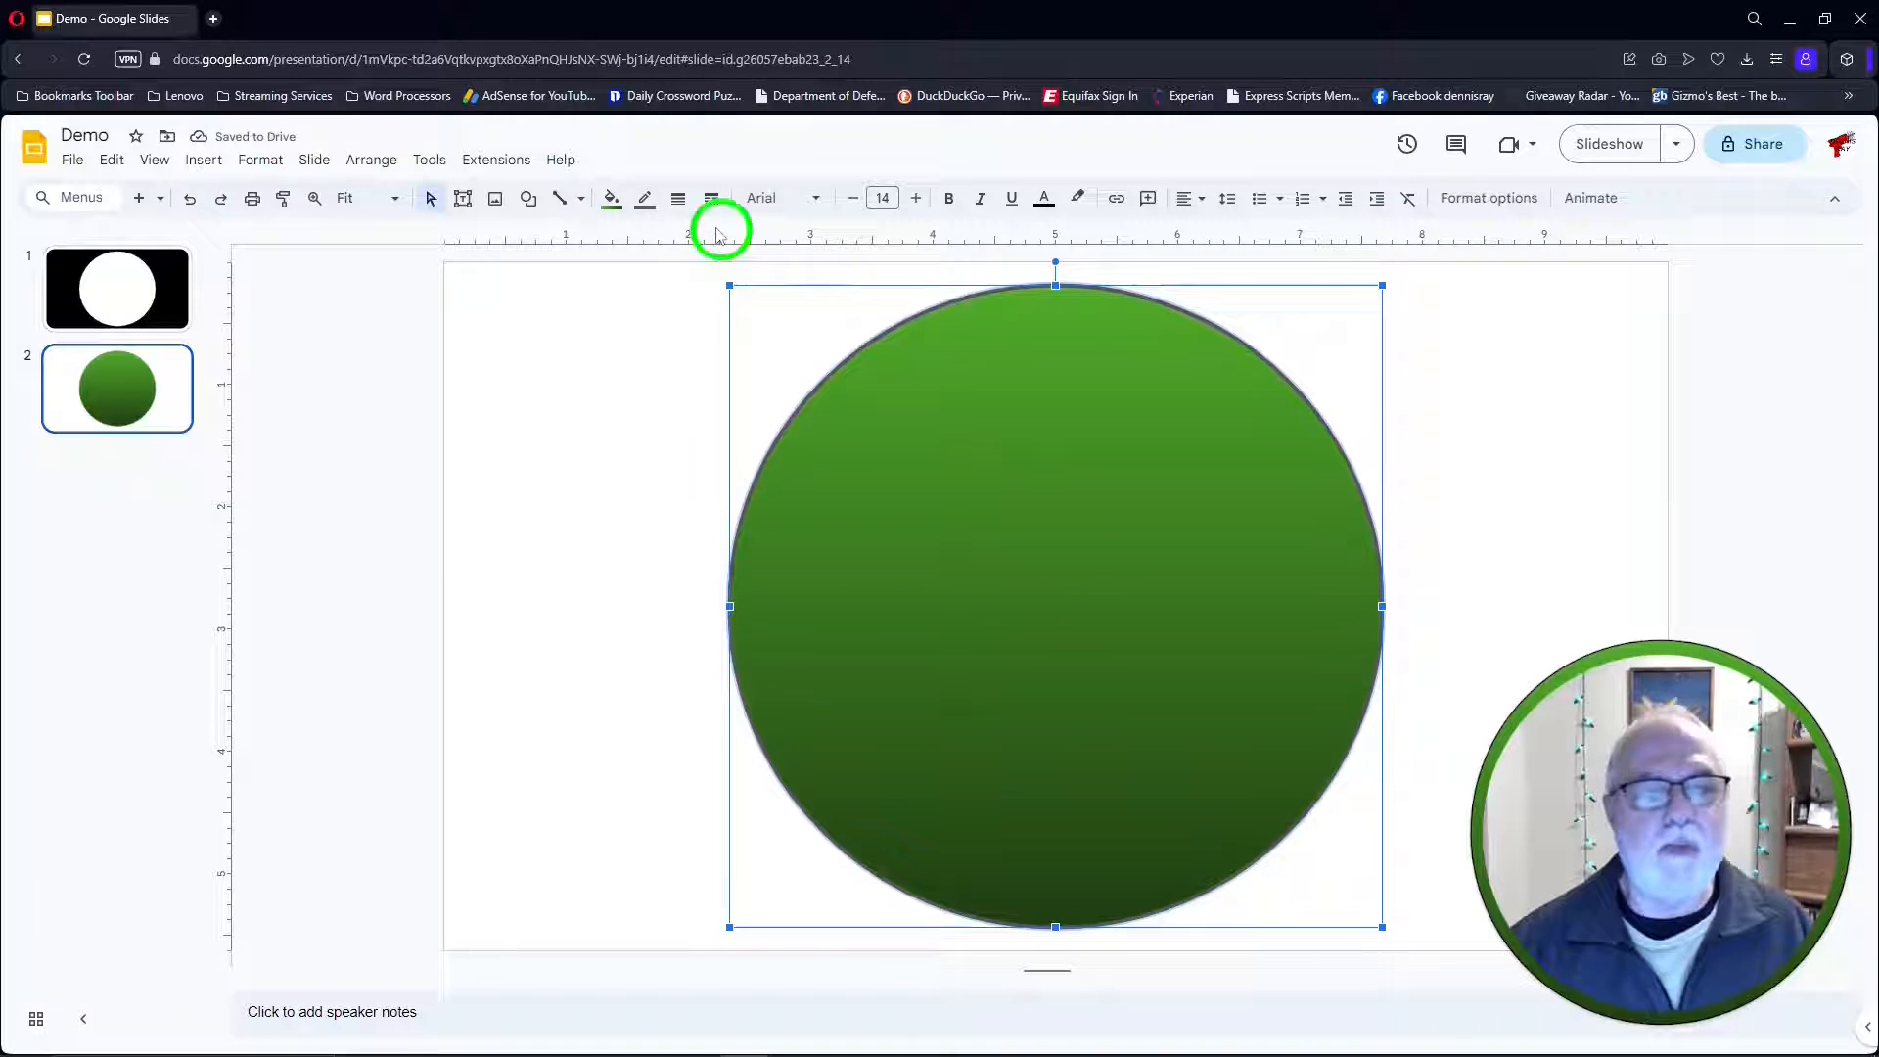
Apply a green radial gradient and bring up the custom gradient settings
click(611, 198)
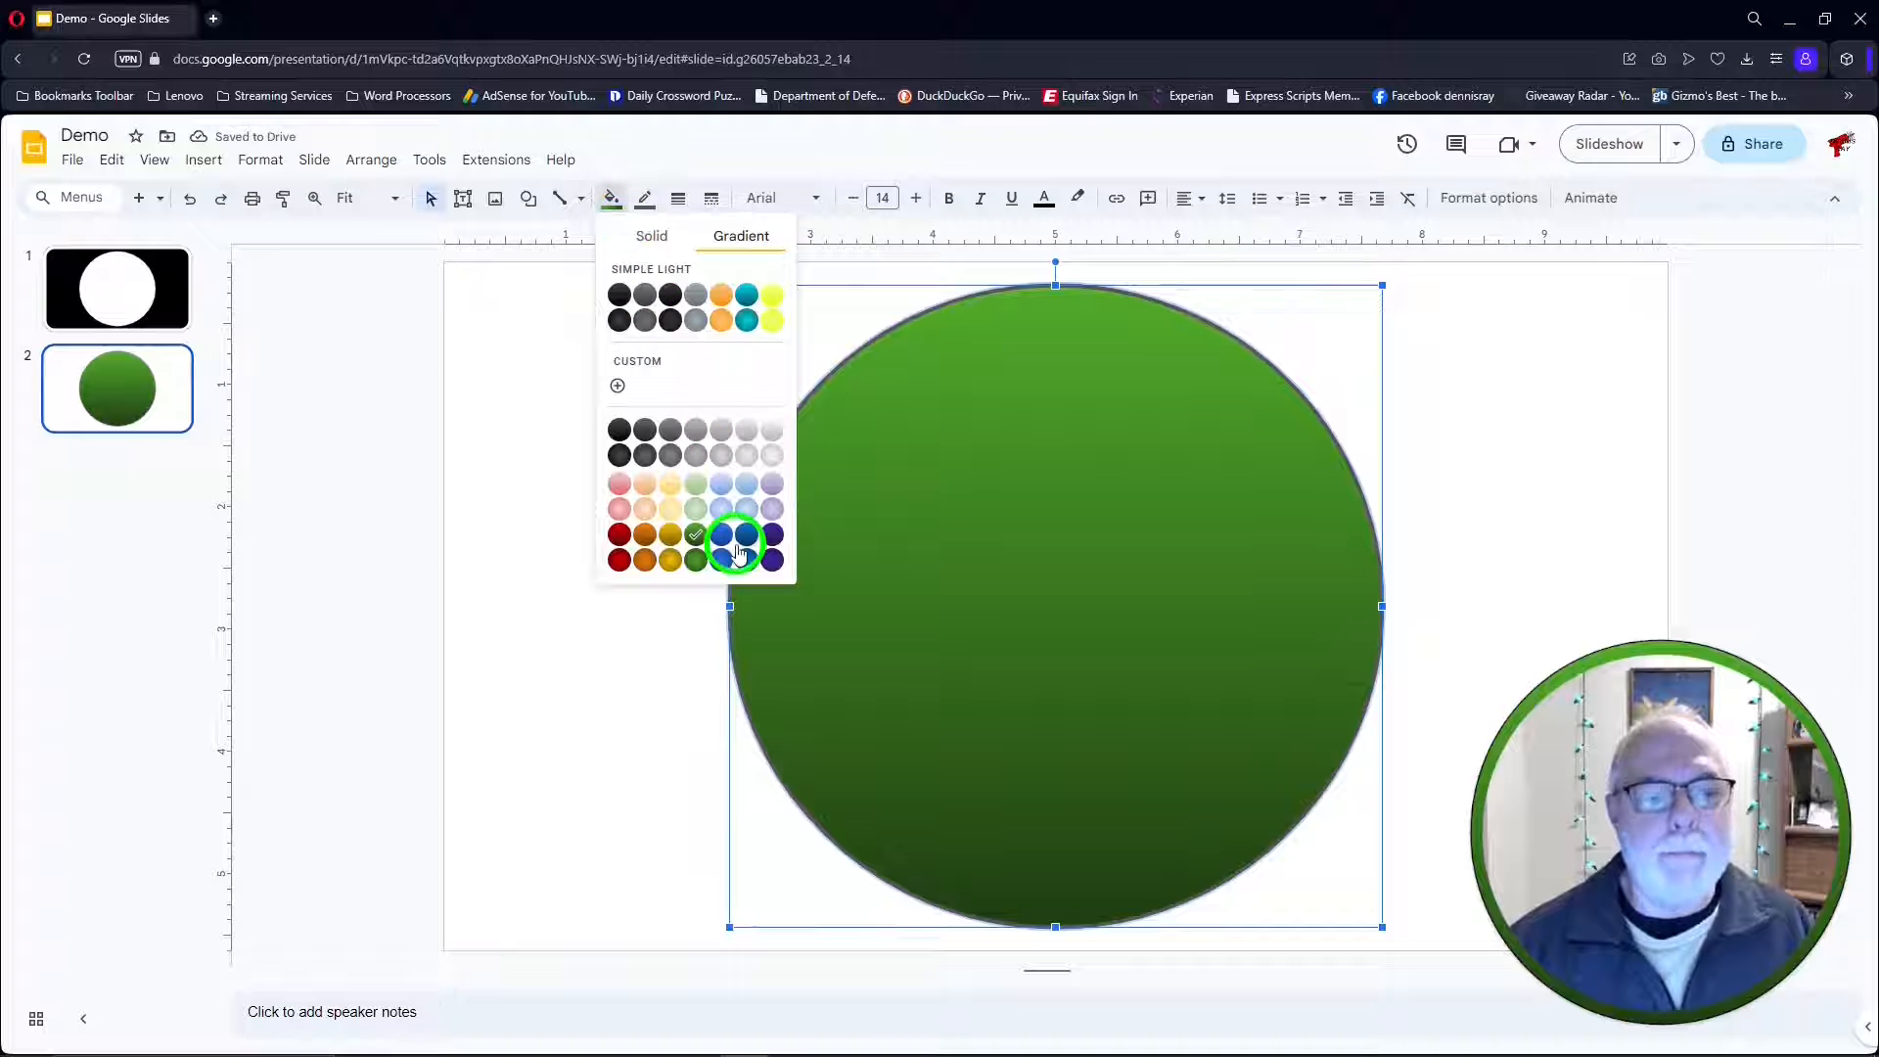
click(737, 536)
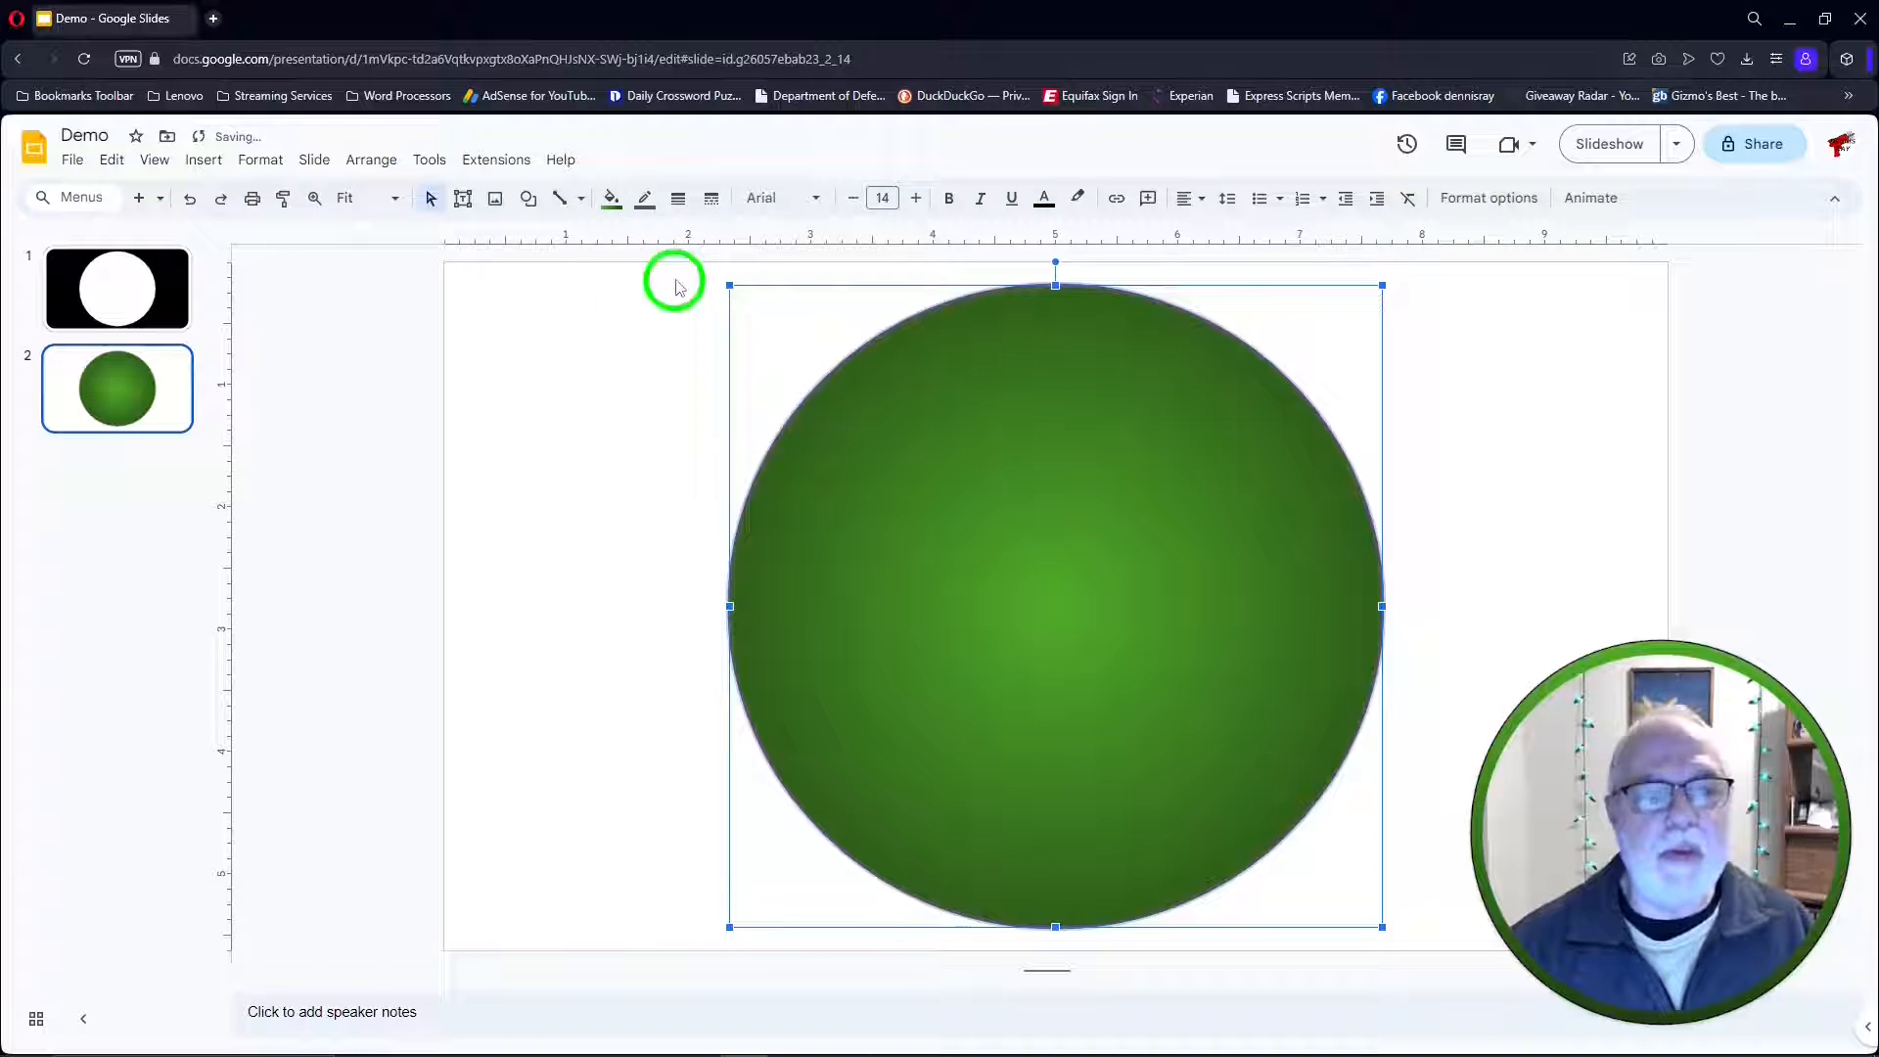
click(611, 198)
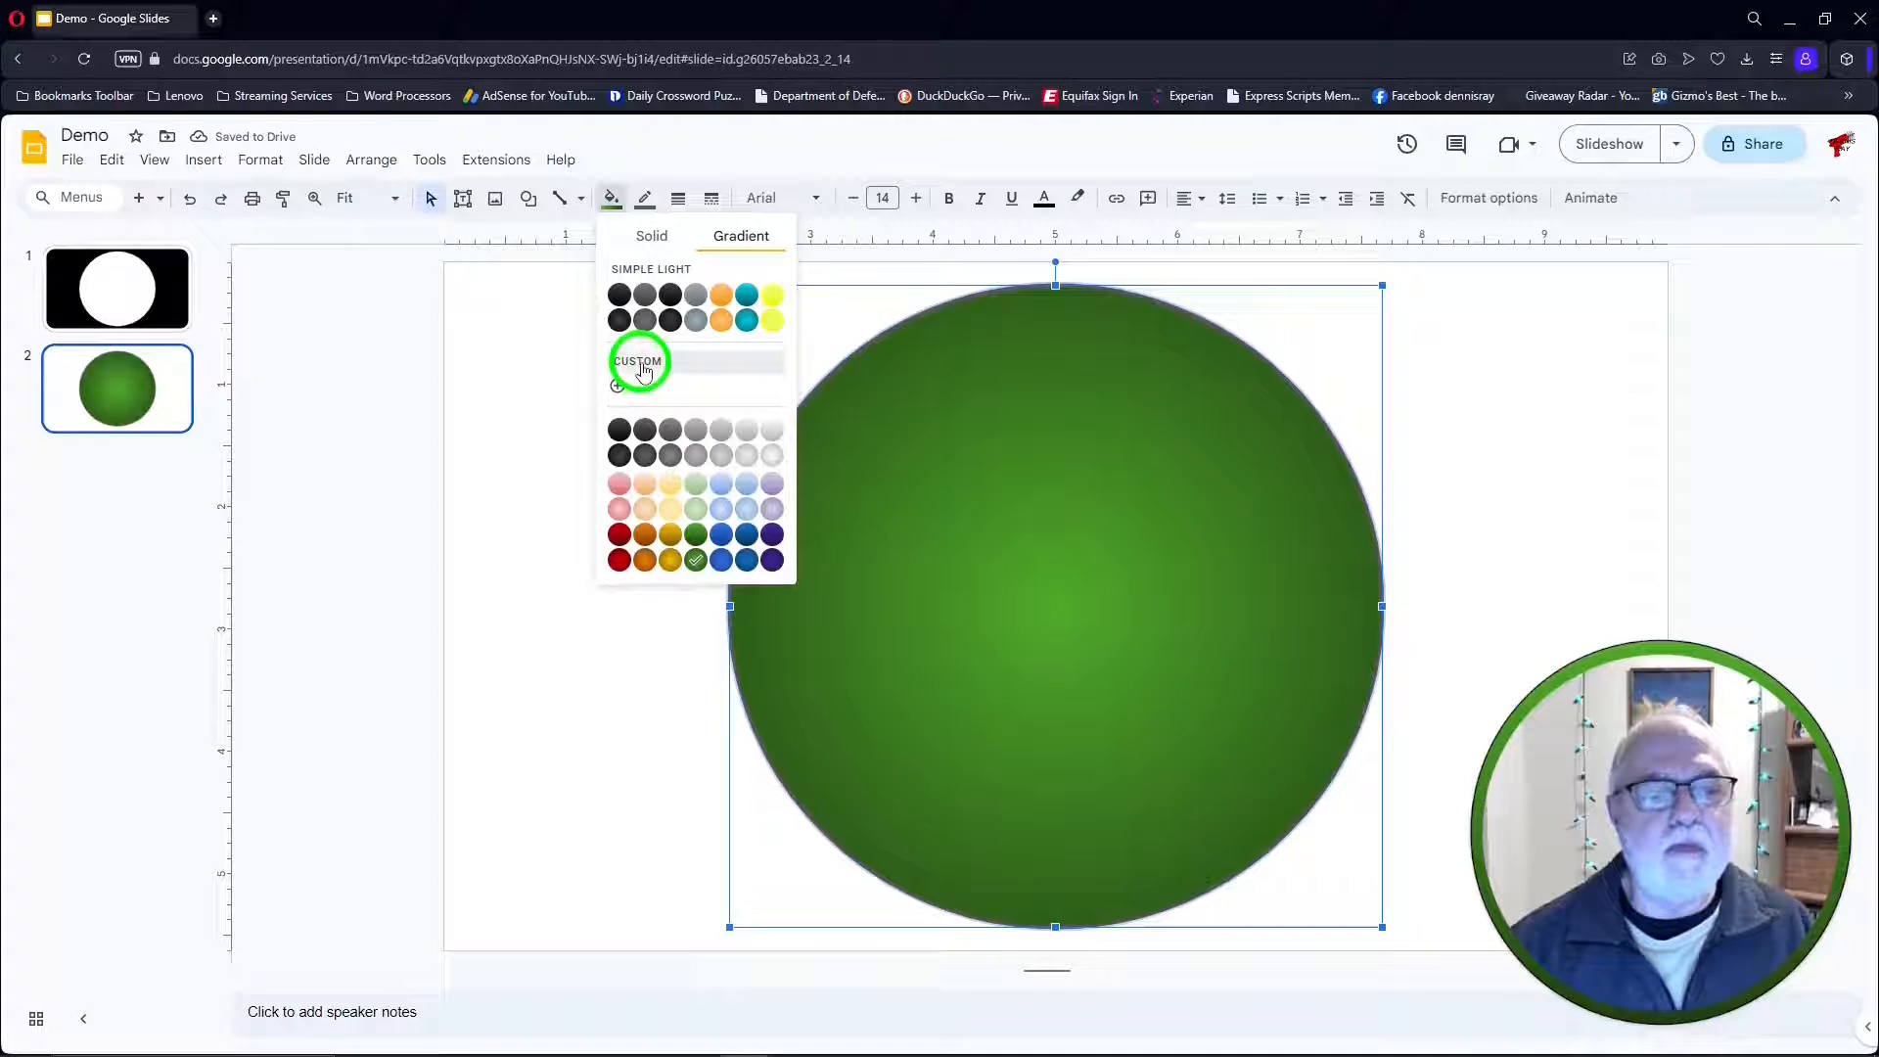
click(639, 360)
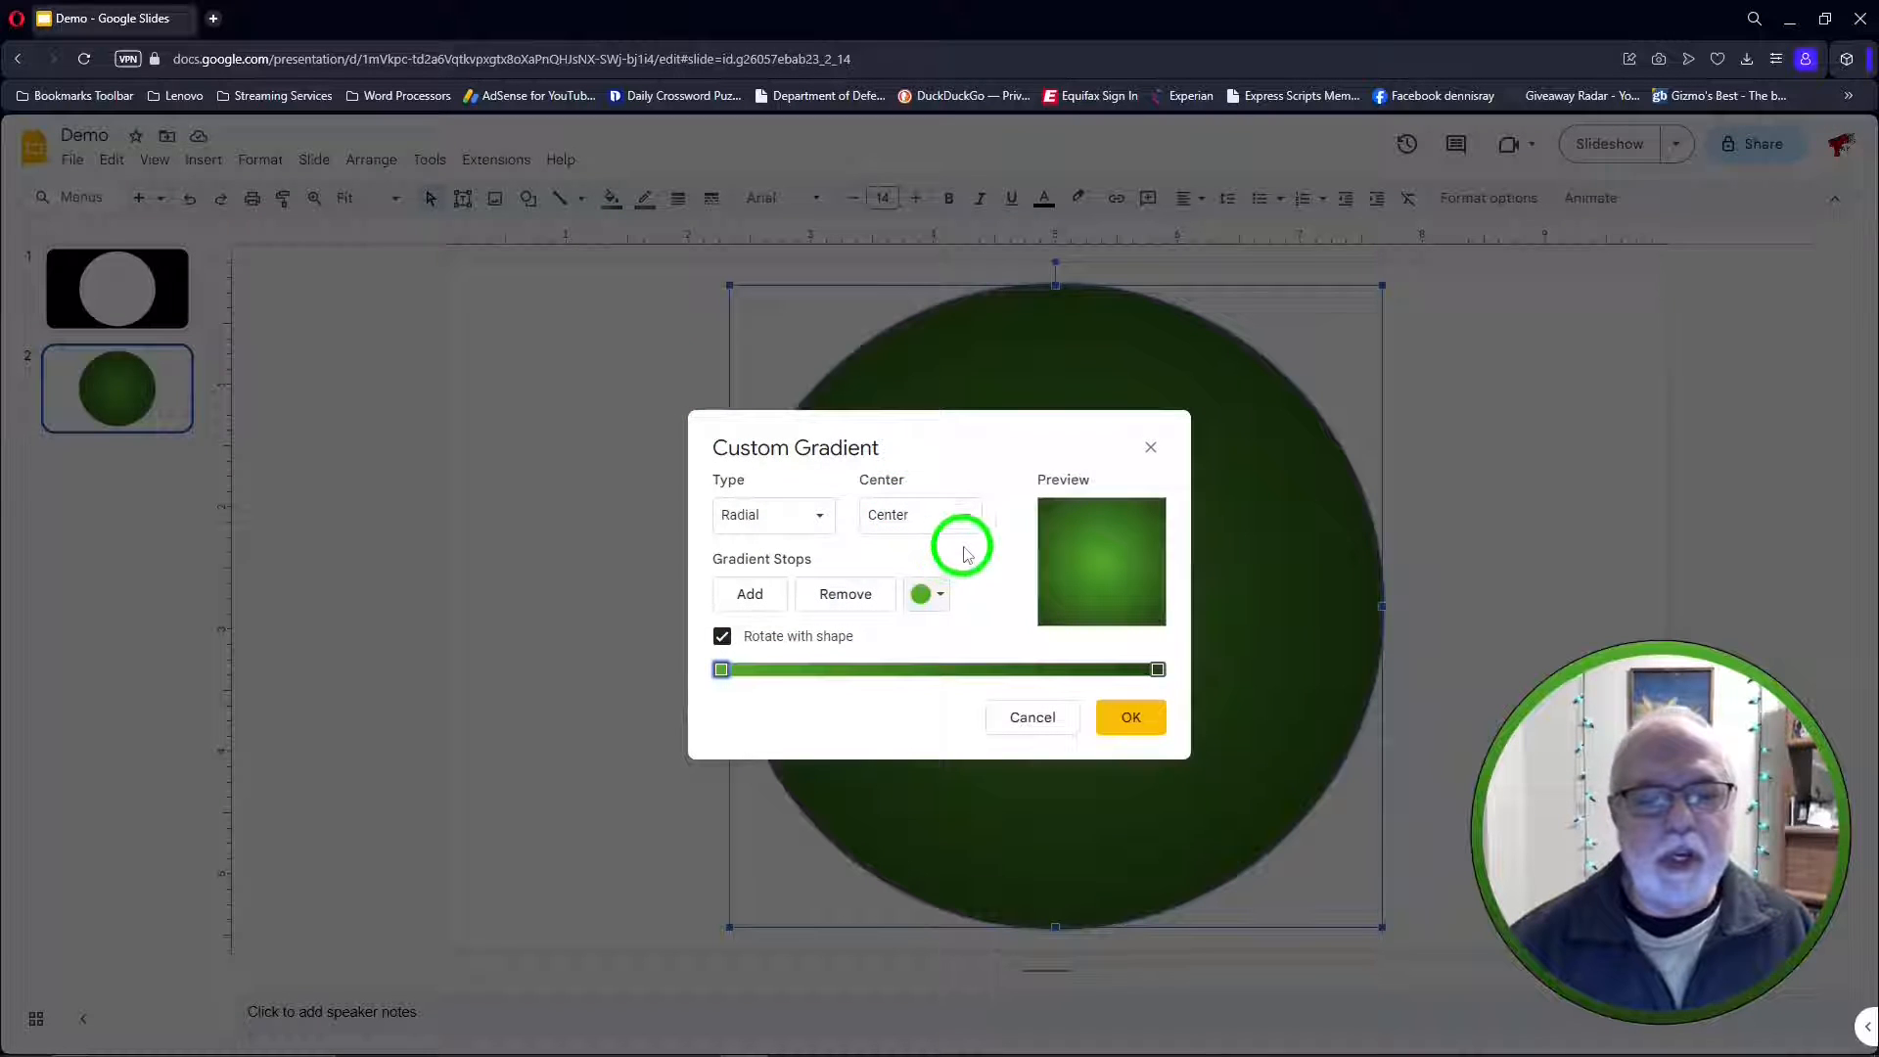
Set the custom gradient to Radial centred at the top left and apply it
click(818, 515)
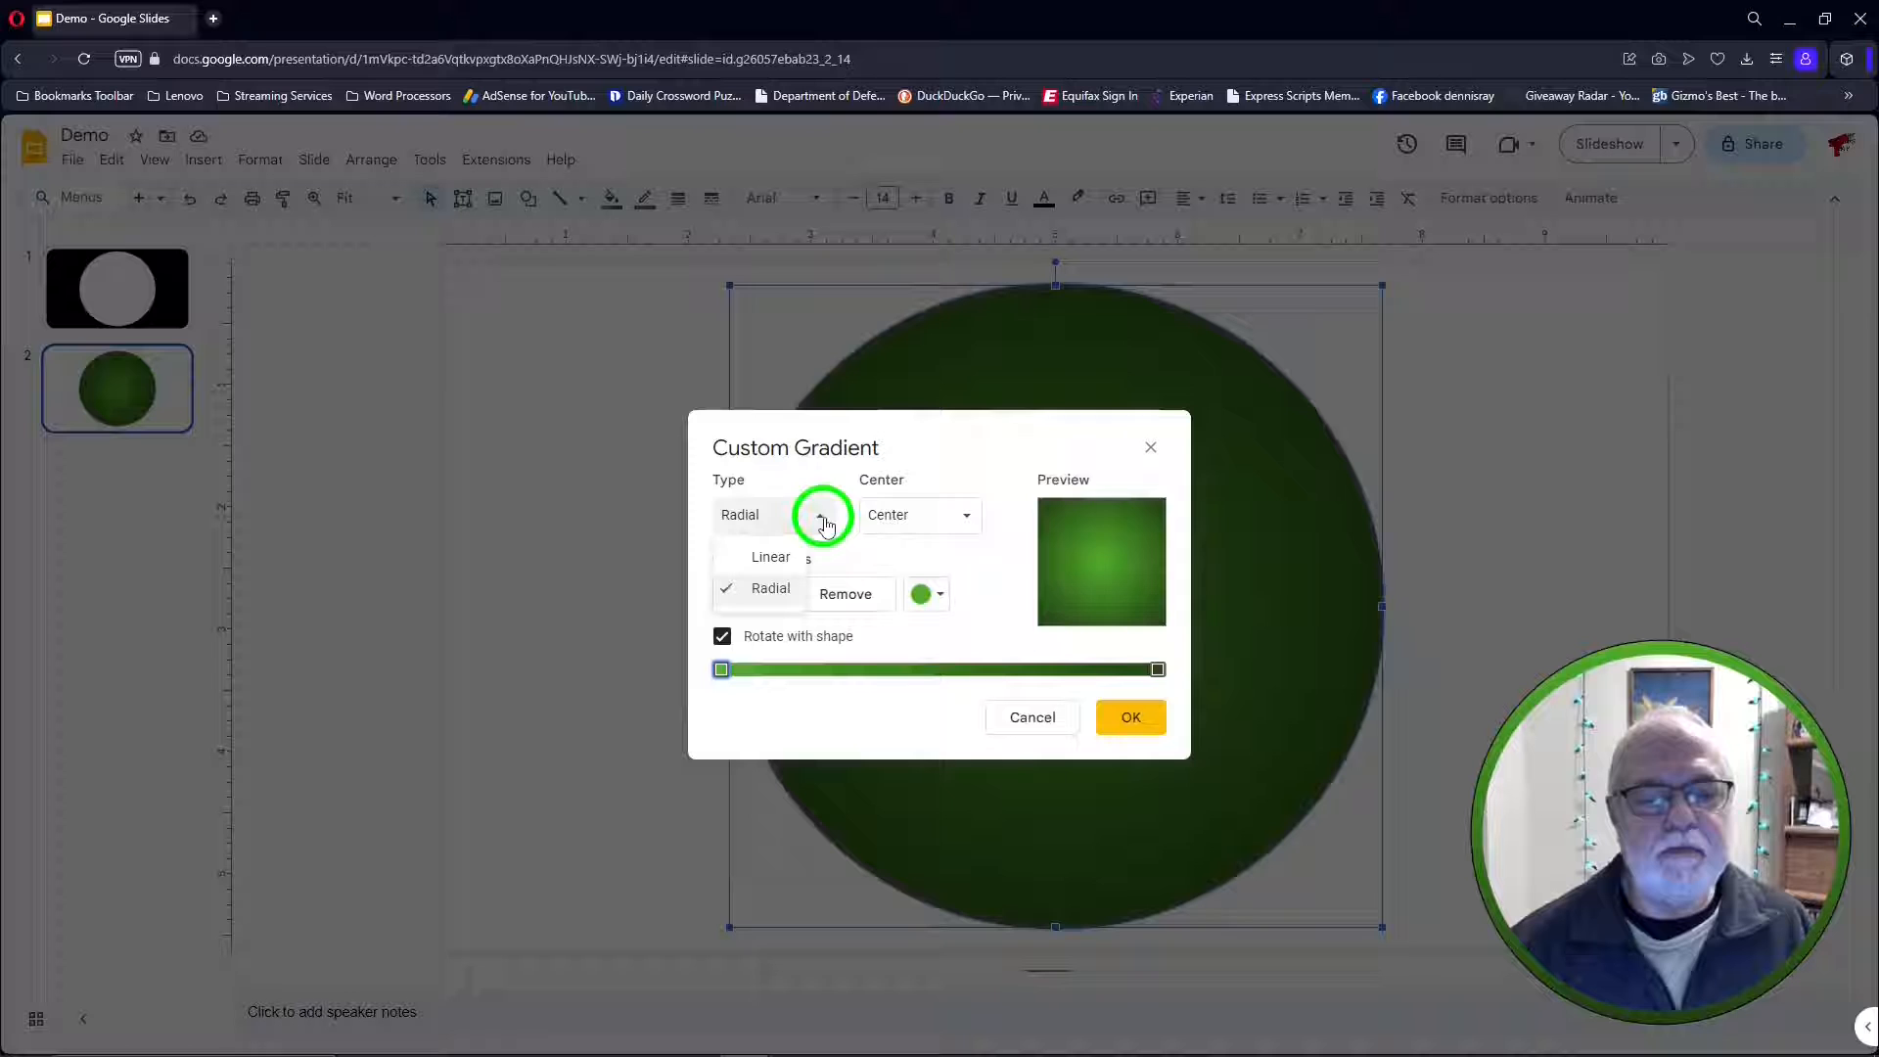
click(771, 556)
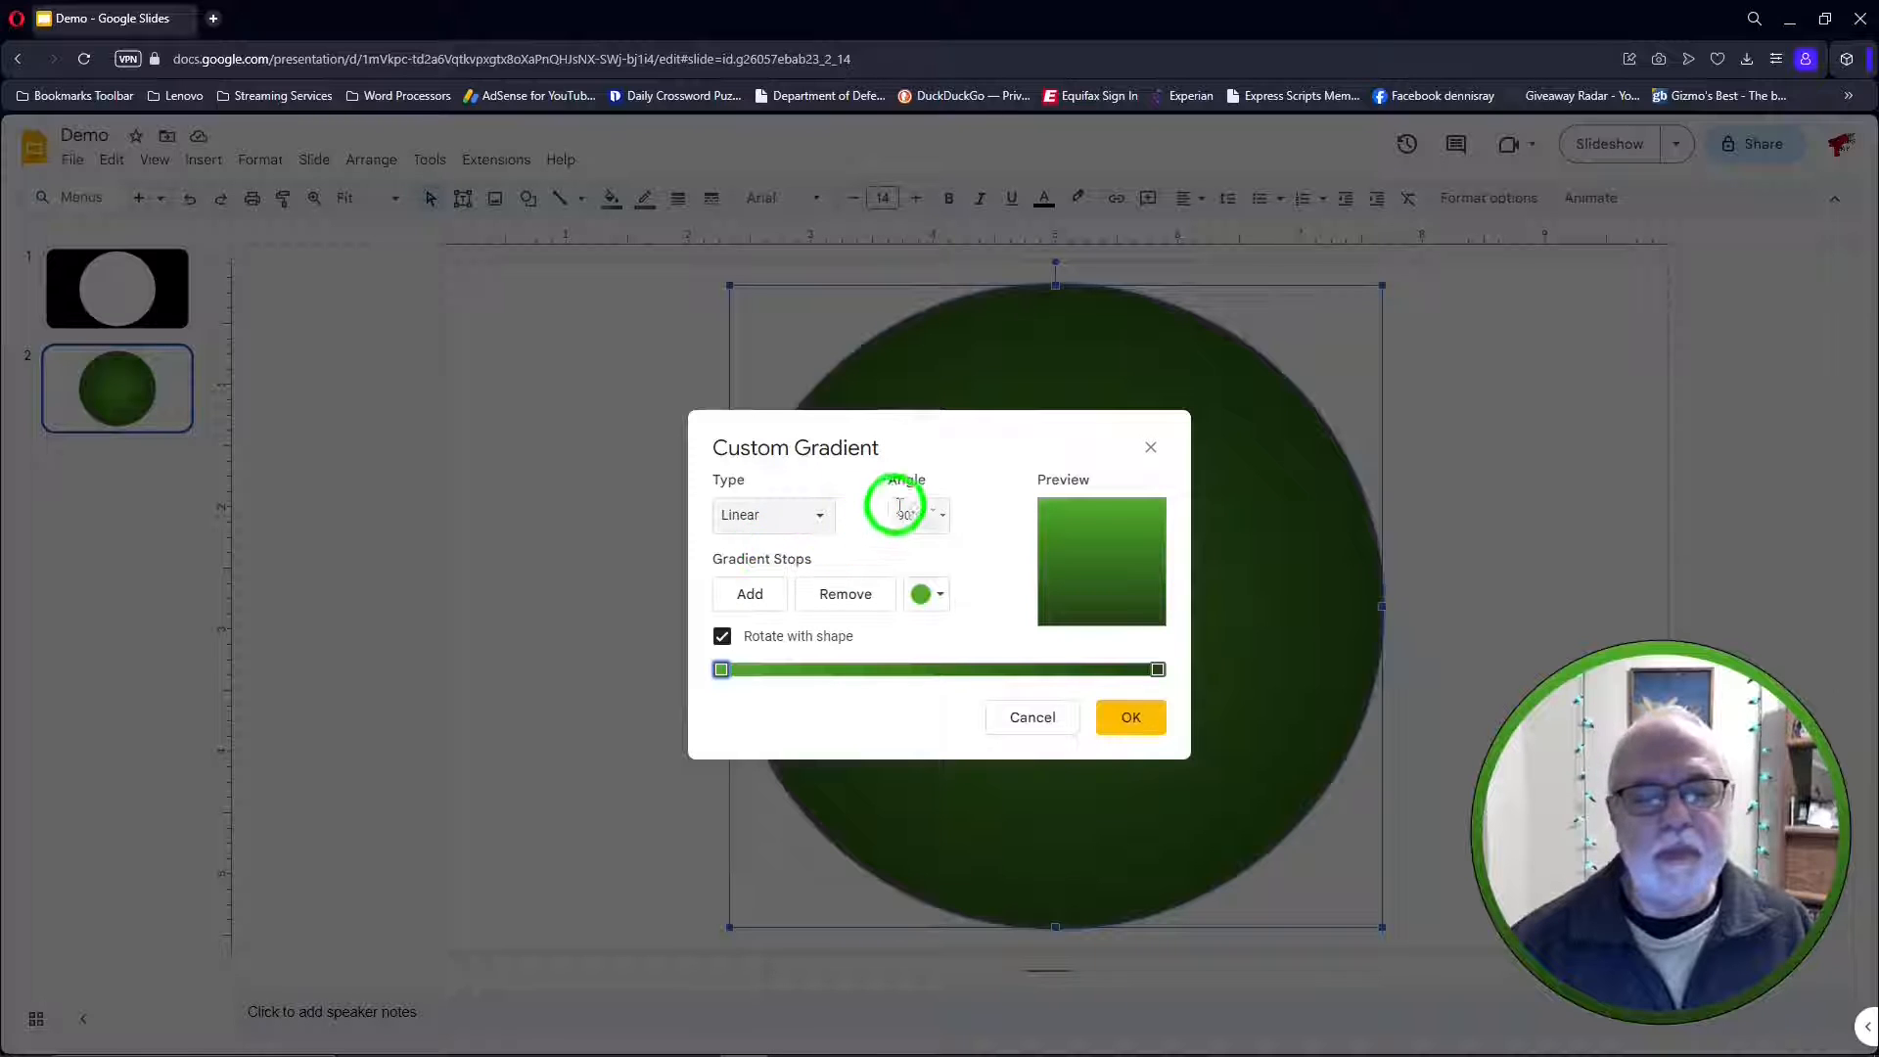
click(773, 515)
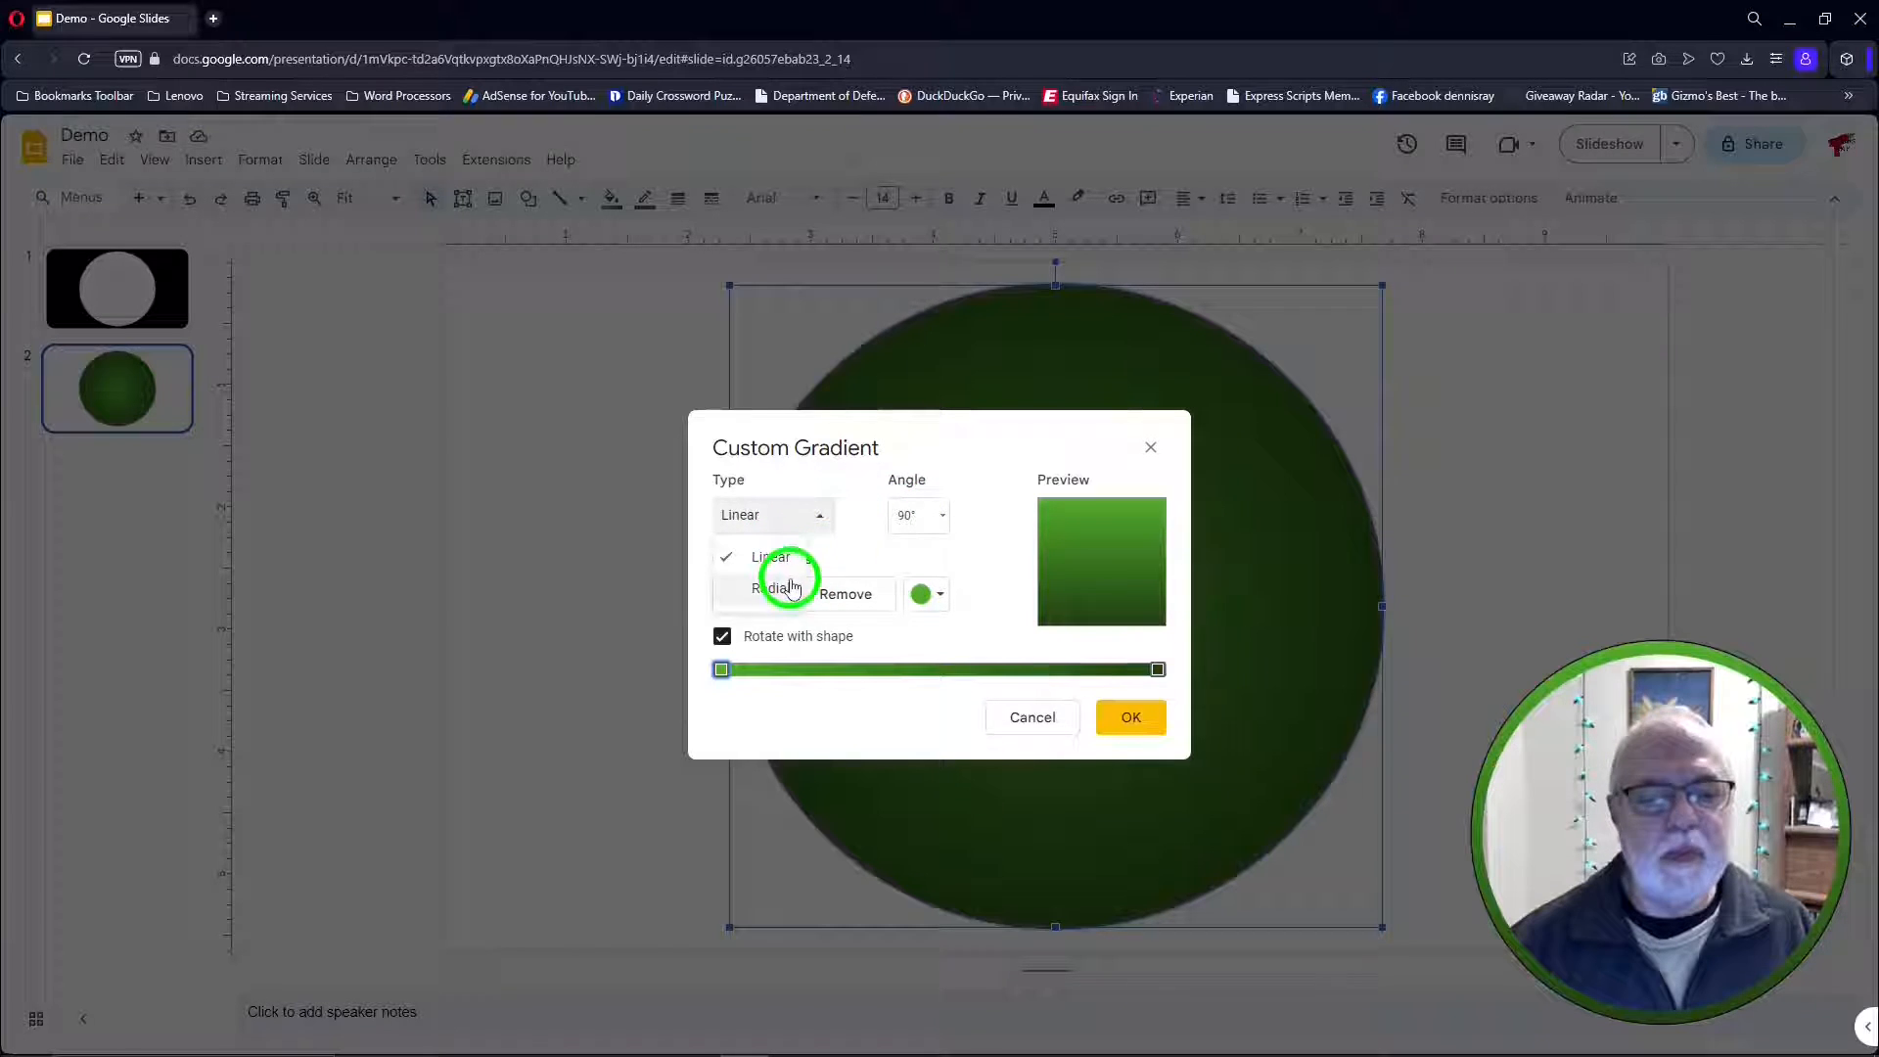
click(941, 515)
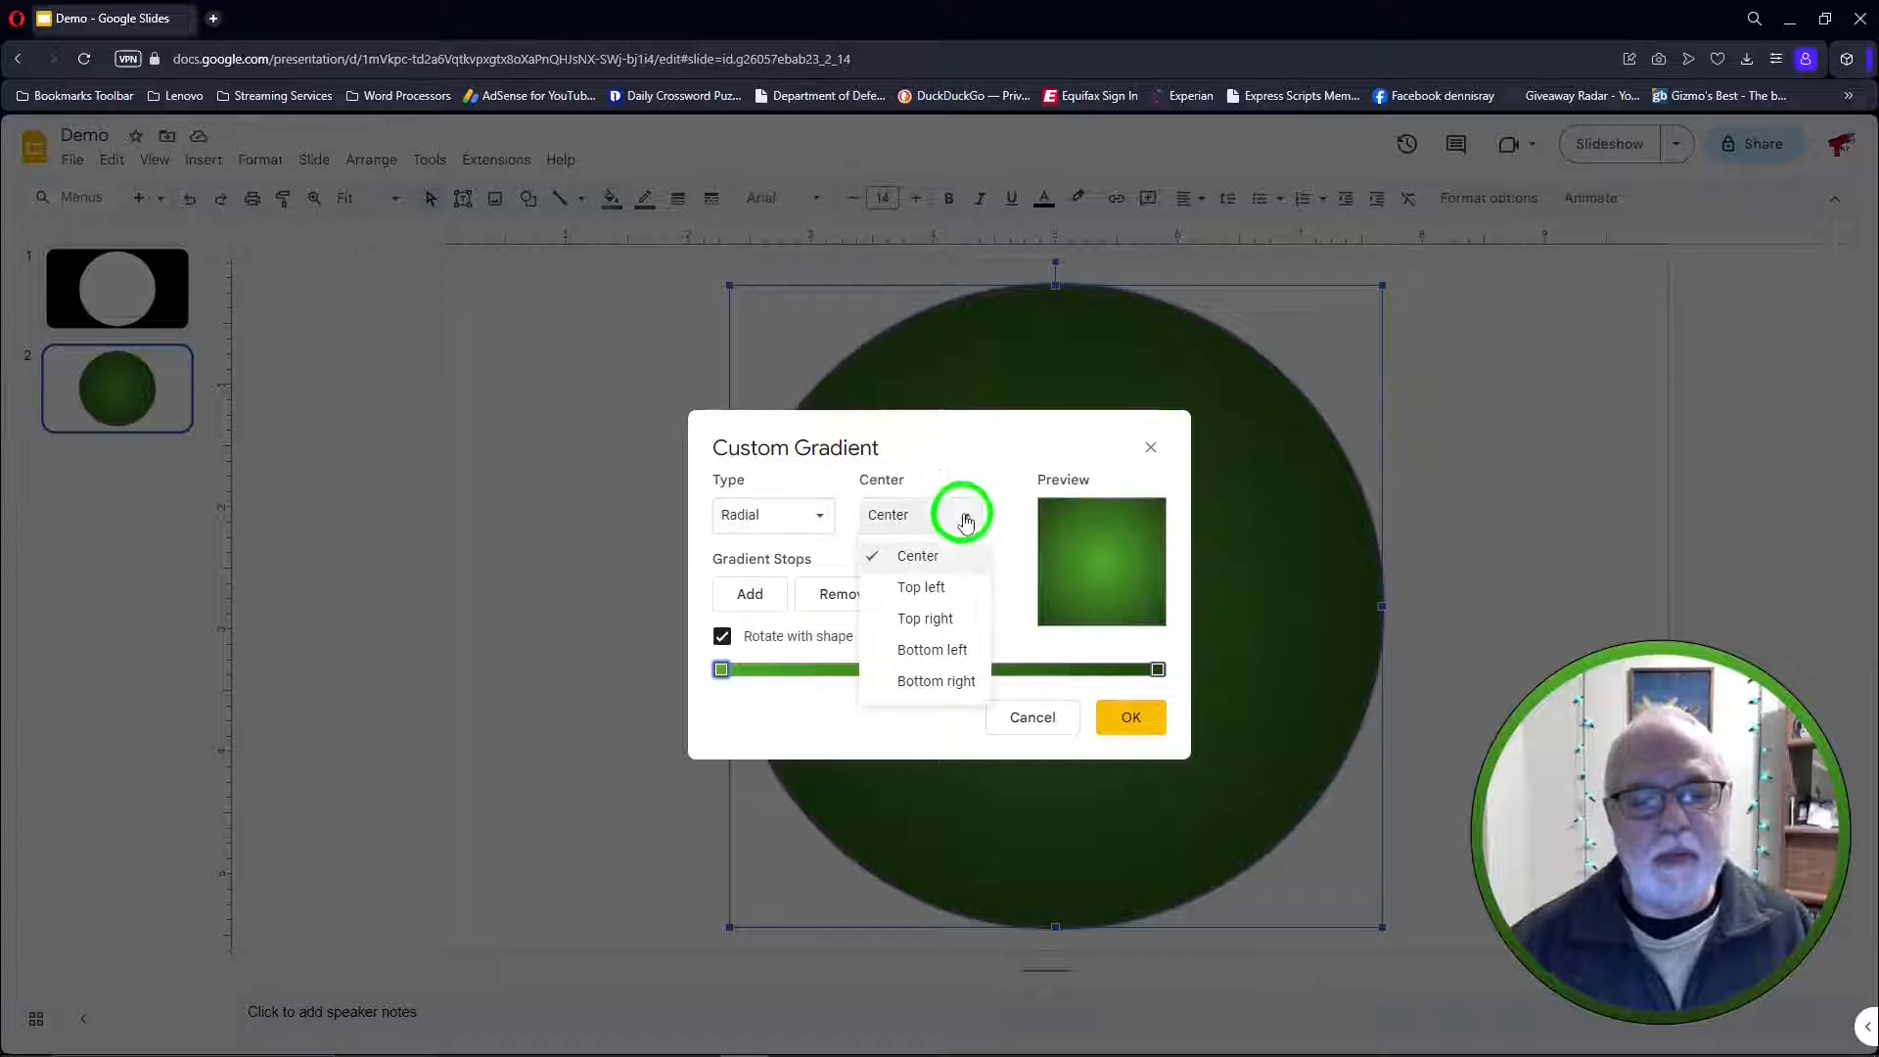
click(920, 587)
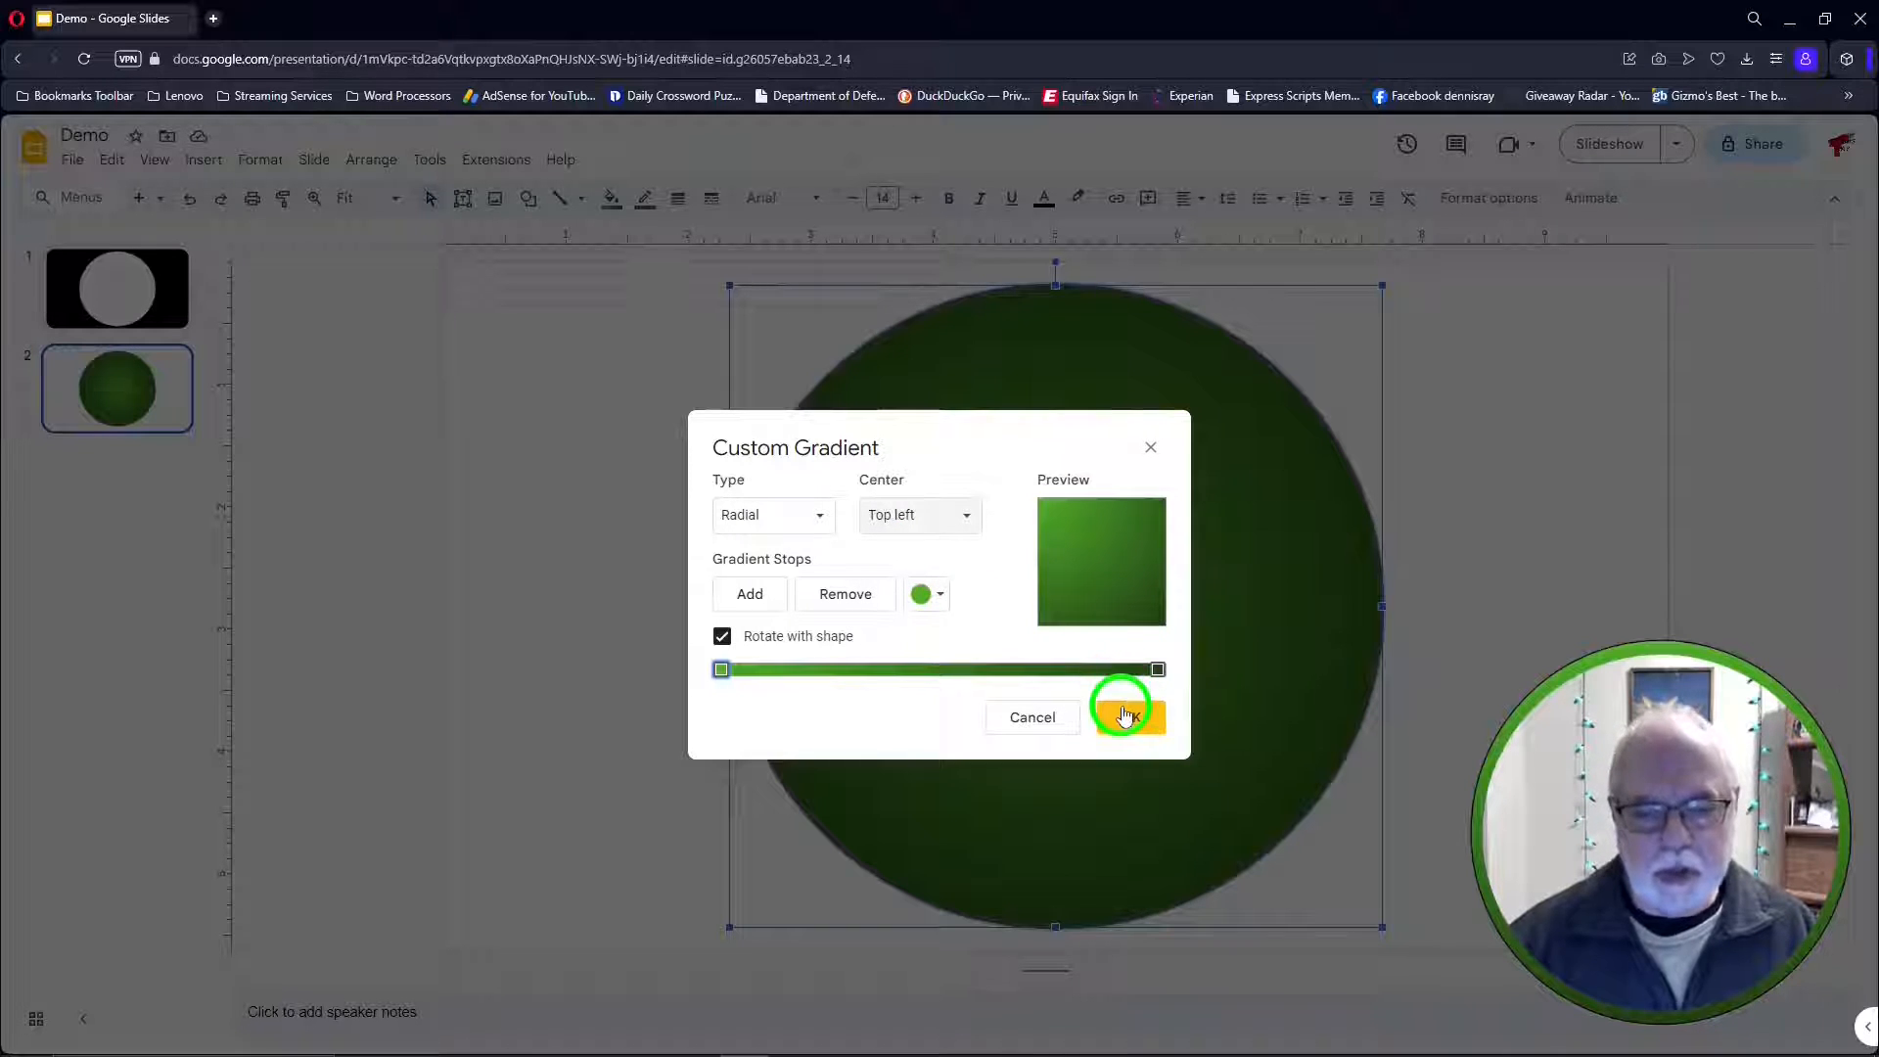
click(1124, 716)
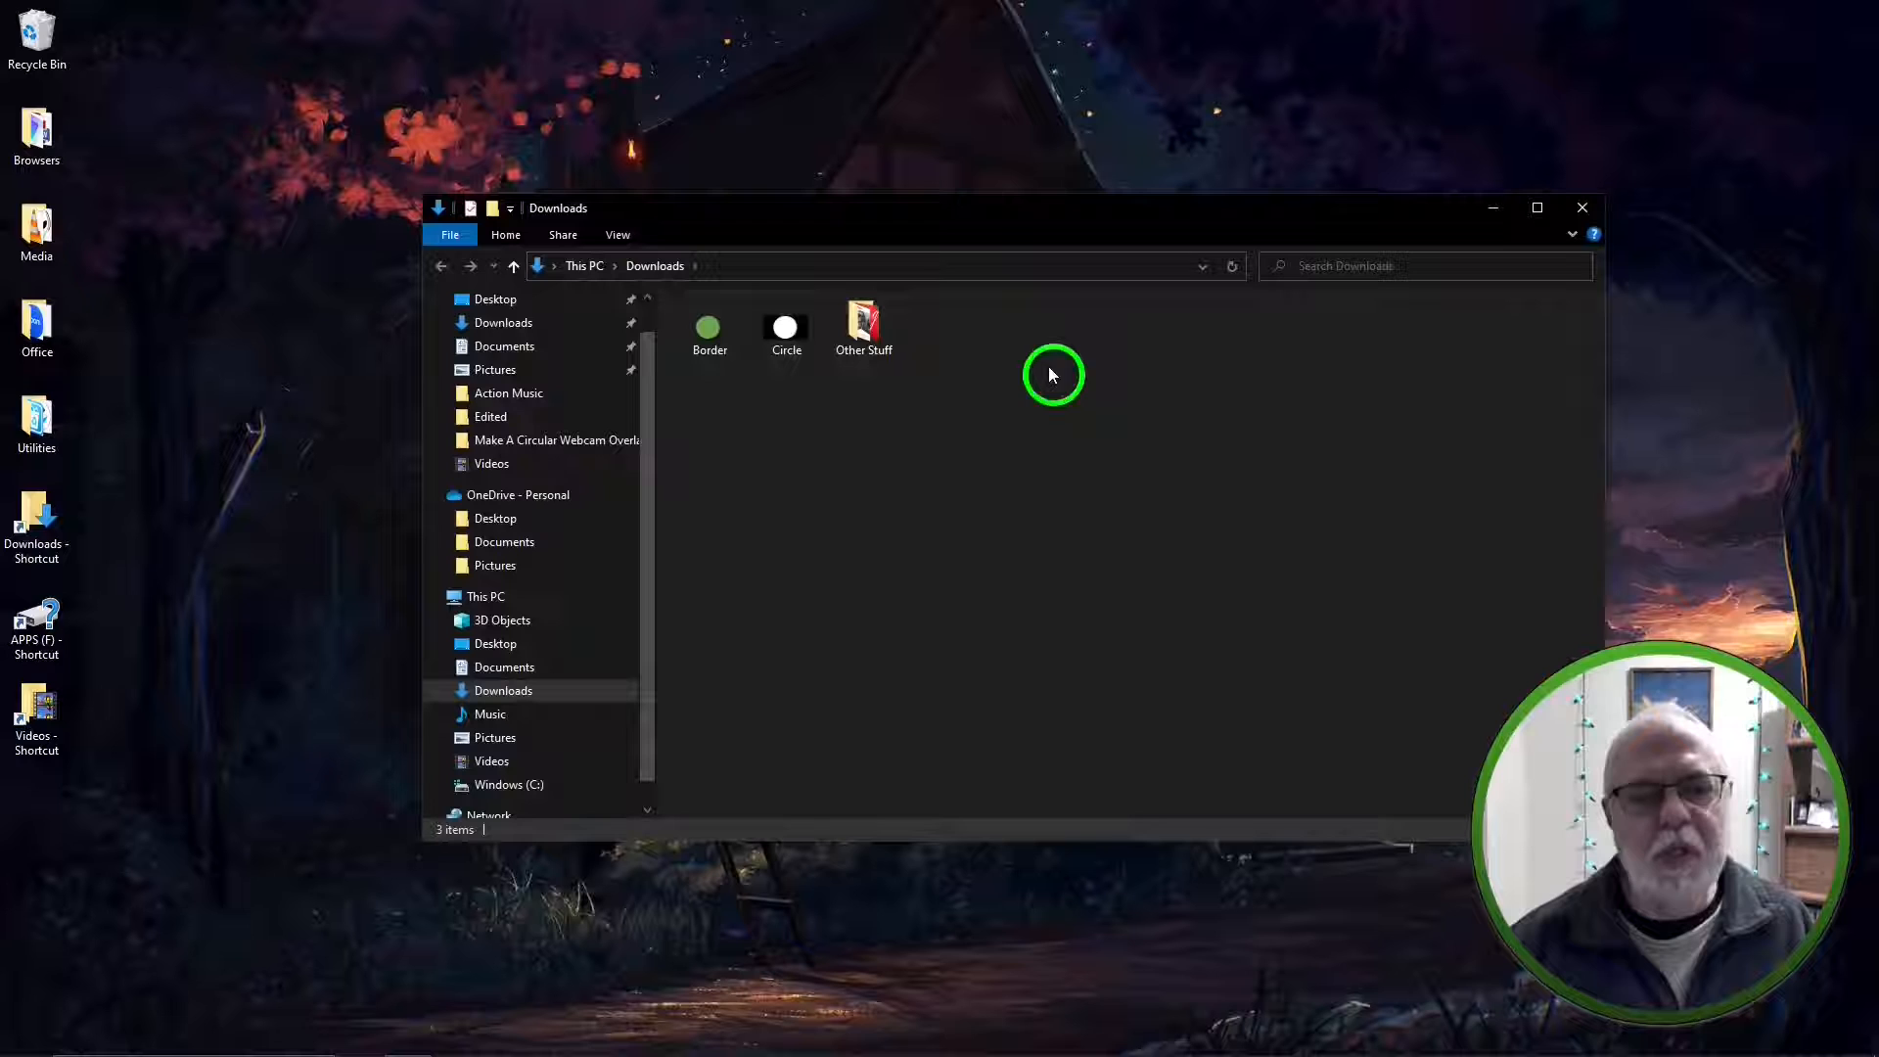
Create a new folder in Downloads named 'Circle And Border For OBS'
right_click(1053, 376)
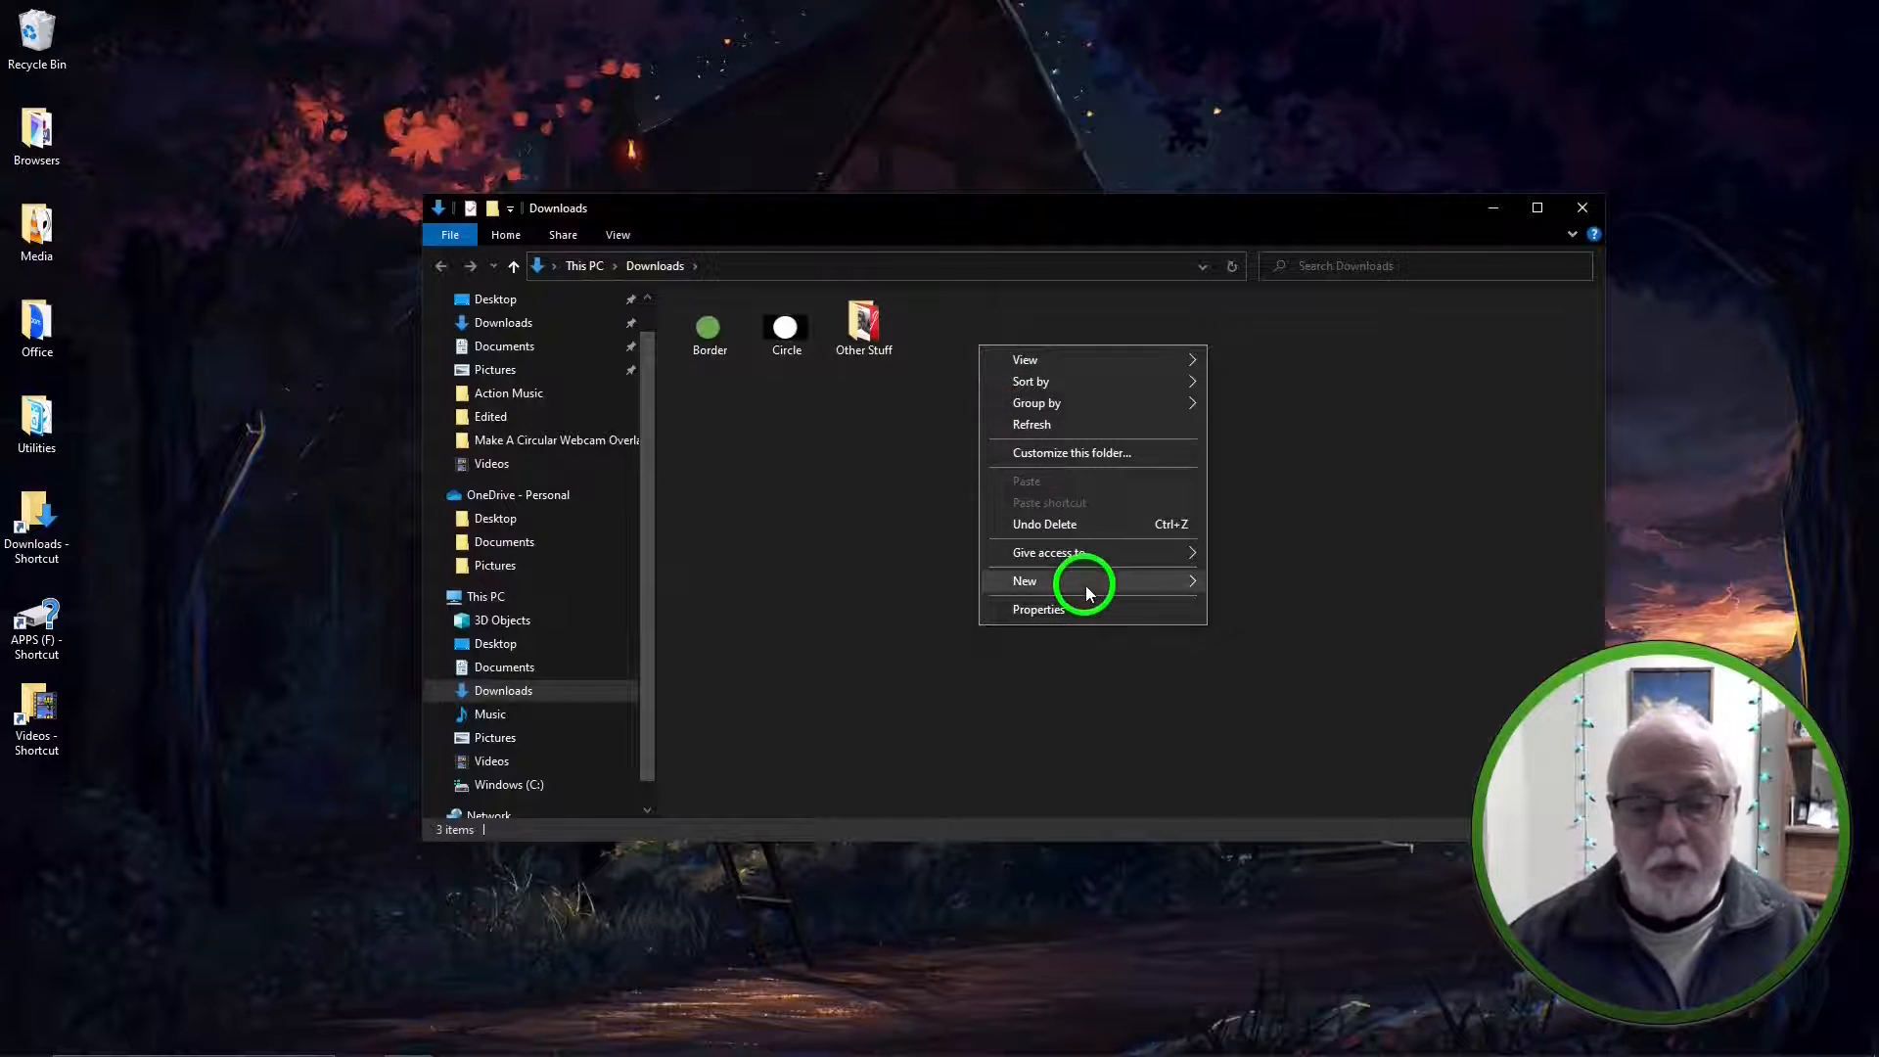
click(1024, 581)
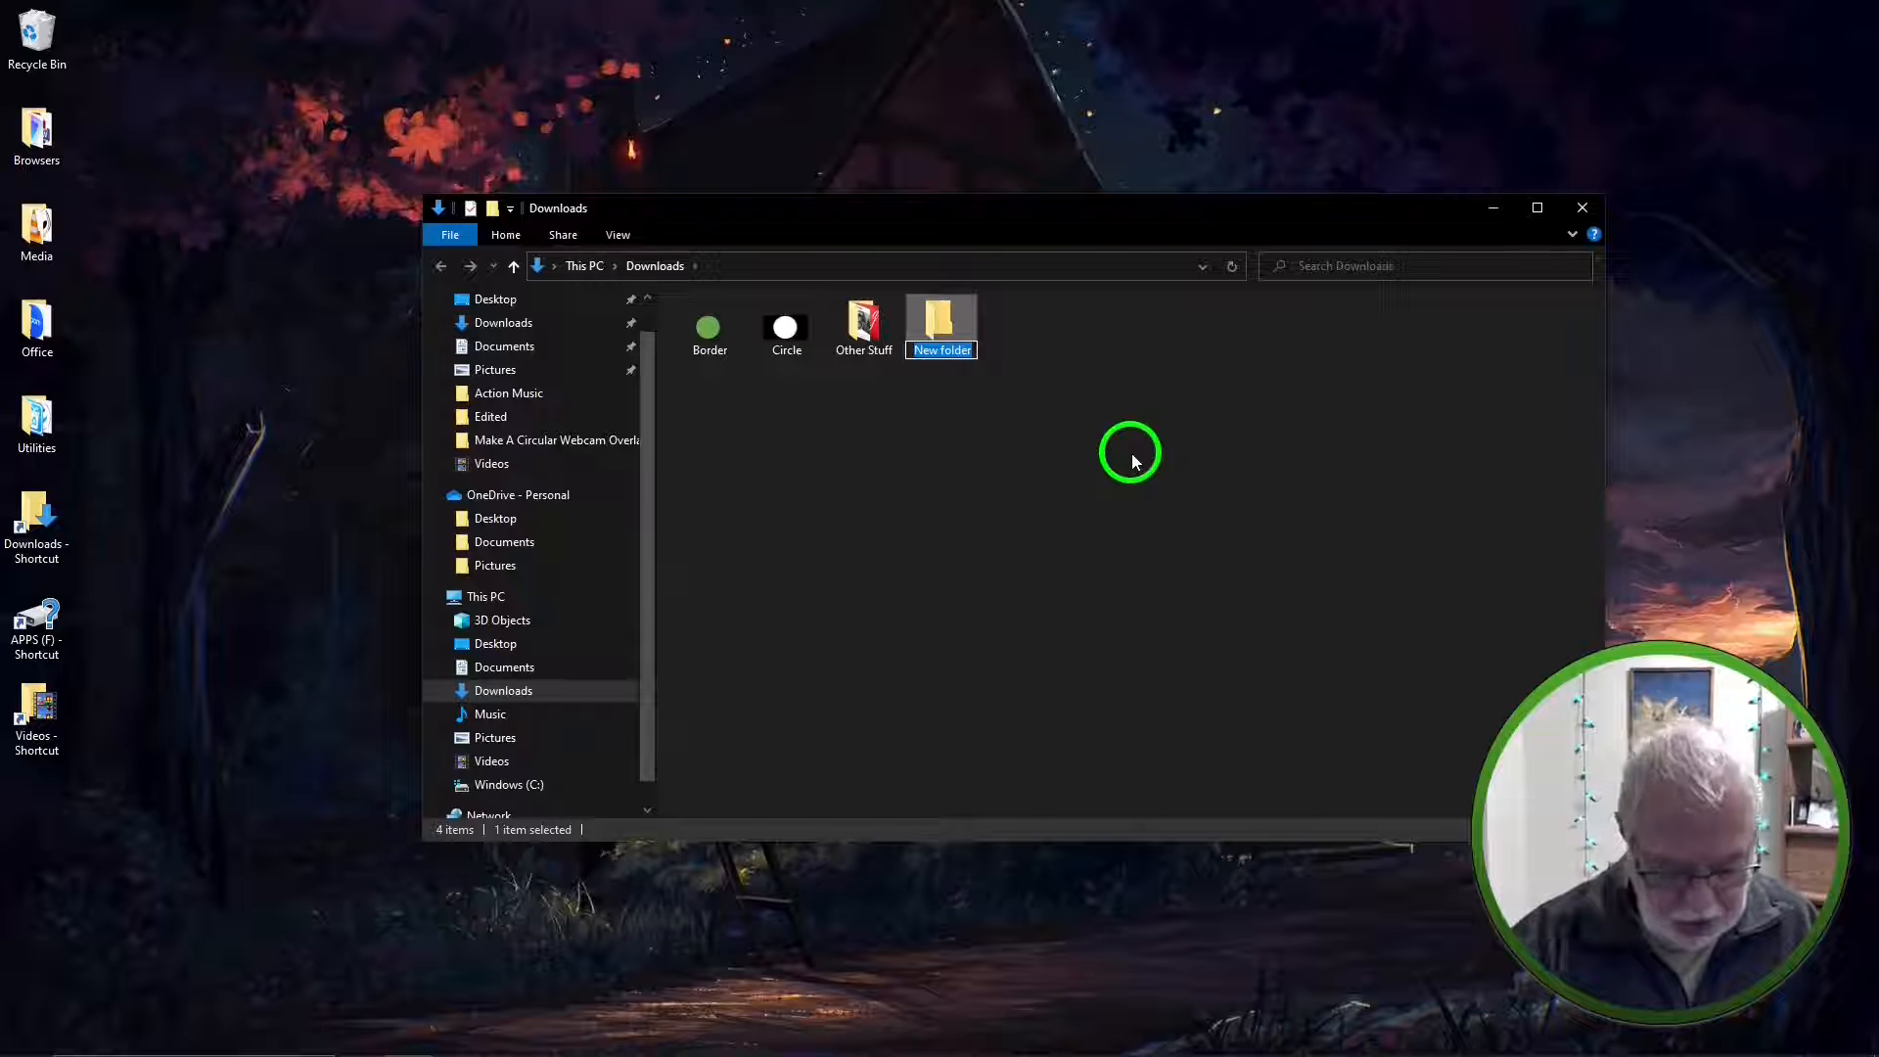
text(Circl)
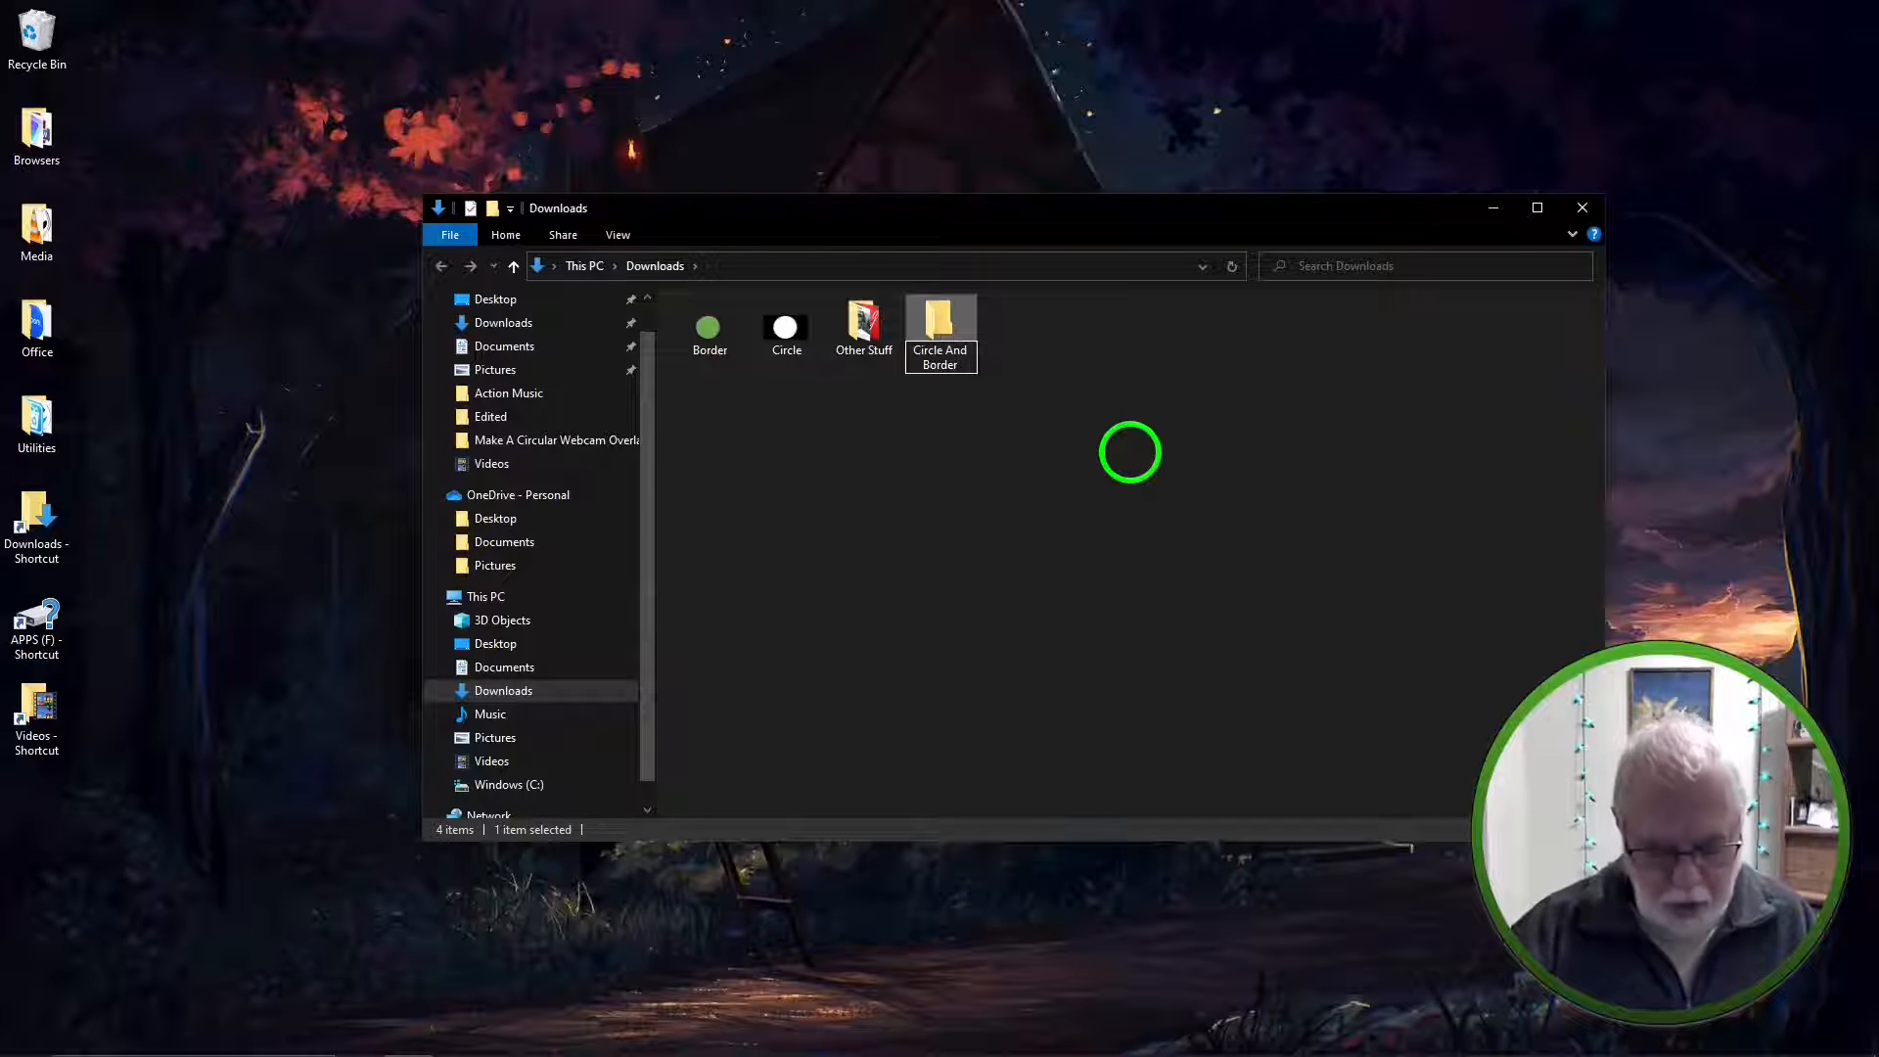
text(For)
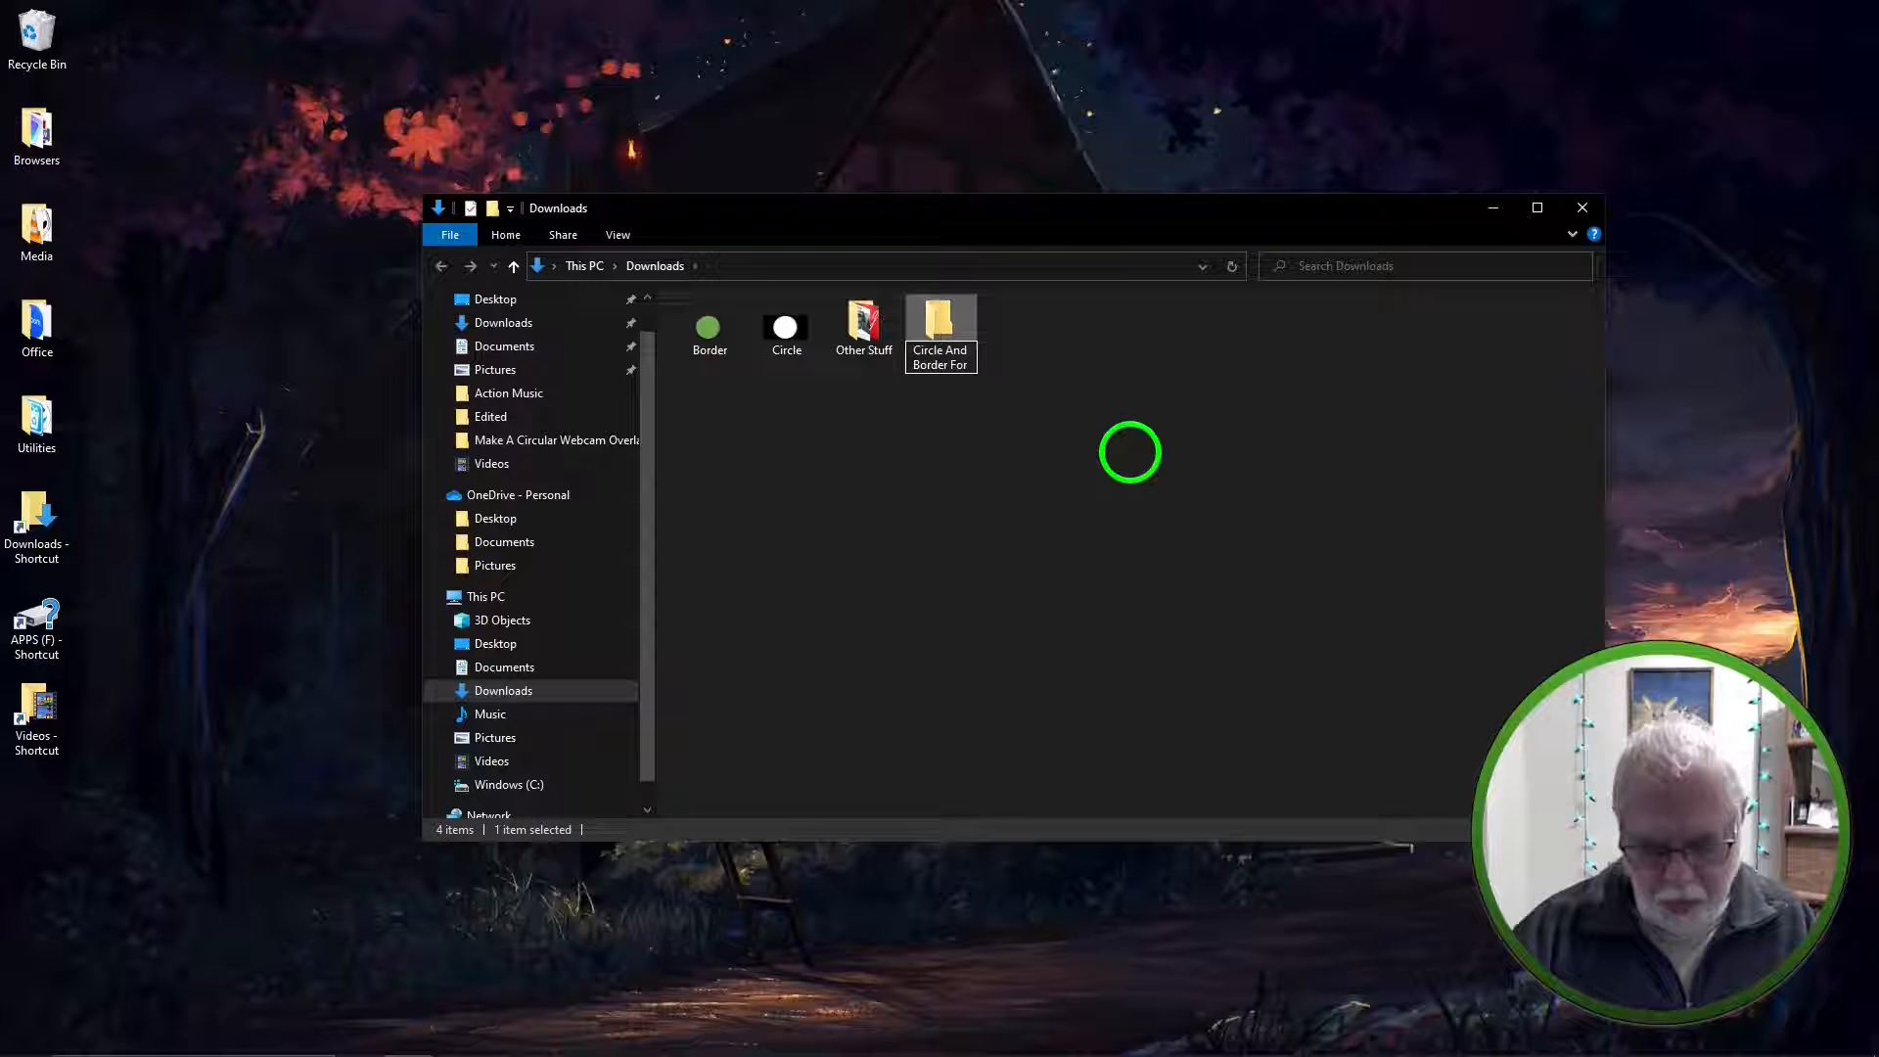
text(OBS)
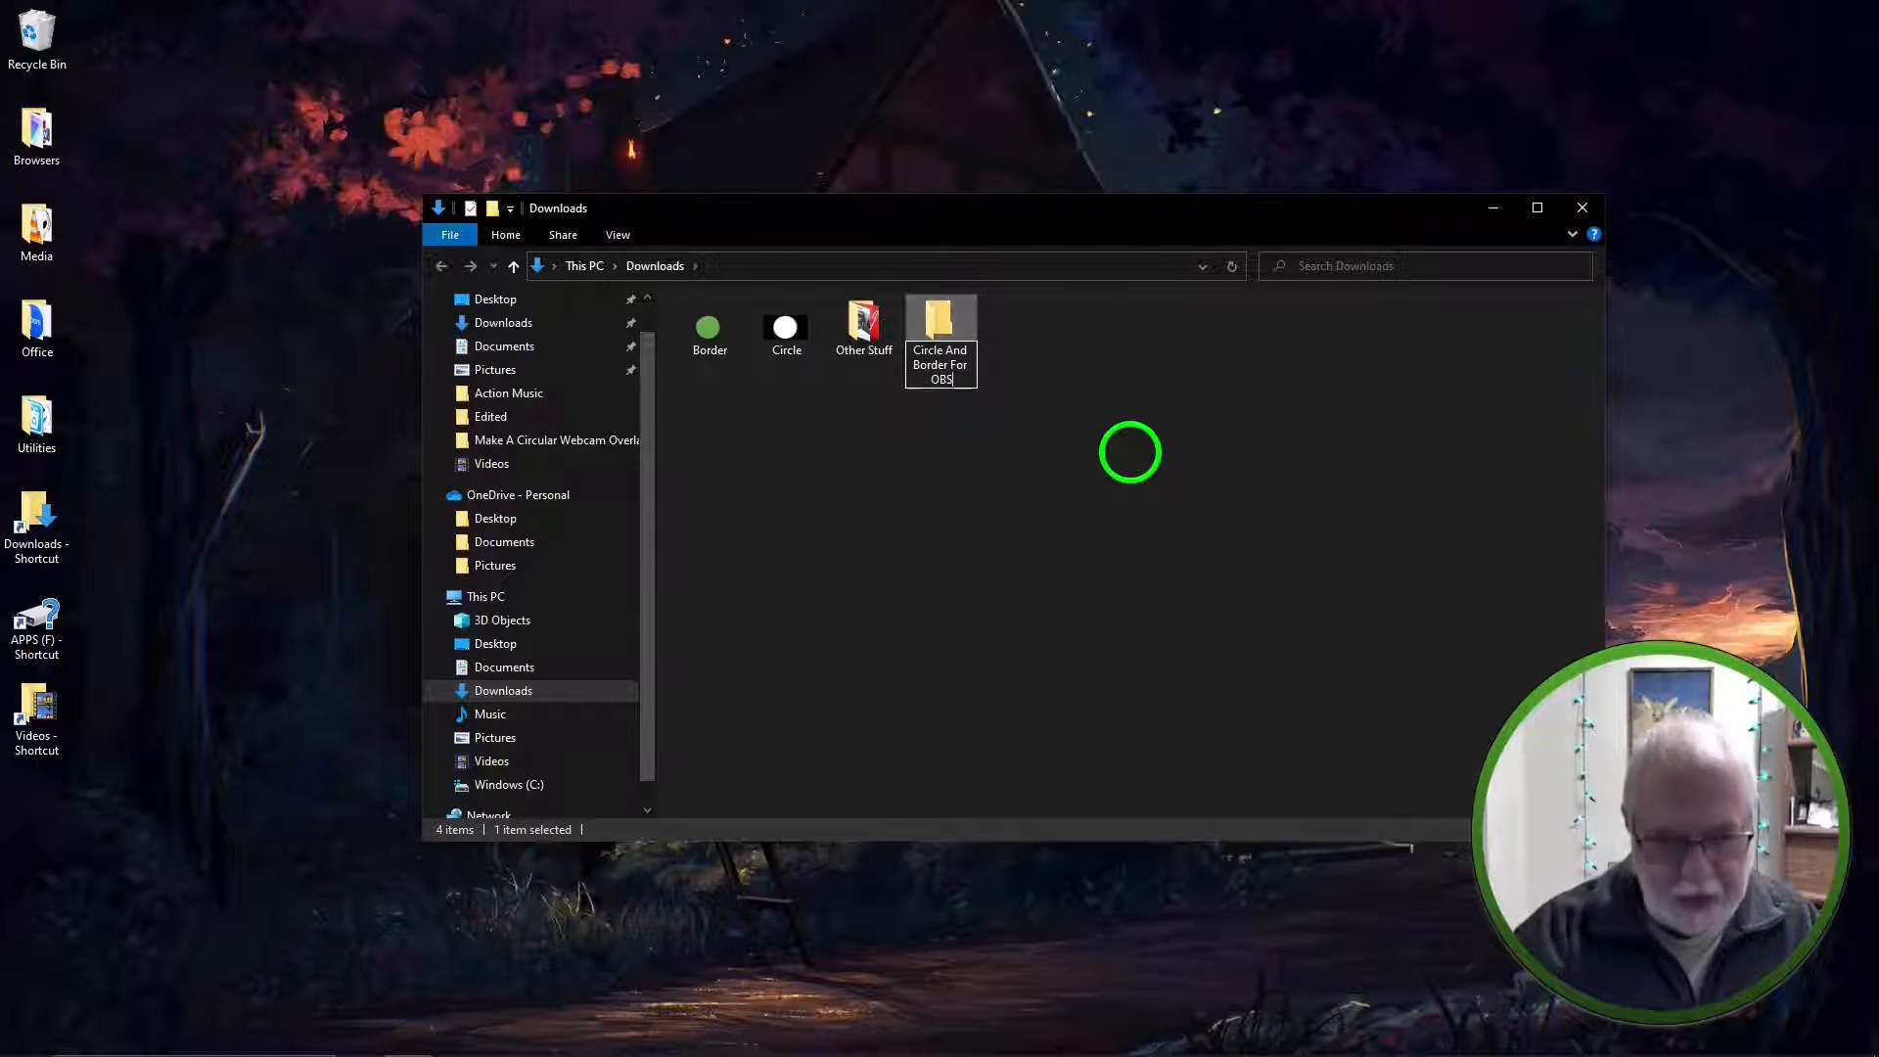
click(709, 329)
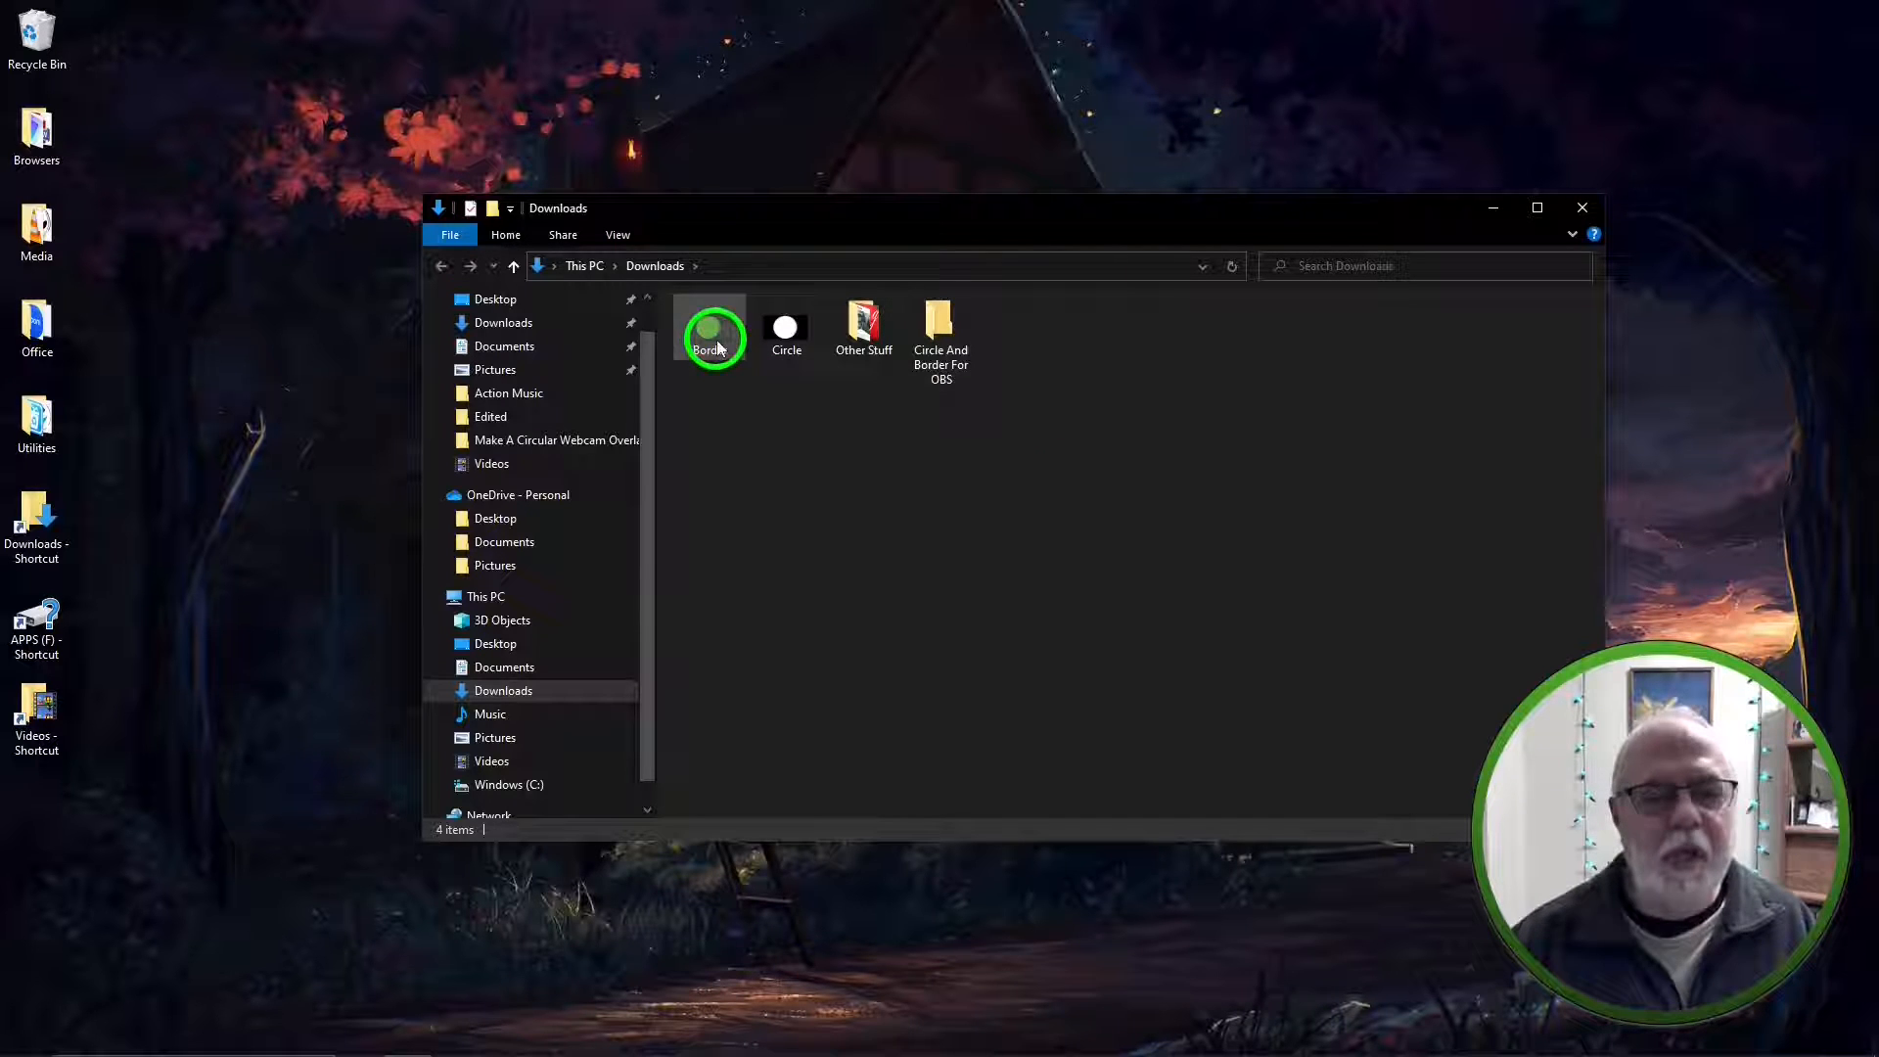
Move the Border and Circle images into the Circle And Border For OBS folder
click(787, 329)
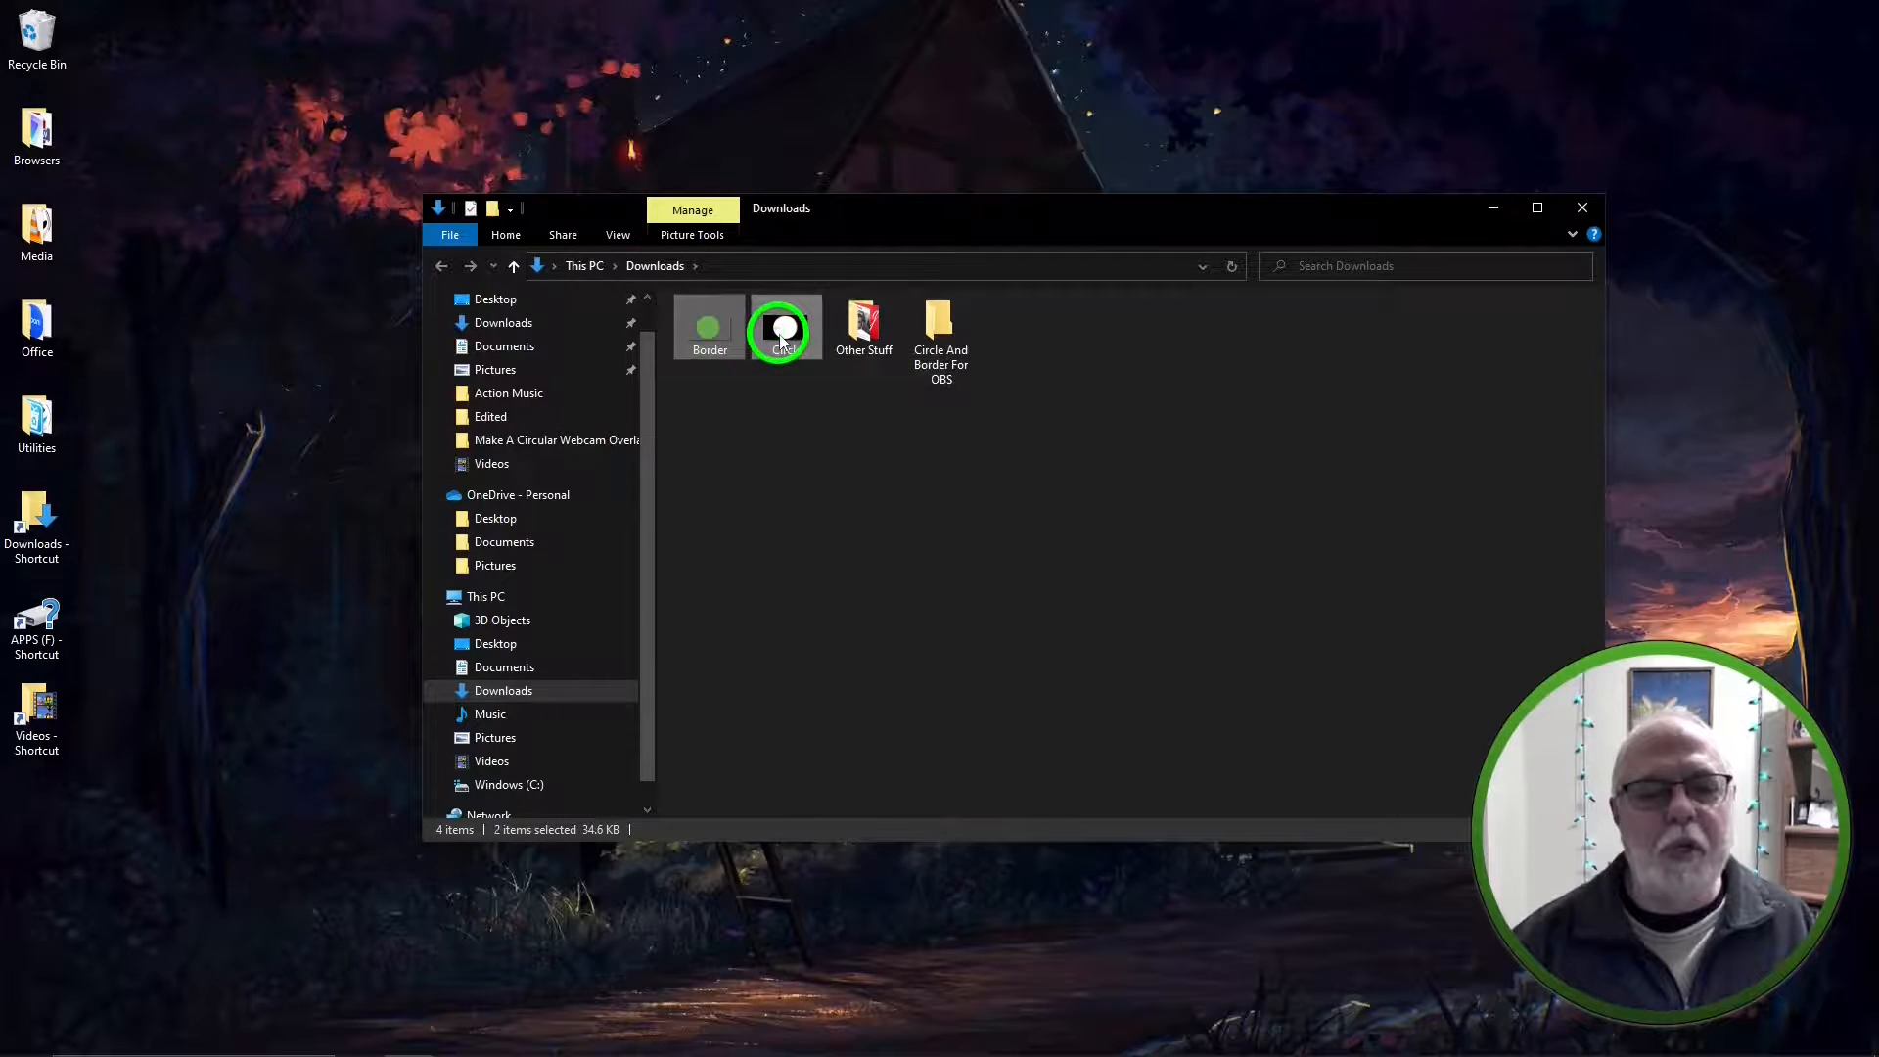
right_click(785, 327)
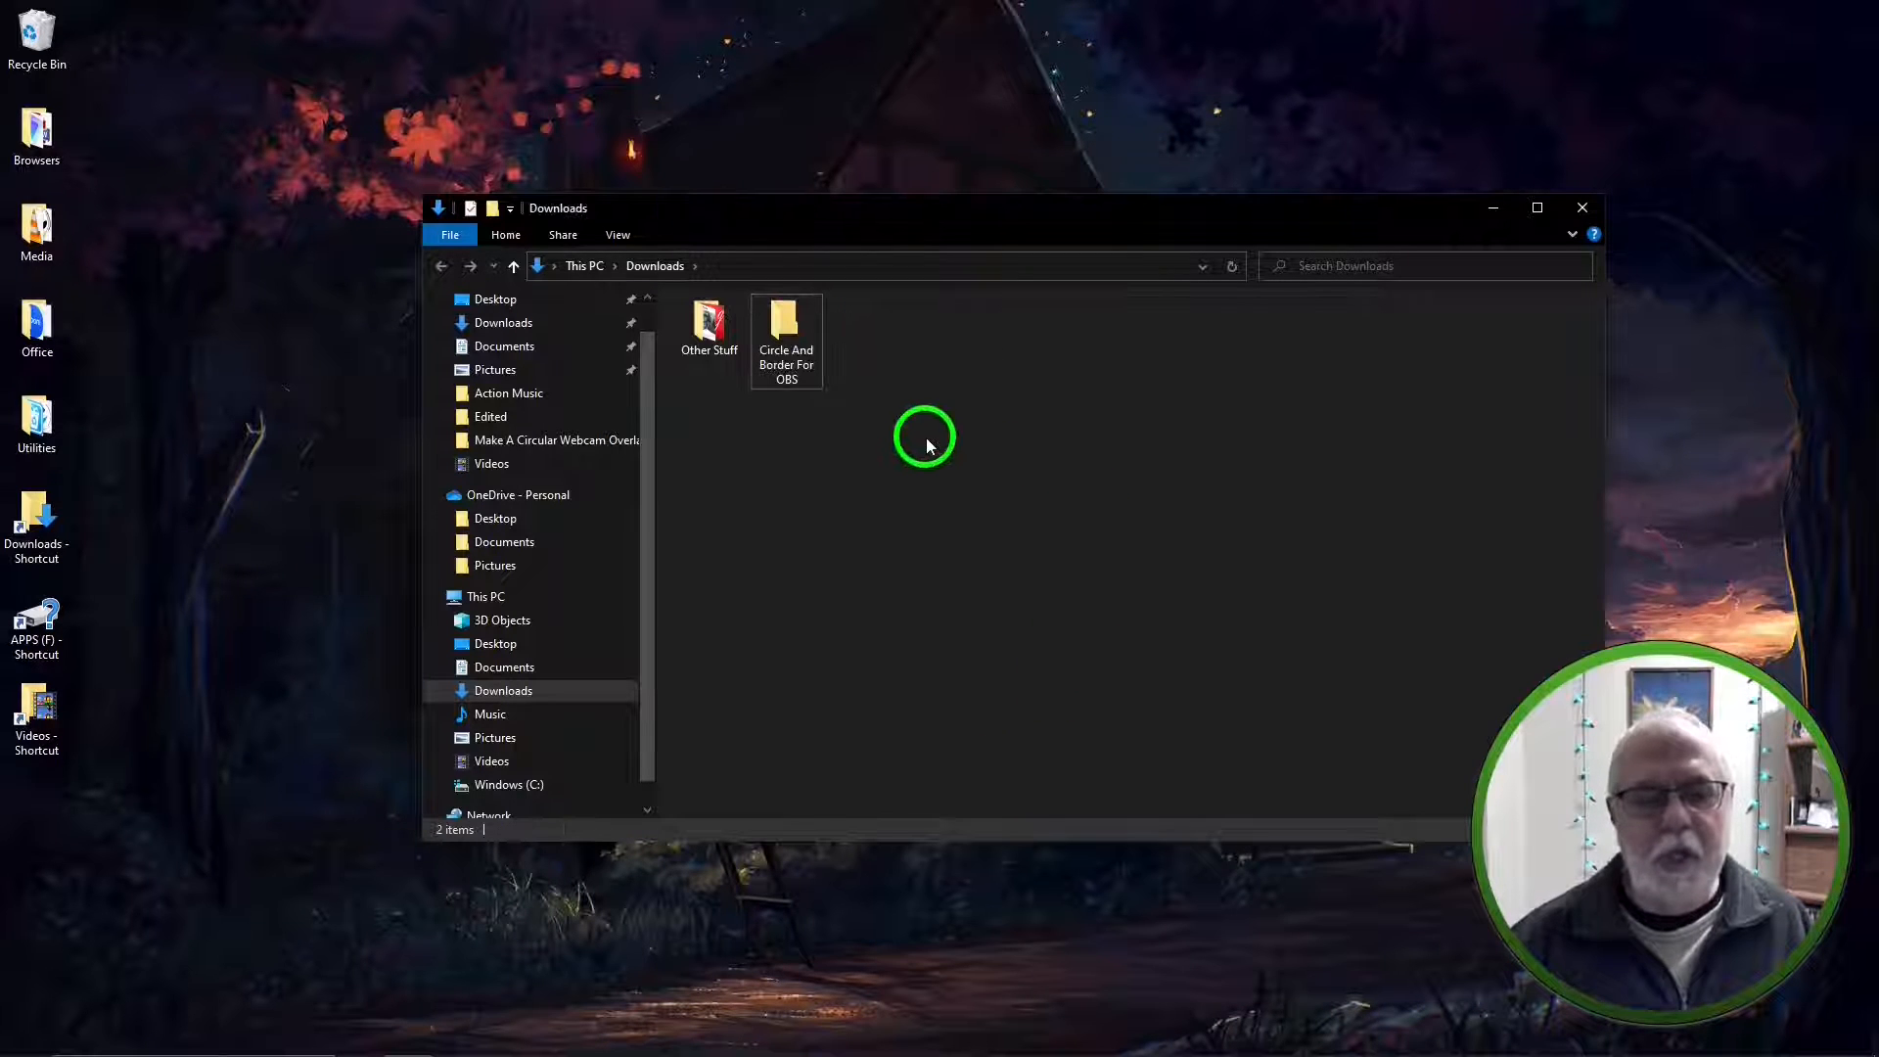
mouse_move(887, 349)
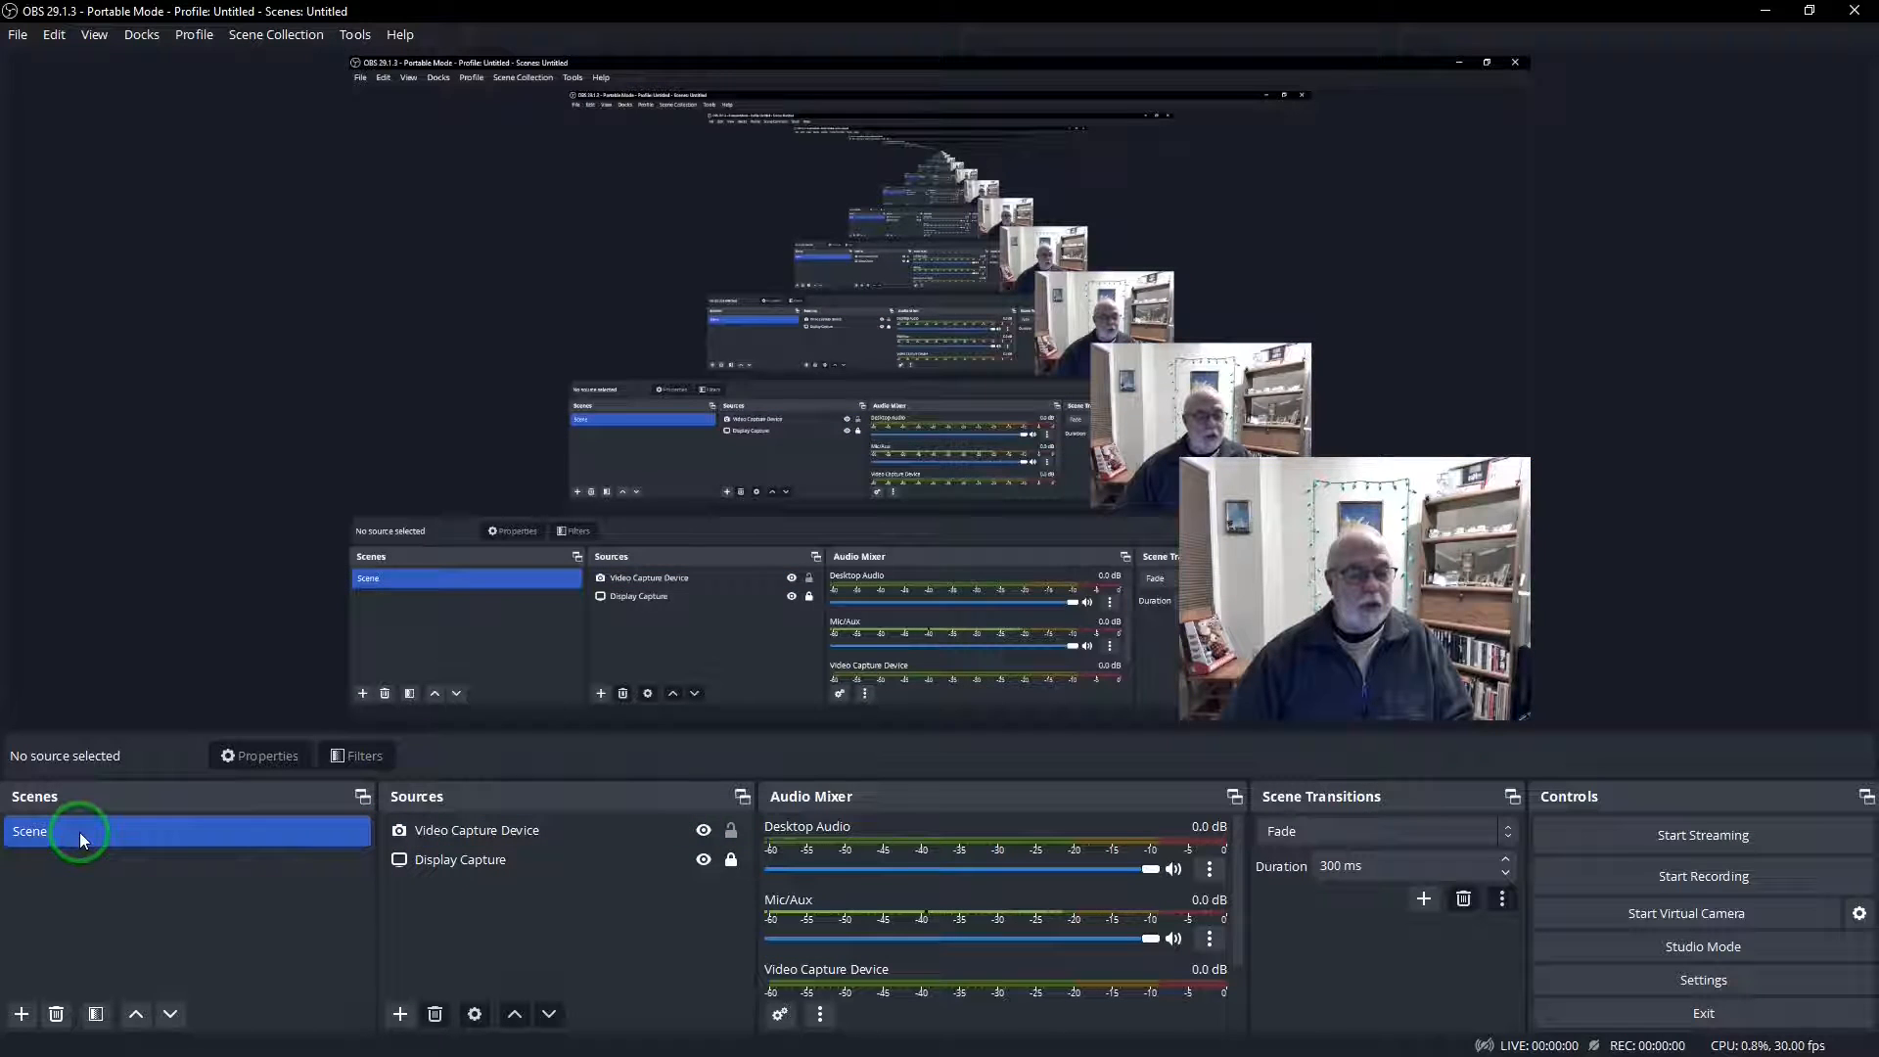
Add an Image Mask/Blend effect filter to the Video Capture Device webcam source
click(458, 860)
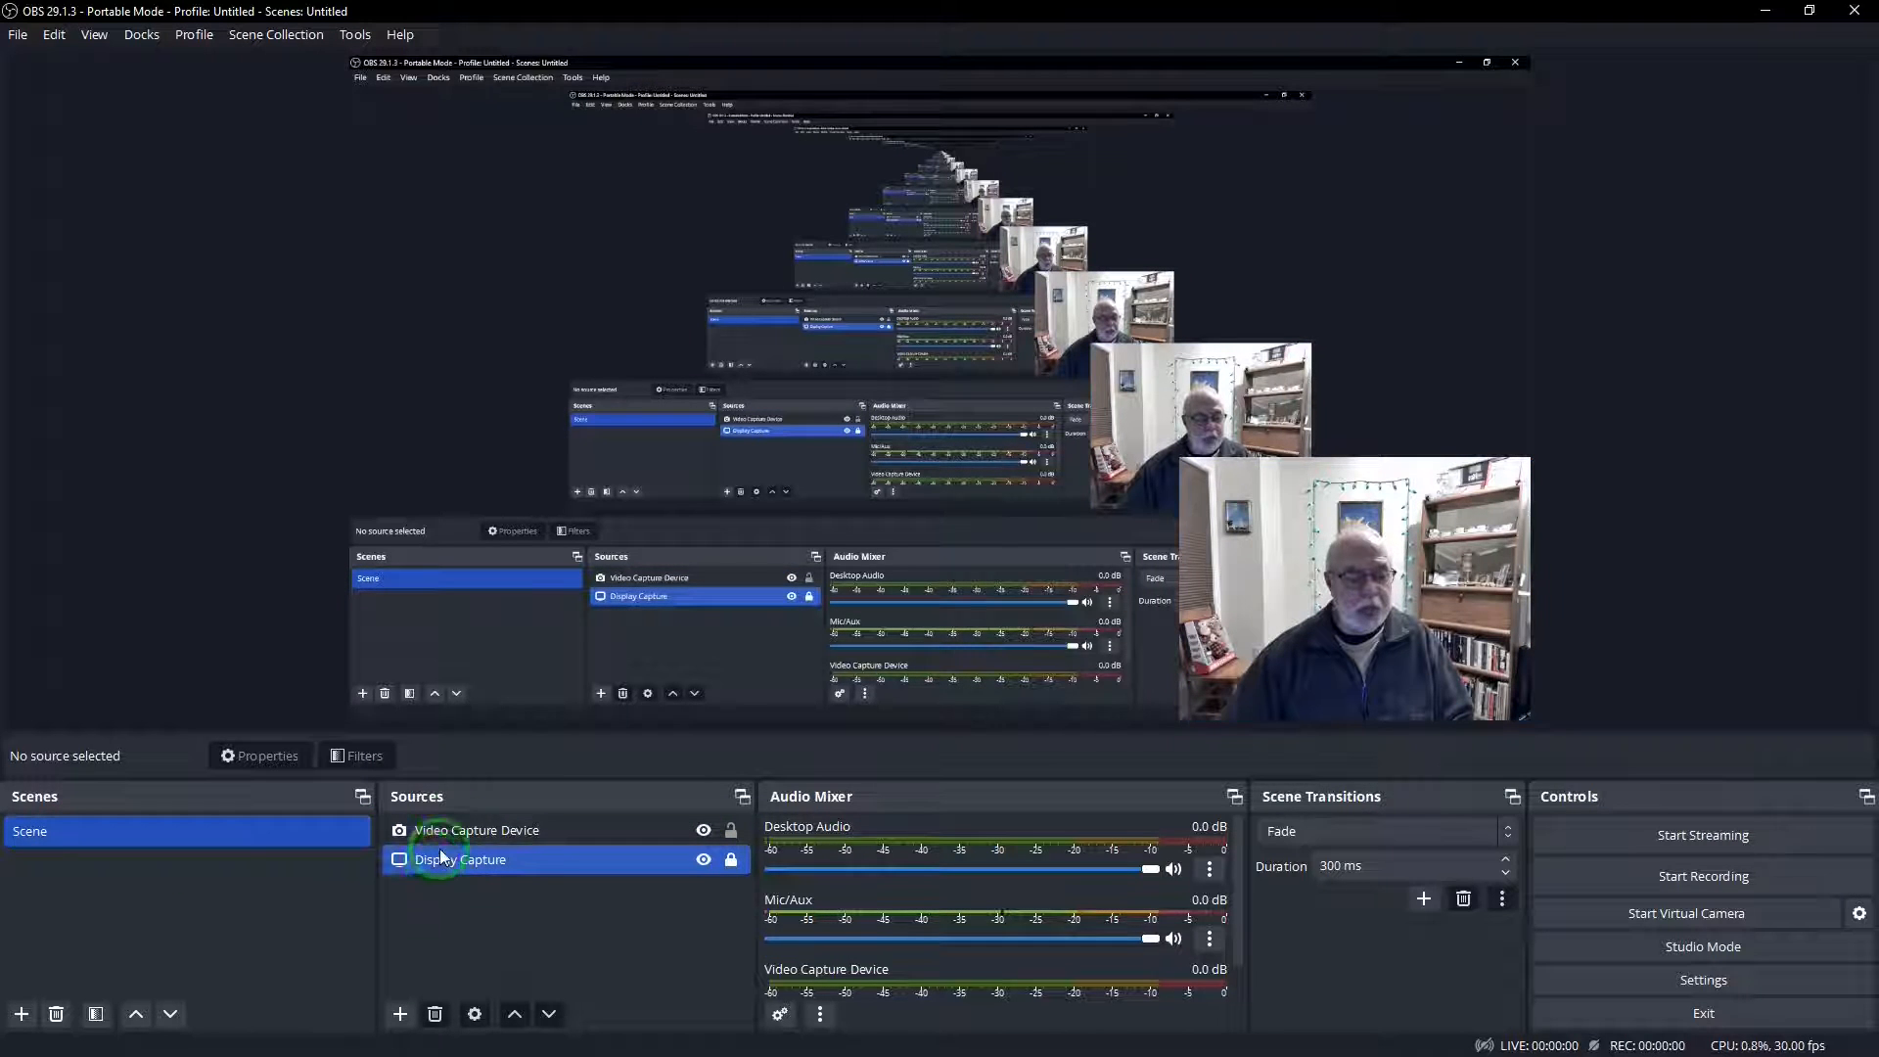
click(478, 830)
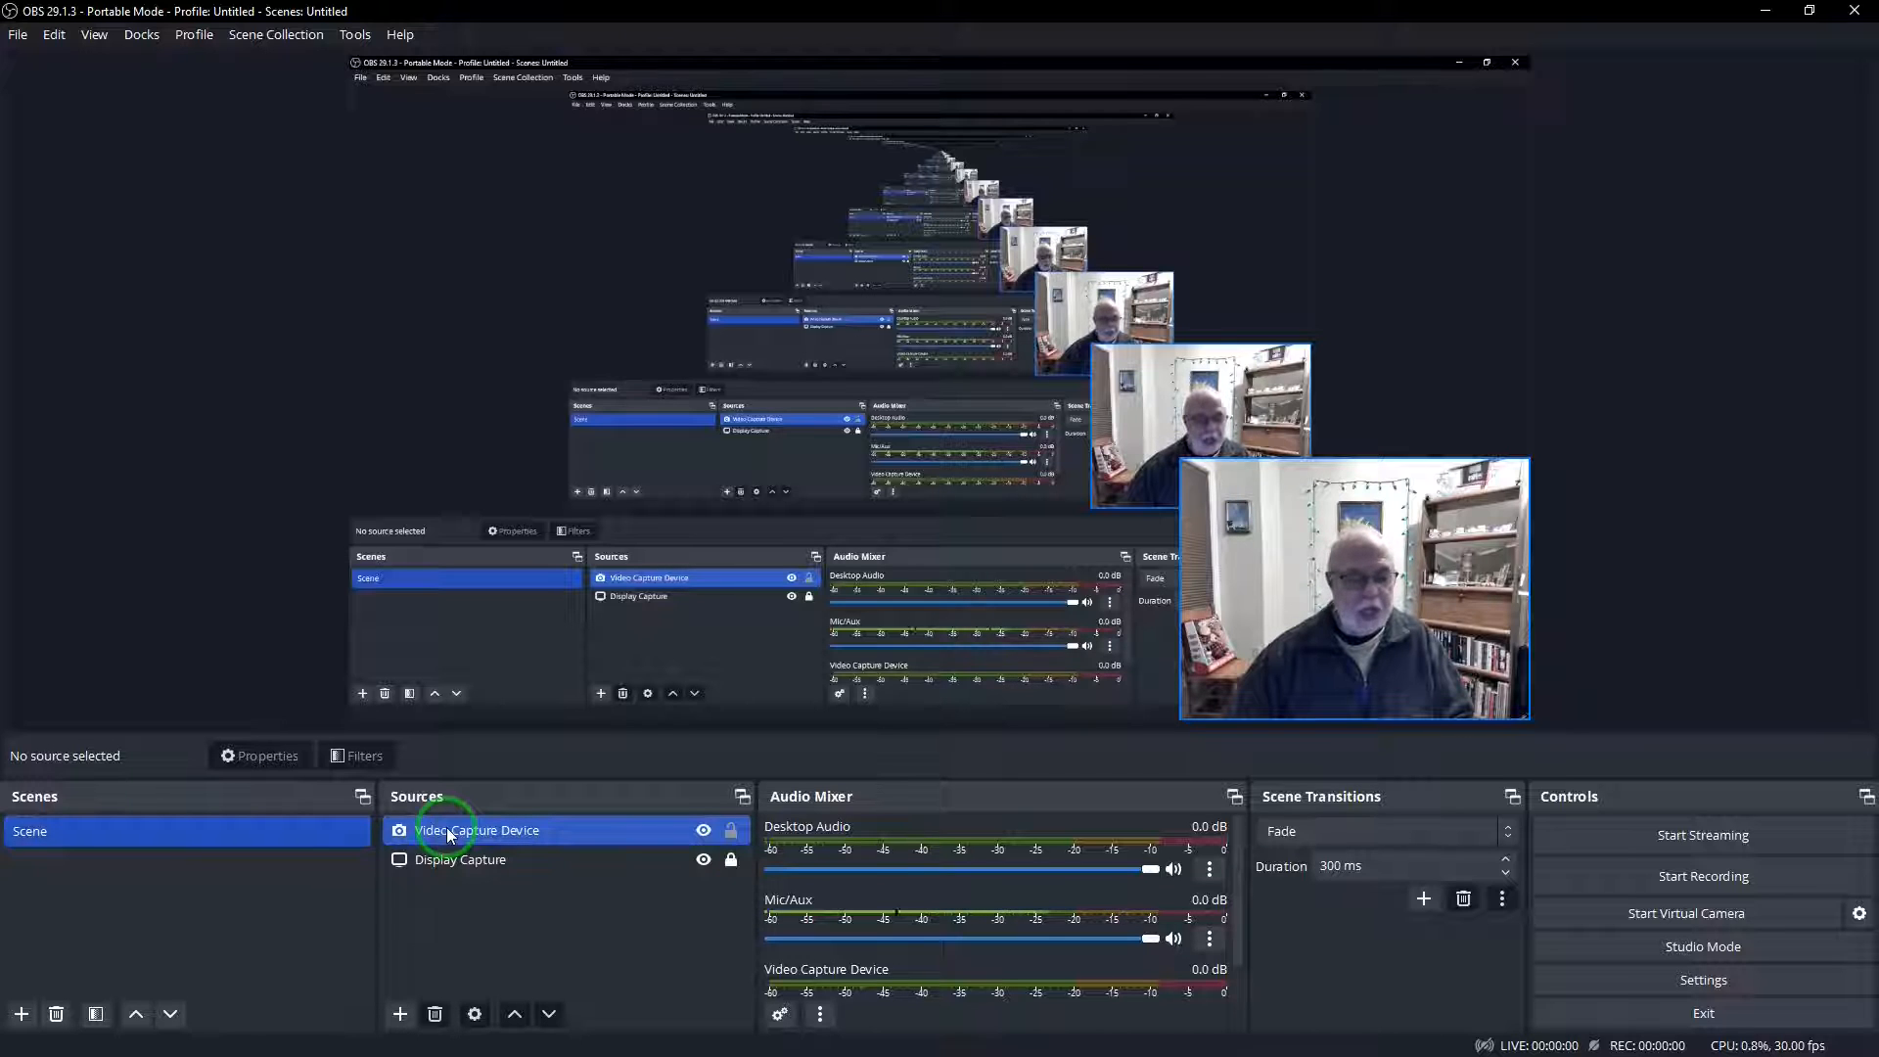
right_click(478, 830)
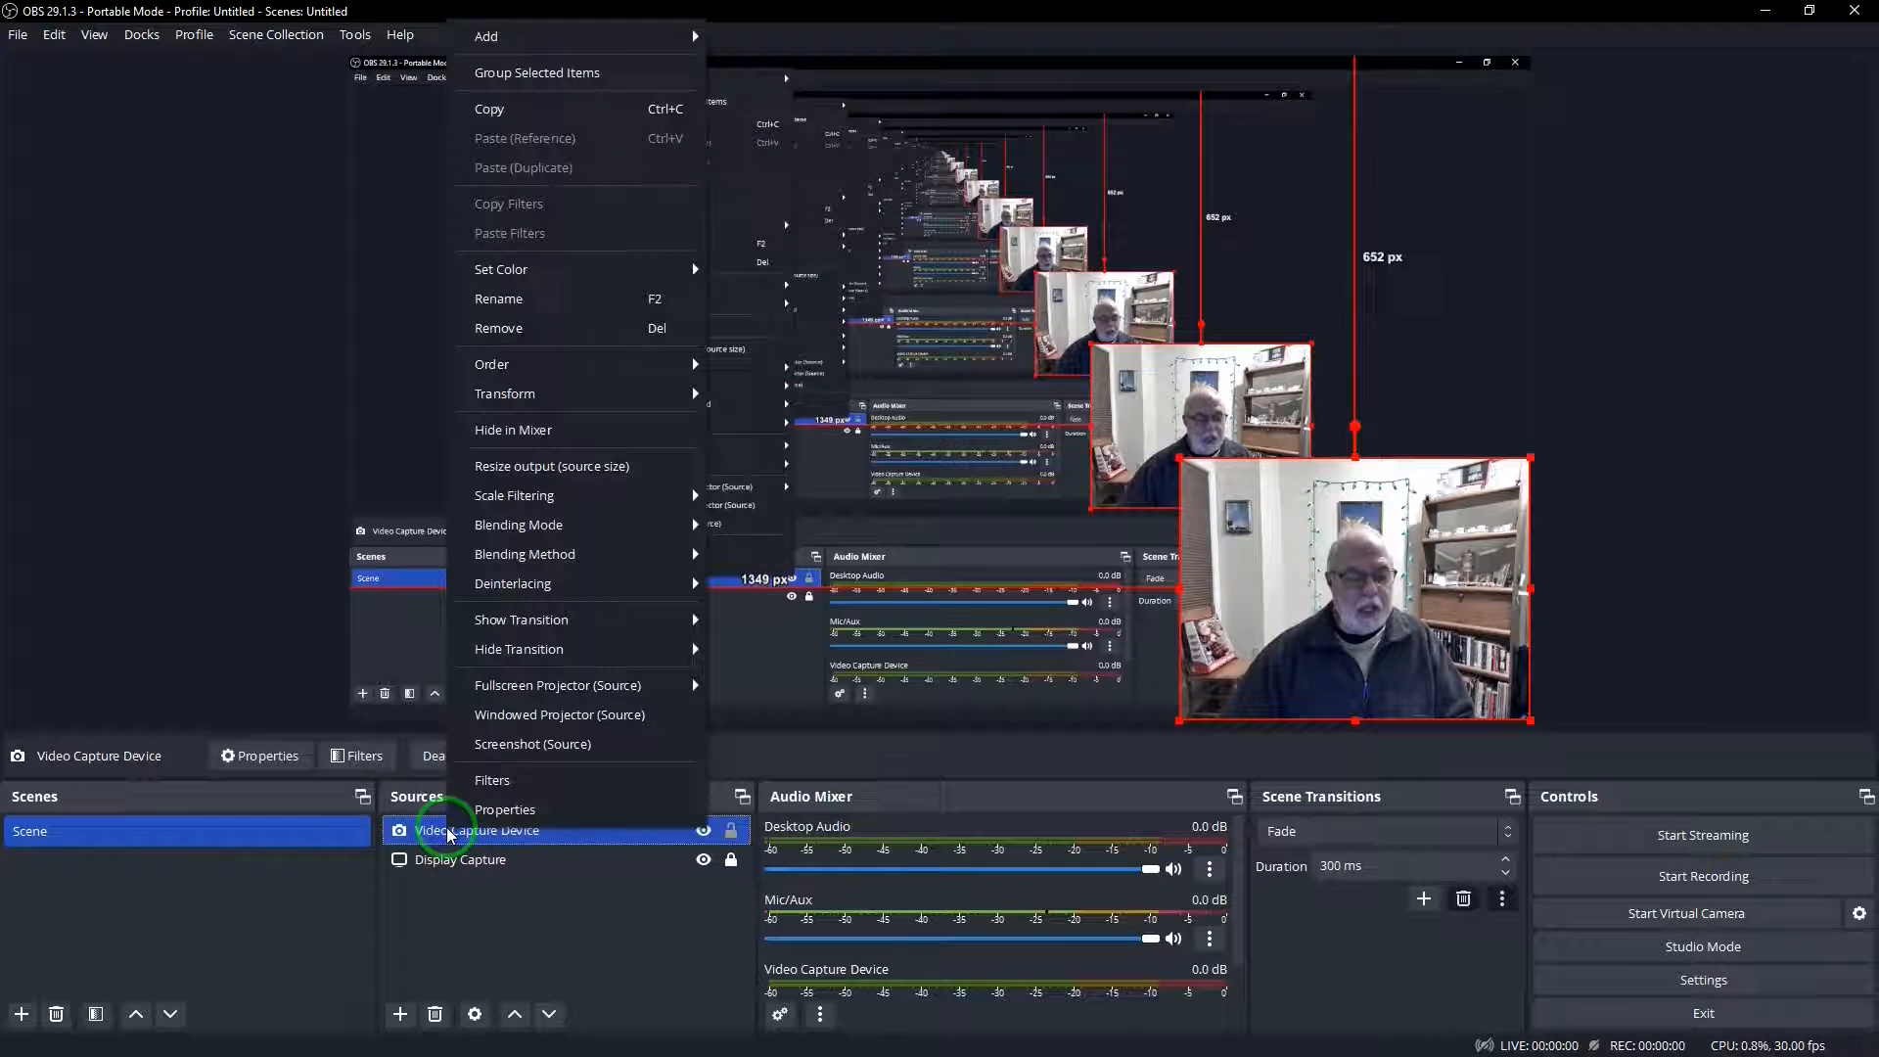
click(491, 781)
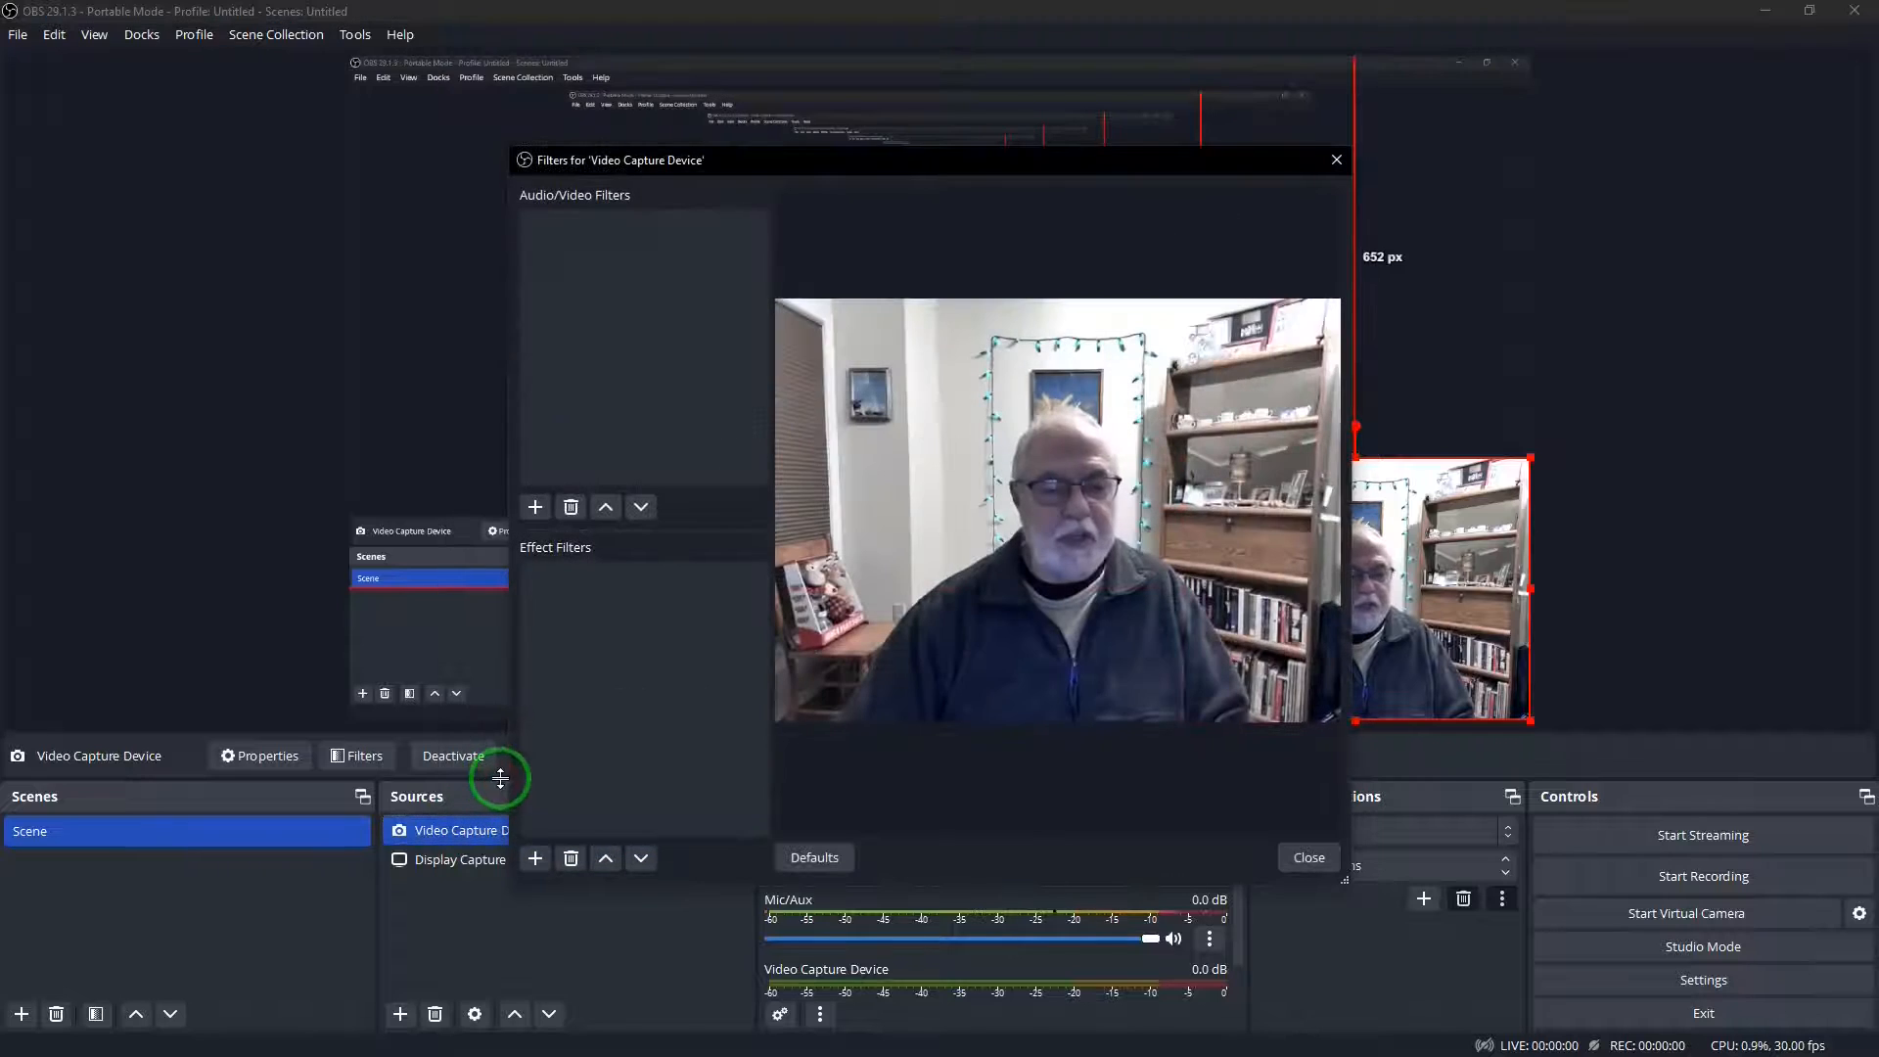
click(535, 505)
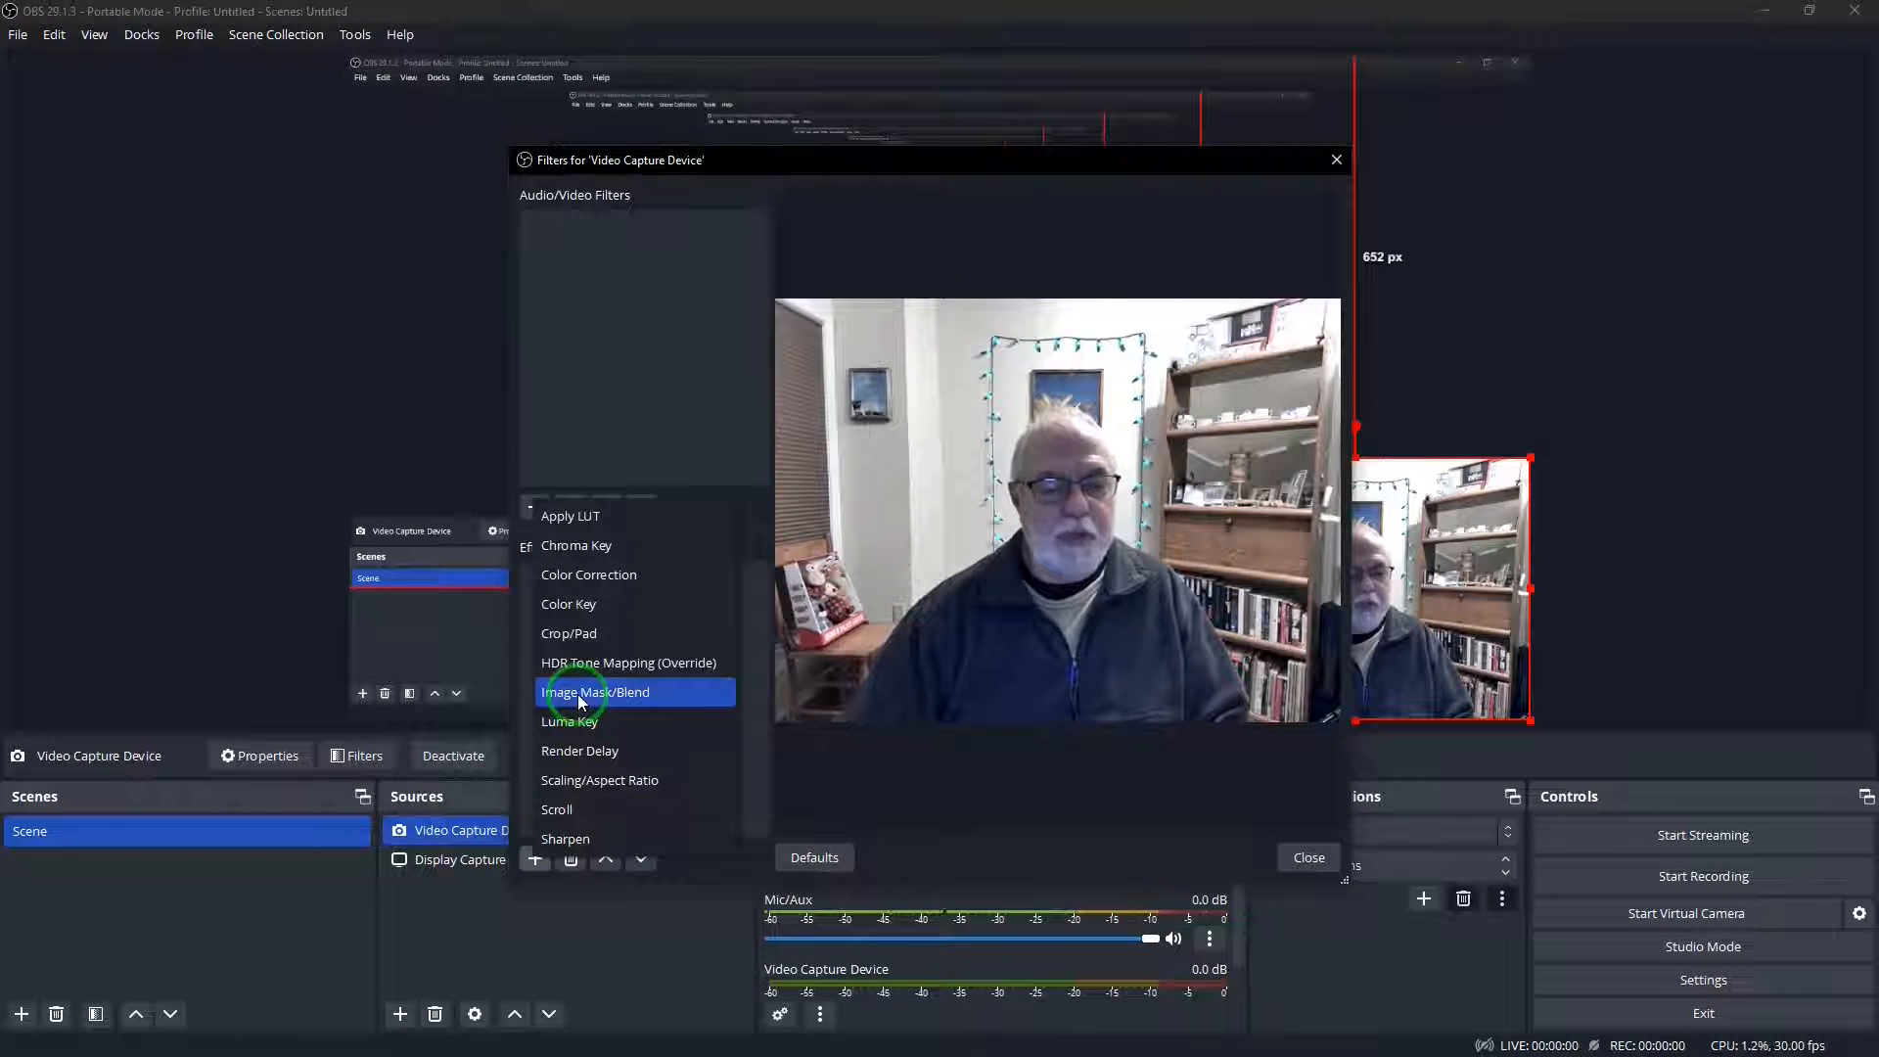
click(598, 691)
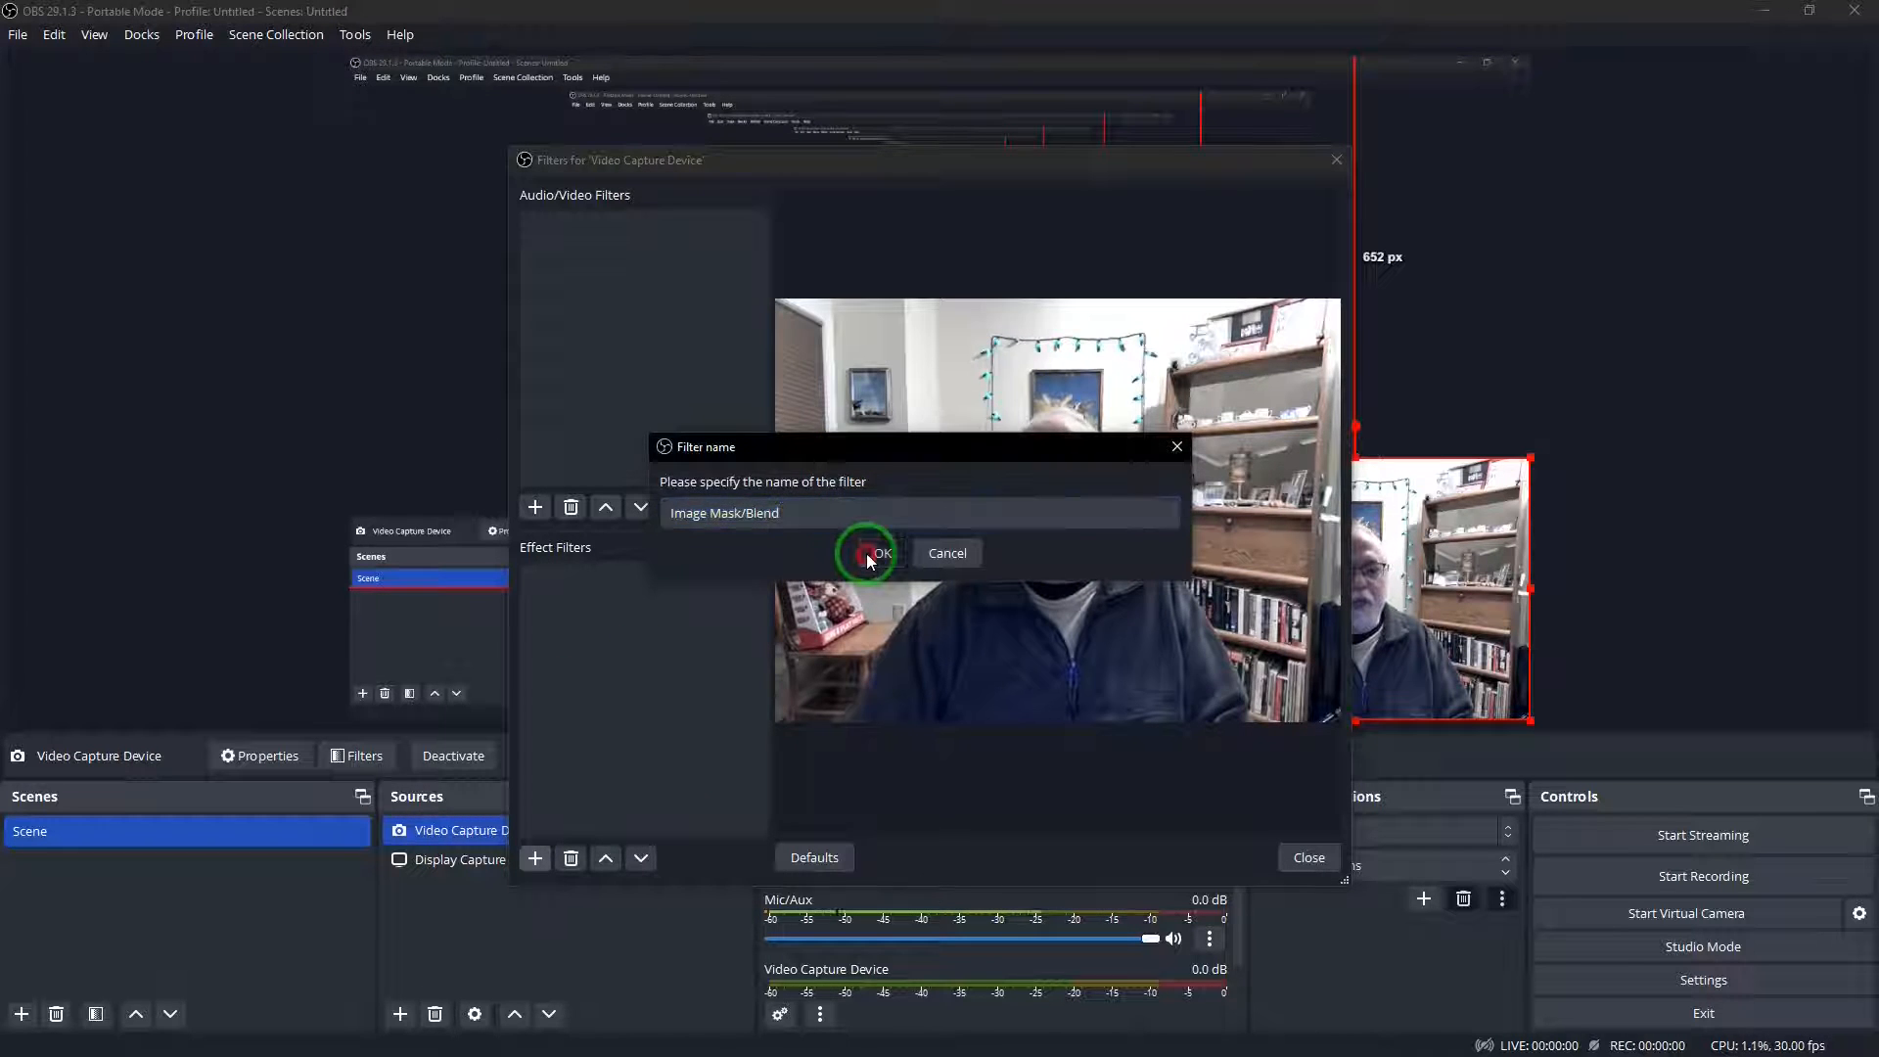
click(877, 552)
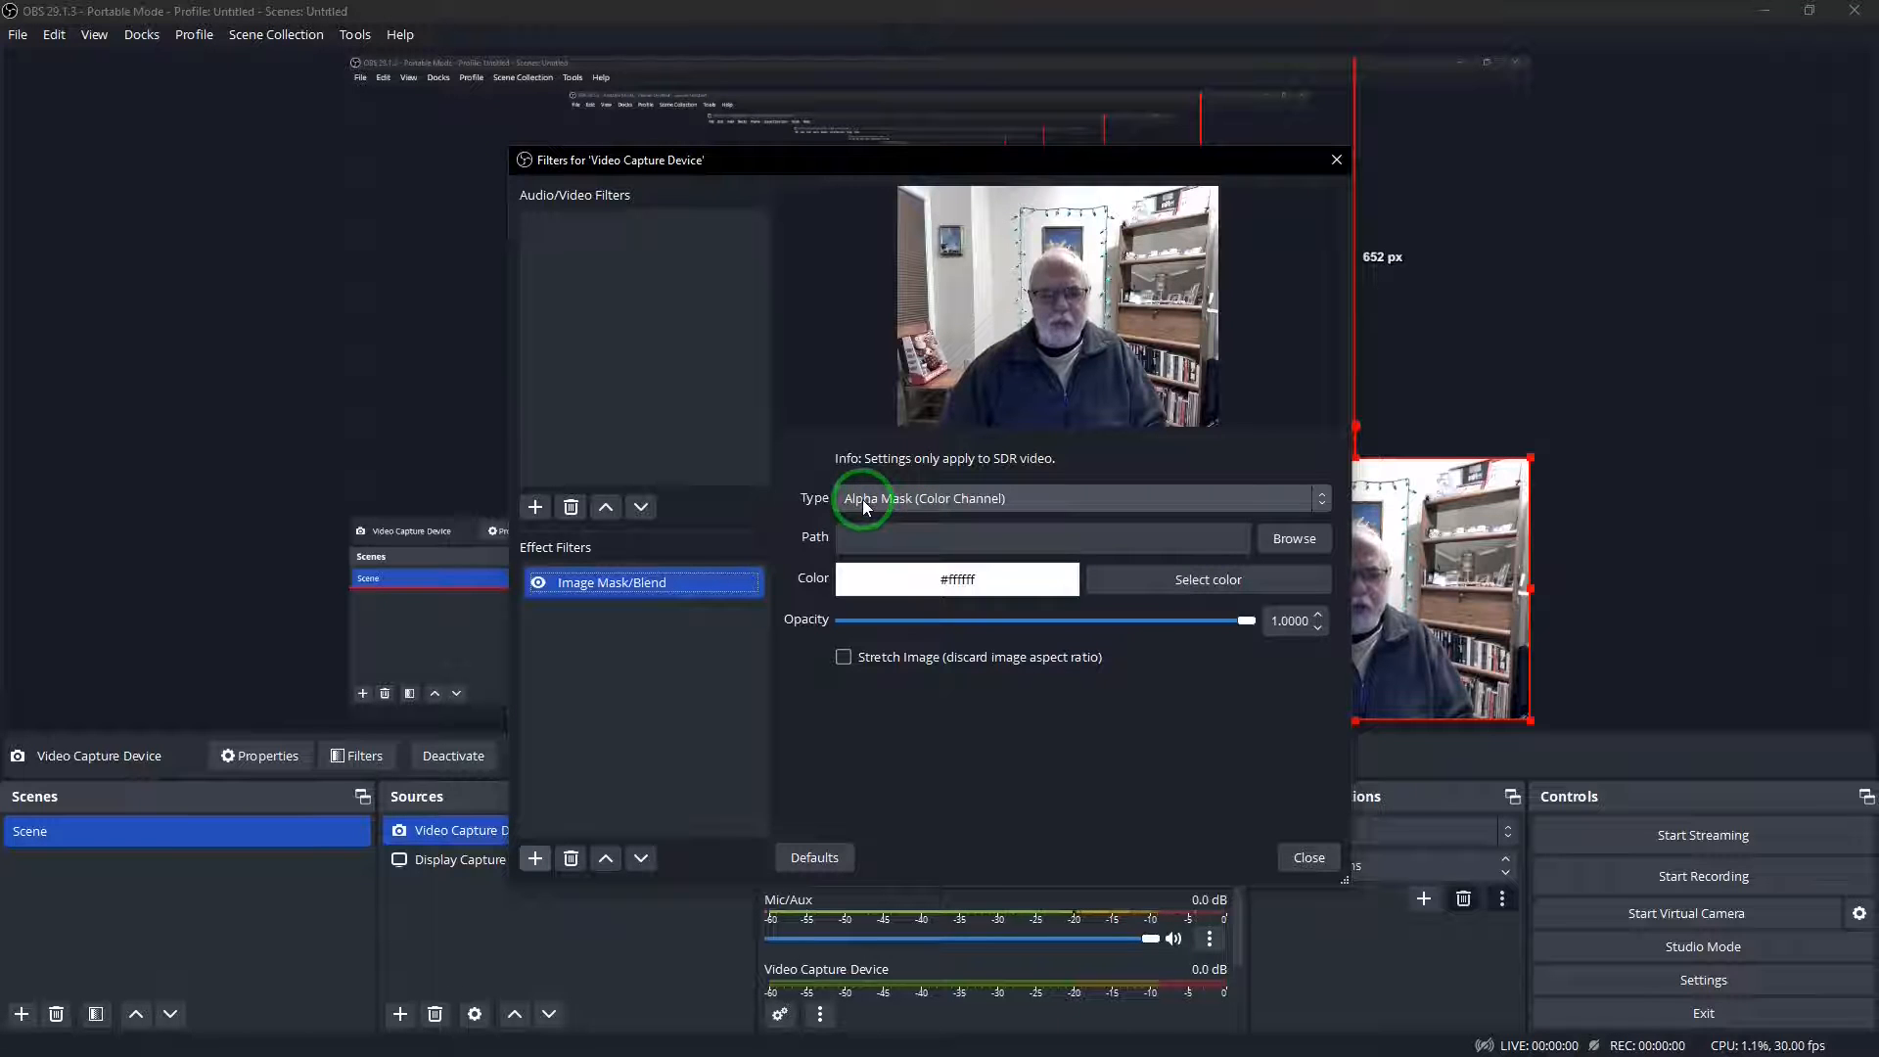
Keep the type as Alpha Mask (Color Channel) and browse for the mask image
click(1320, 499)
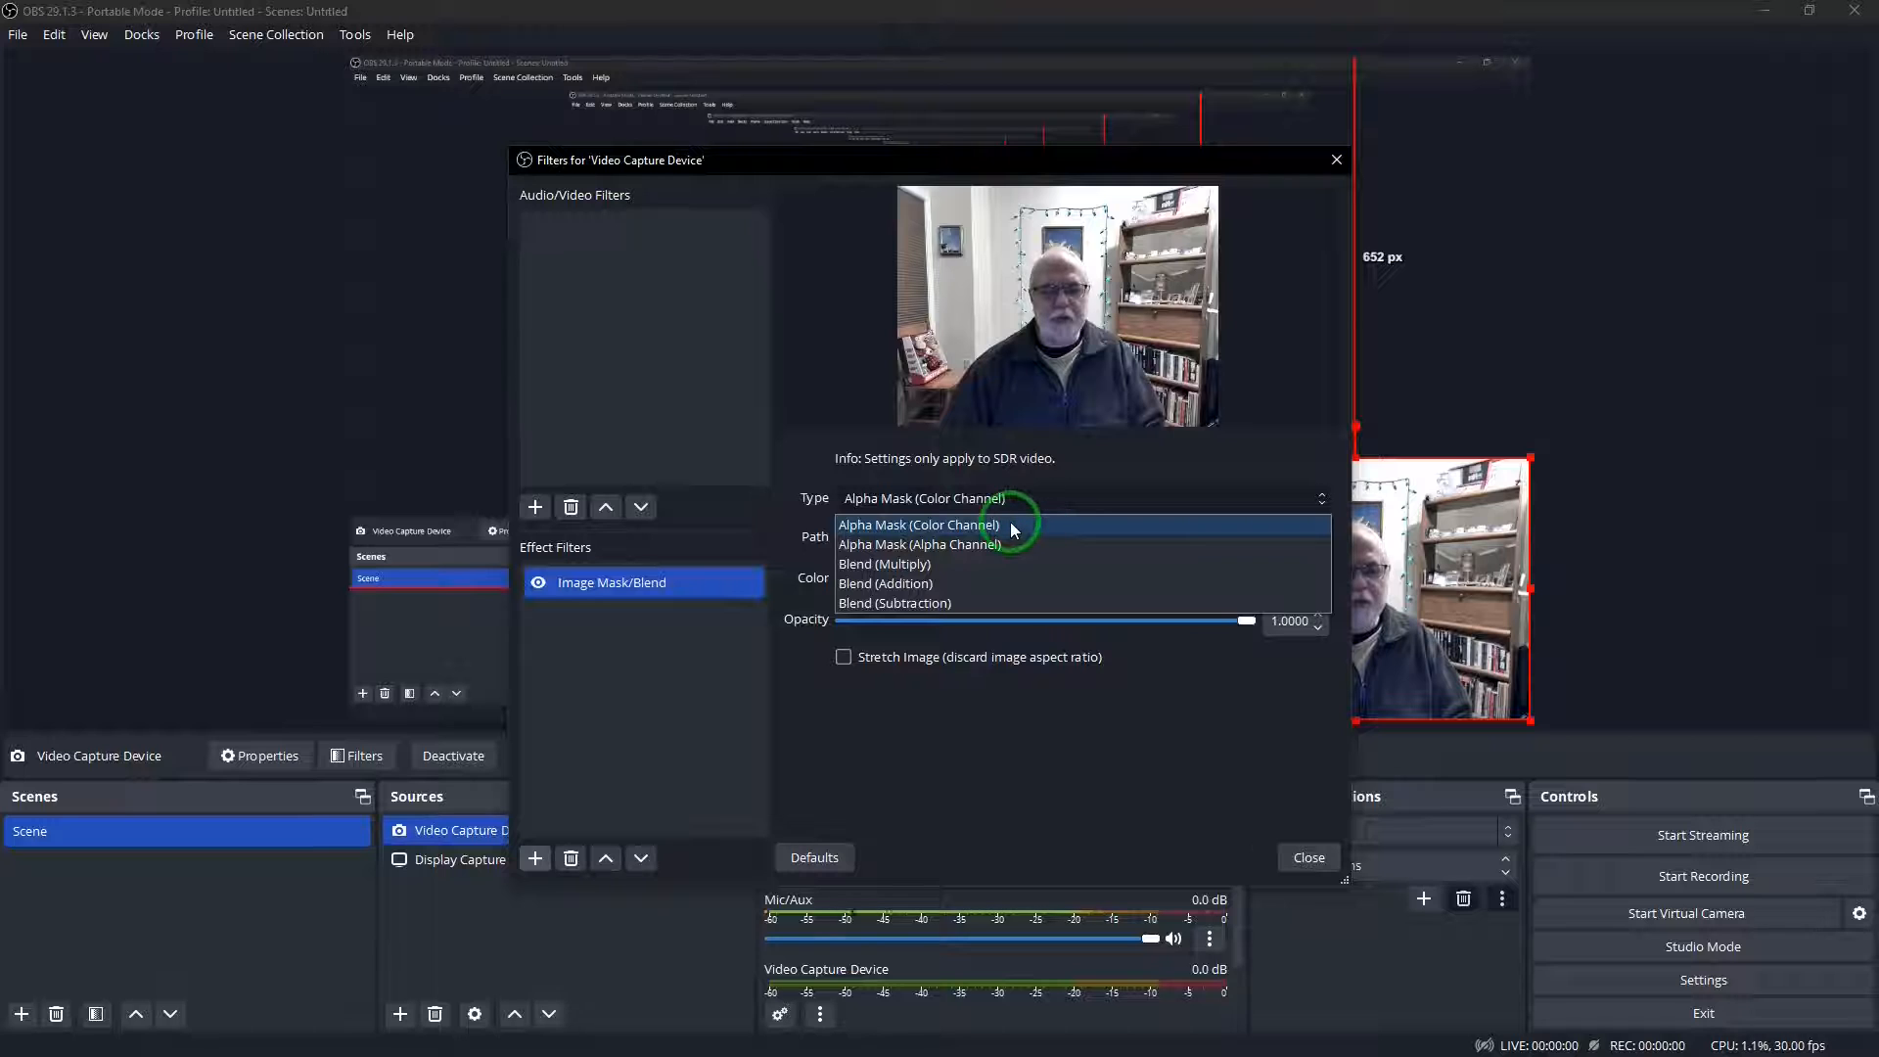
click(918, 525)
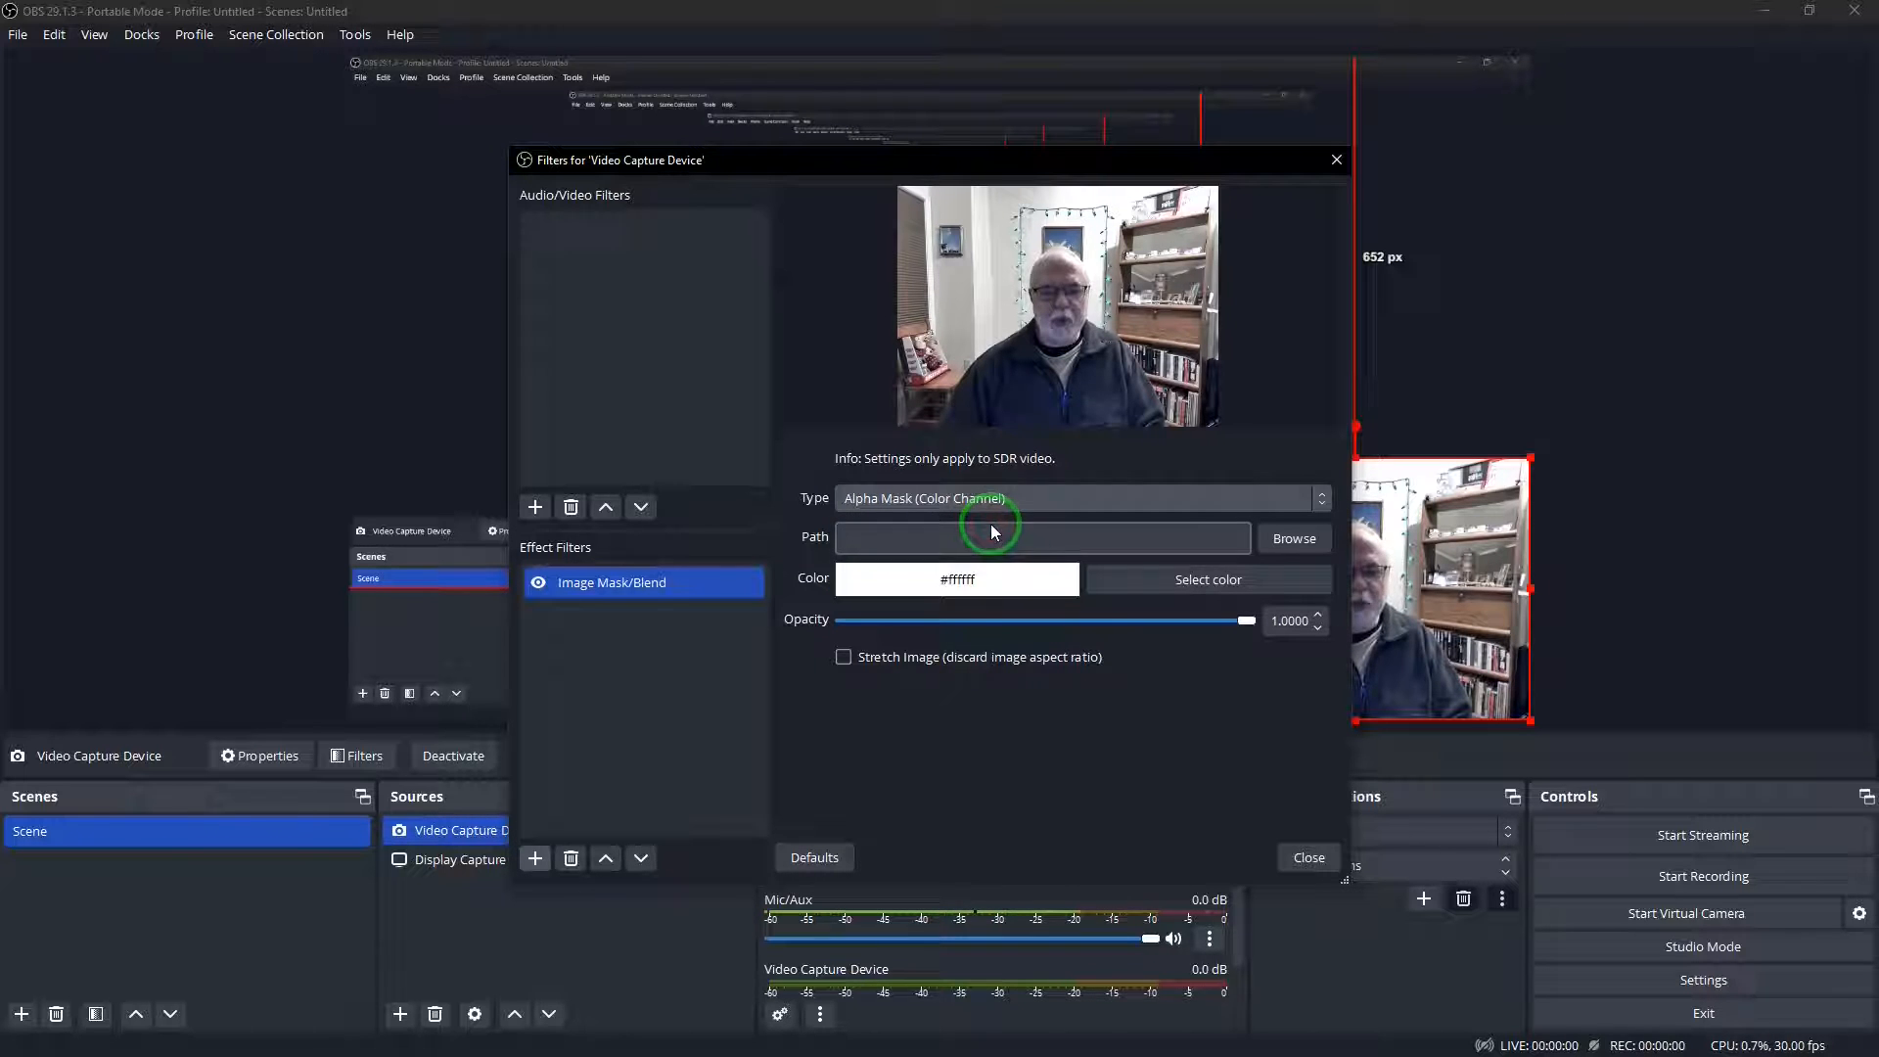
click(1293, 536)
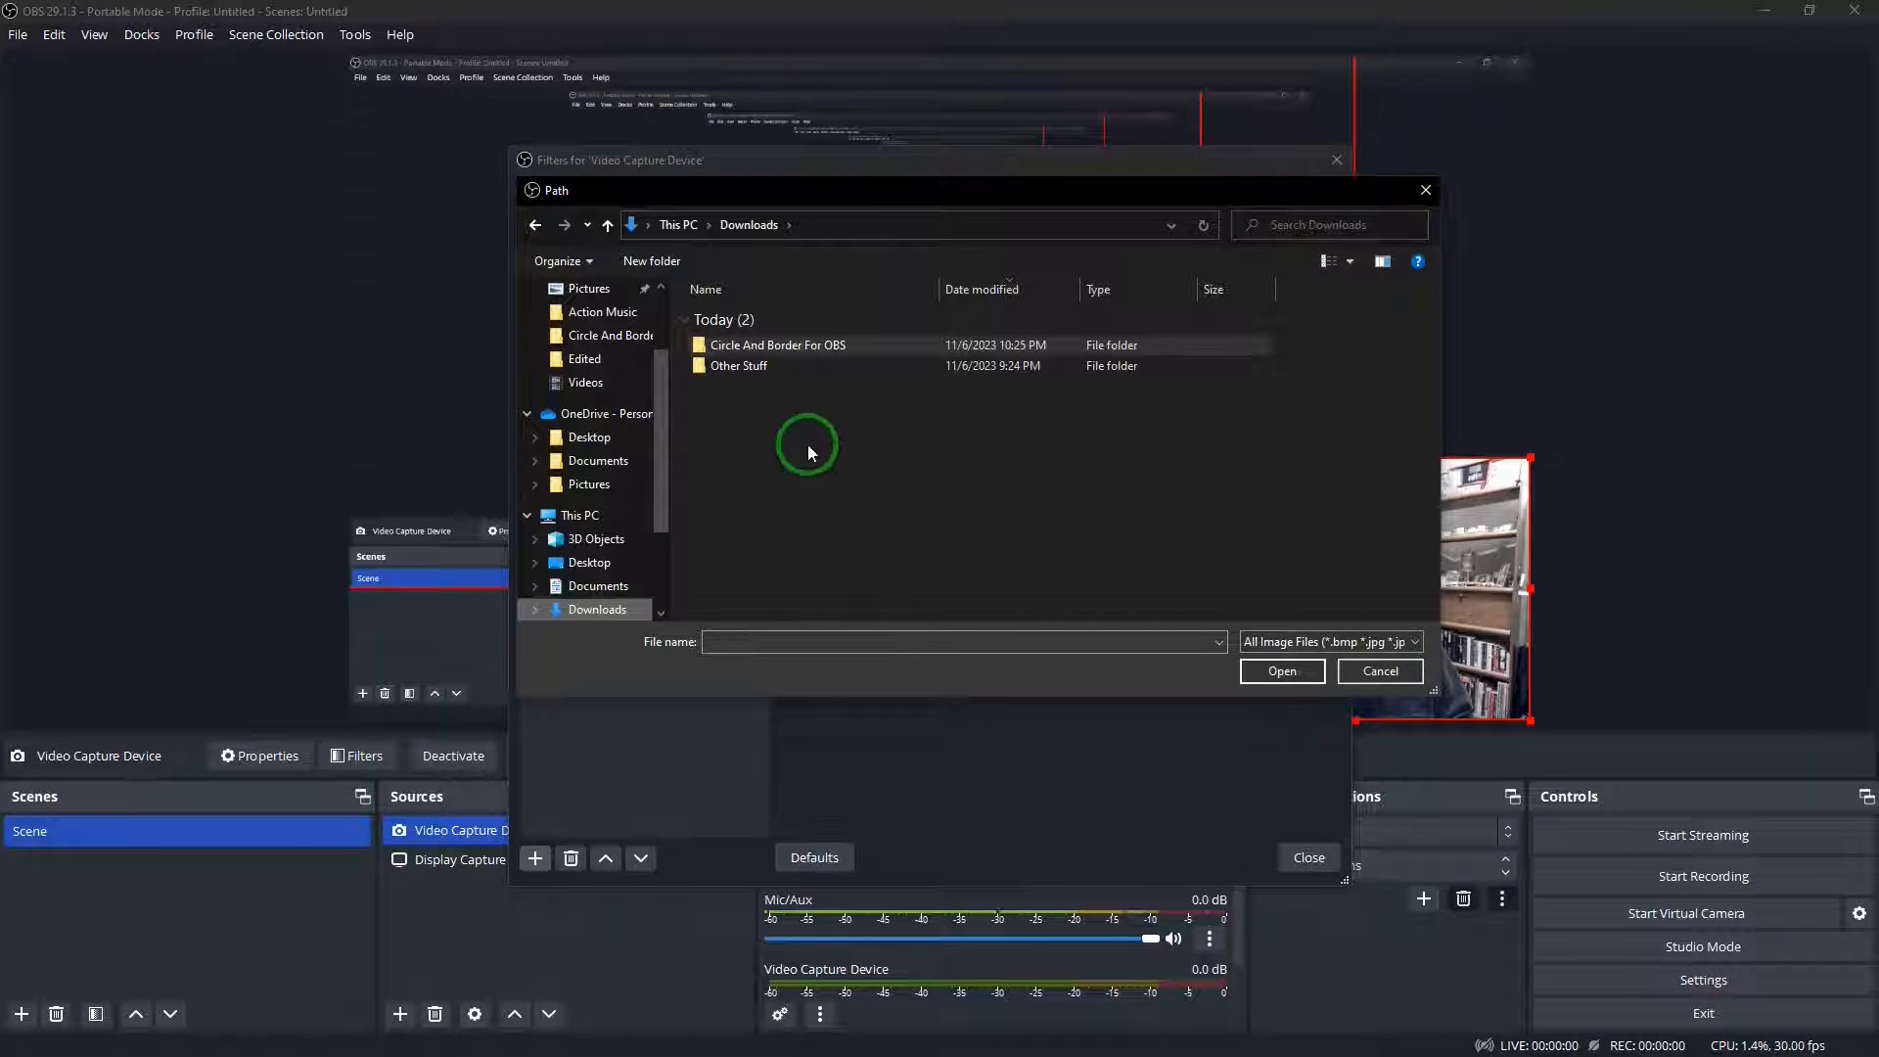
mouse_move(777, 345)
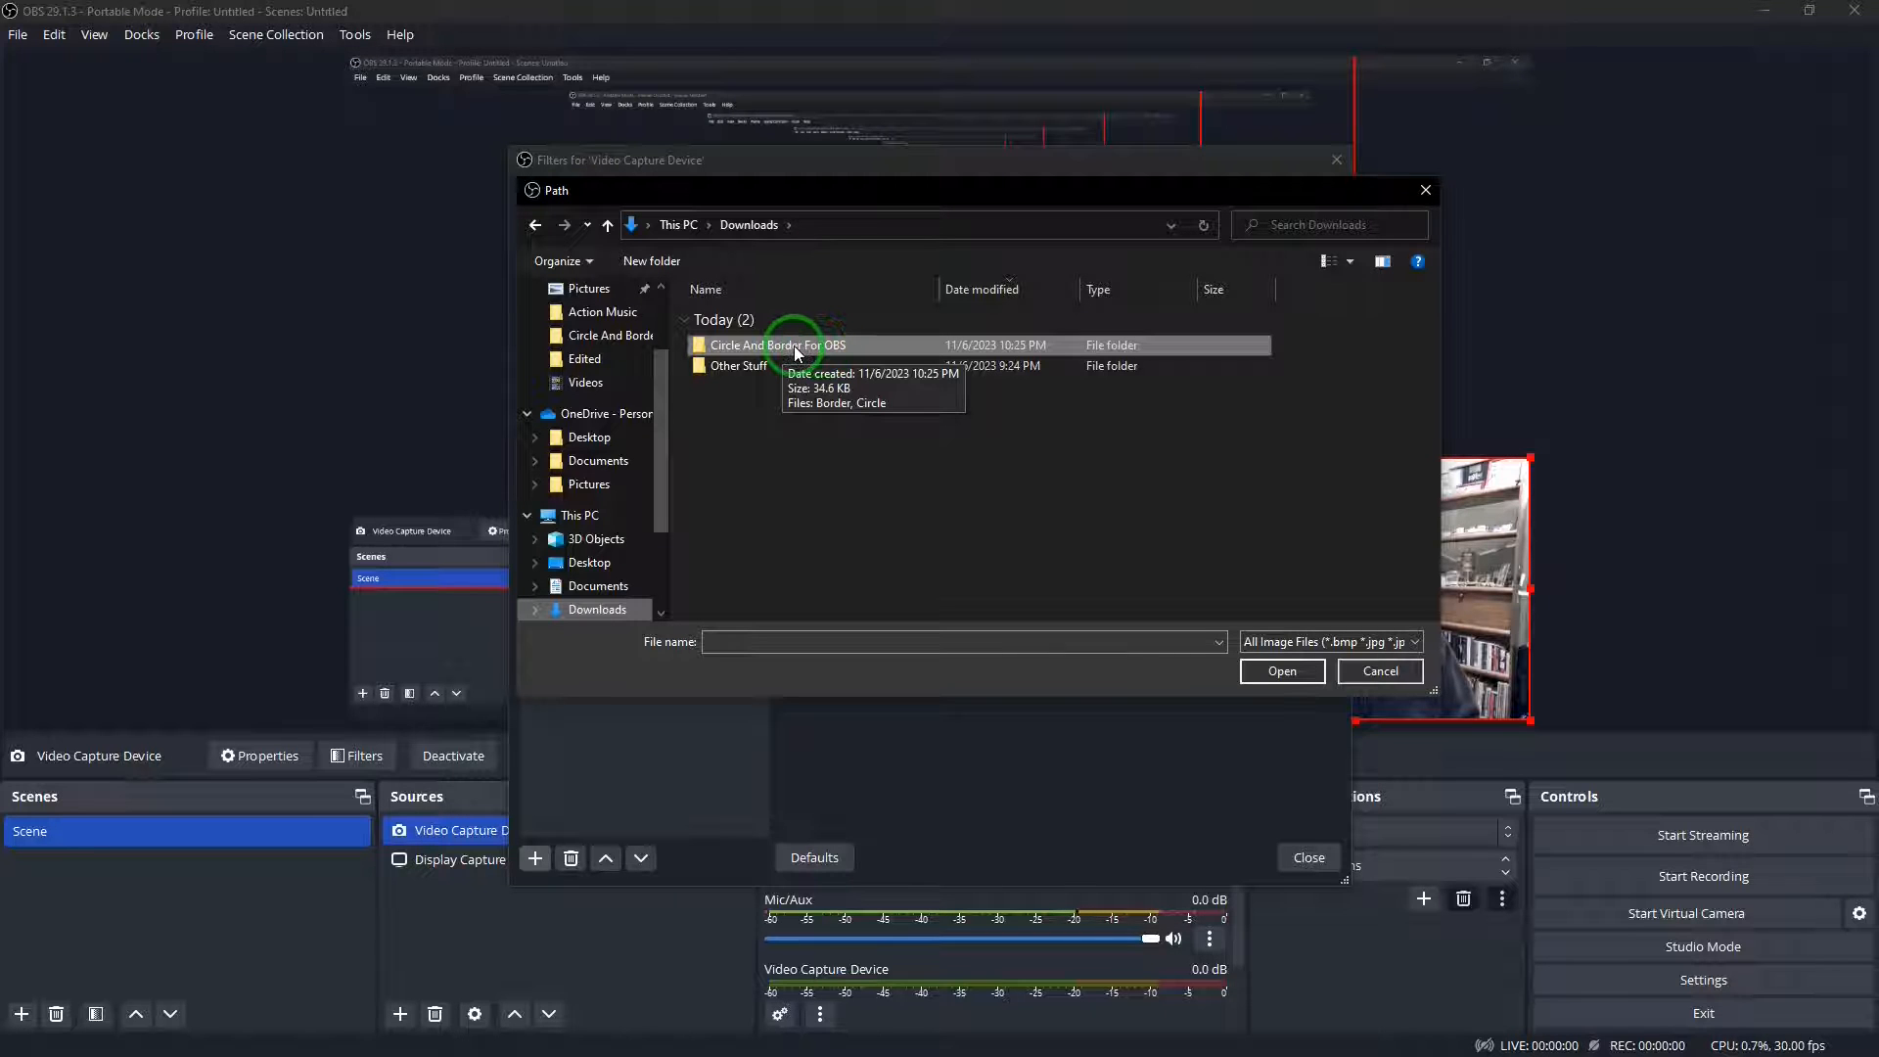
Load the Circle image from the Circle And Border For OBS folder as the webcam mask
double_click(777, 345)
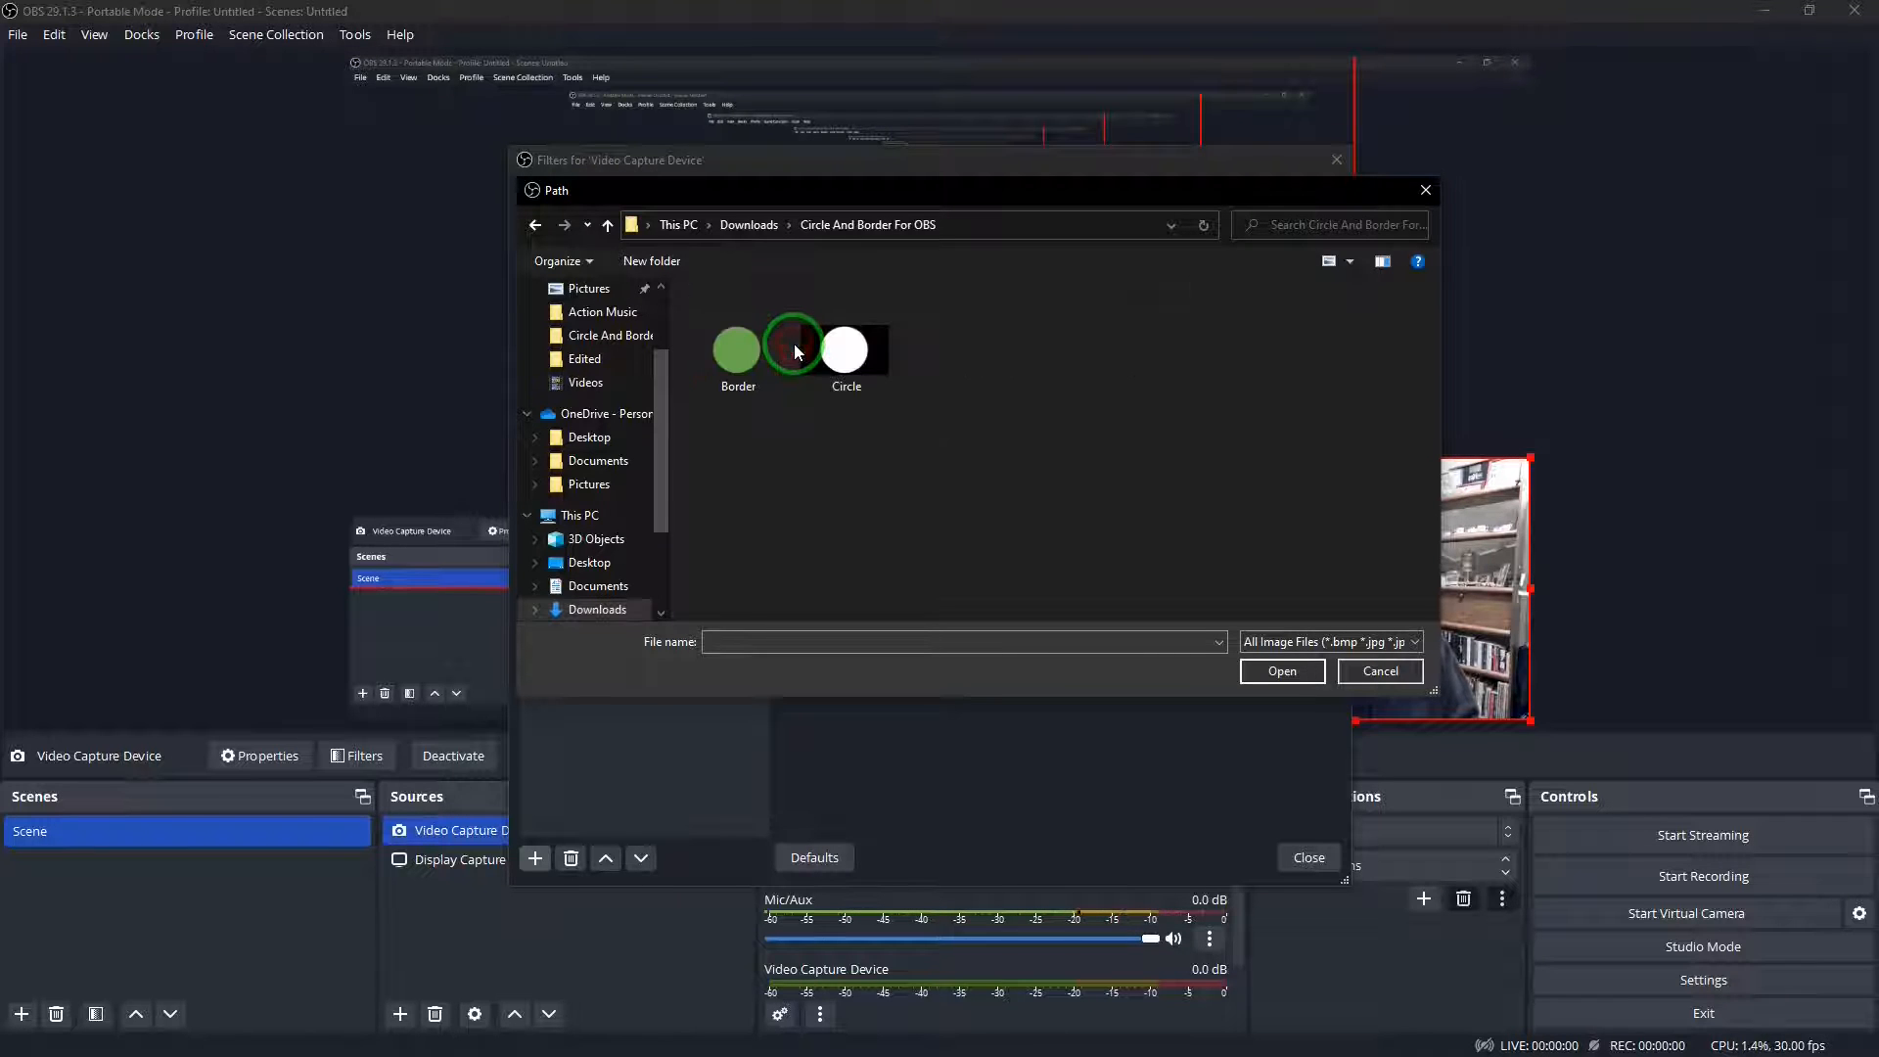
click(846, 345)
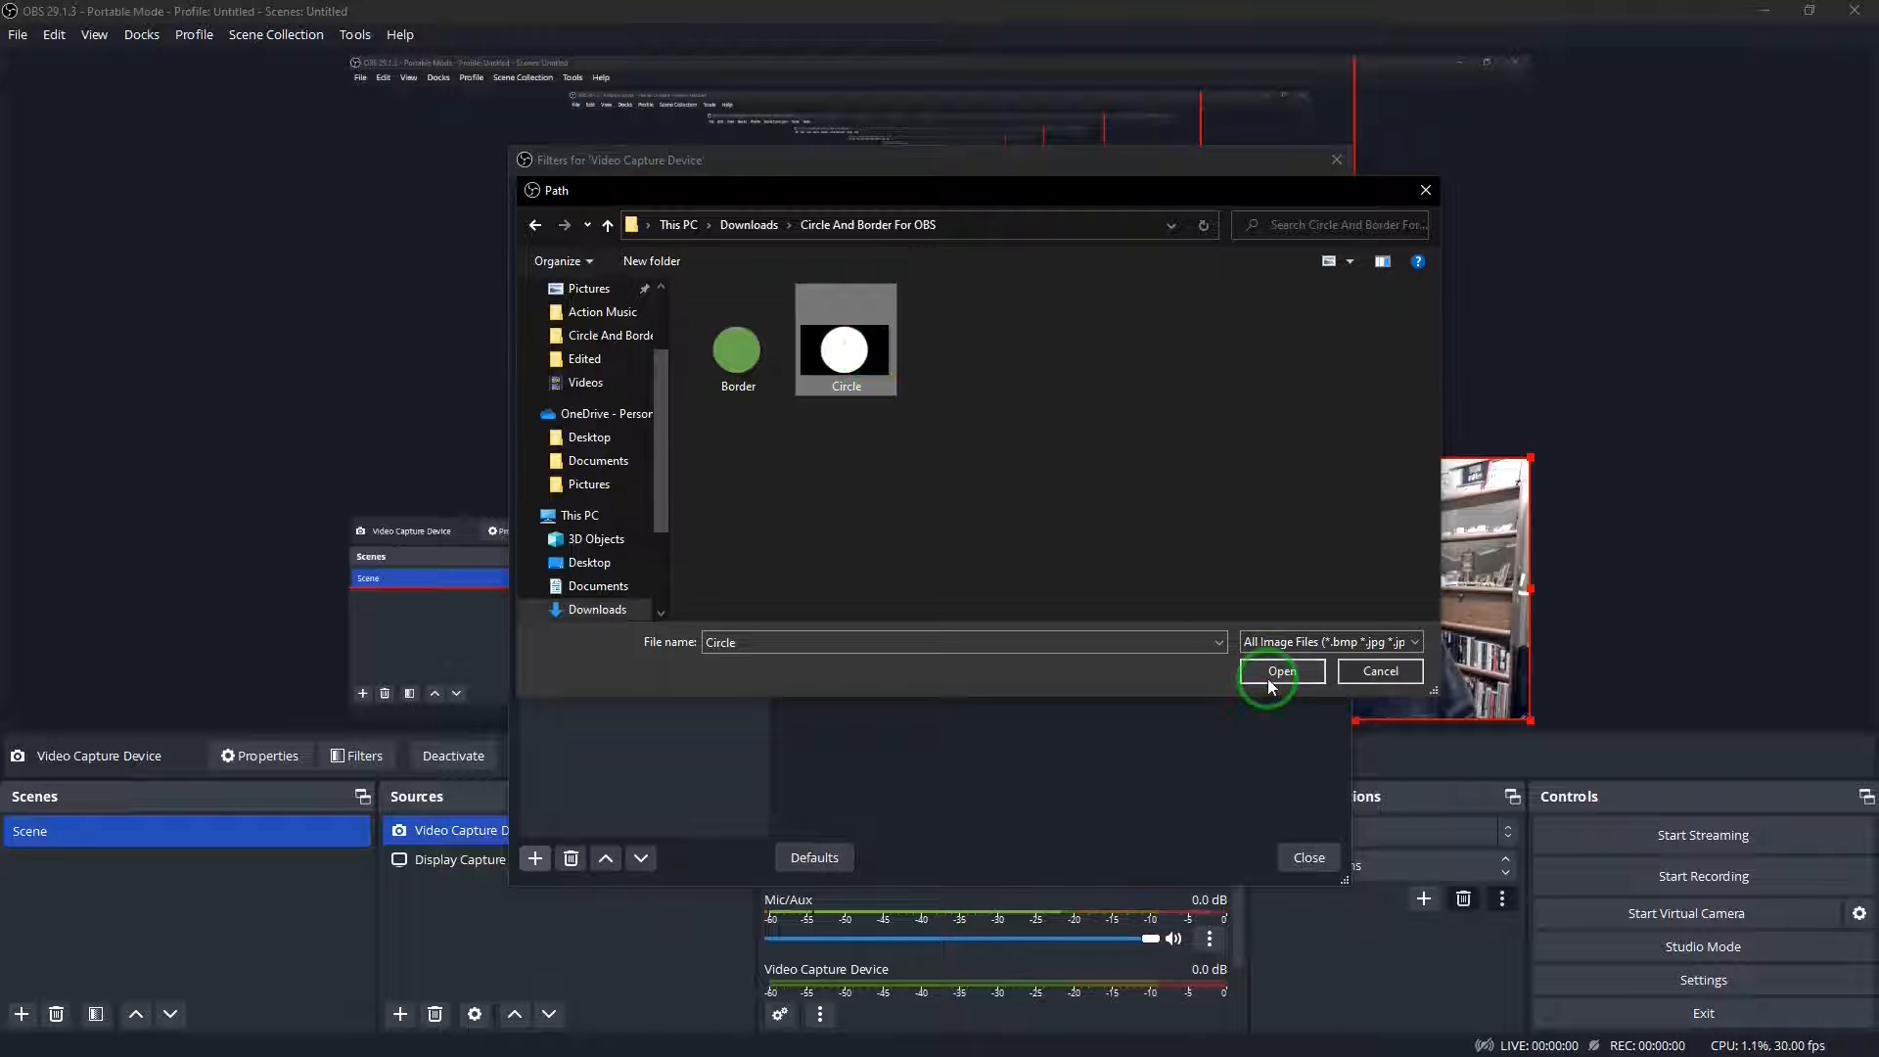
click(1280, 672)
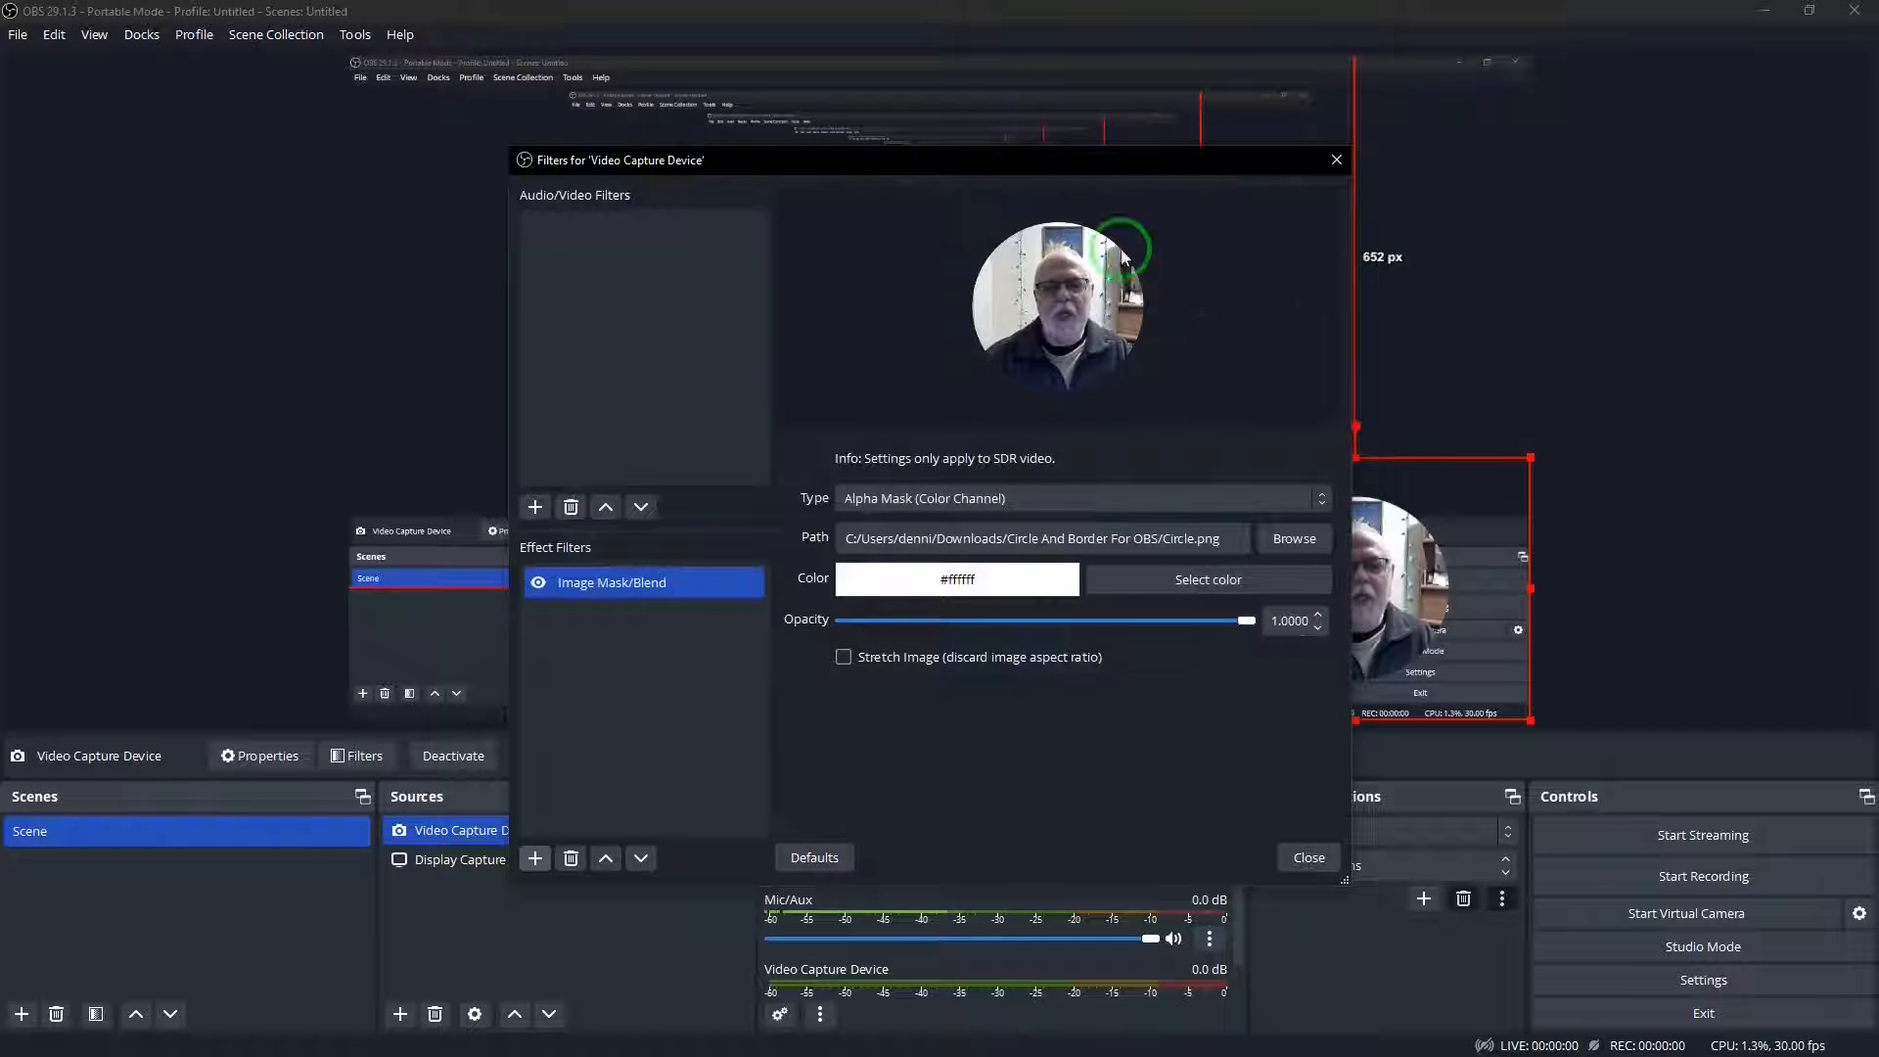
mouse_move(1168, 349)
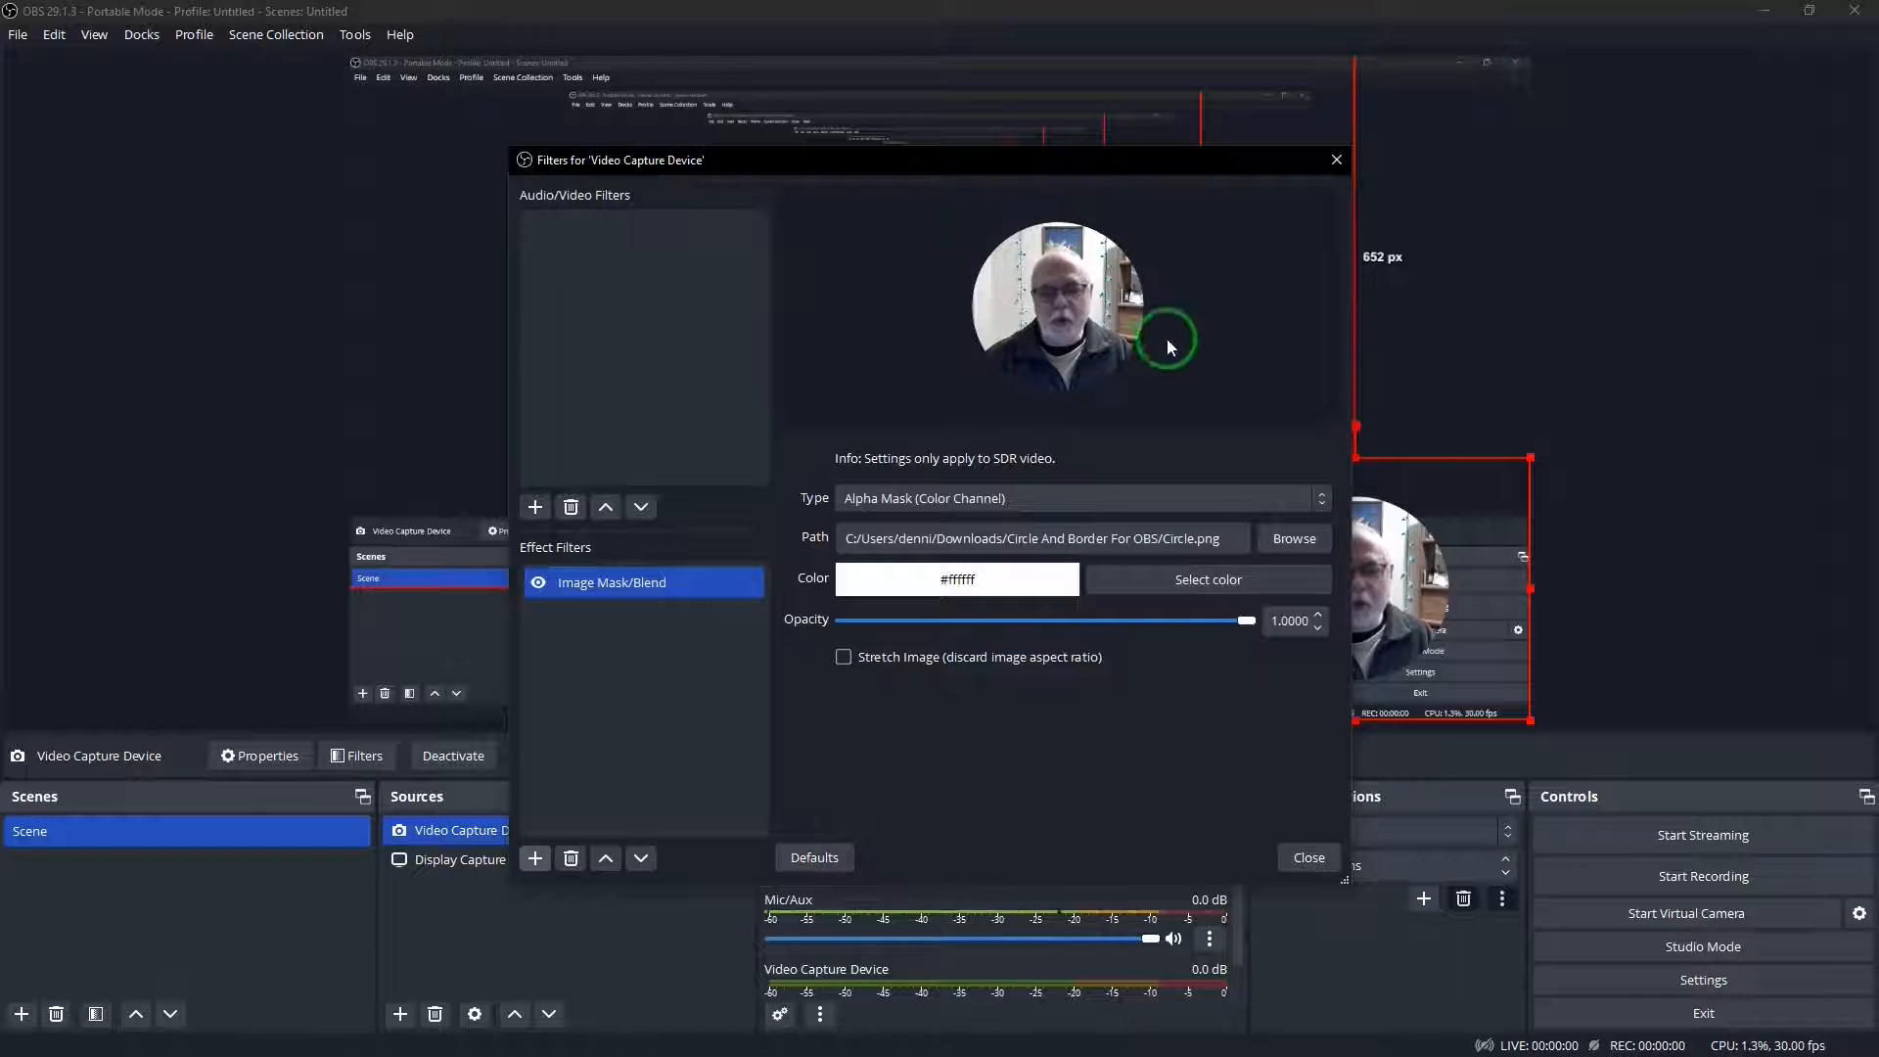
mouse_move(1259, 323)
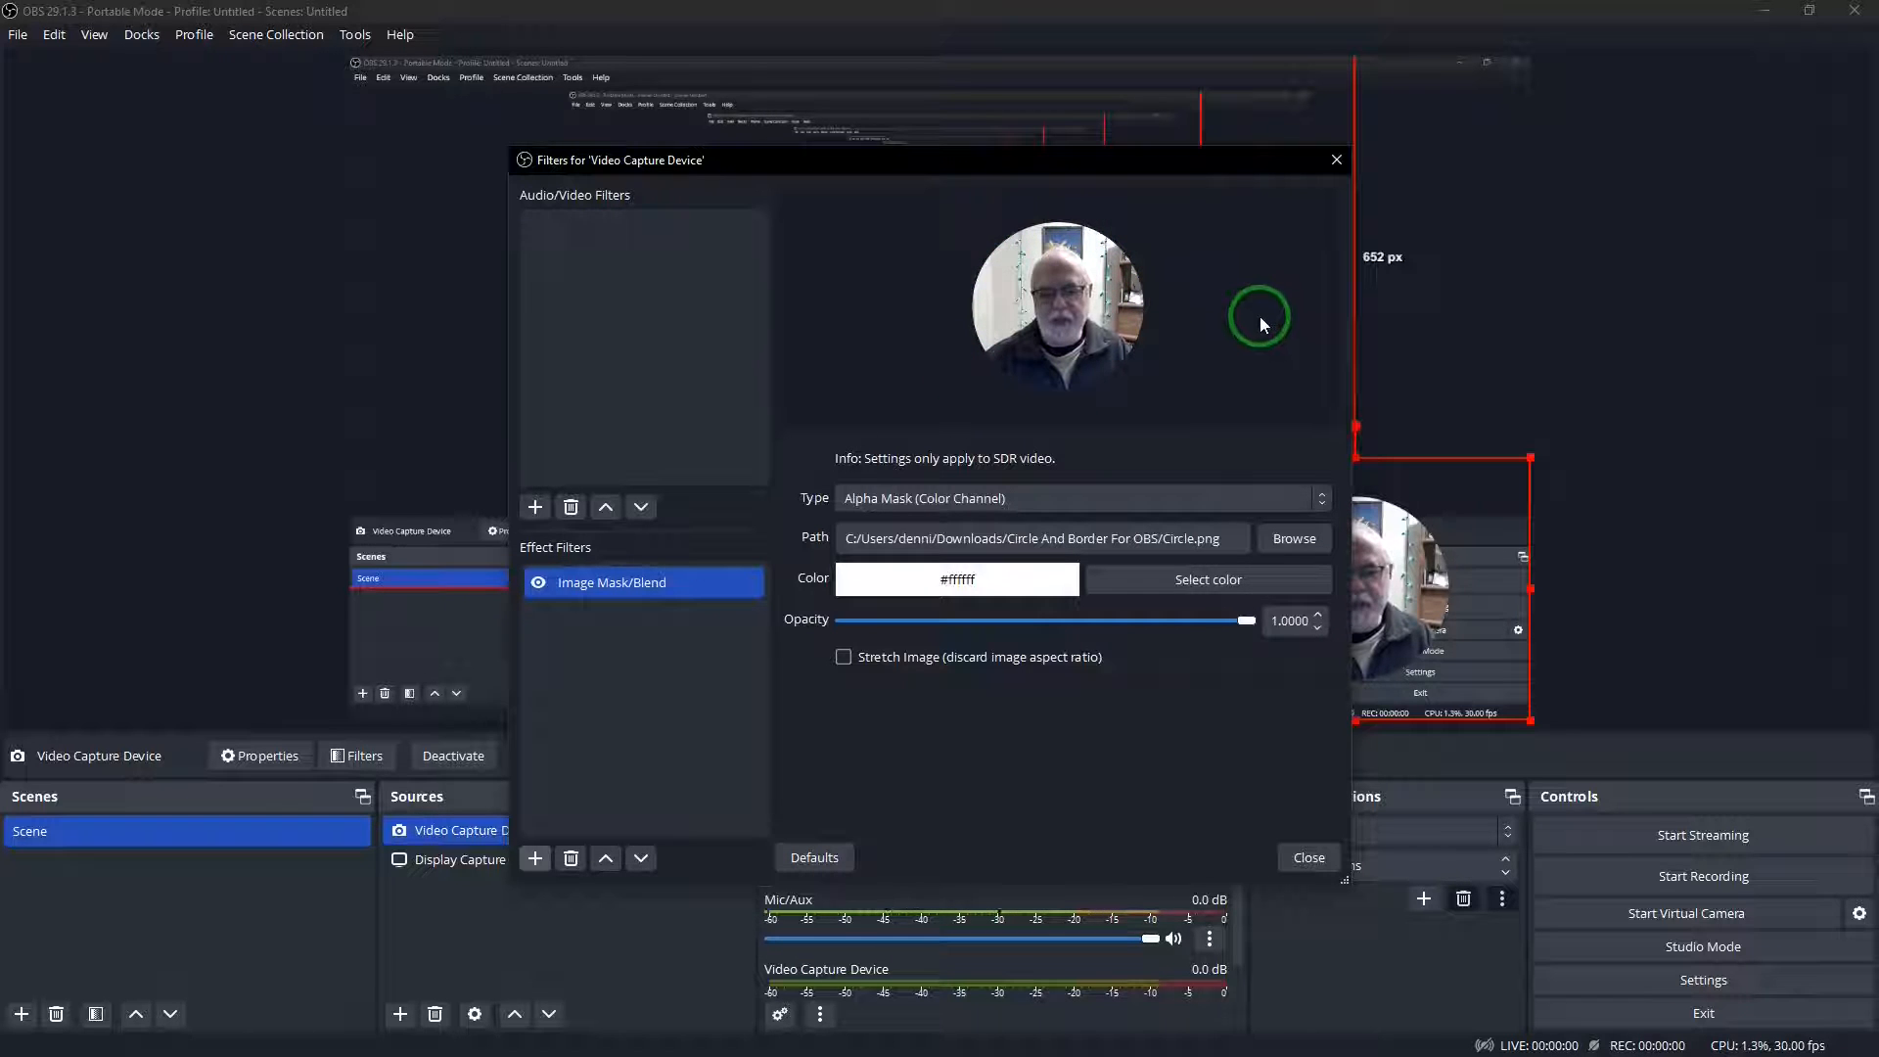
Close Filters, then resize the round webcam and move it to the canvas's bottom-right corner
click(1306, 858)
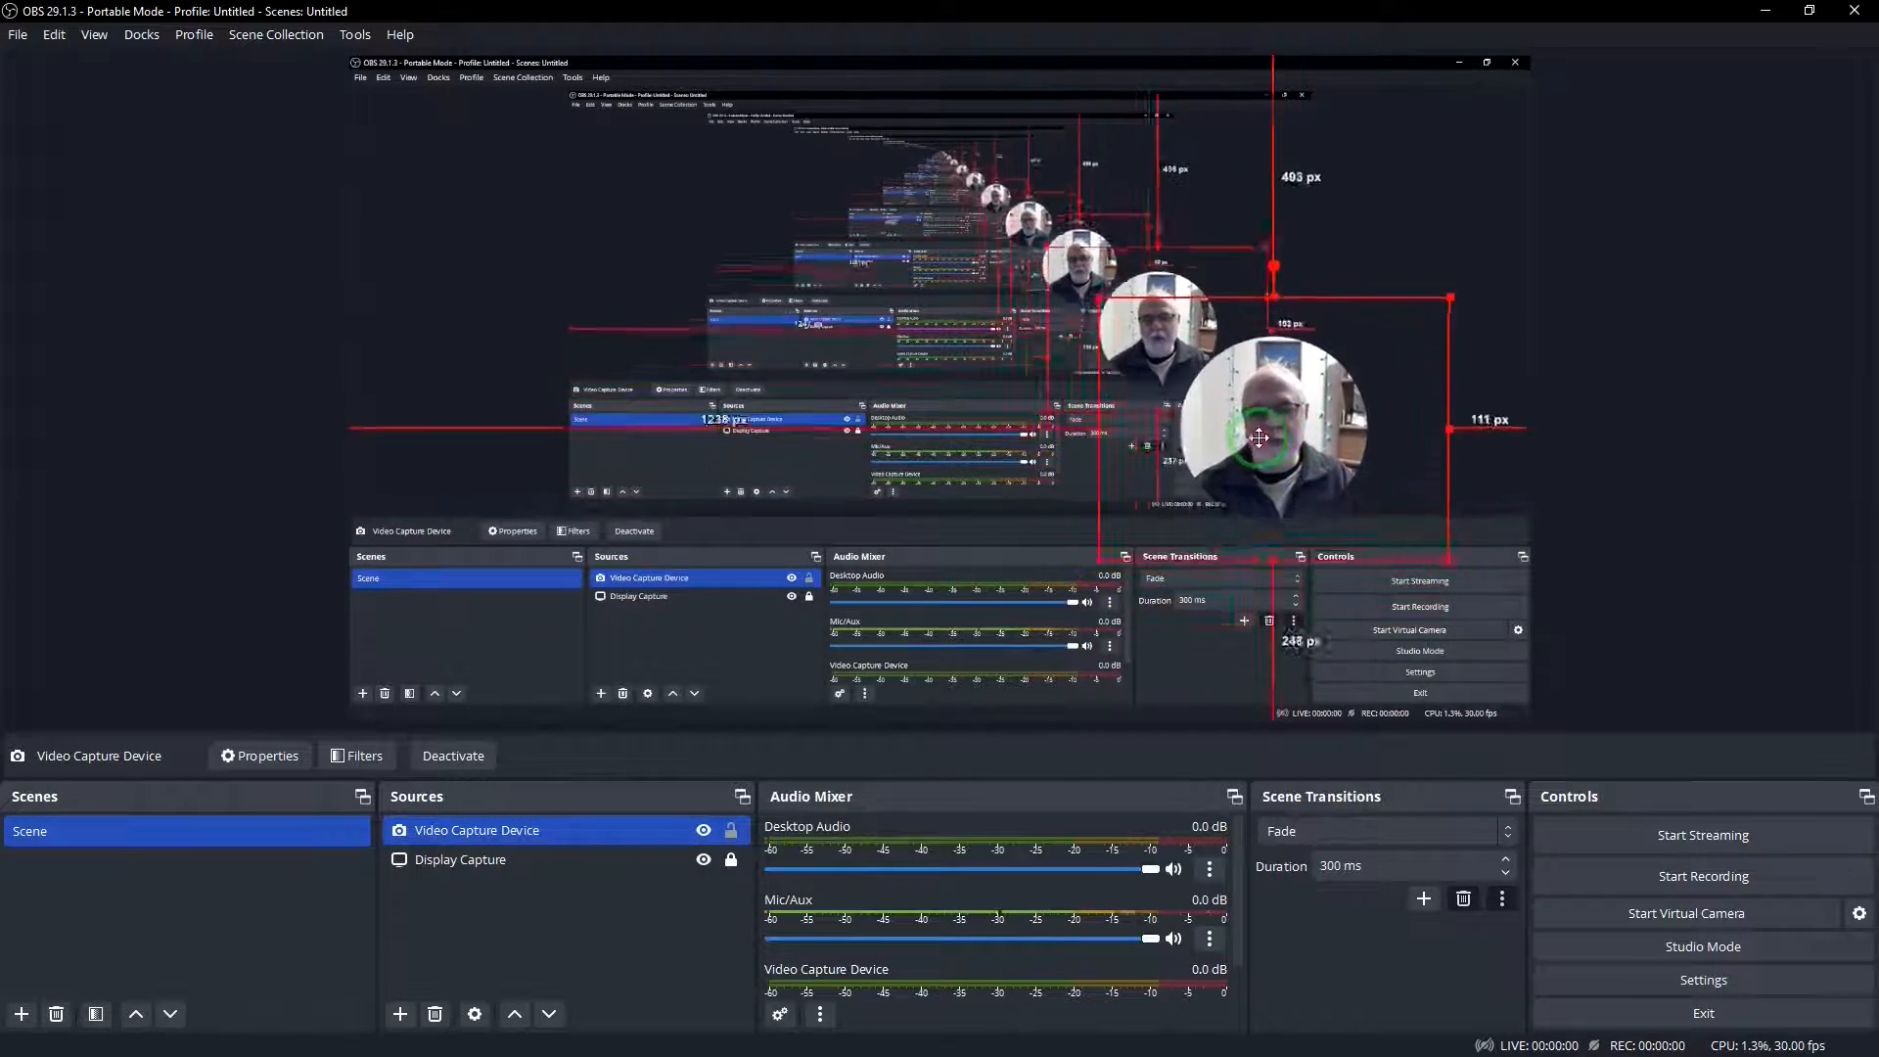
drag(1259, 437, 1354, 568)
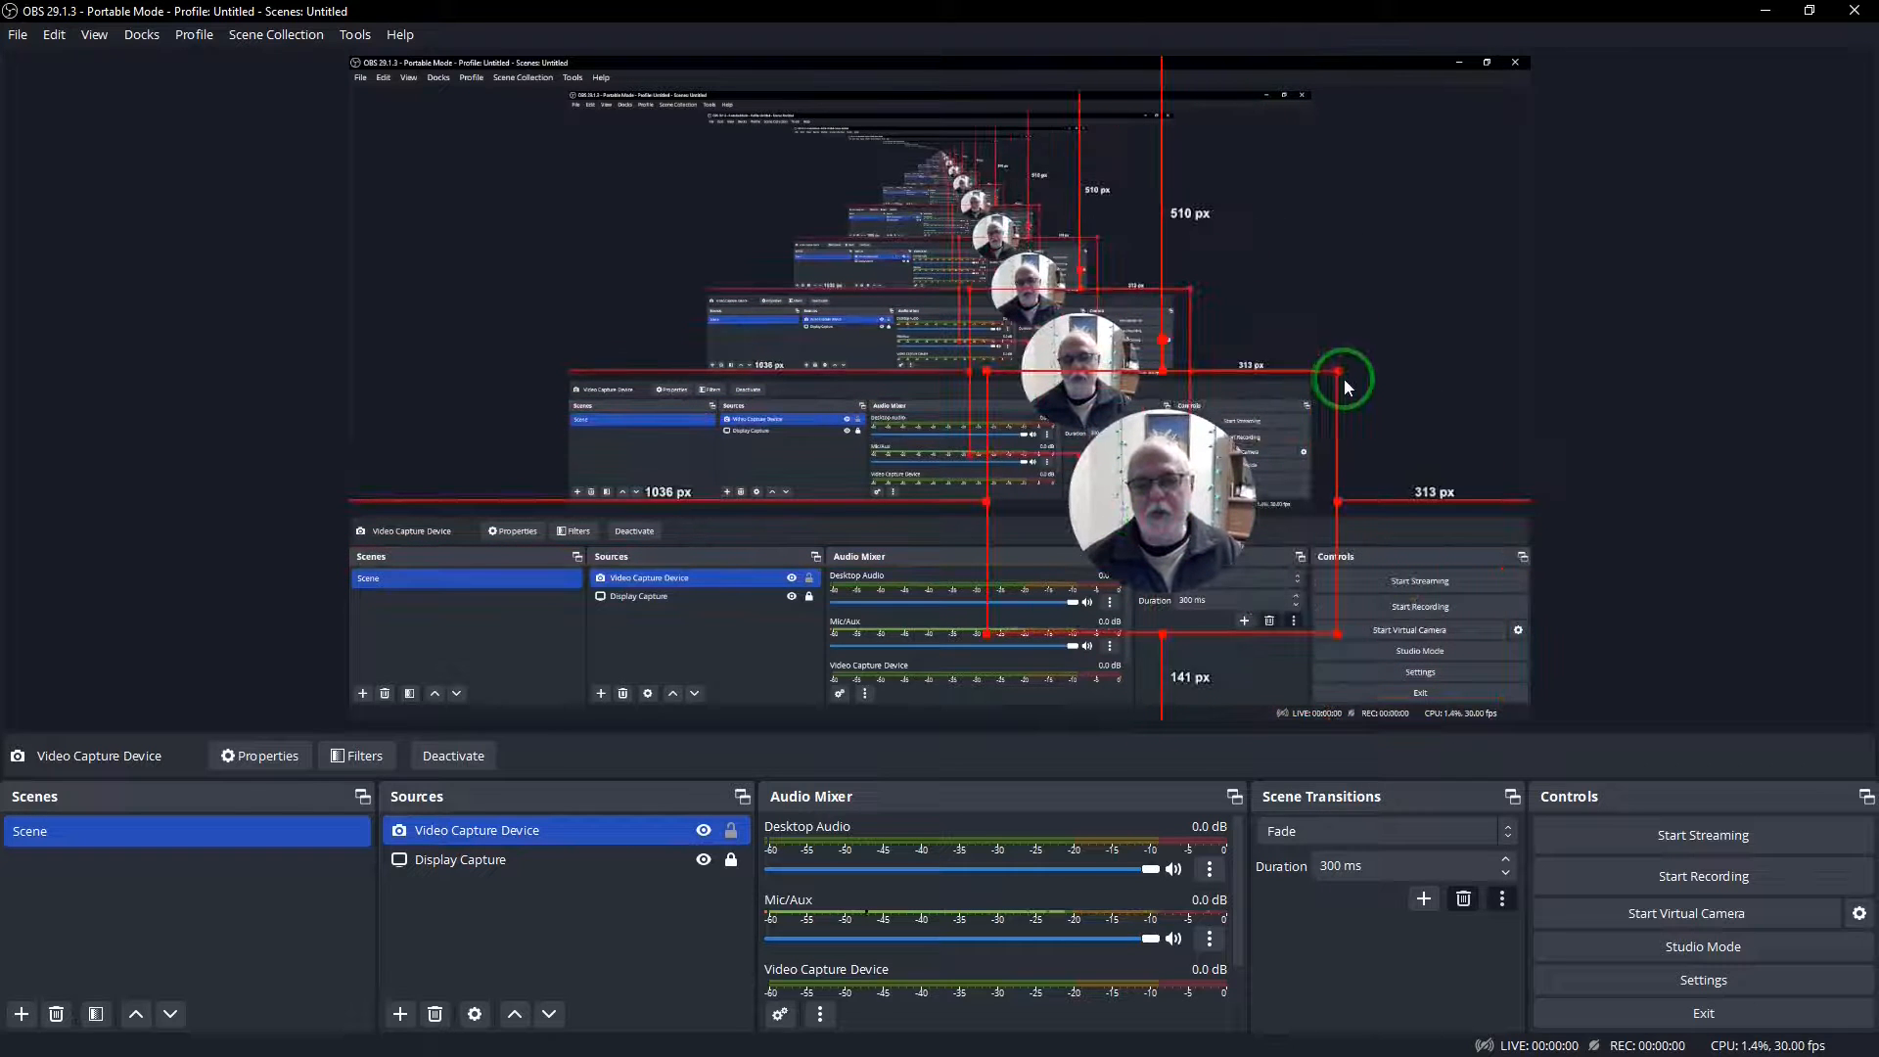
drag(1342, 381, 1417, 292)
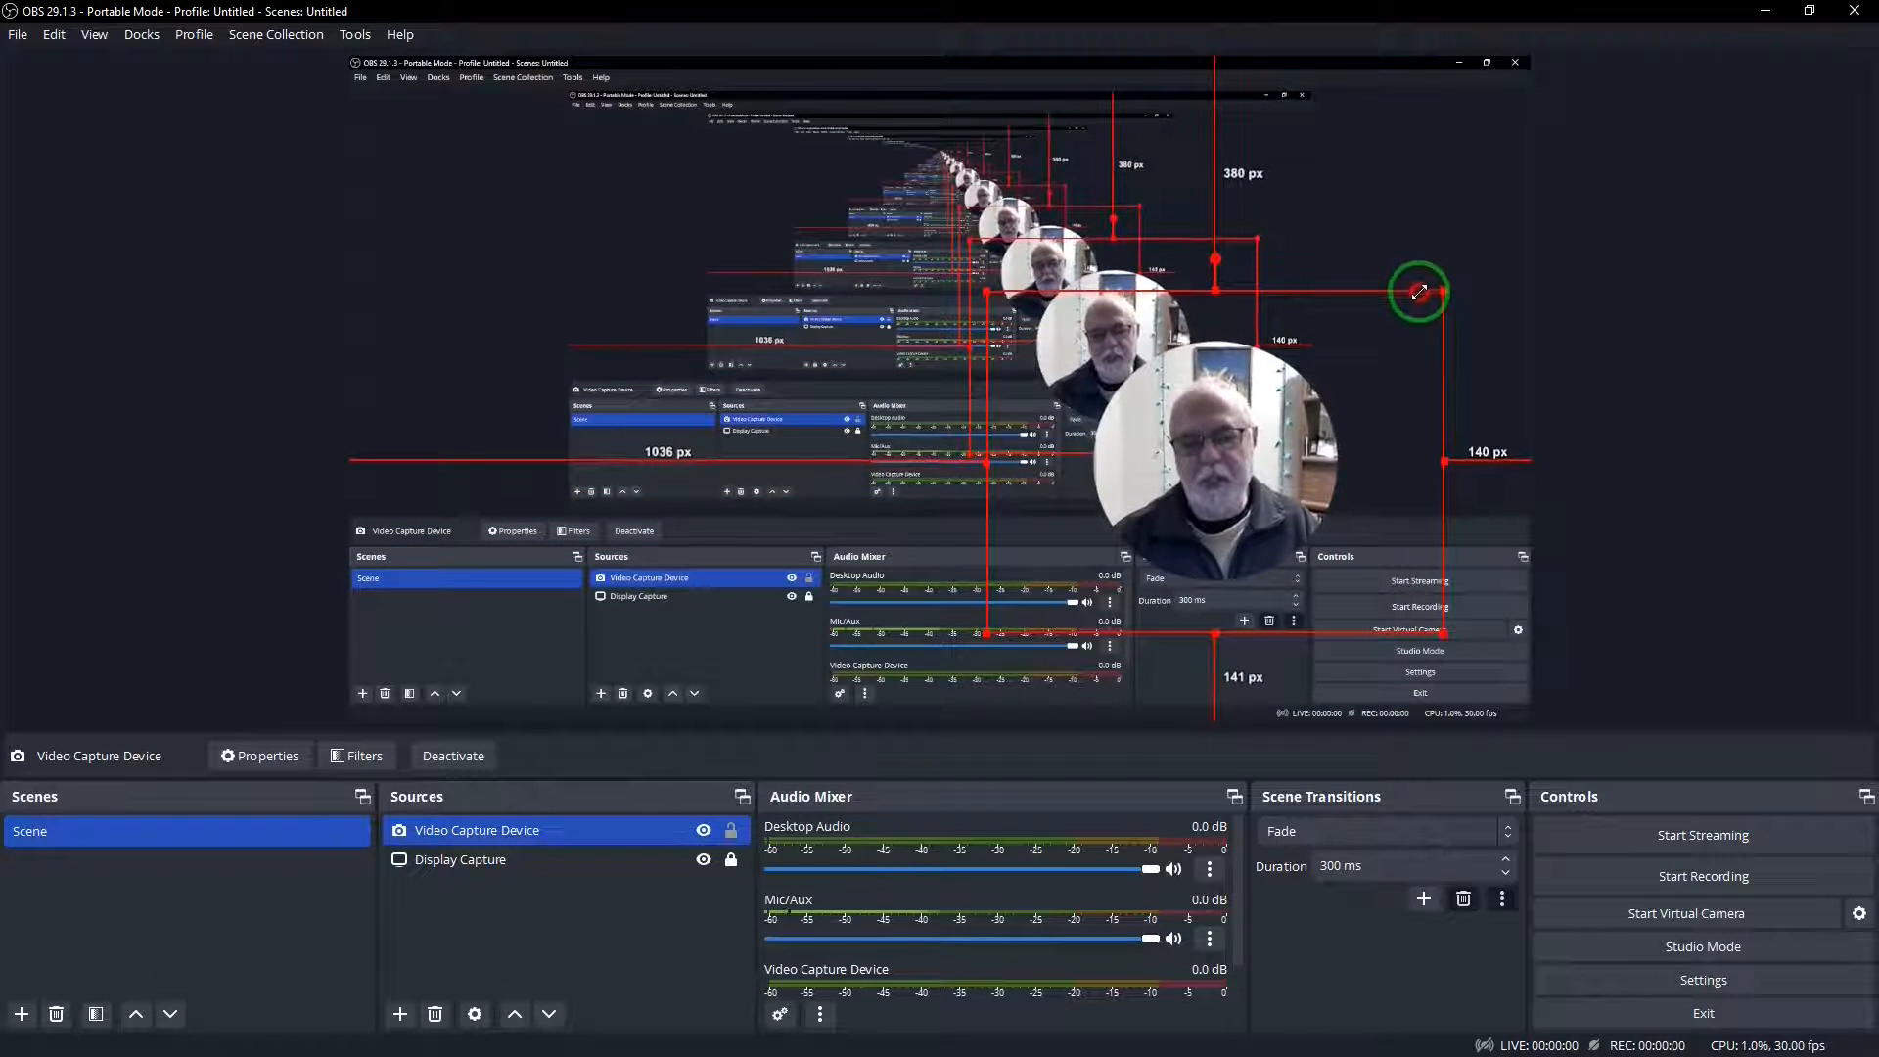
drag(1419, 292, 1187, 477)
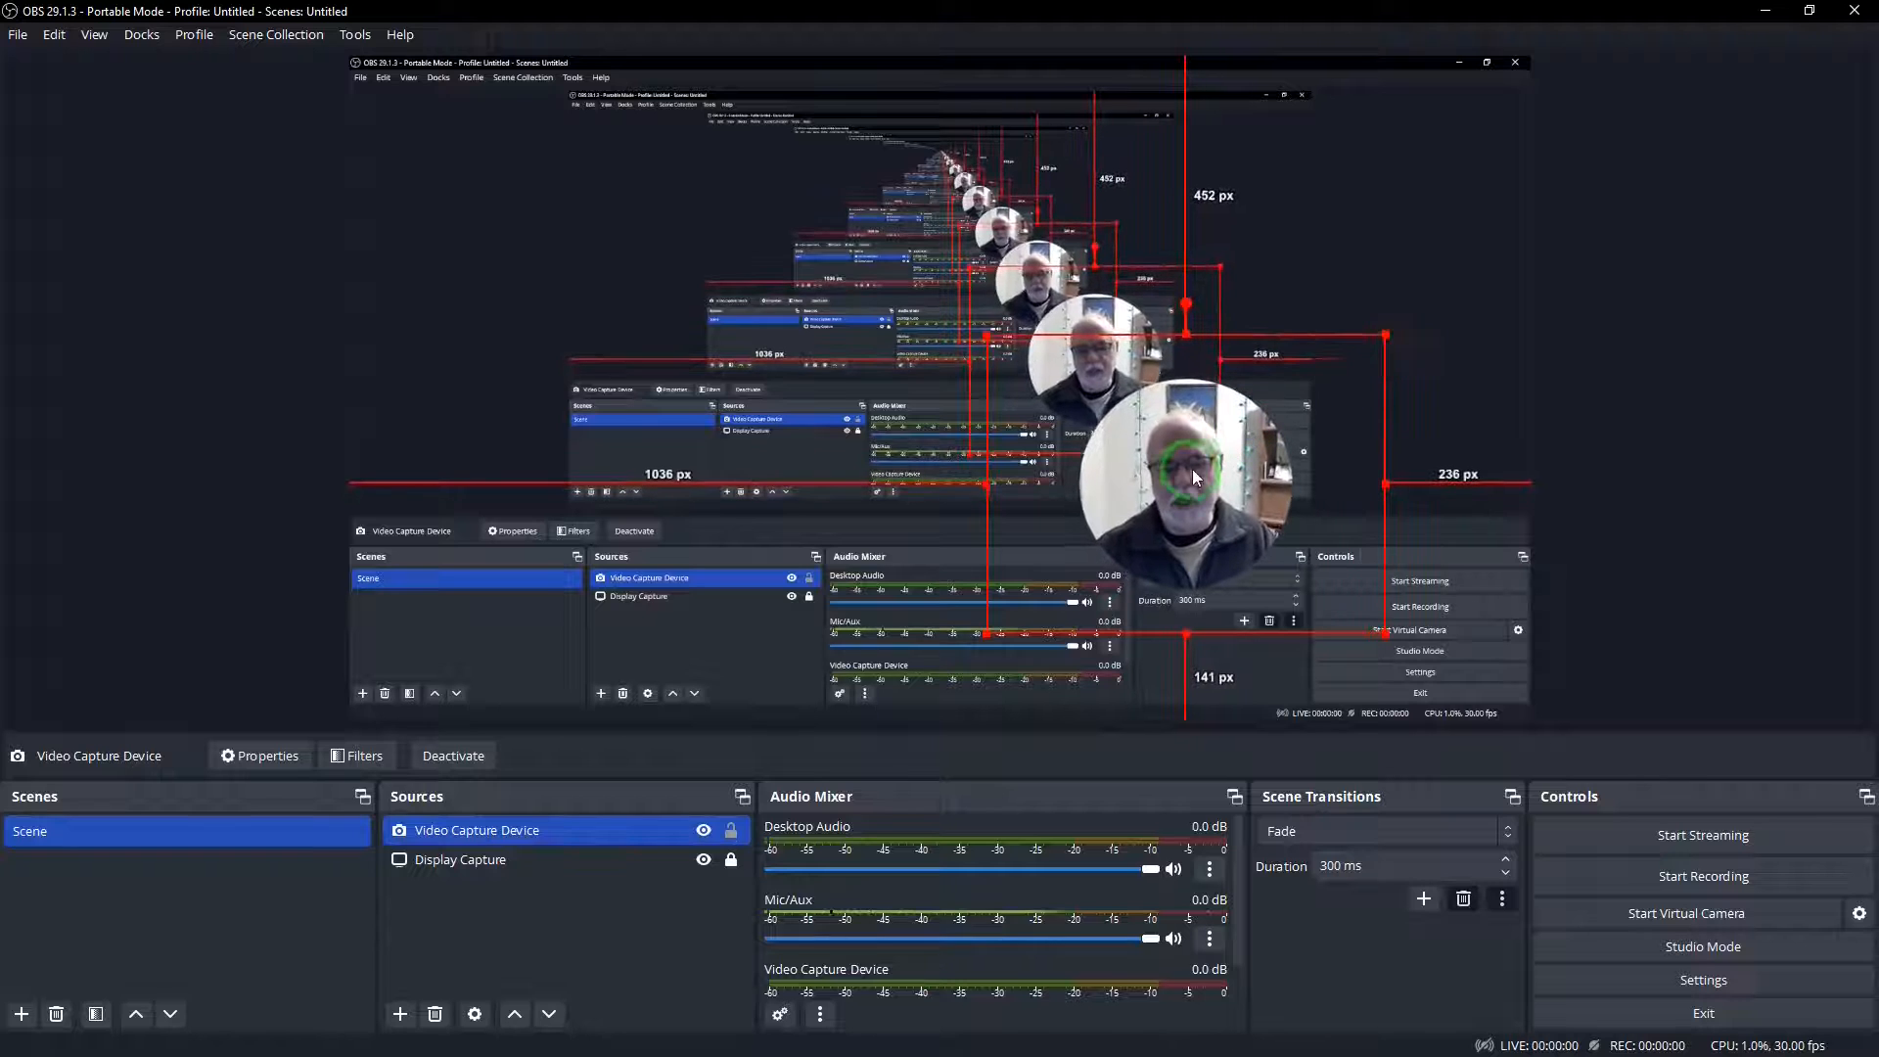
drag(1192, 477, 1378, 552)
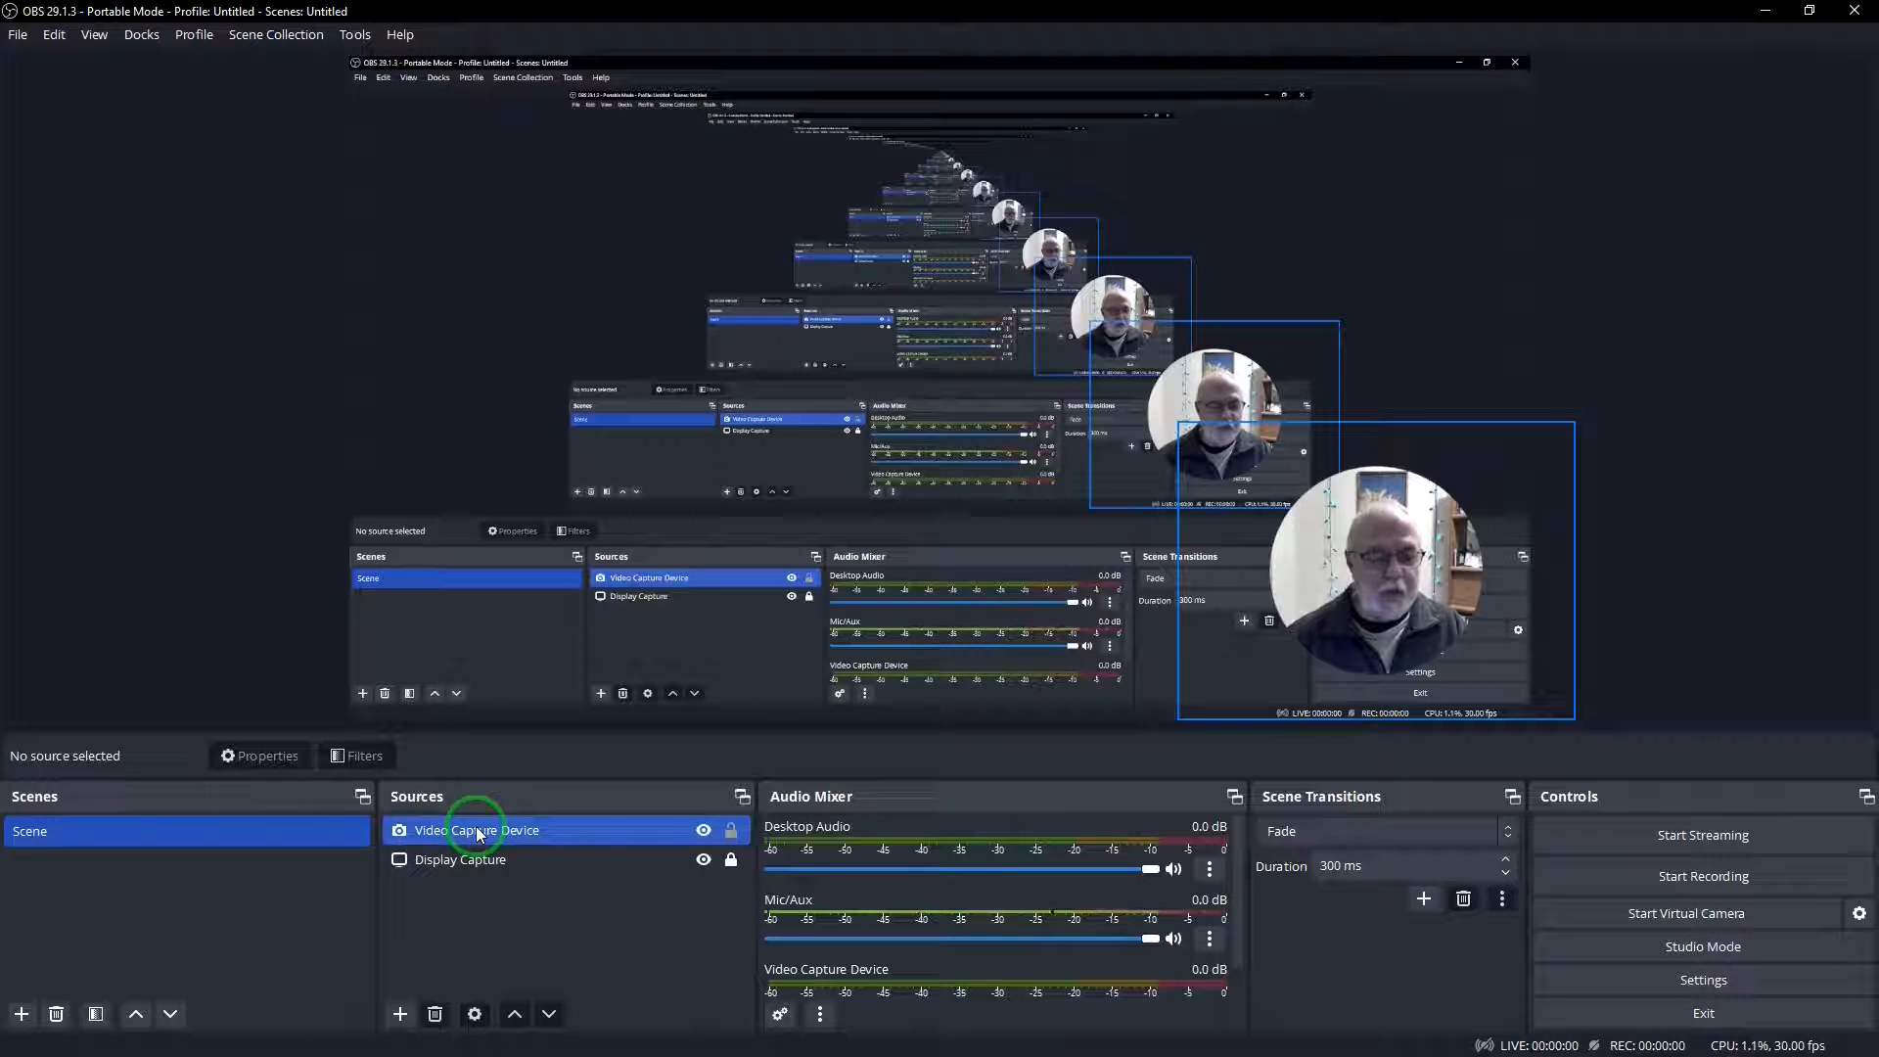
right_click(478, 830)
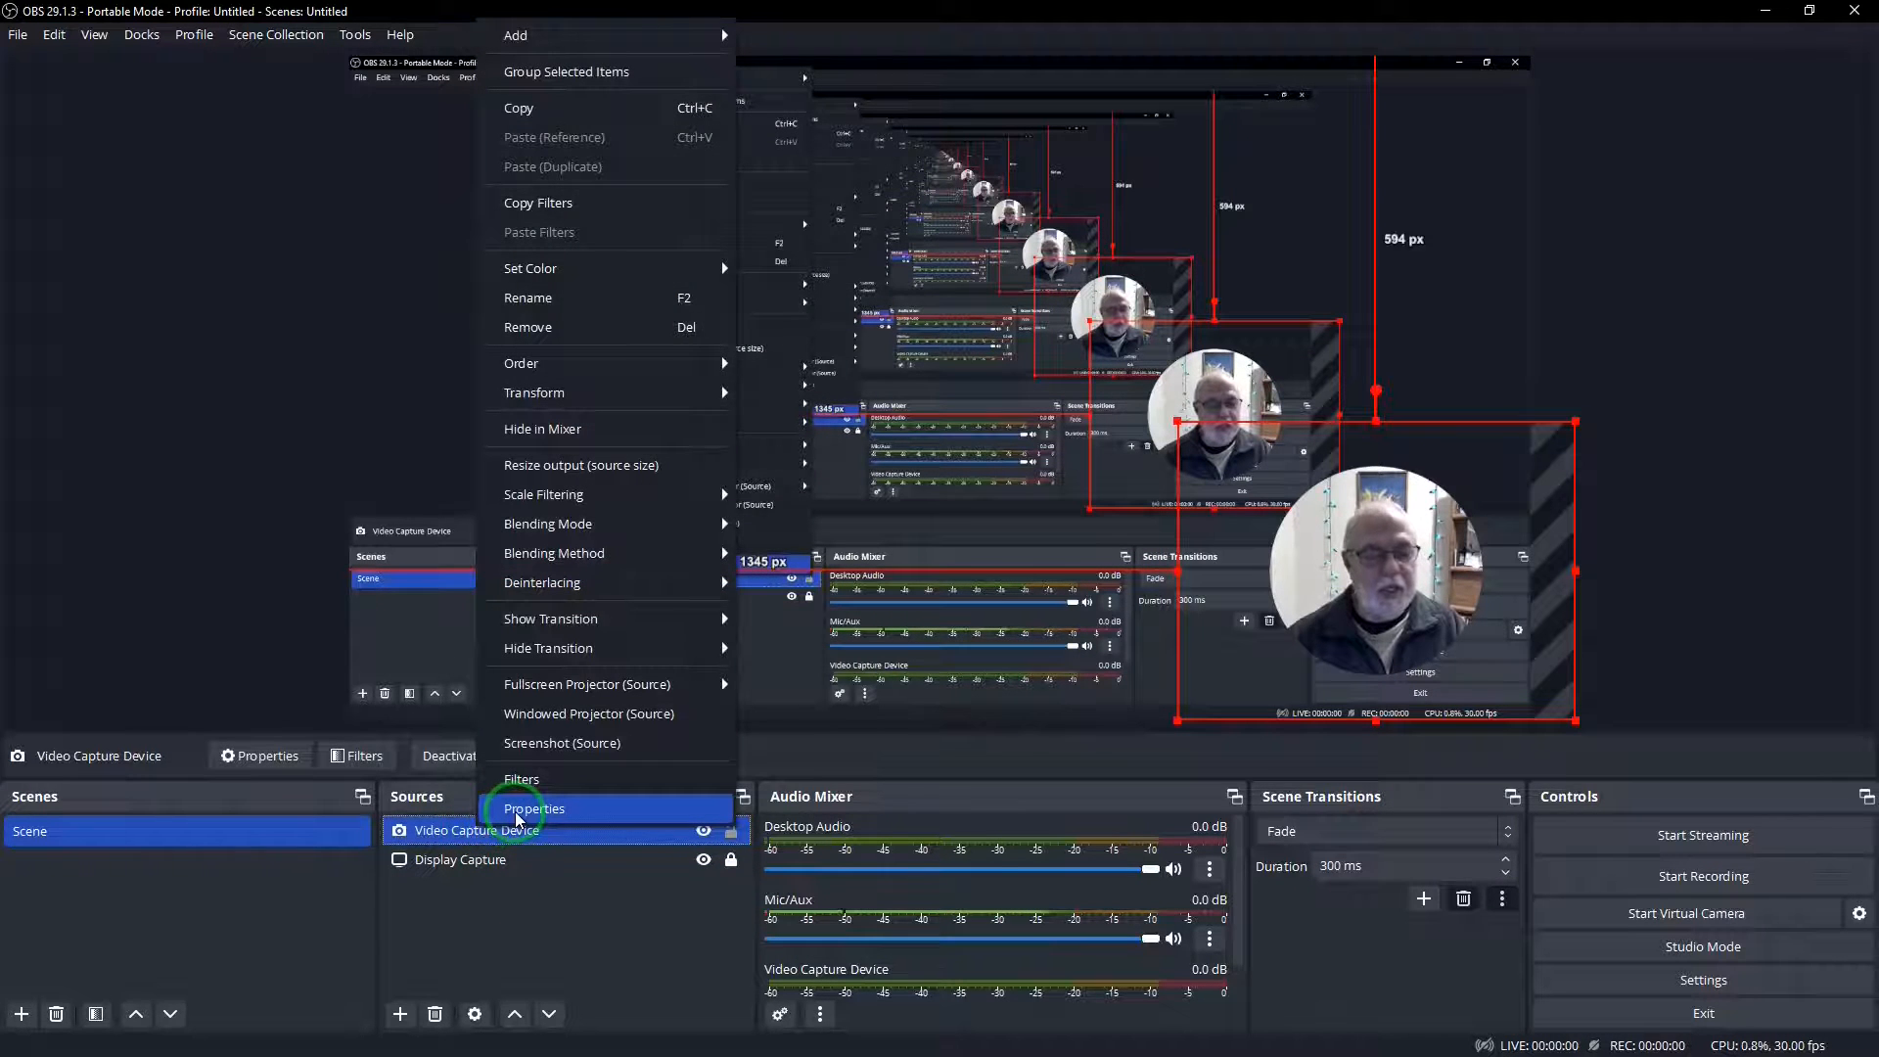
click(535, 809)
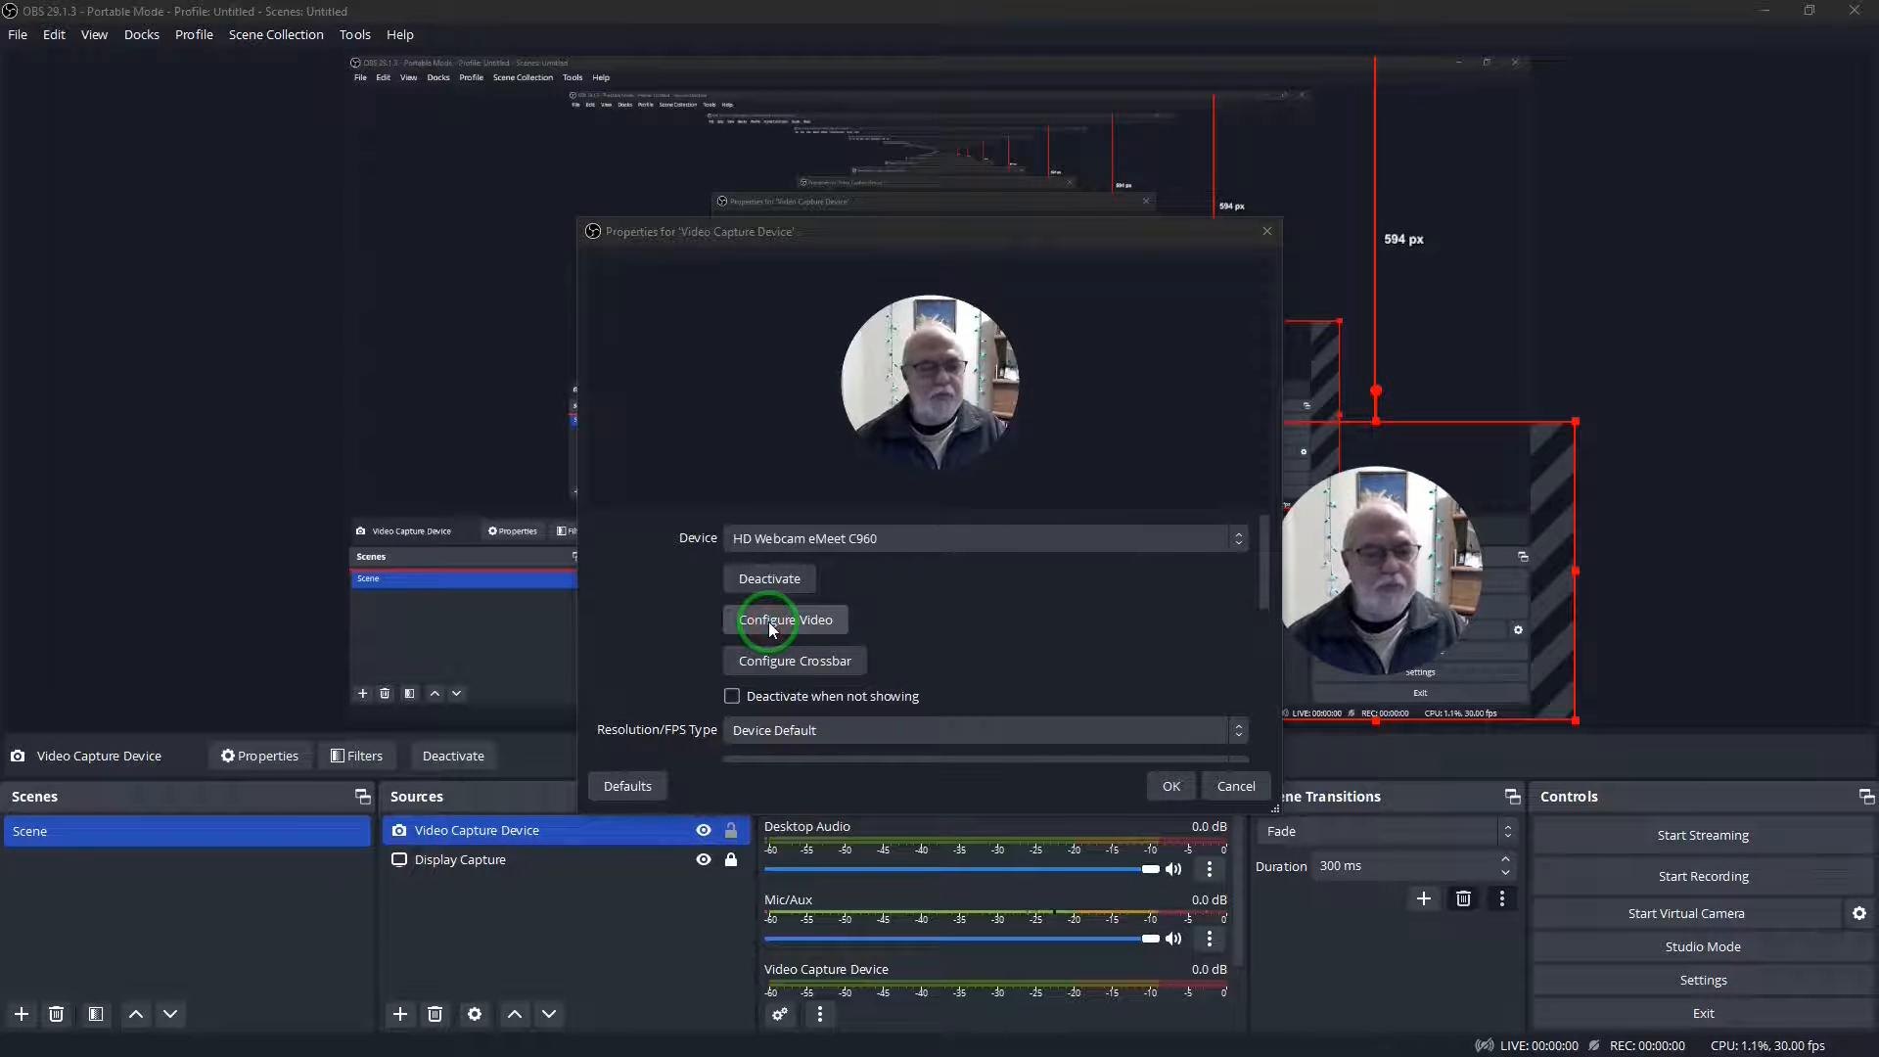
click(785, 621)
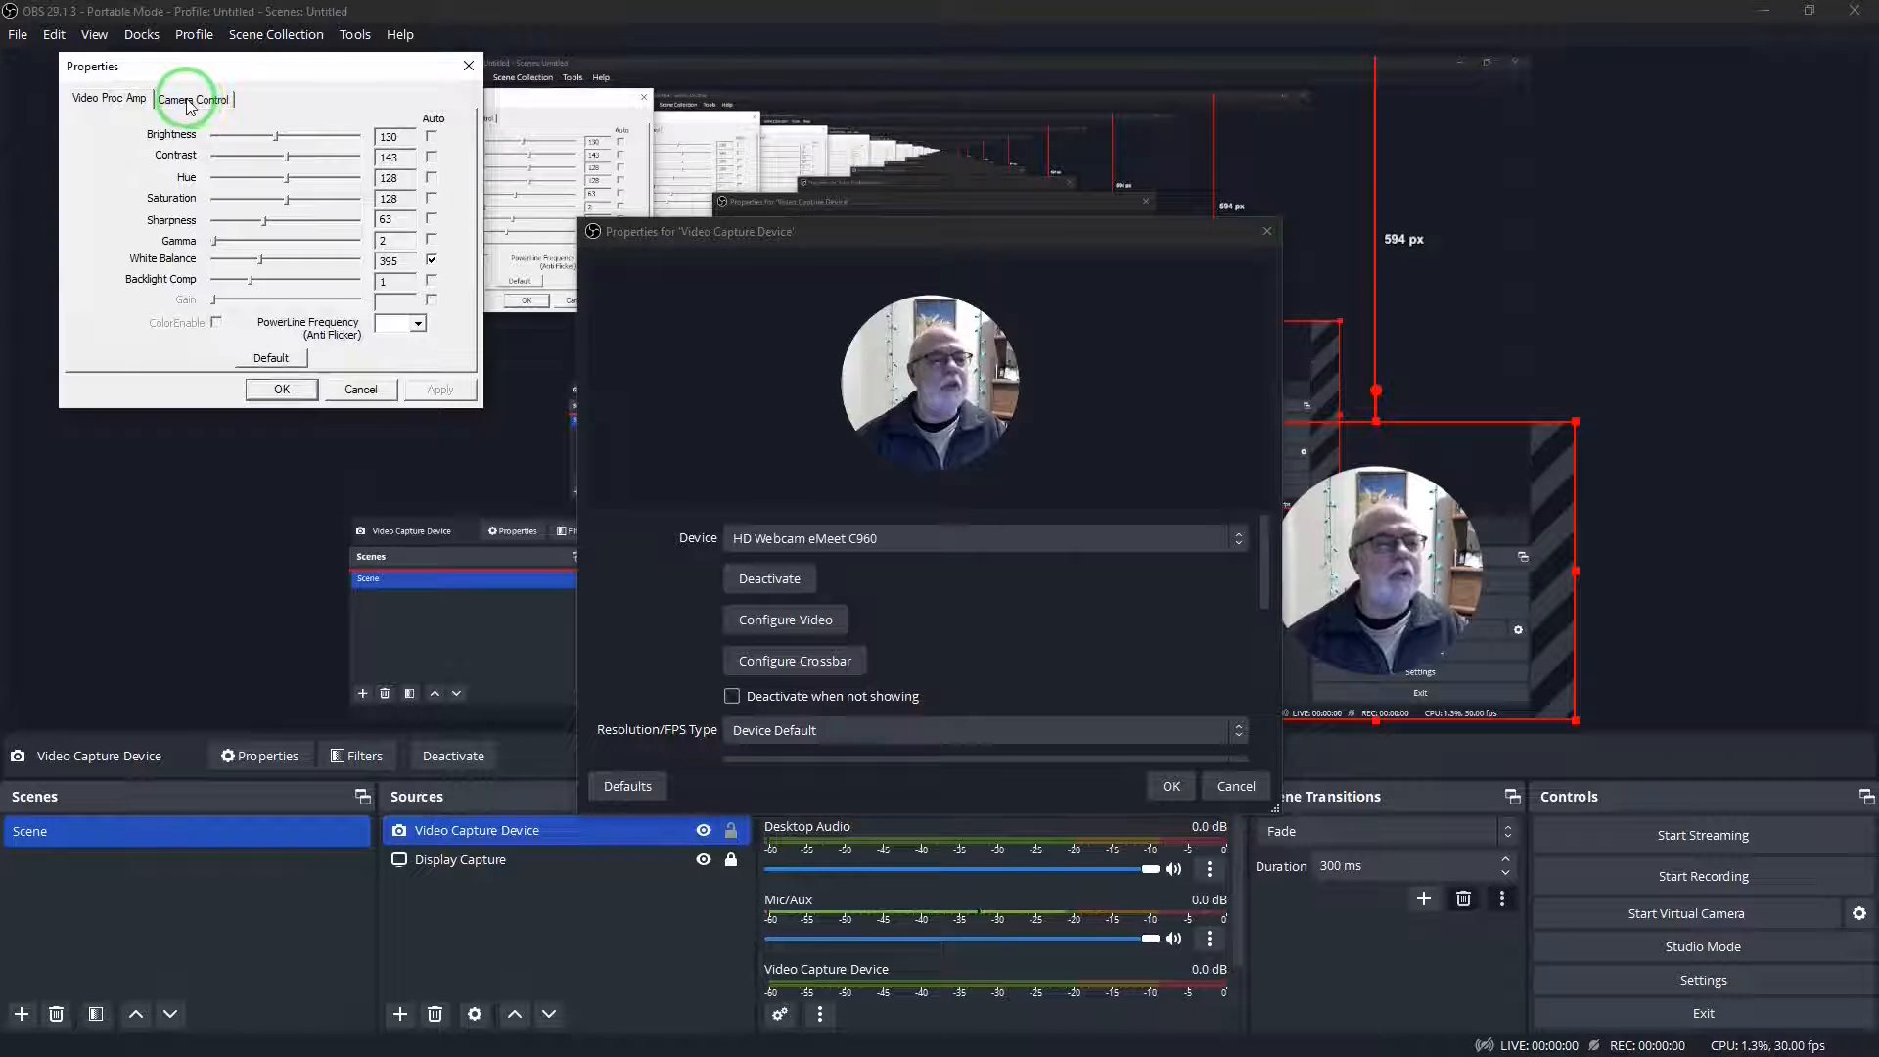
click(192, 98)
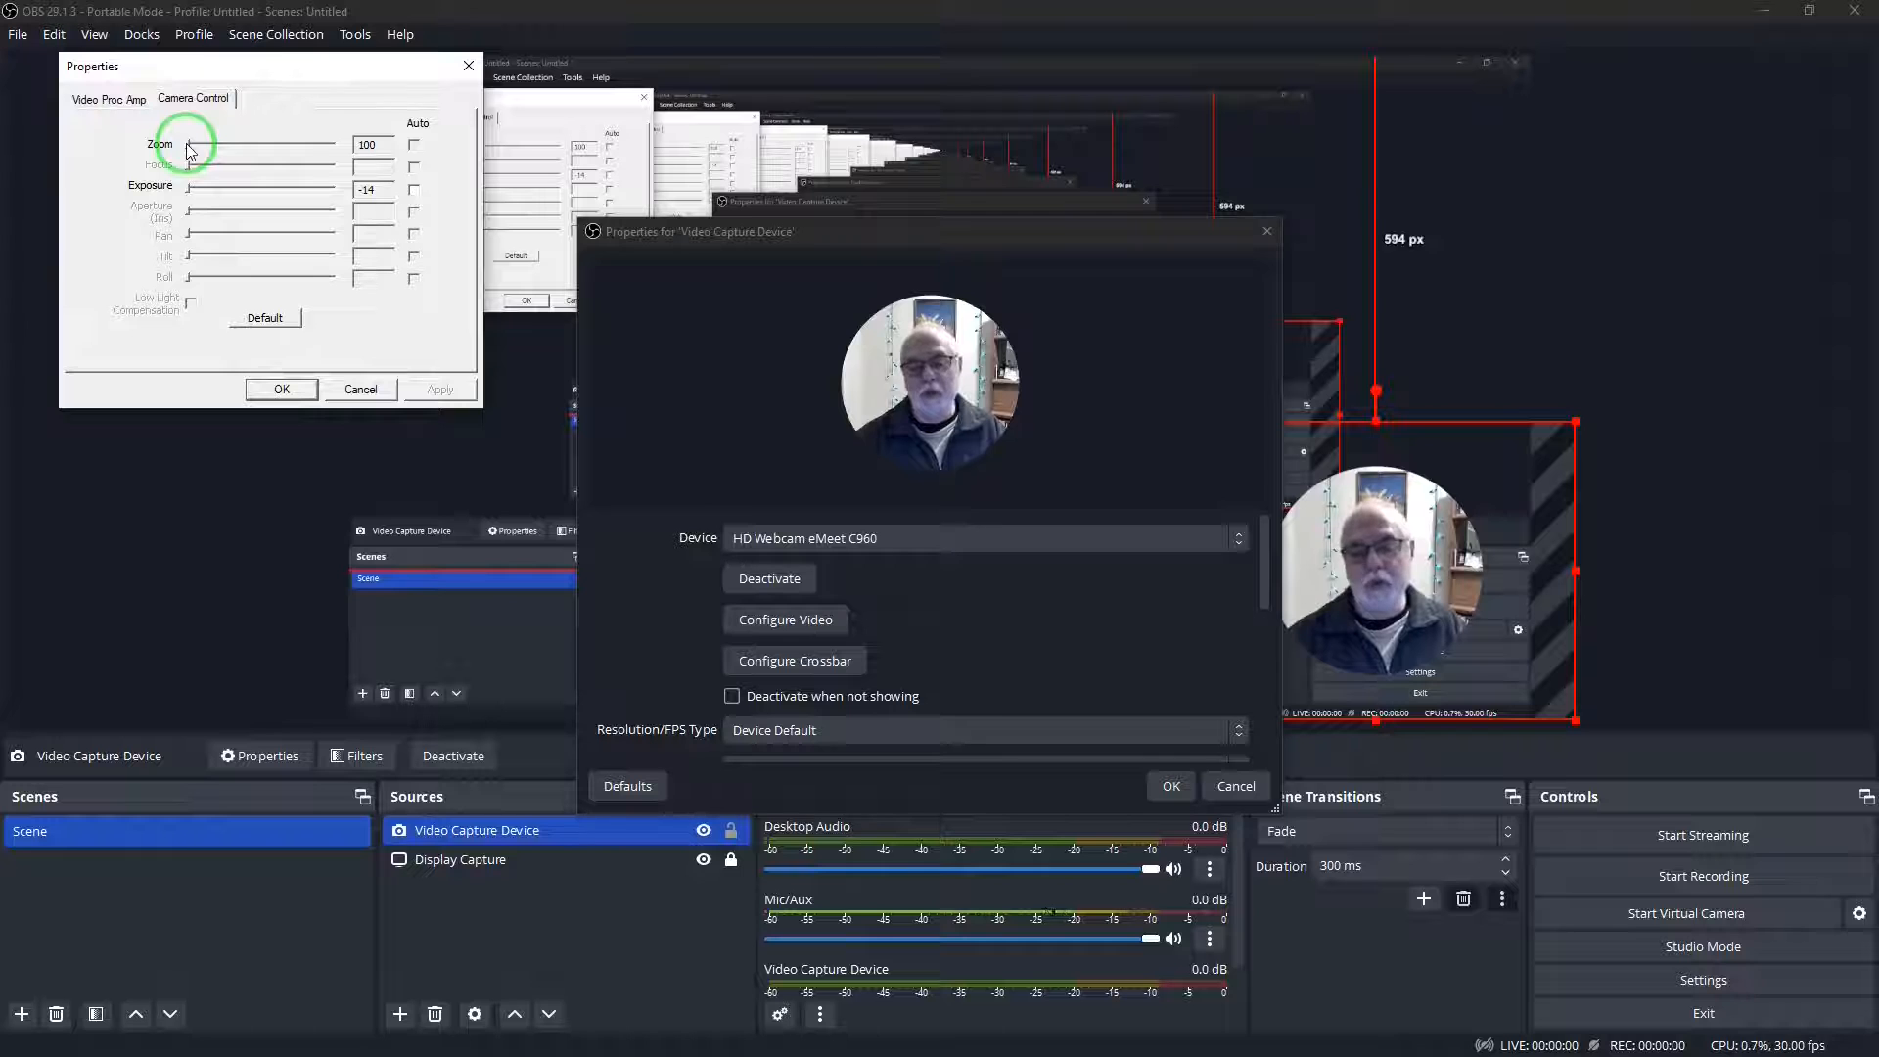
drag(180, 142, 213, 142)
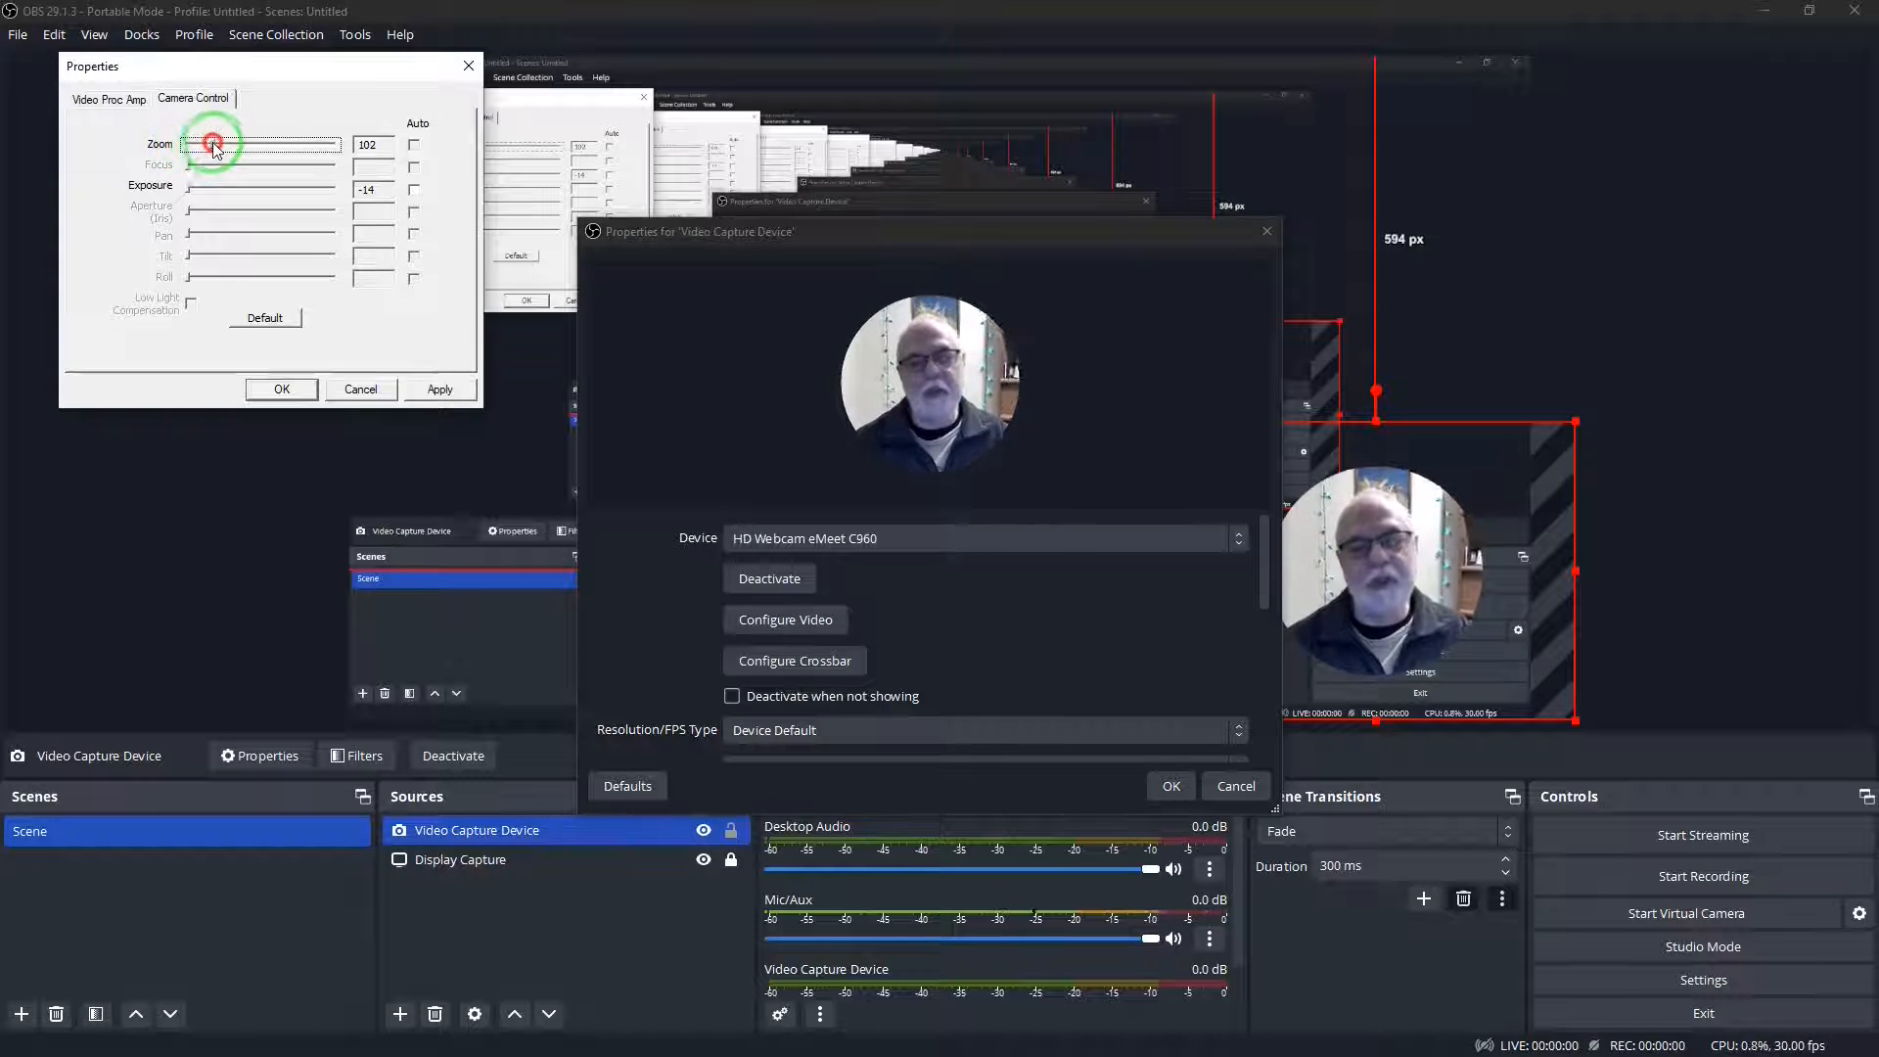
drag(211, 144, 268, 145)
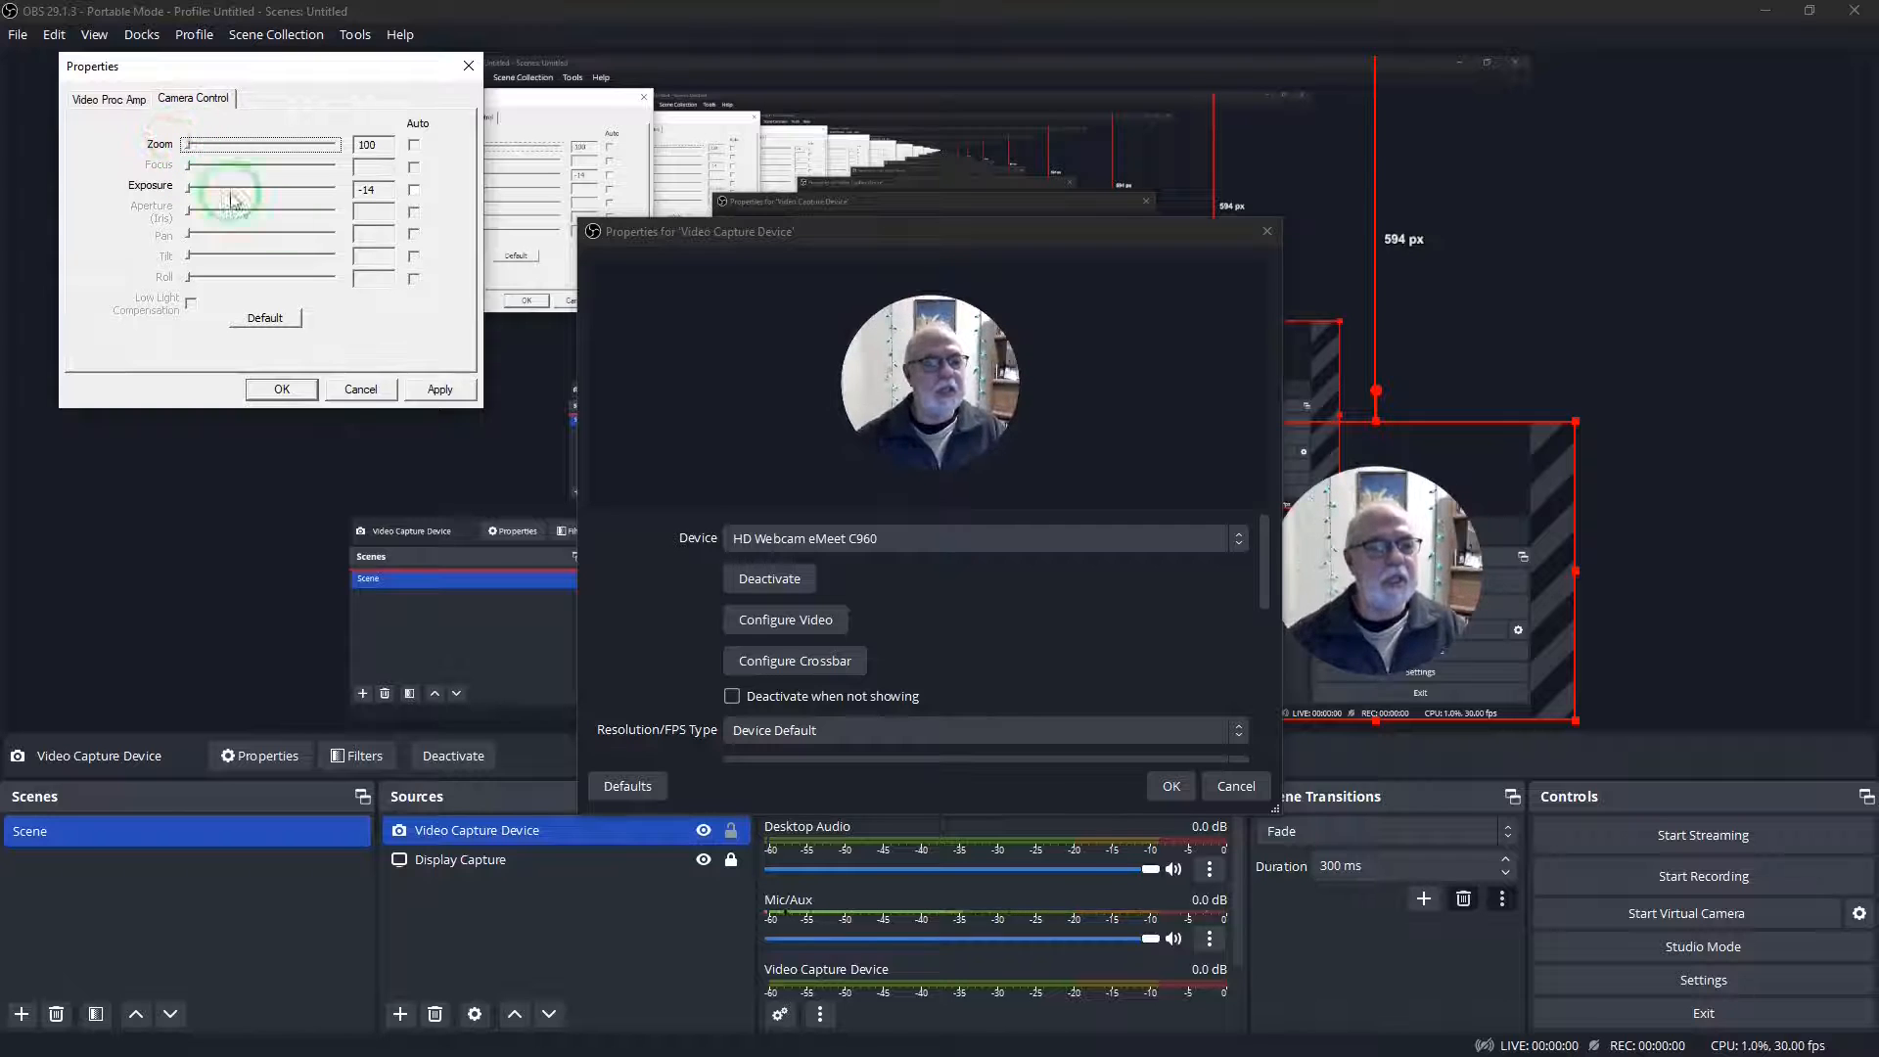
click(280, 388)
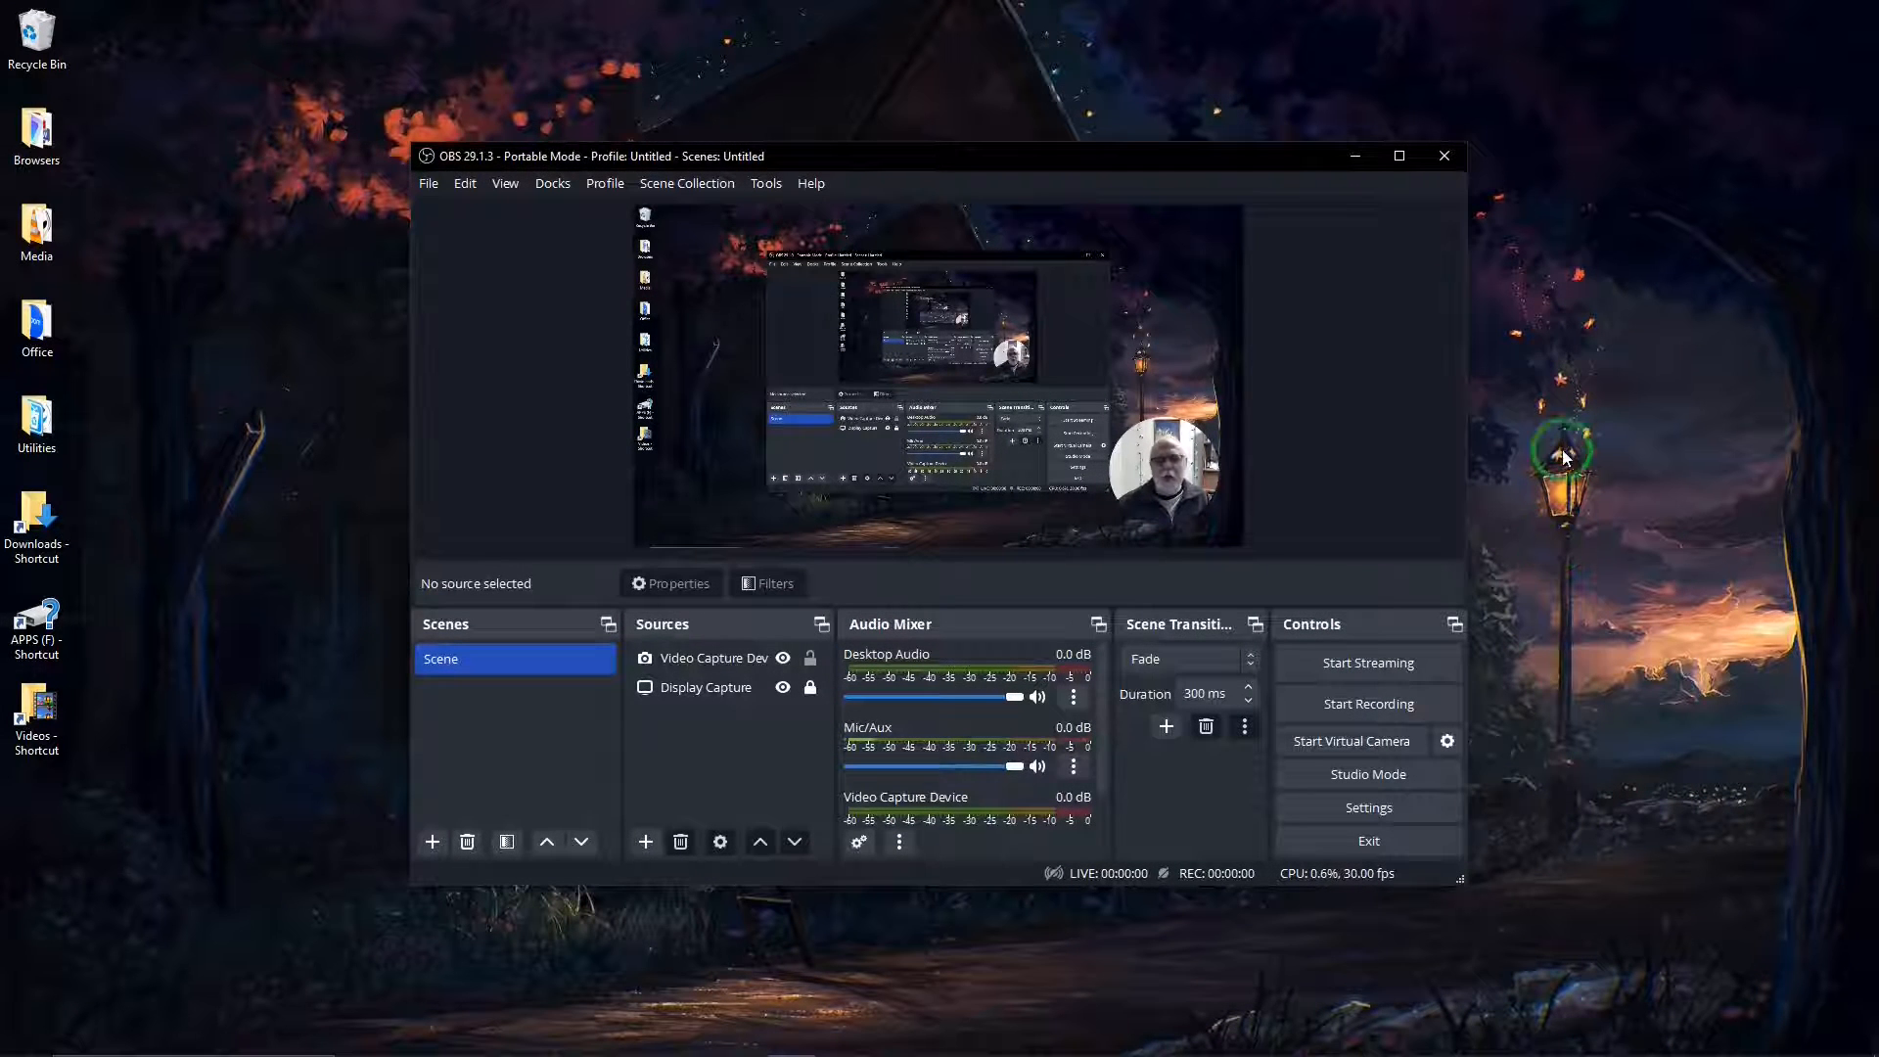
mouse_move(174, 570)
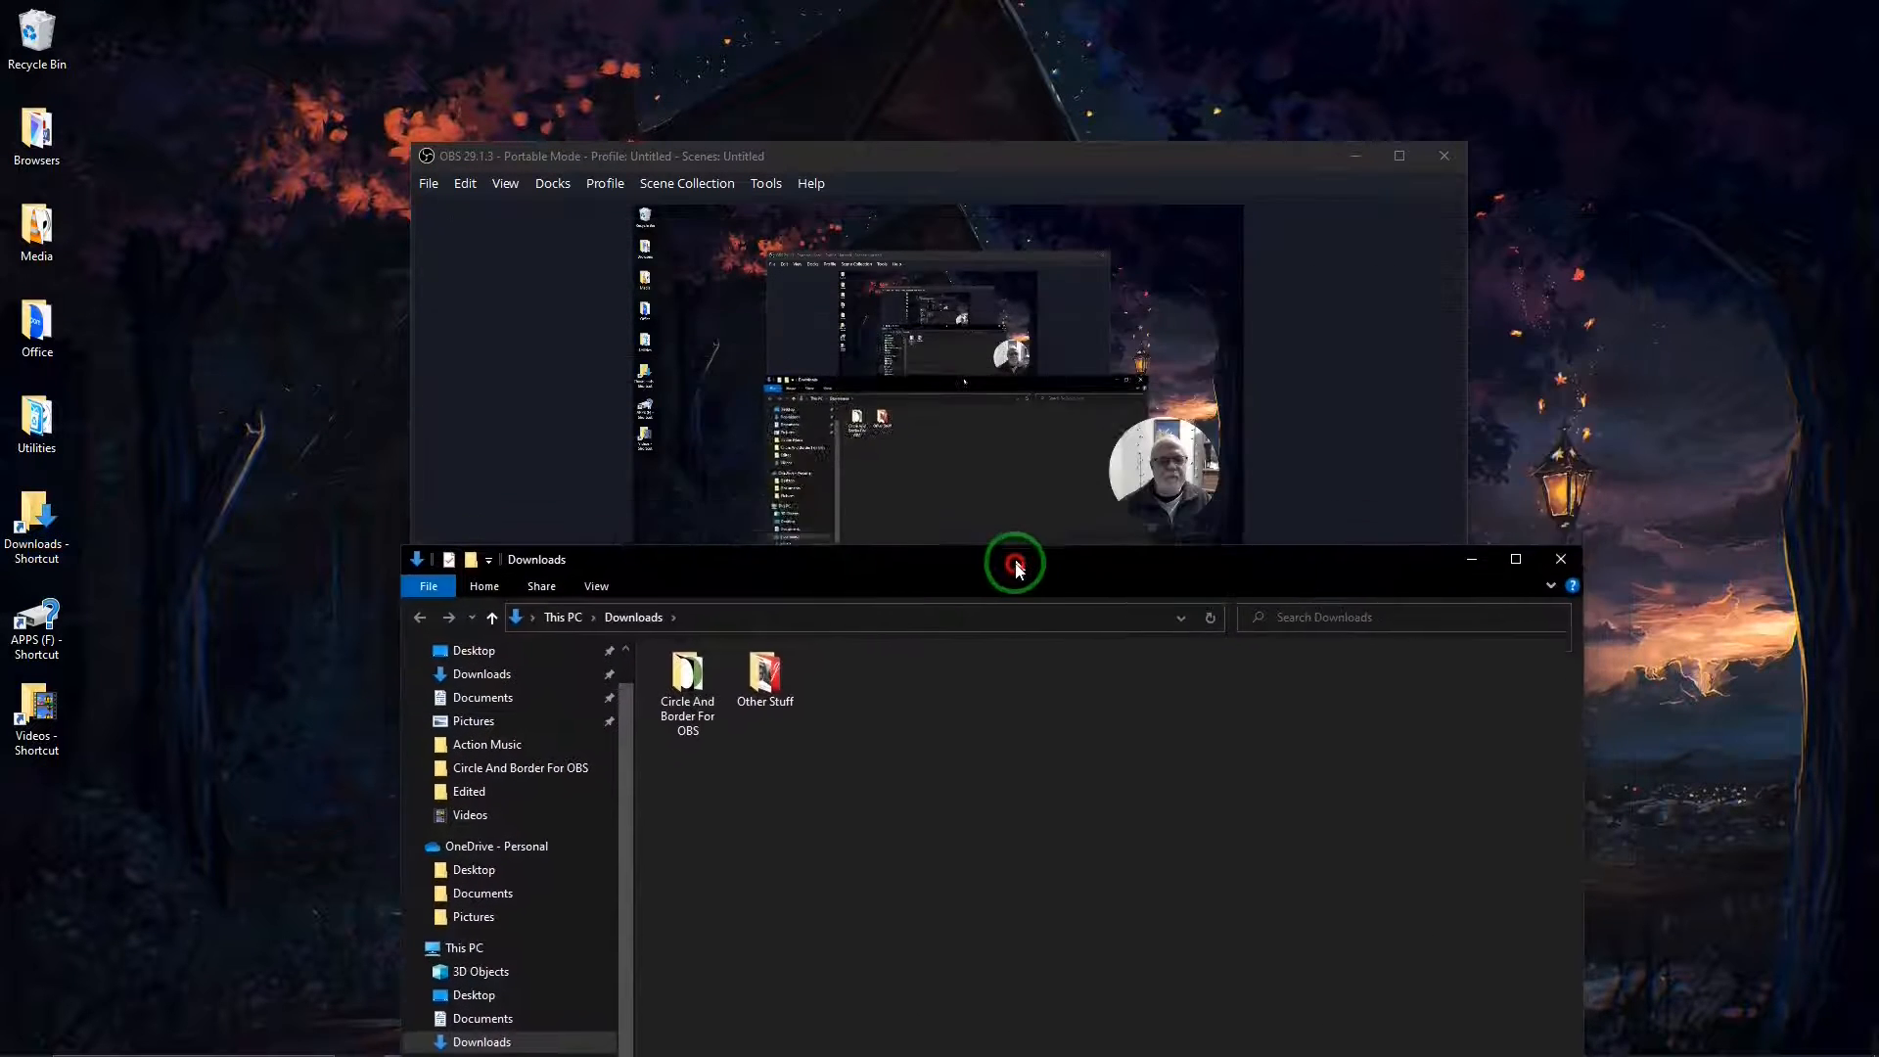
Add Border.png from the Circle And Border For OBS folder as an OBS source and maximise OBS
double_click(687, 683)
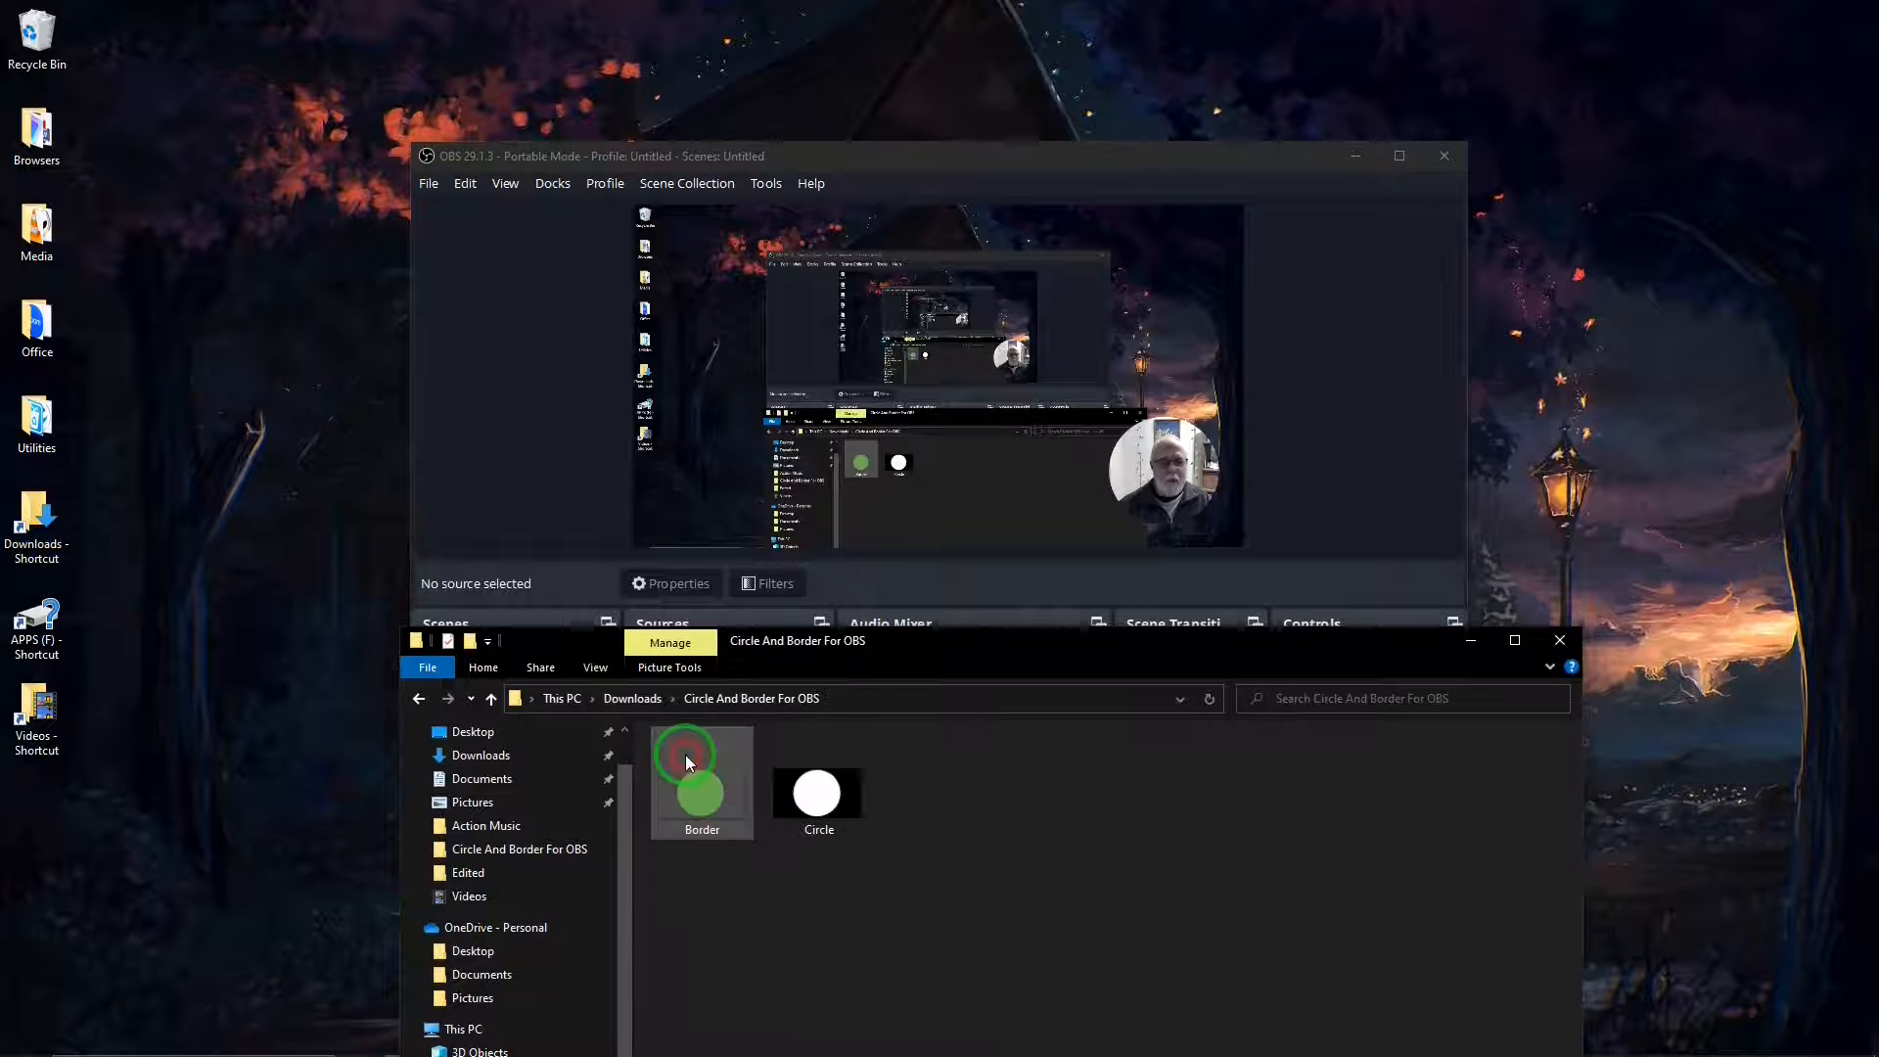
click(701, 777)
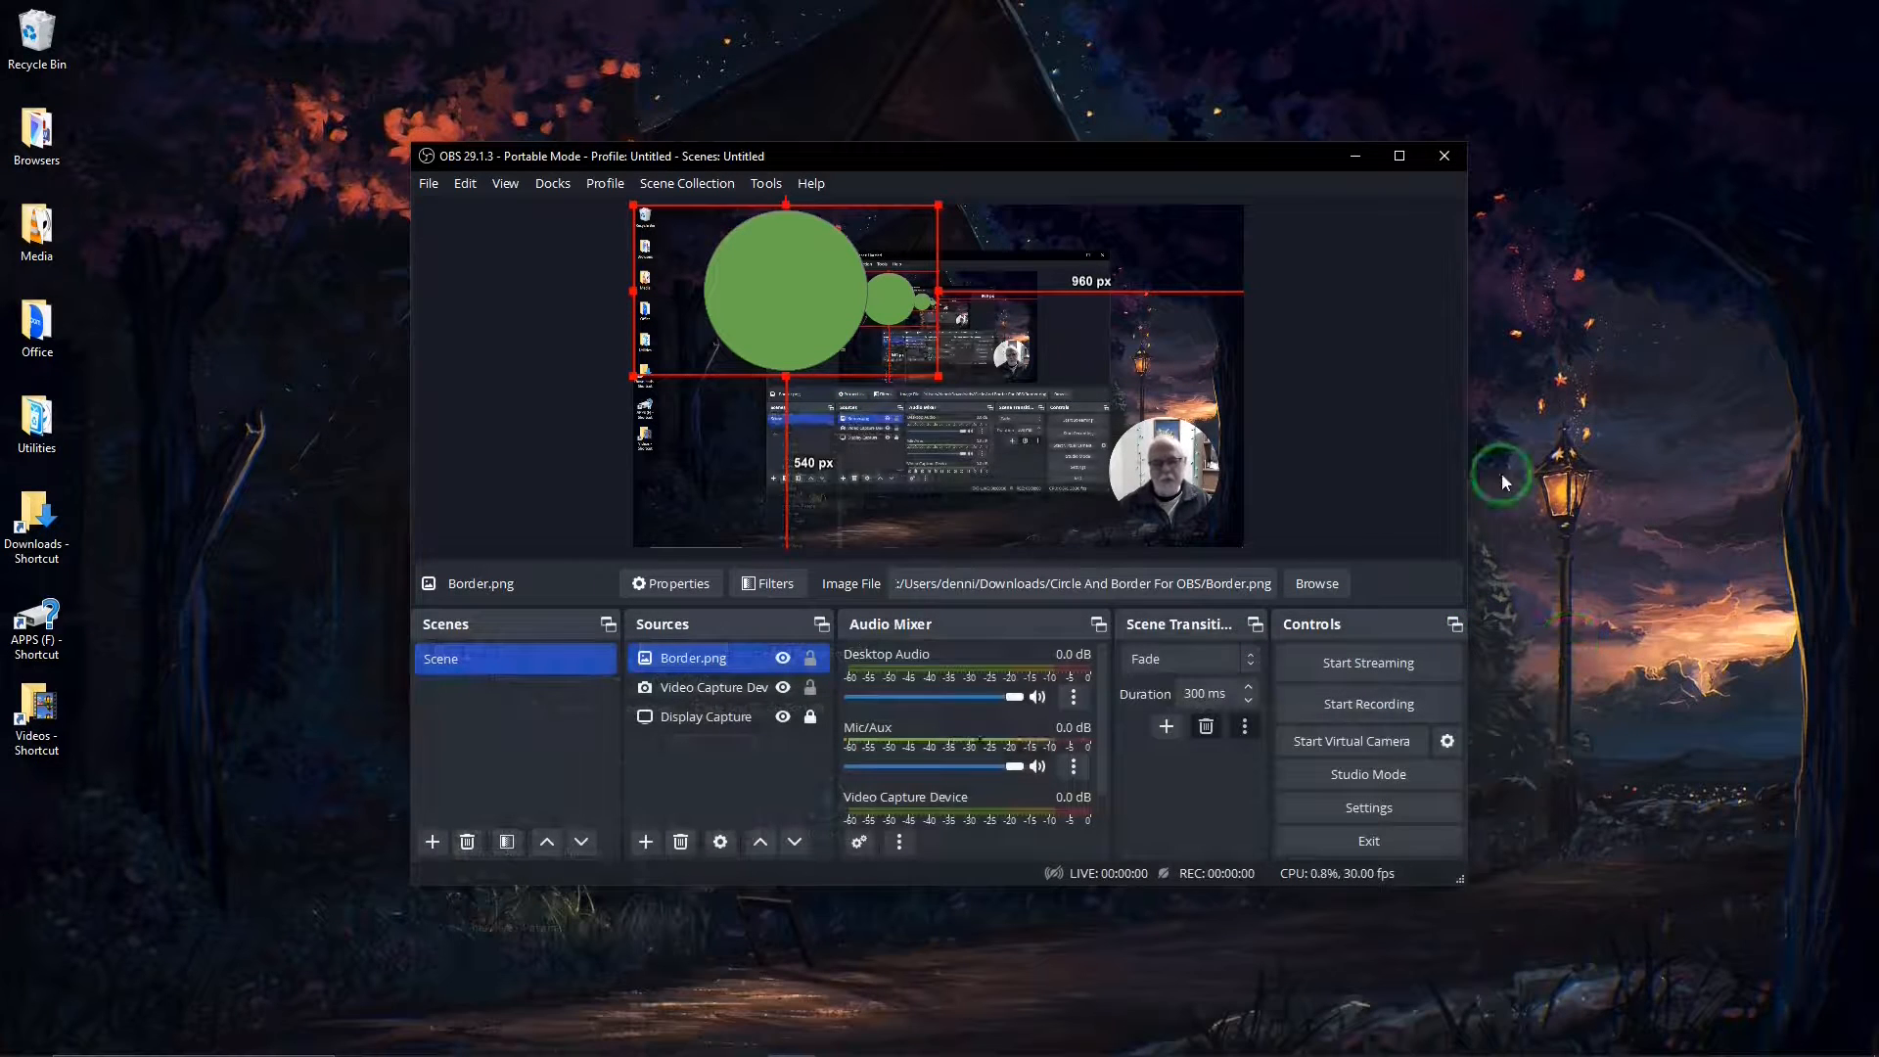
click(1397, 157)
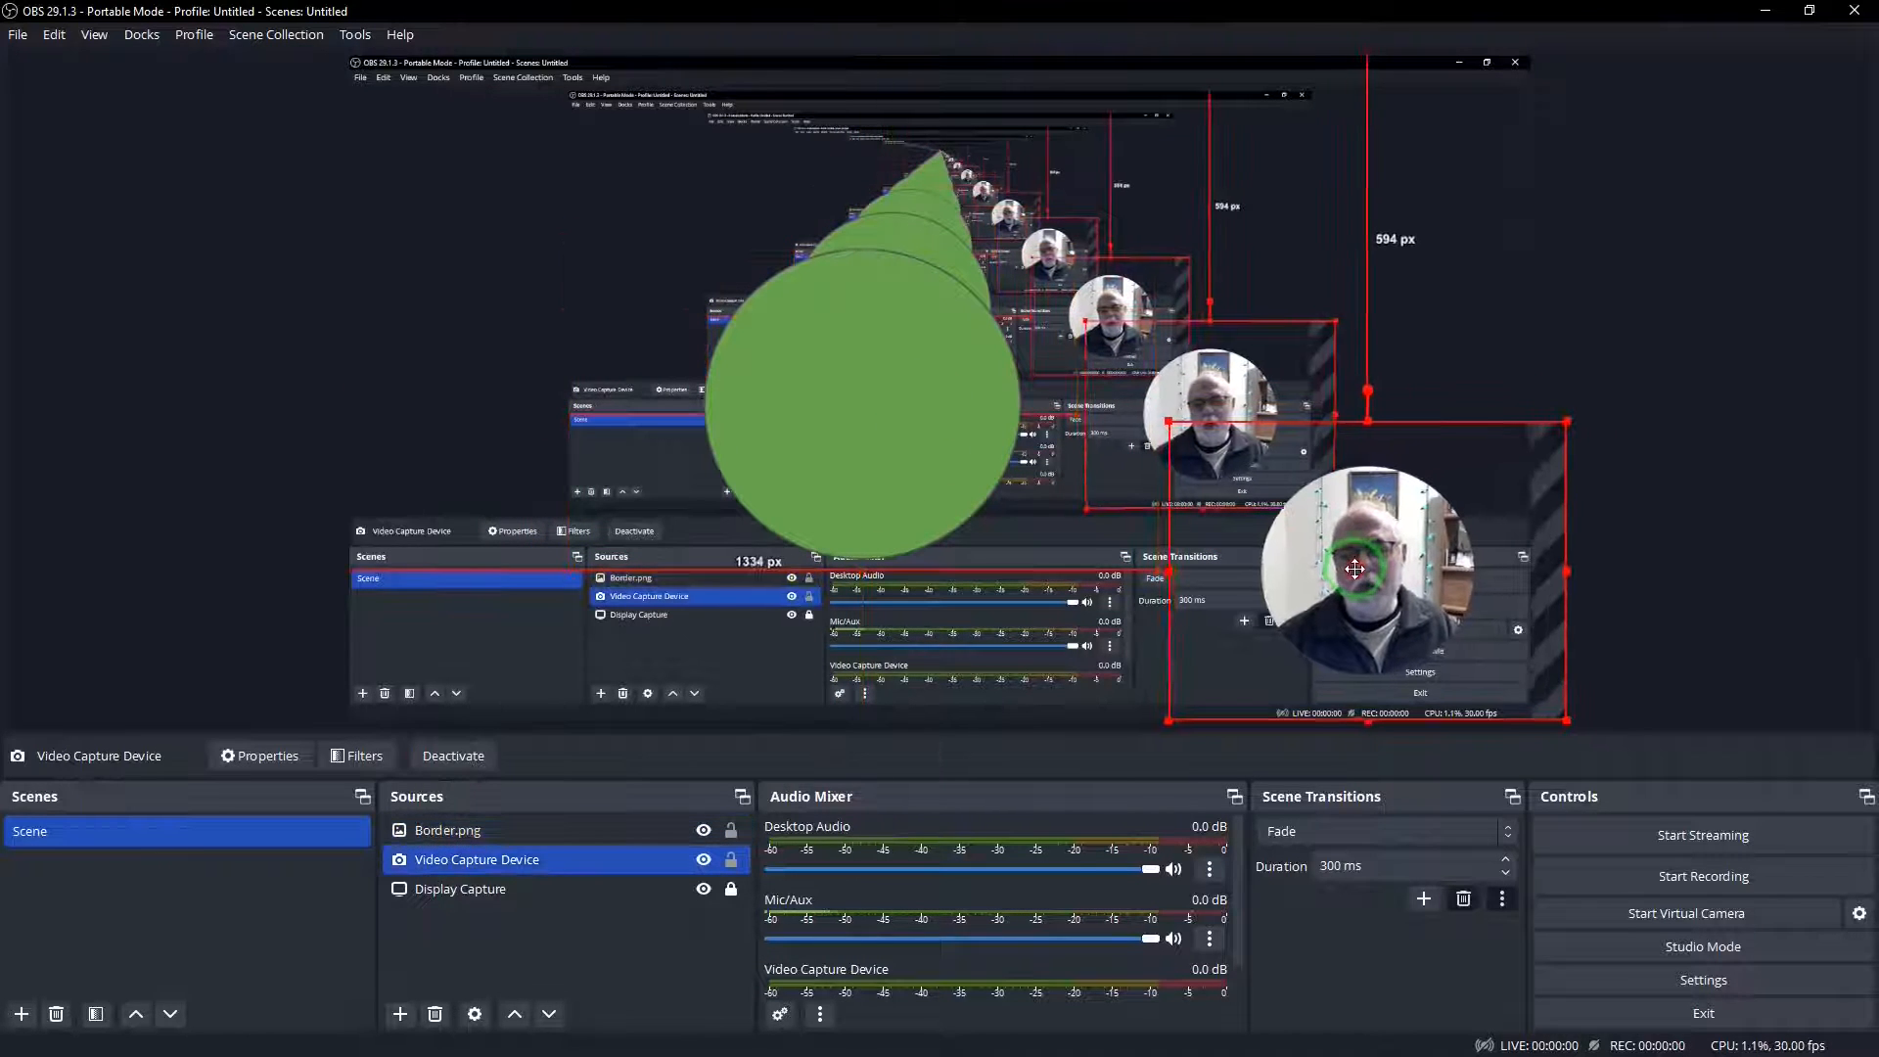
Move the round webcam onto the green Border.png circle and resize the circle to frame it
drag(1354, 570, 1053, 478)
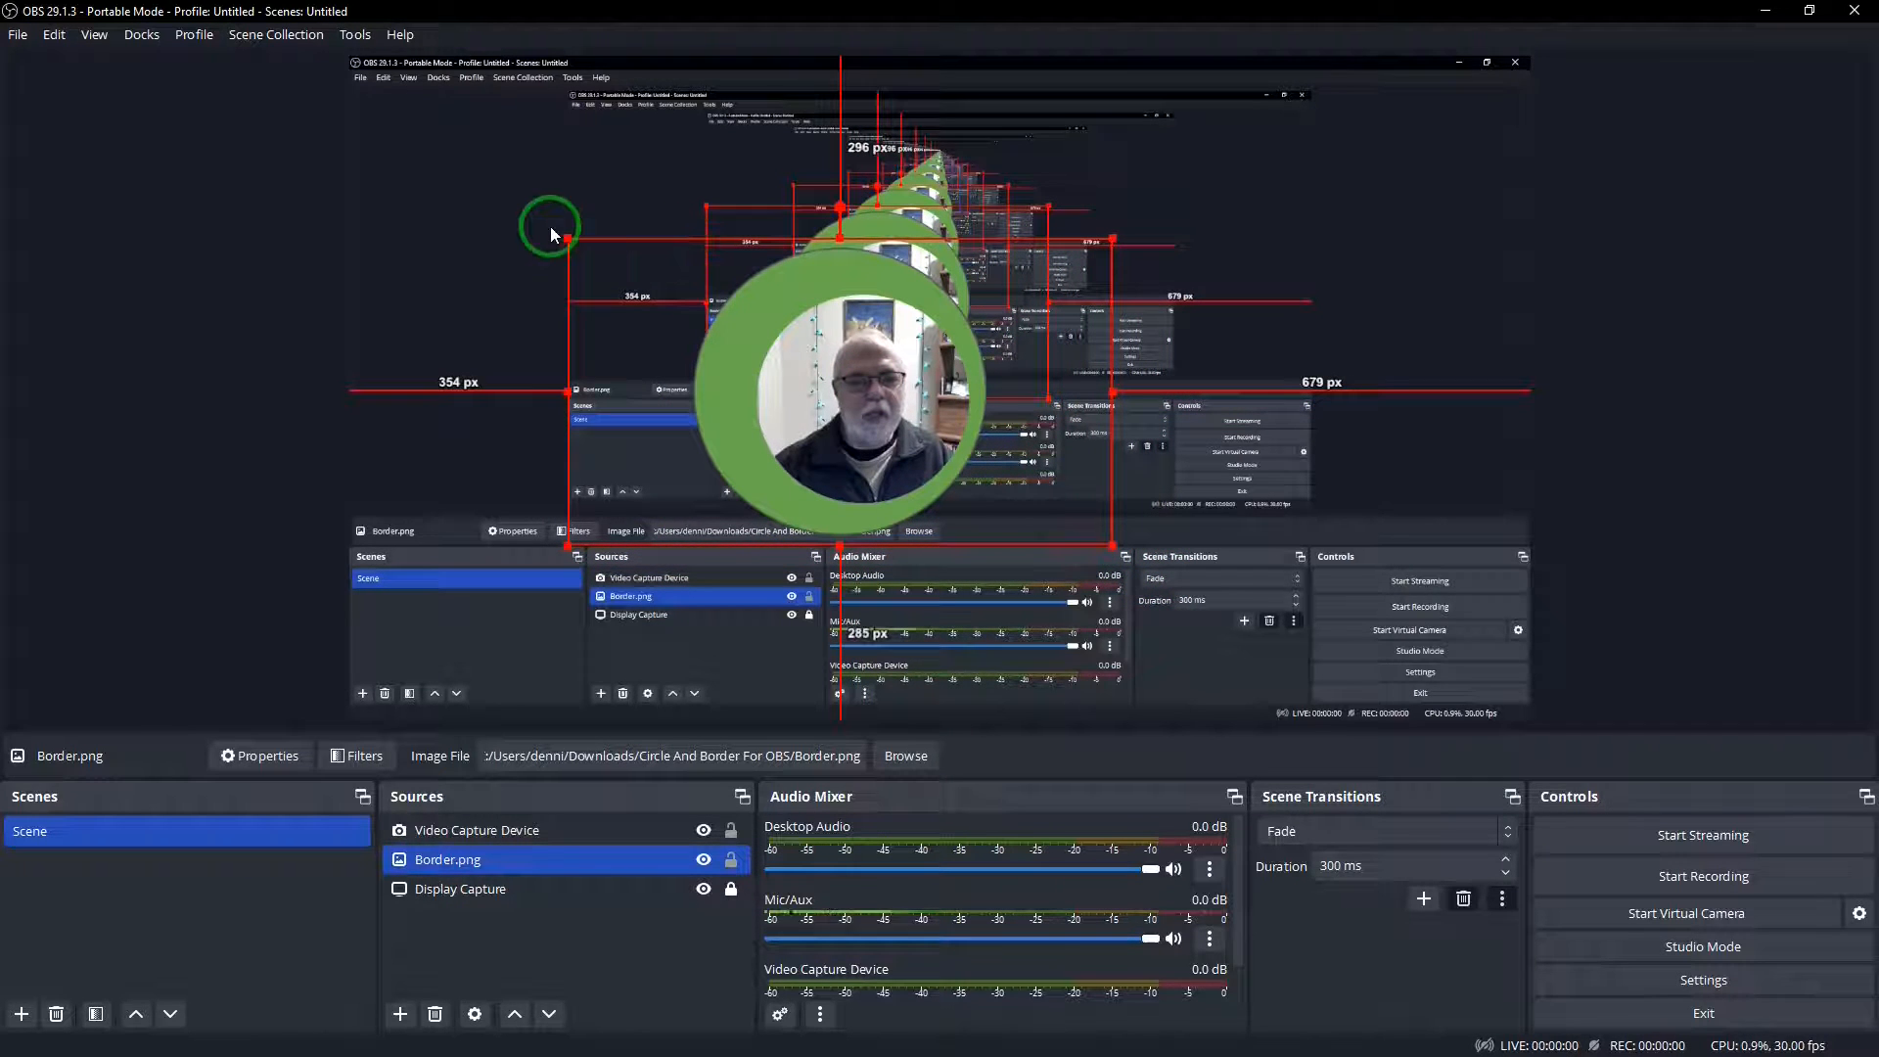
drag(552, 233, 701, 260)
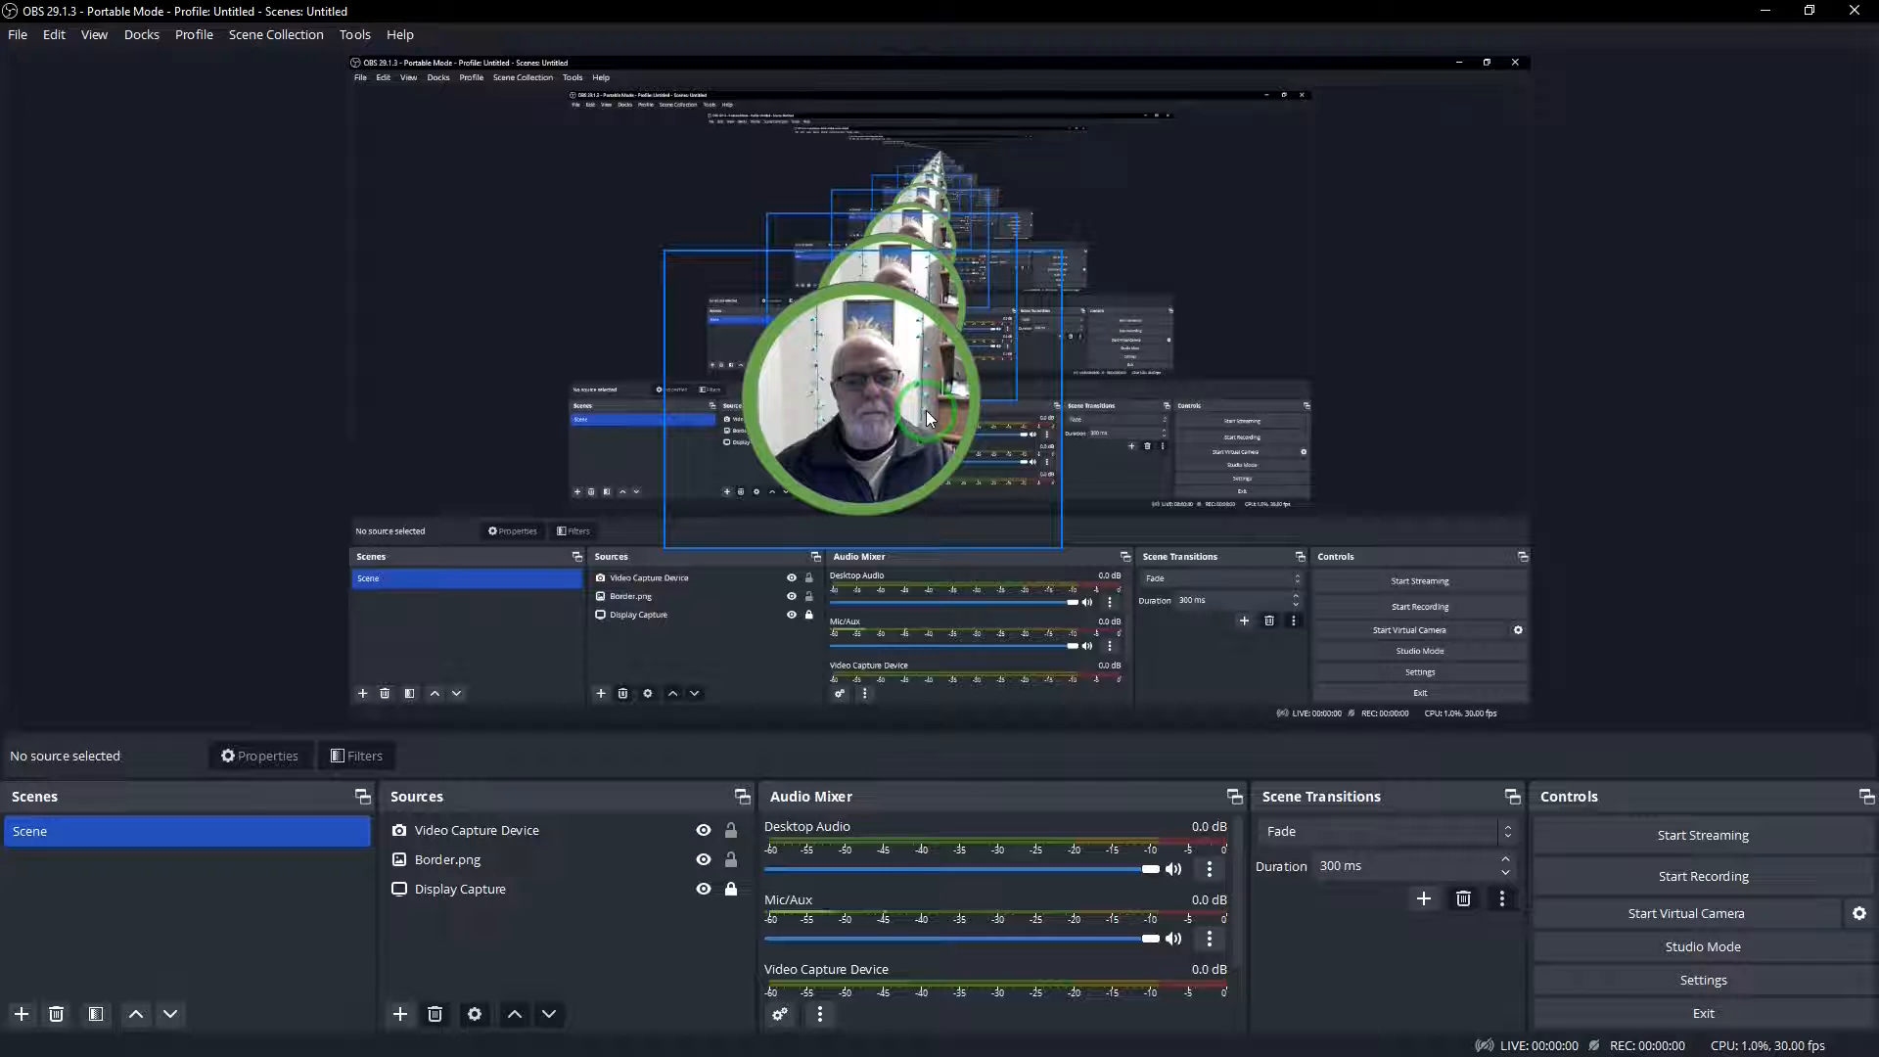
Resize and recentre the Video Capture Device so it sits evenly inside the green ring
click(476, 830)
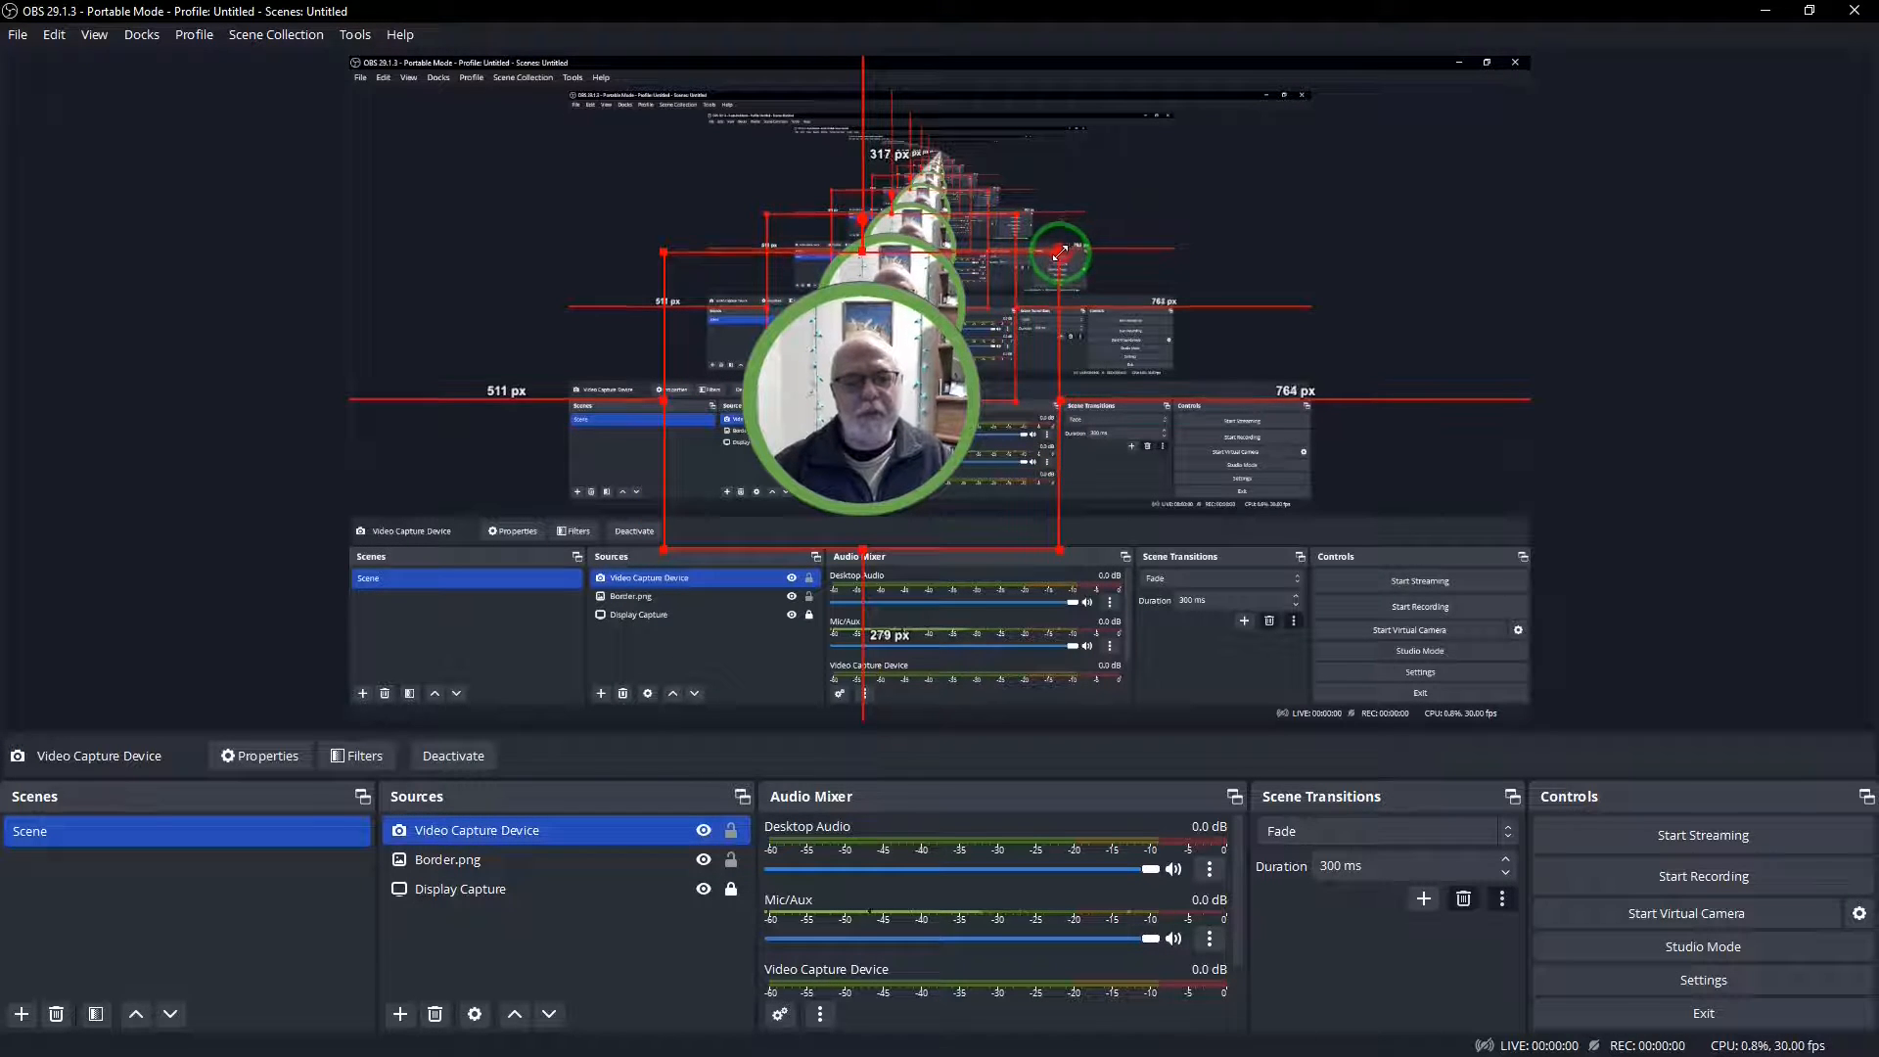
drag(1065, 246, 1072, 239)
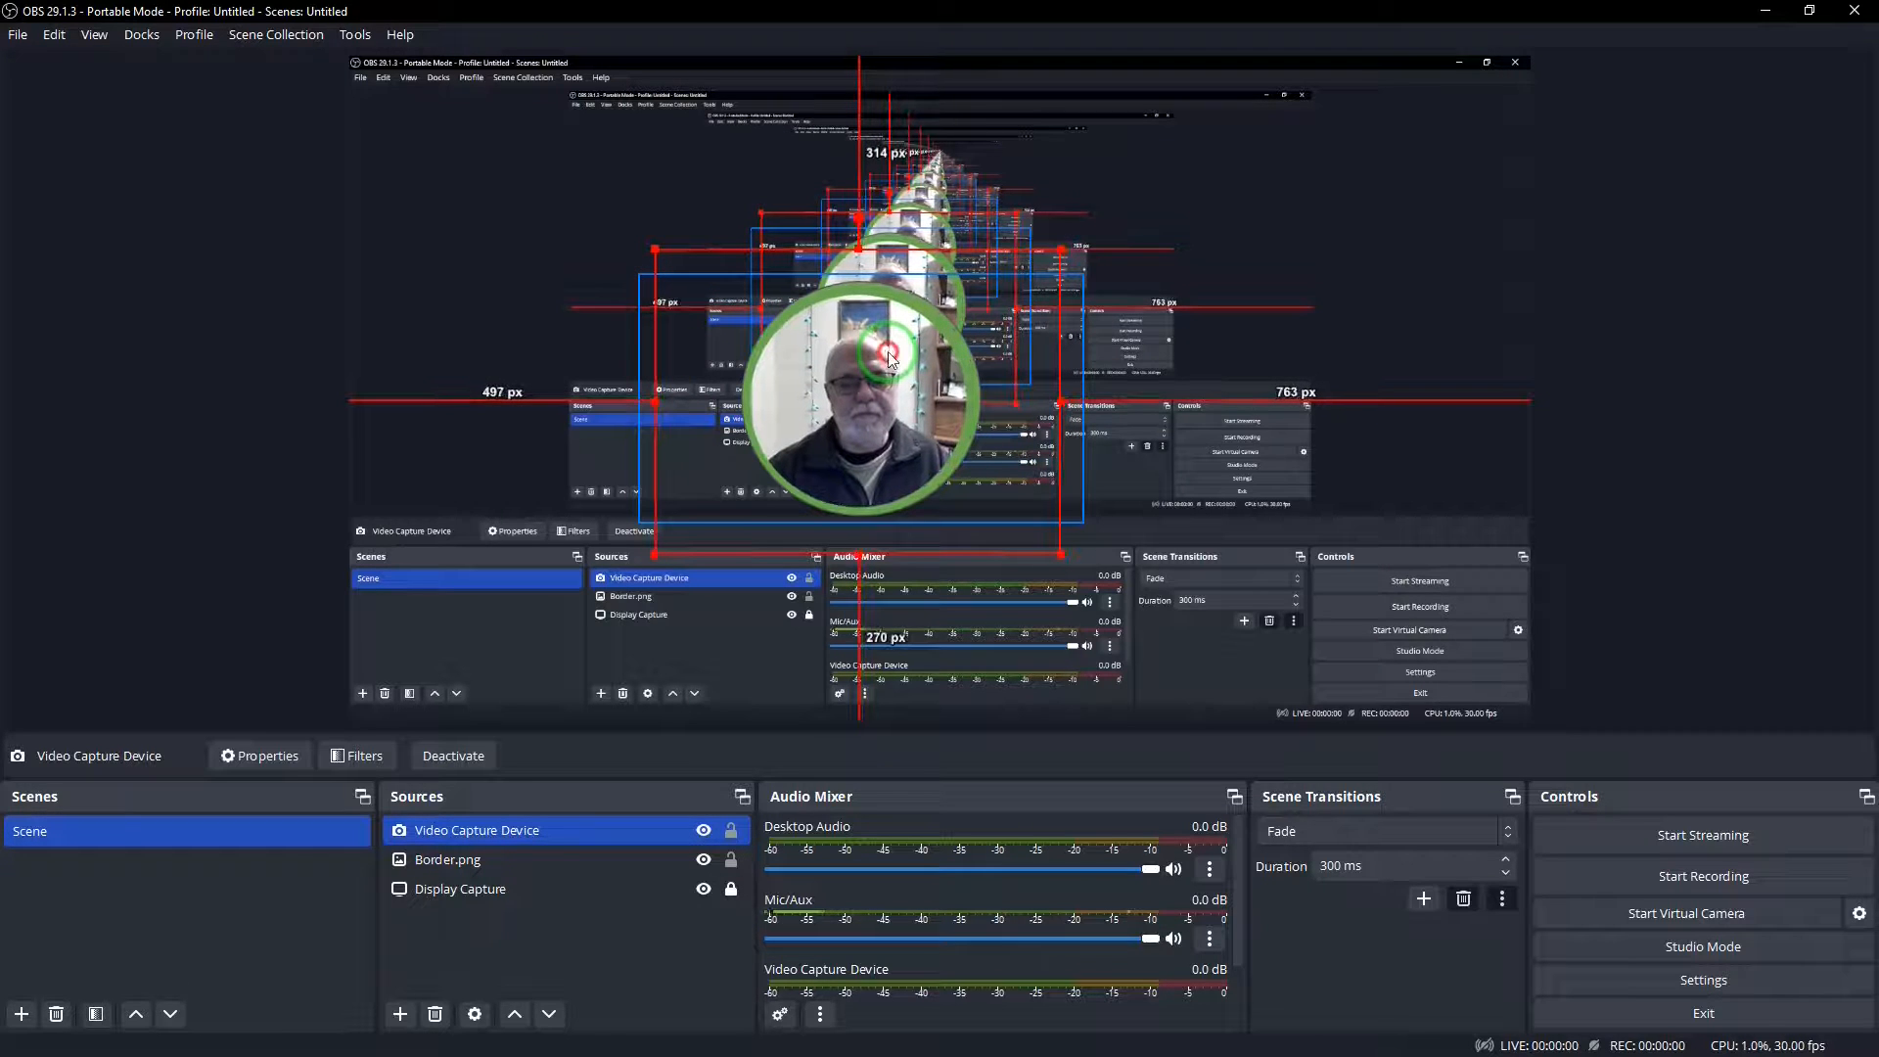
drag(886, 348, 1065, 252)
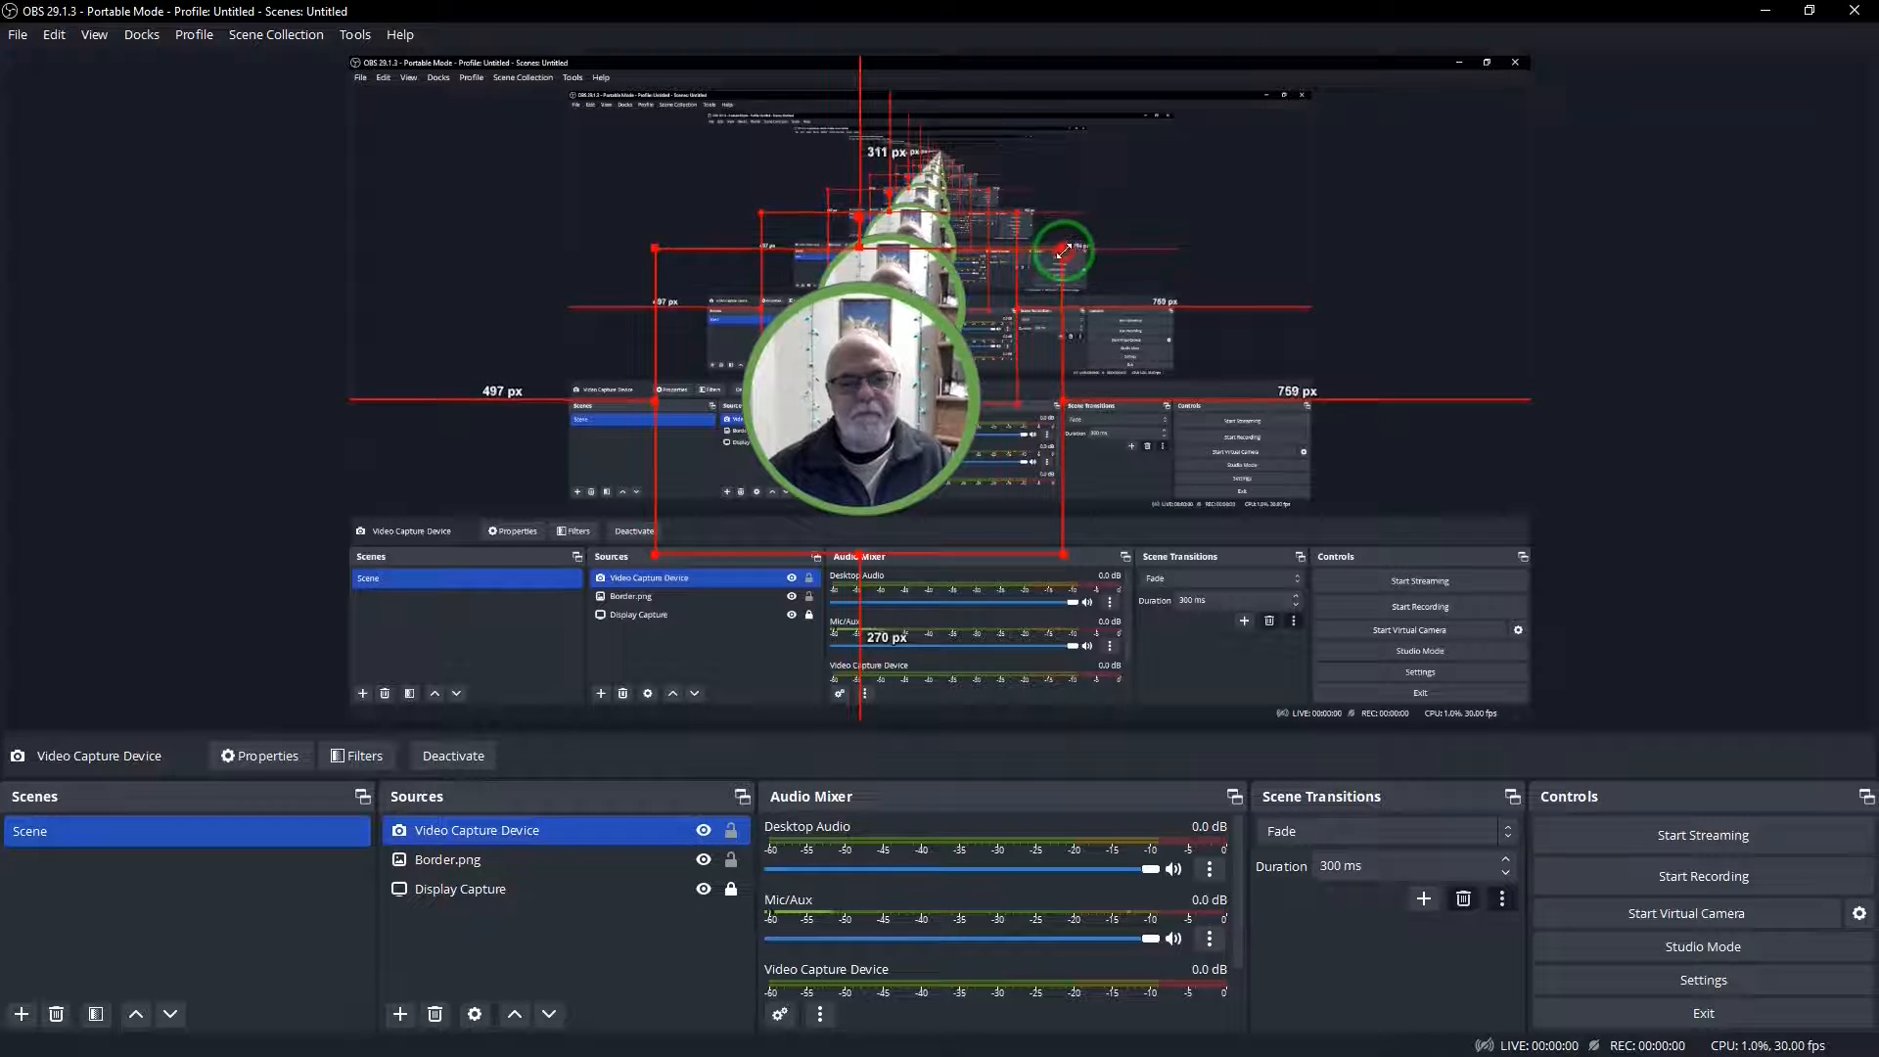
drag(1065, 253, 1071, 254)
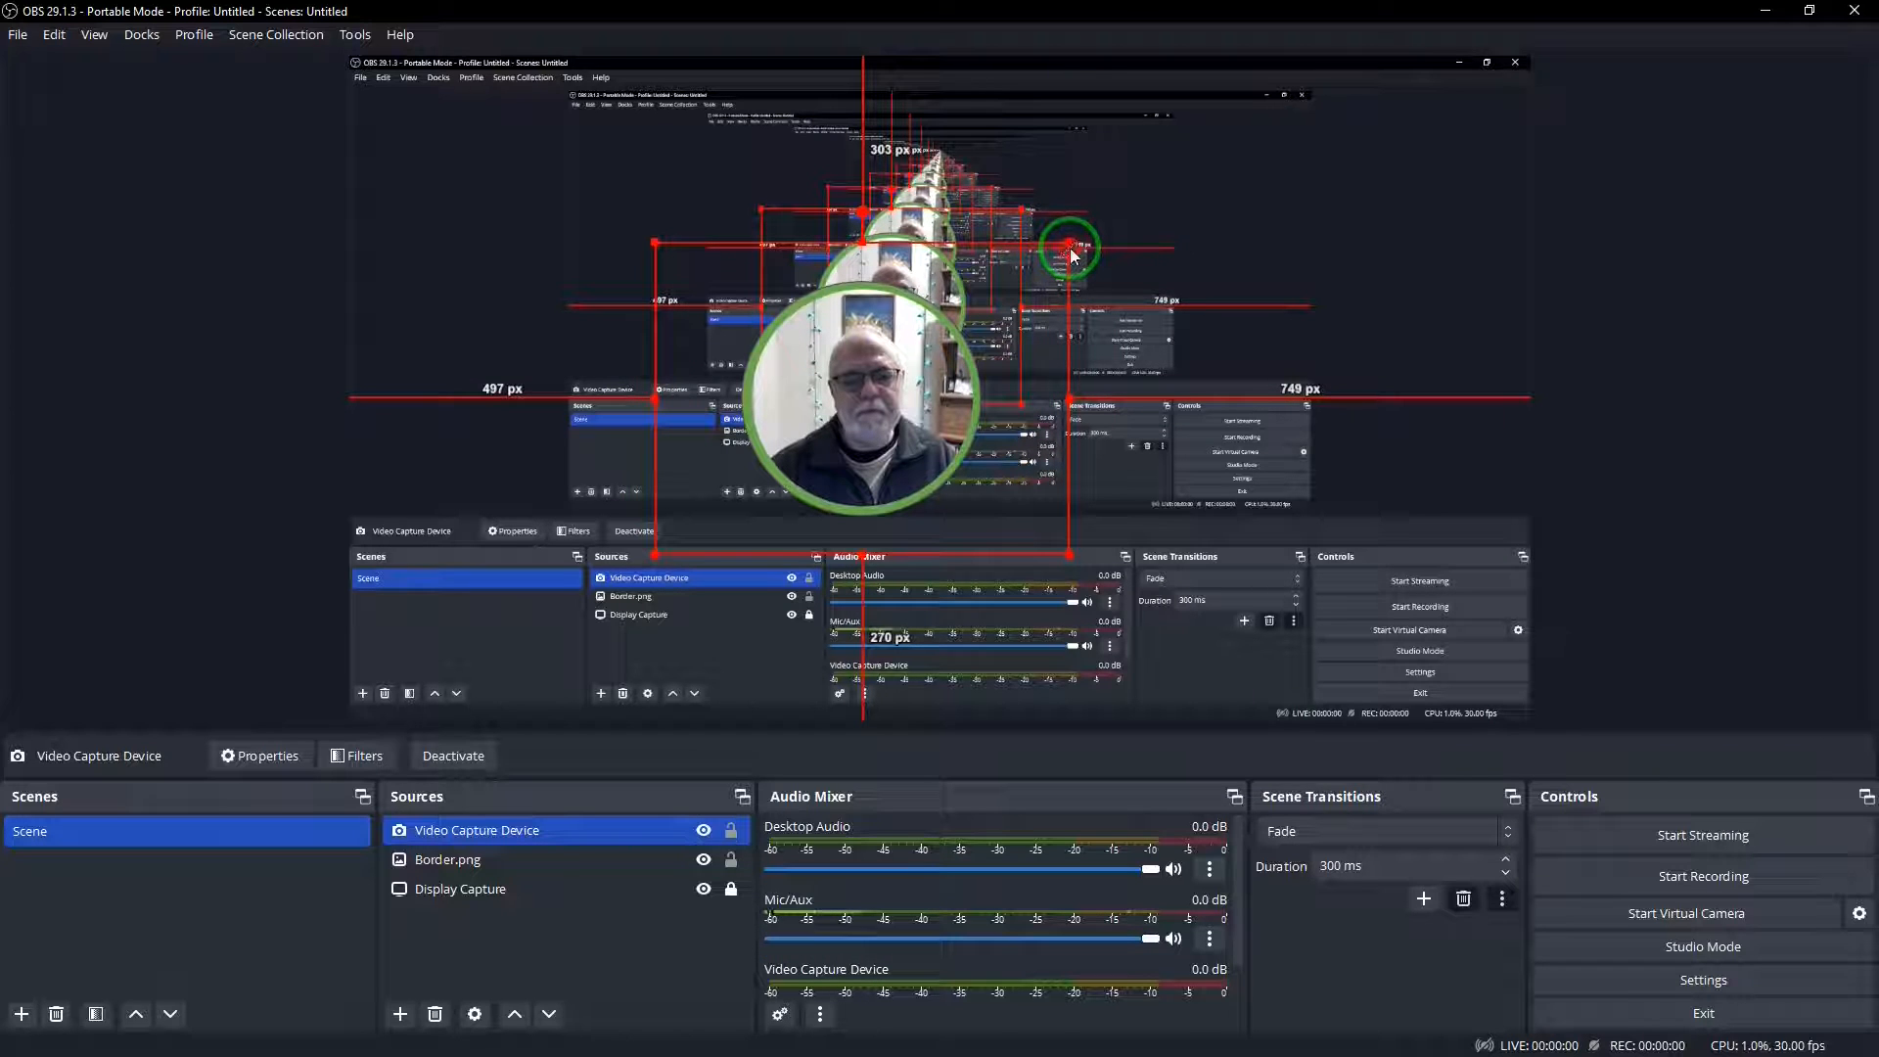
drag(1071, 252, 895, 367)
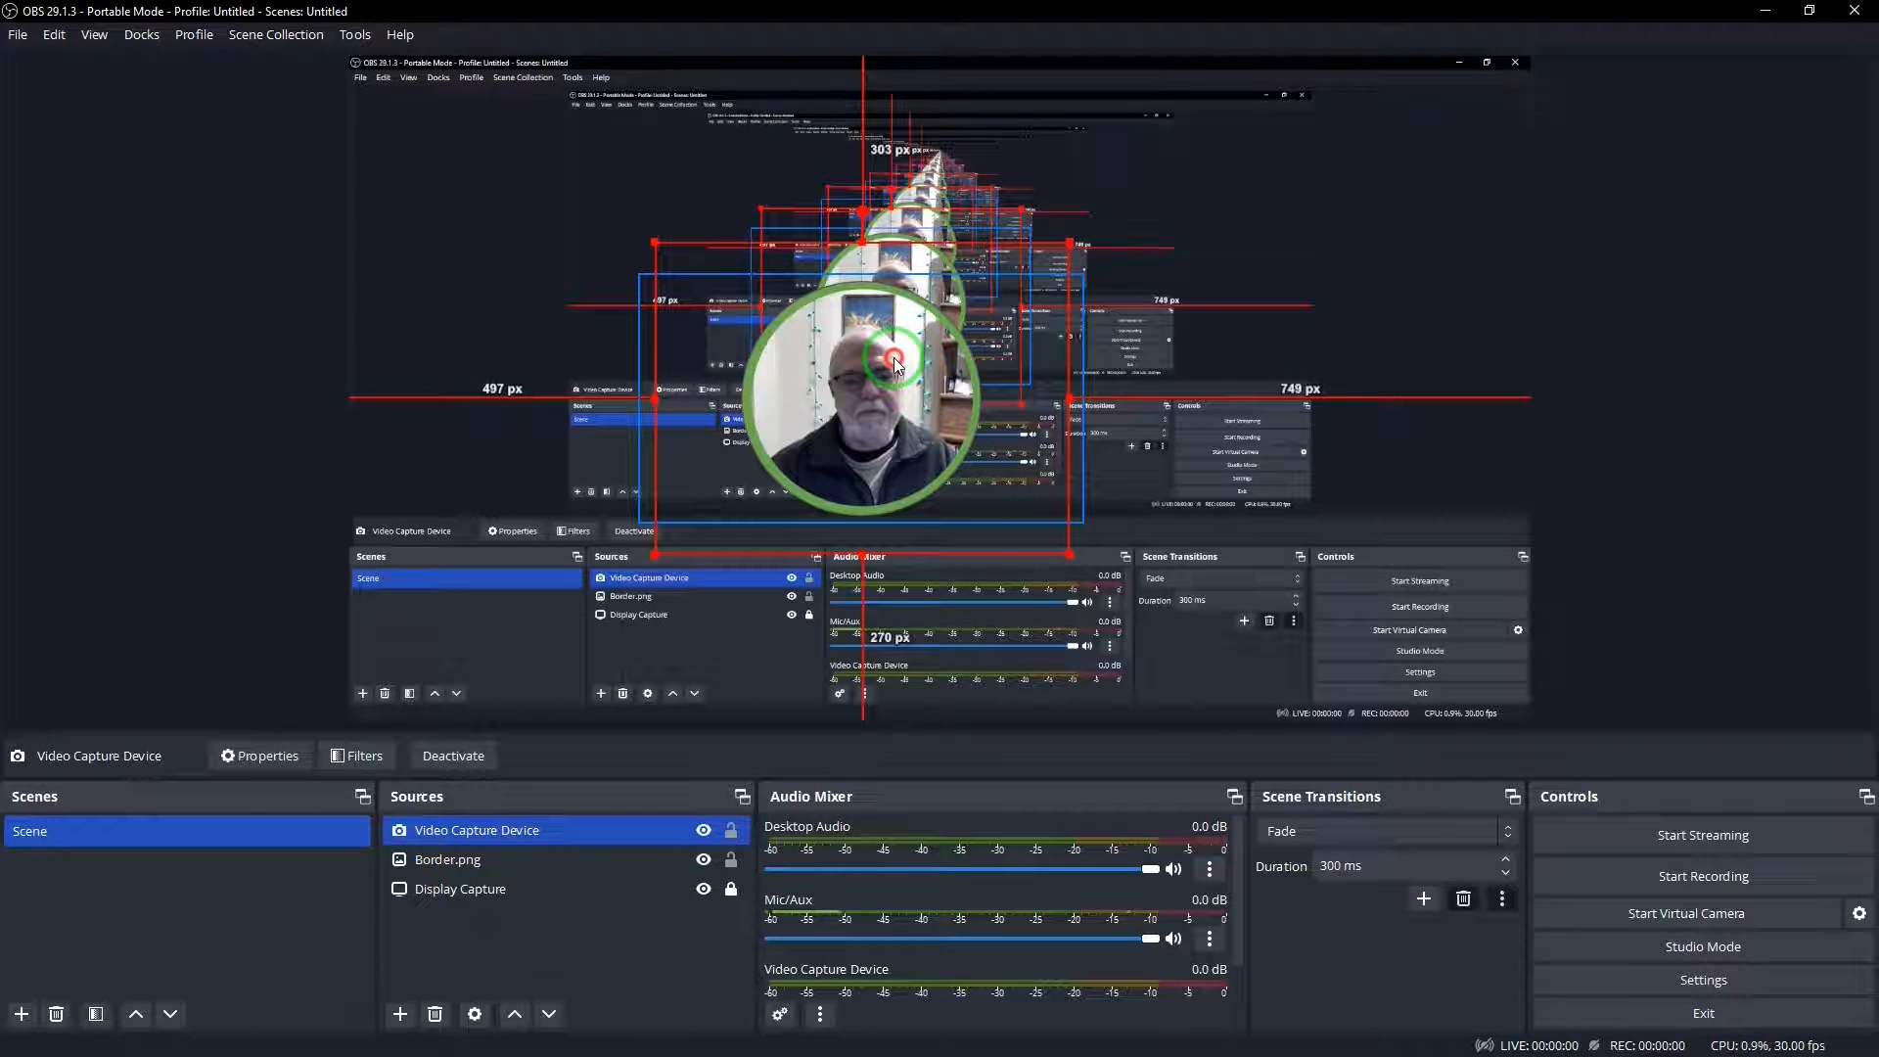
drag(892, 366, 1067, 247)
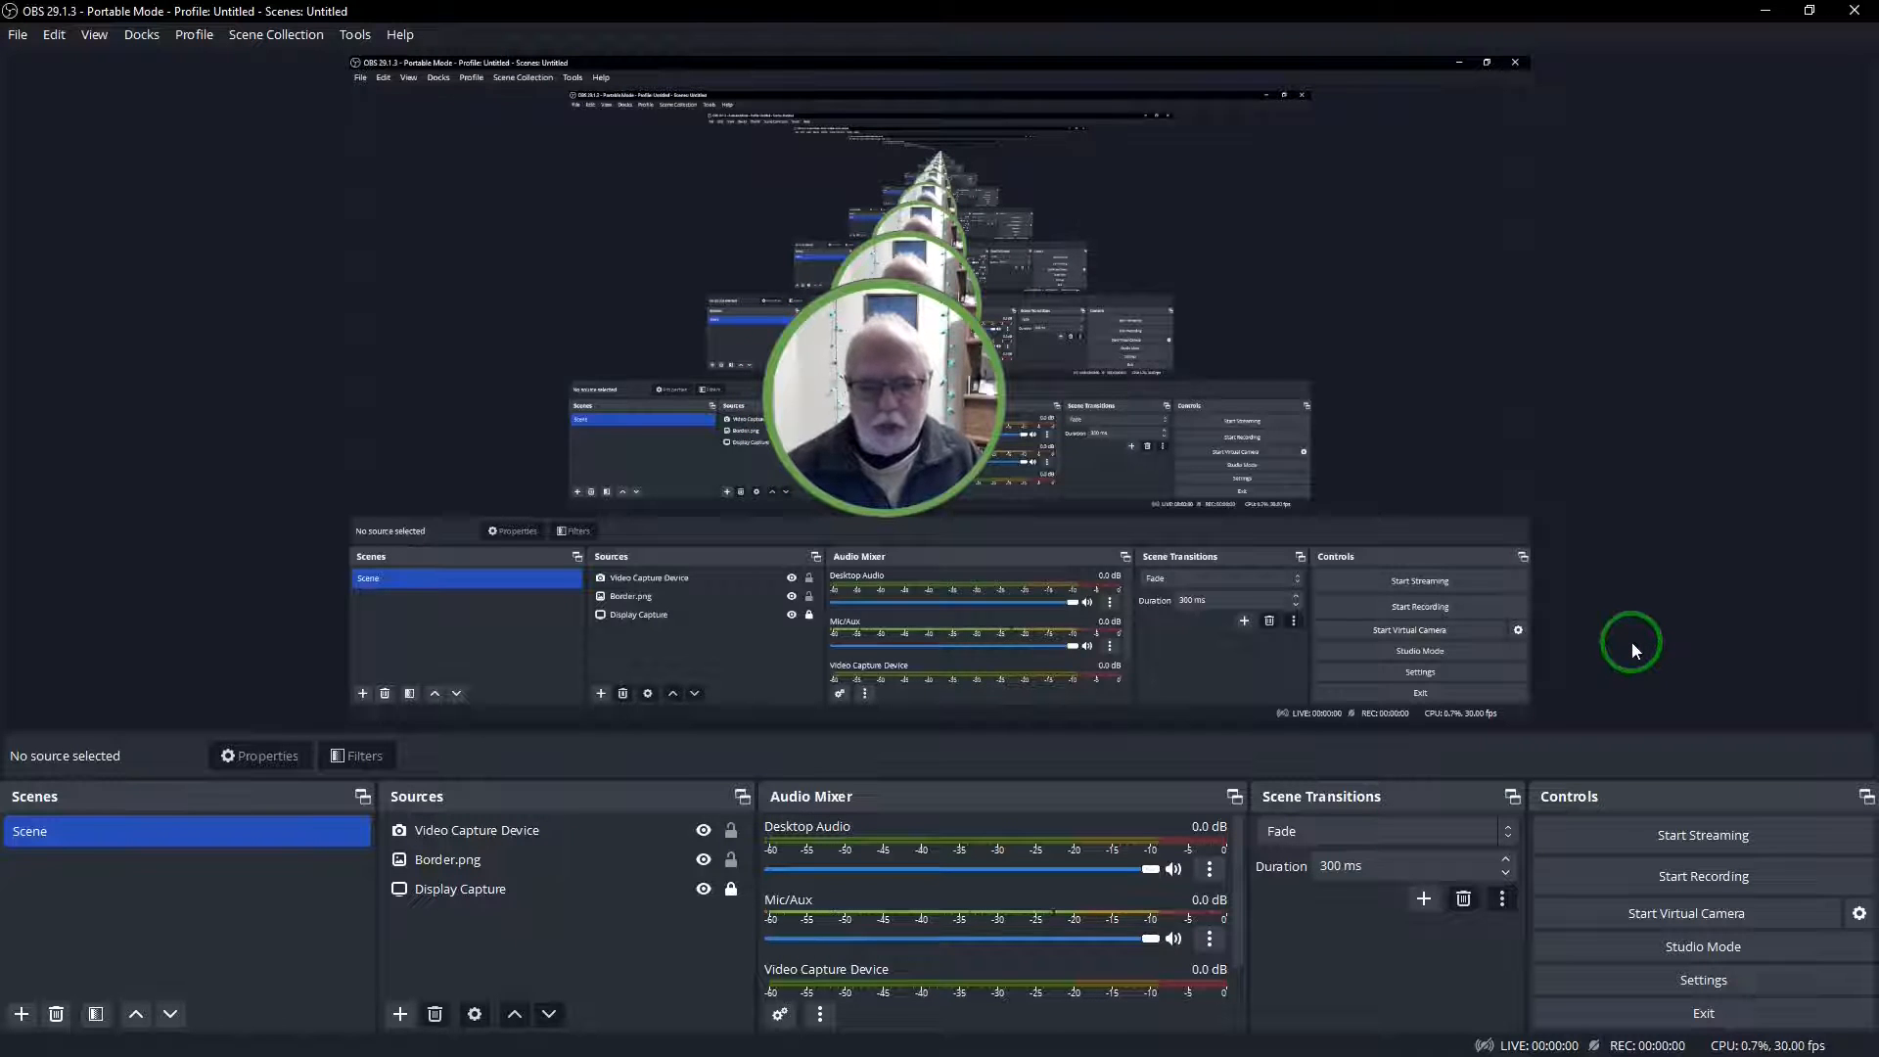
Add a new Group source named 'Circle And Border' to the scene
click(886, 376)
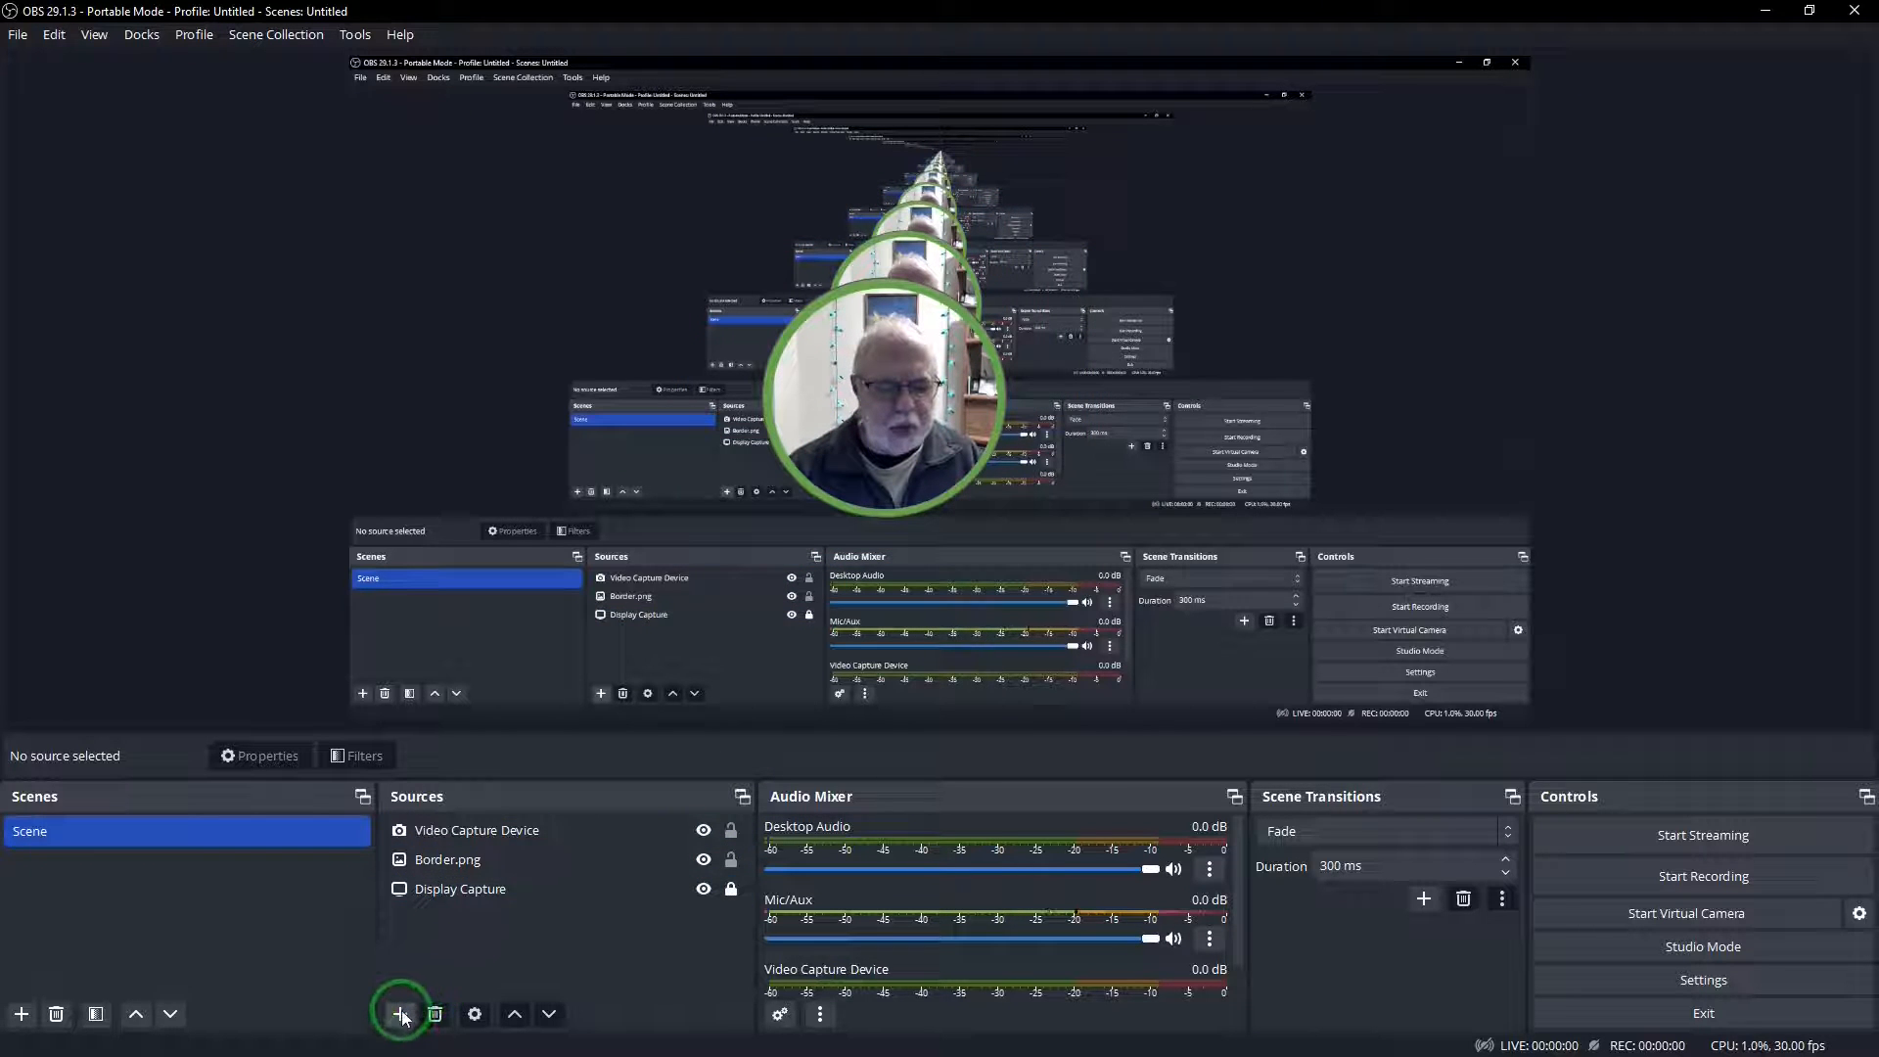
click(399, 1014)
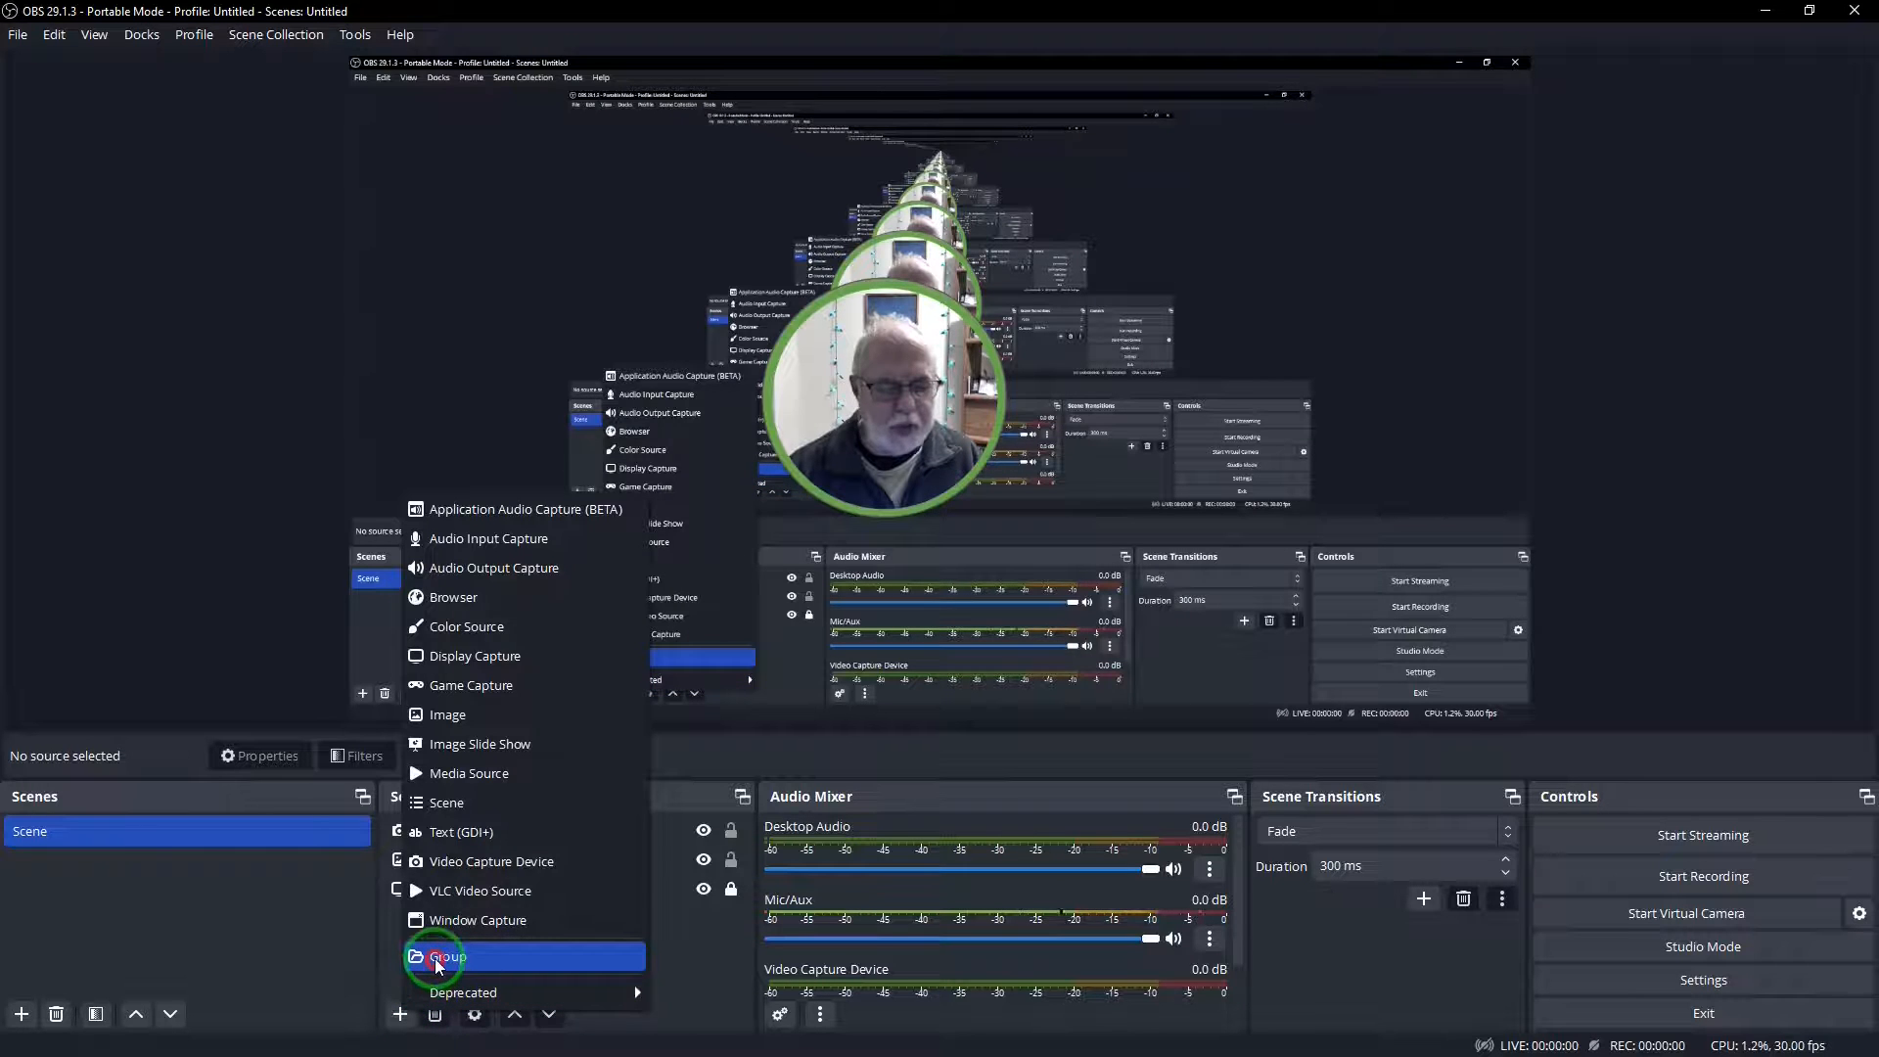
click(448, 957)
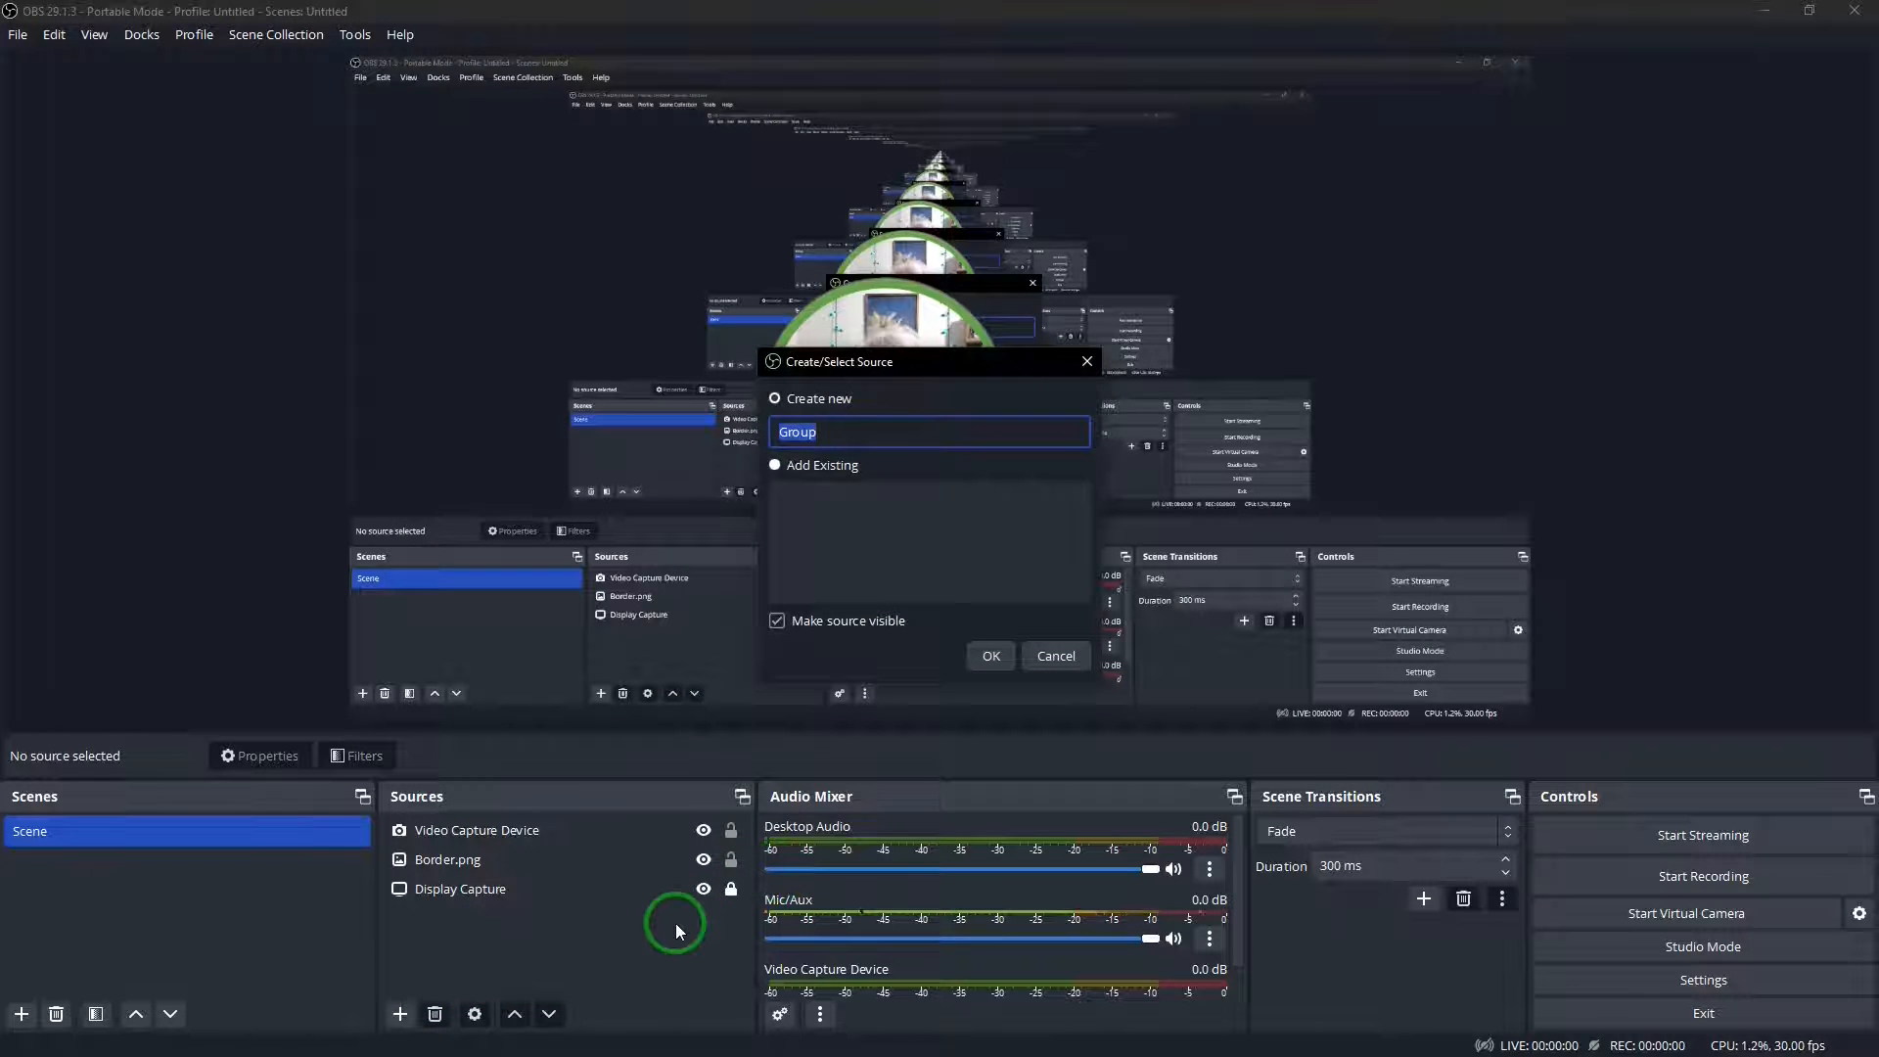
text(c)
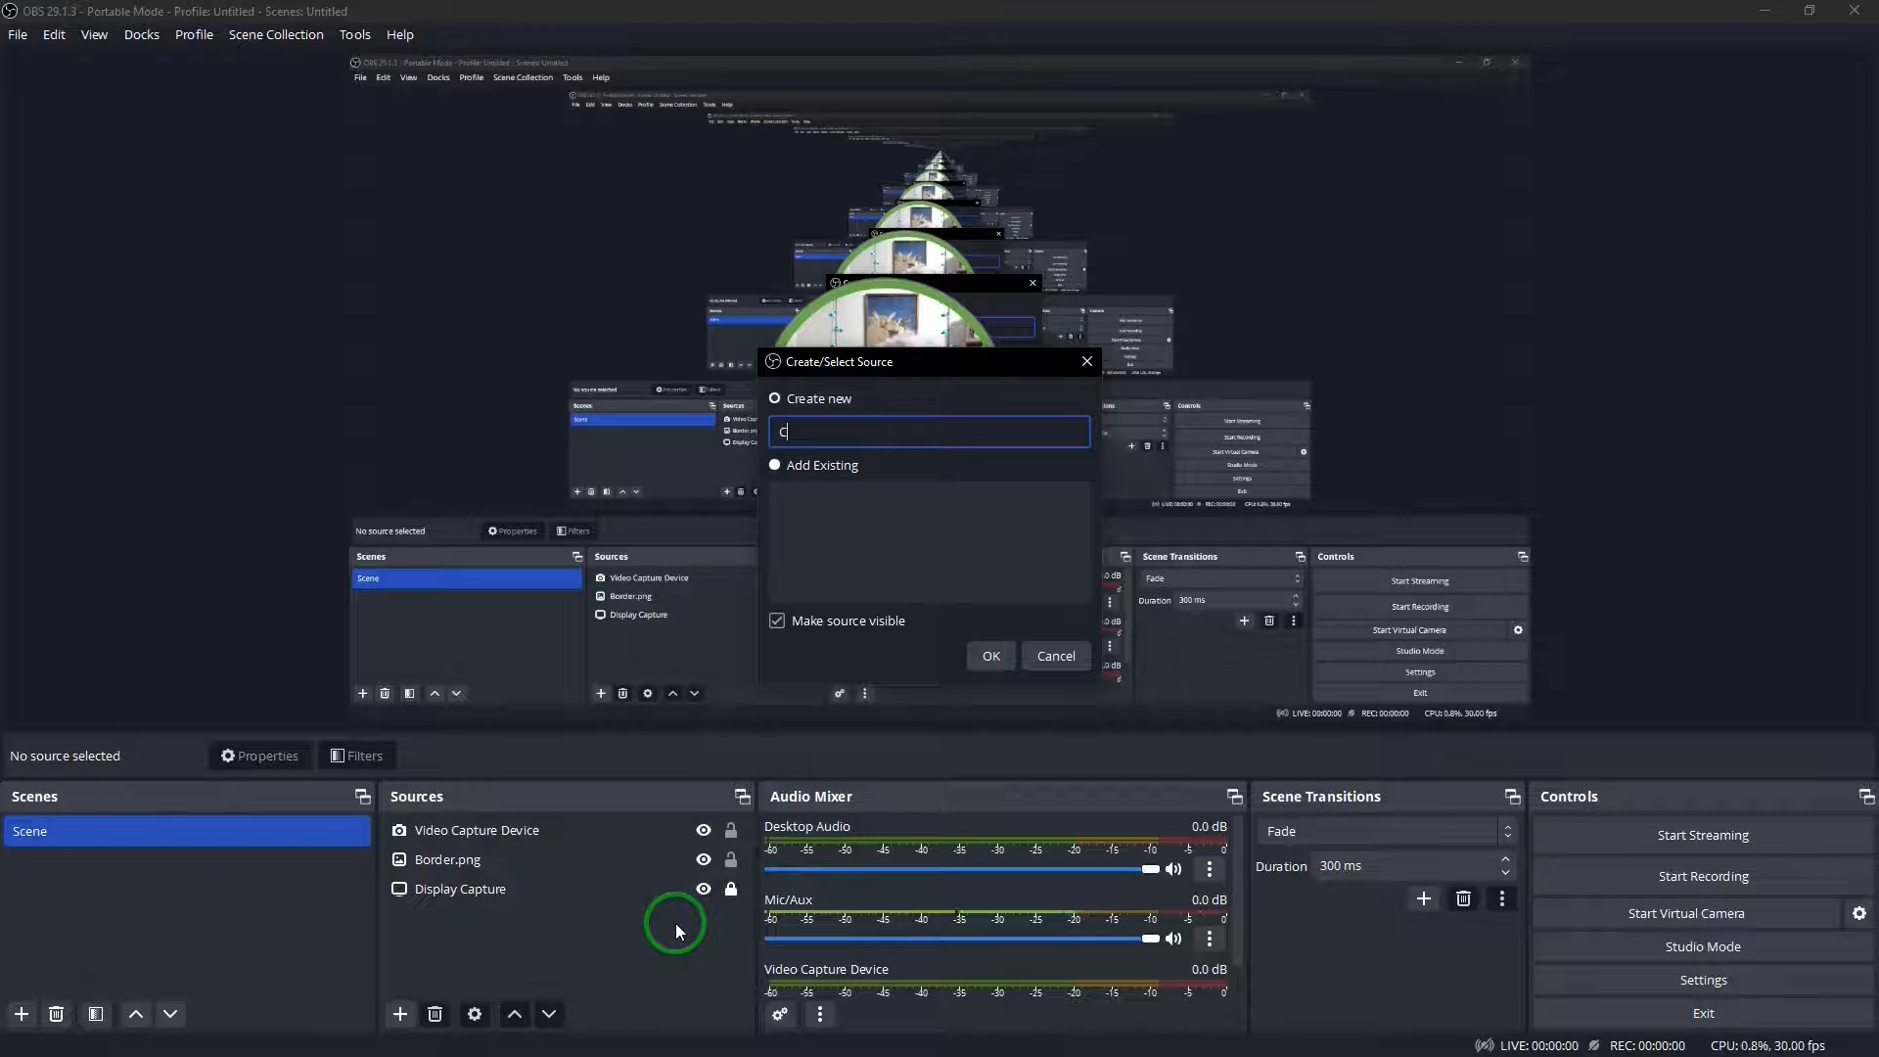
text(ircle And)
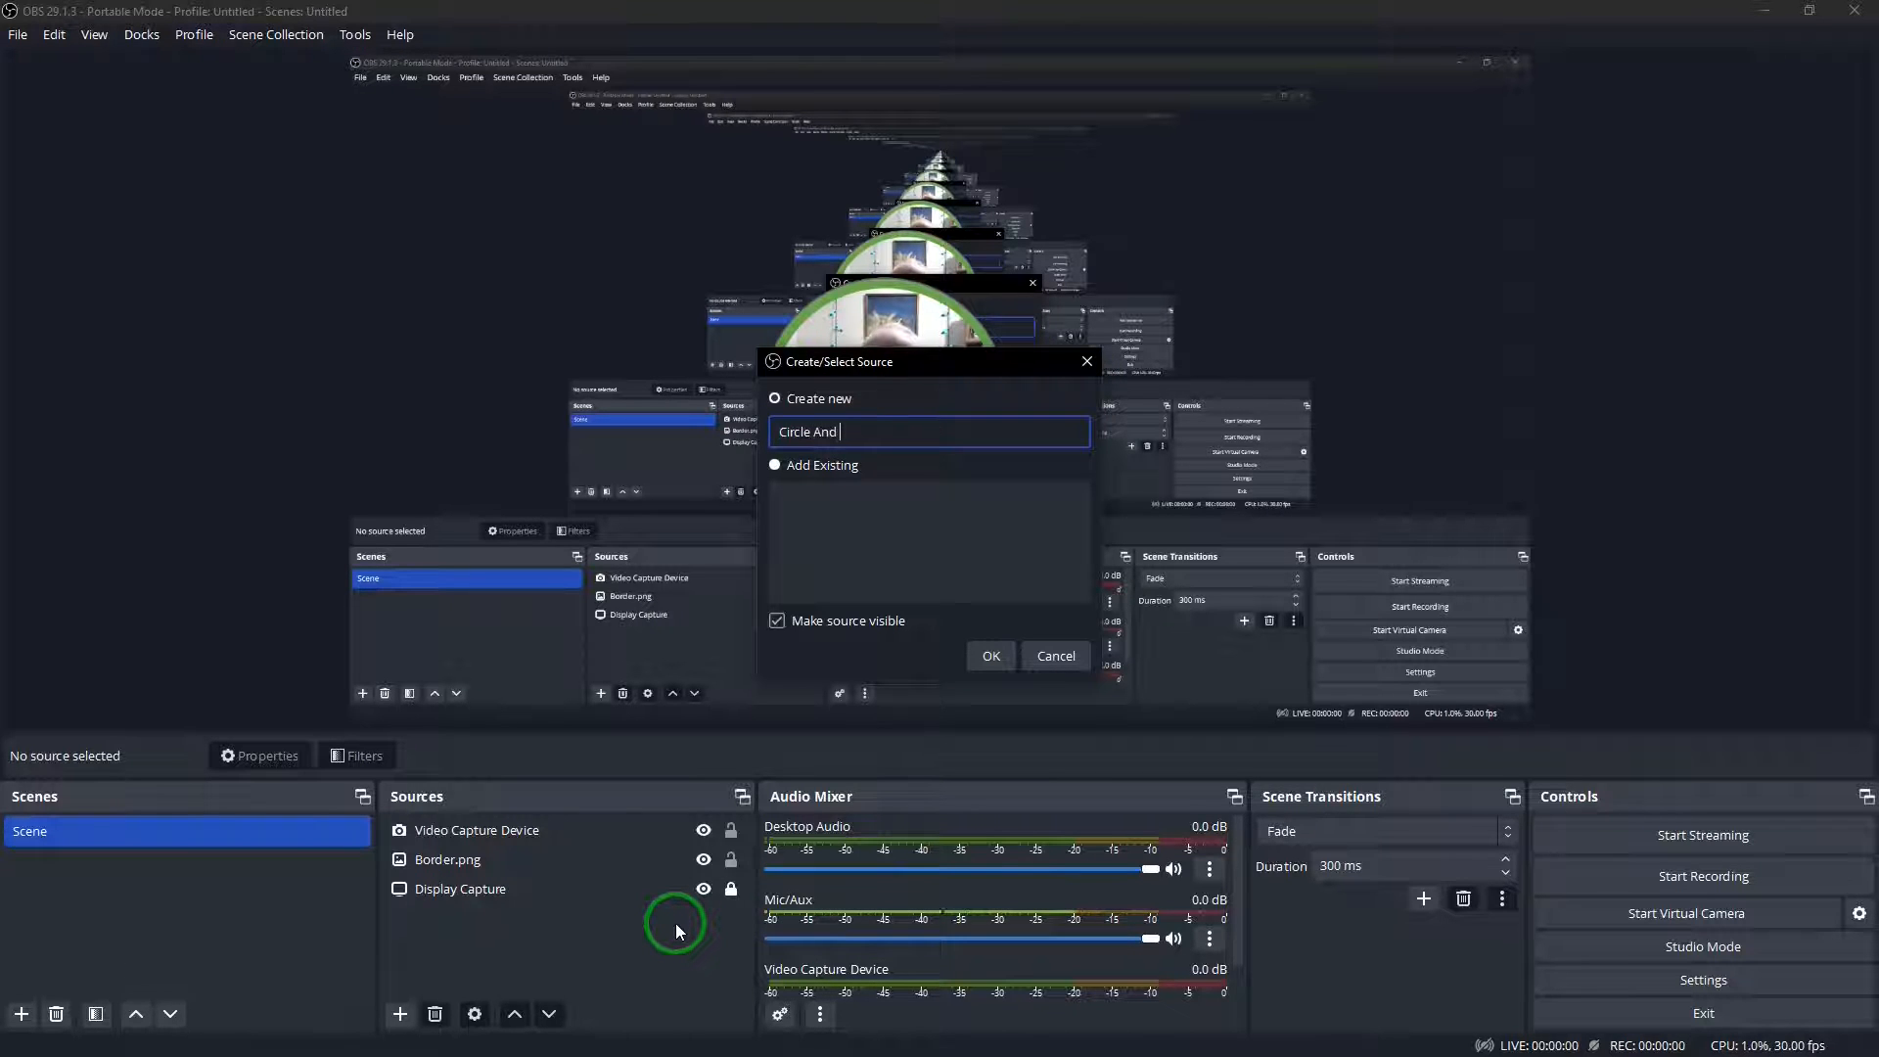
text(Border)
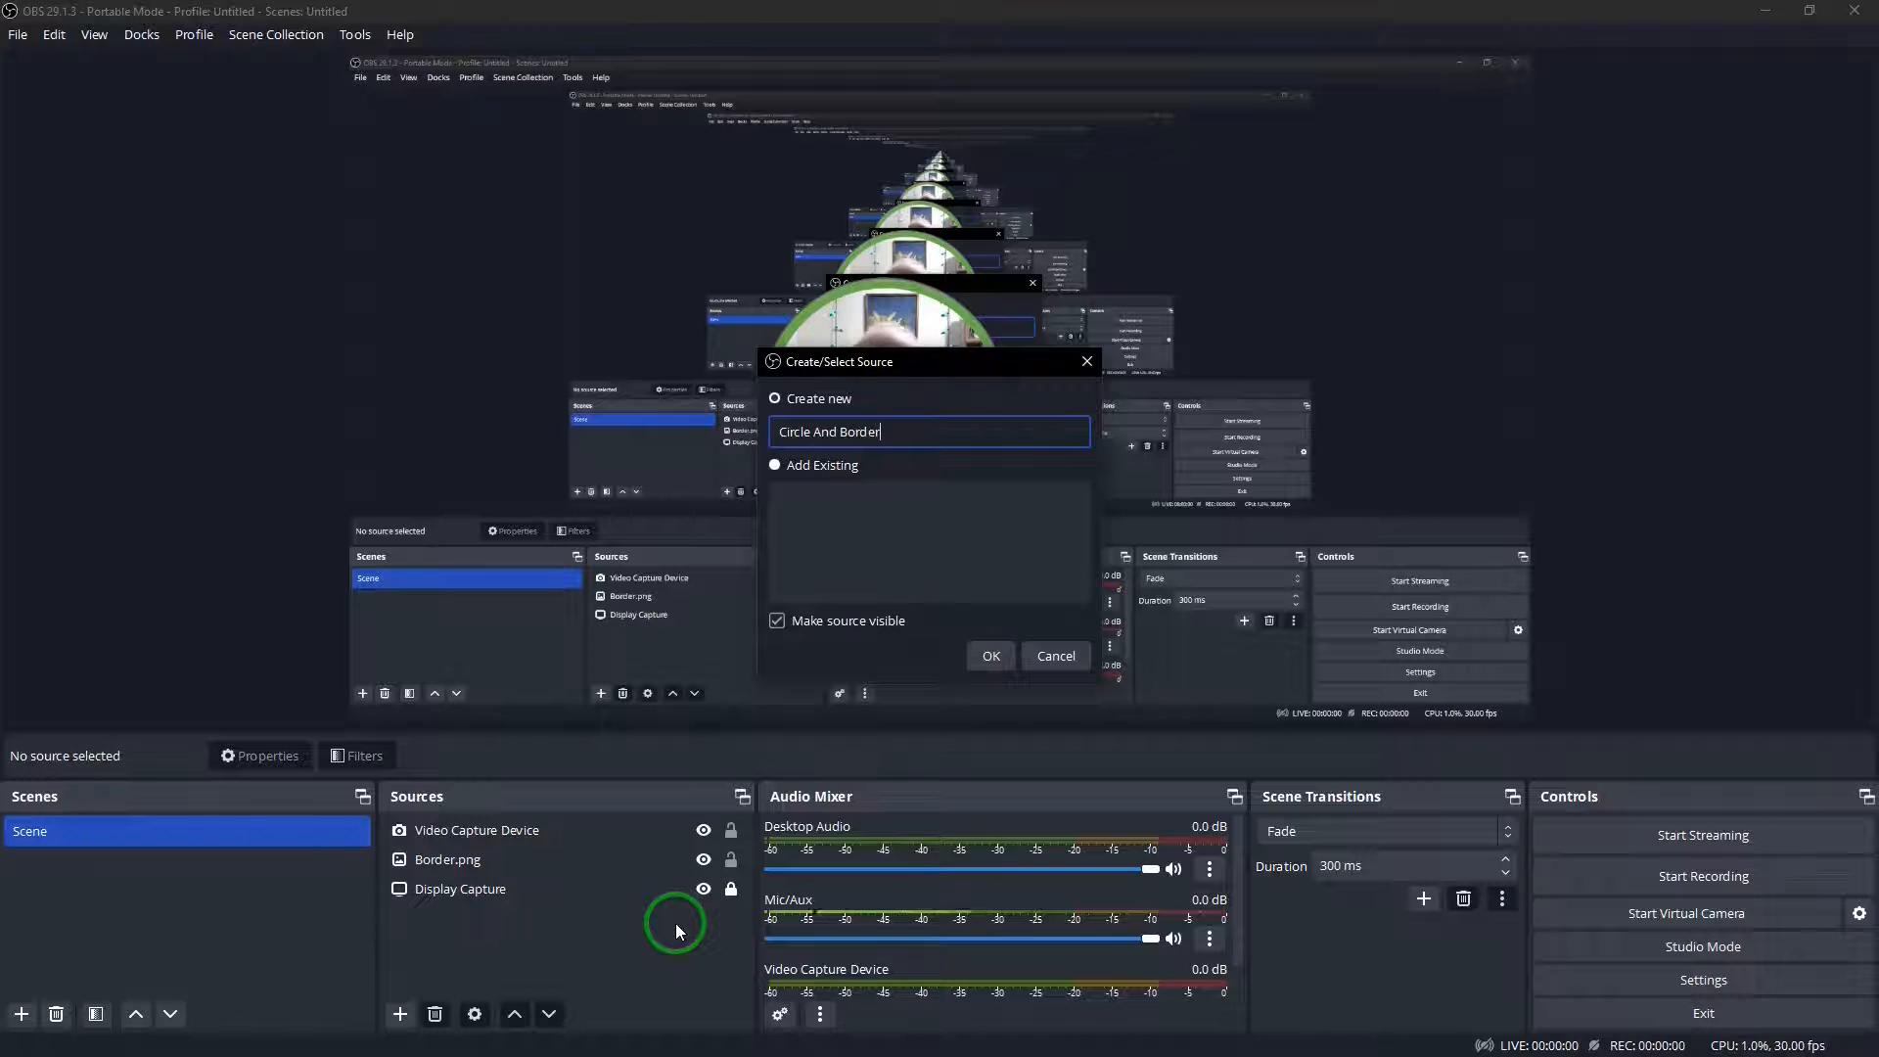
click(991, 656)
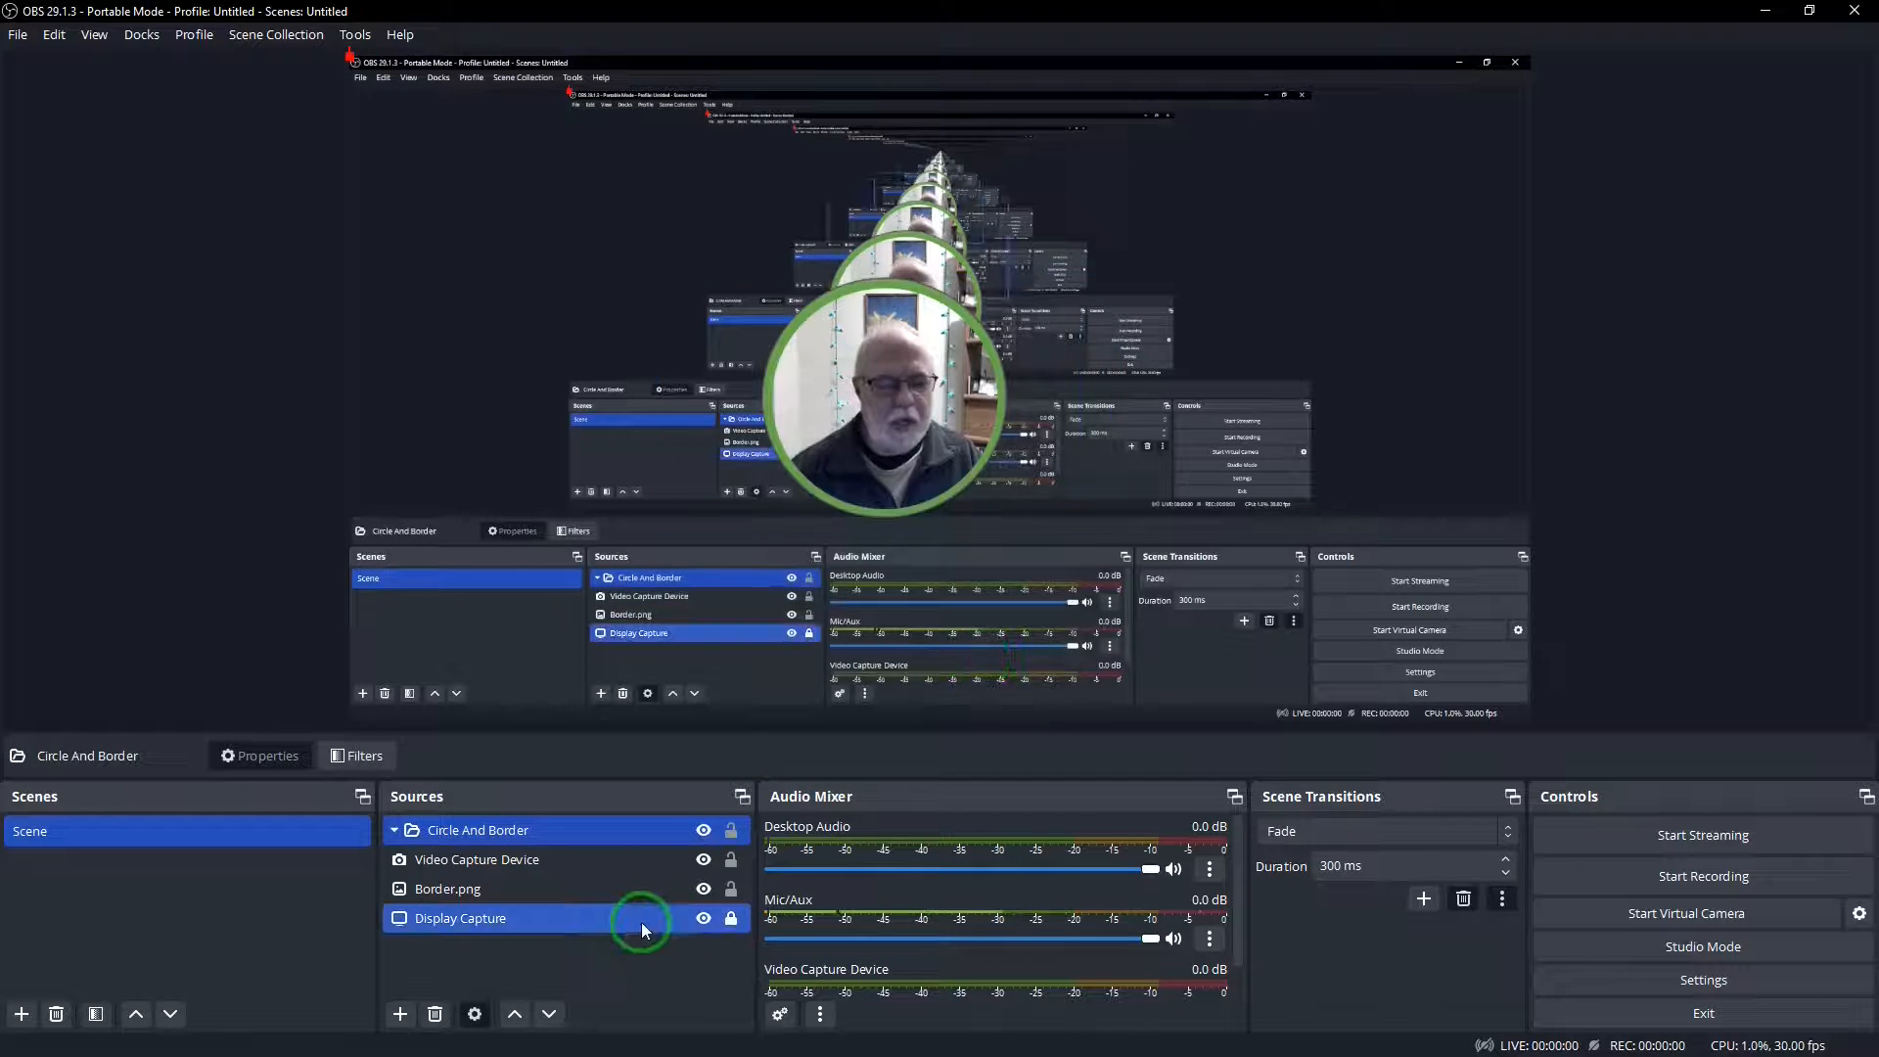
Move Border.png and the Video Capture Device into the Circle And Border group, webcam on top
click(448, 888)
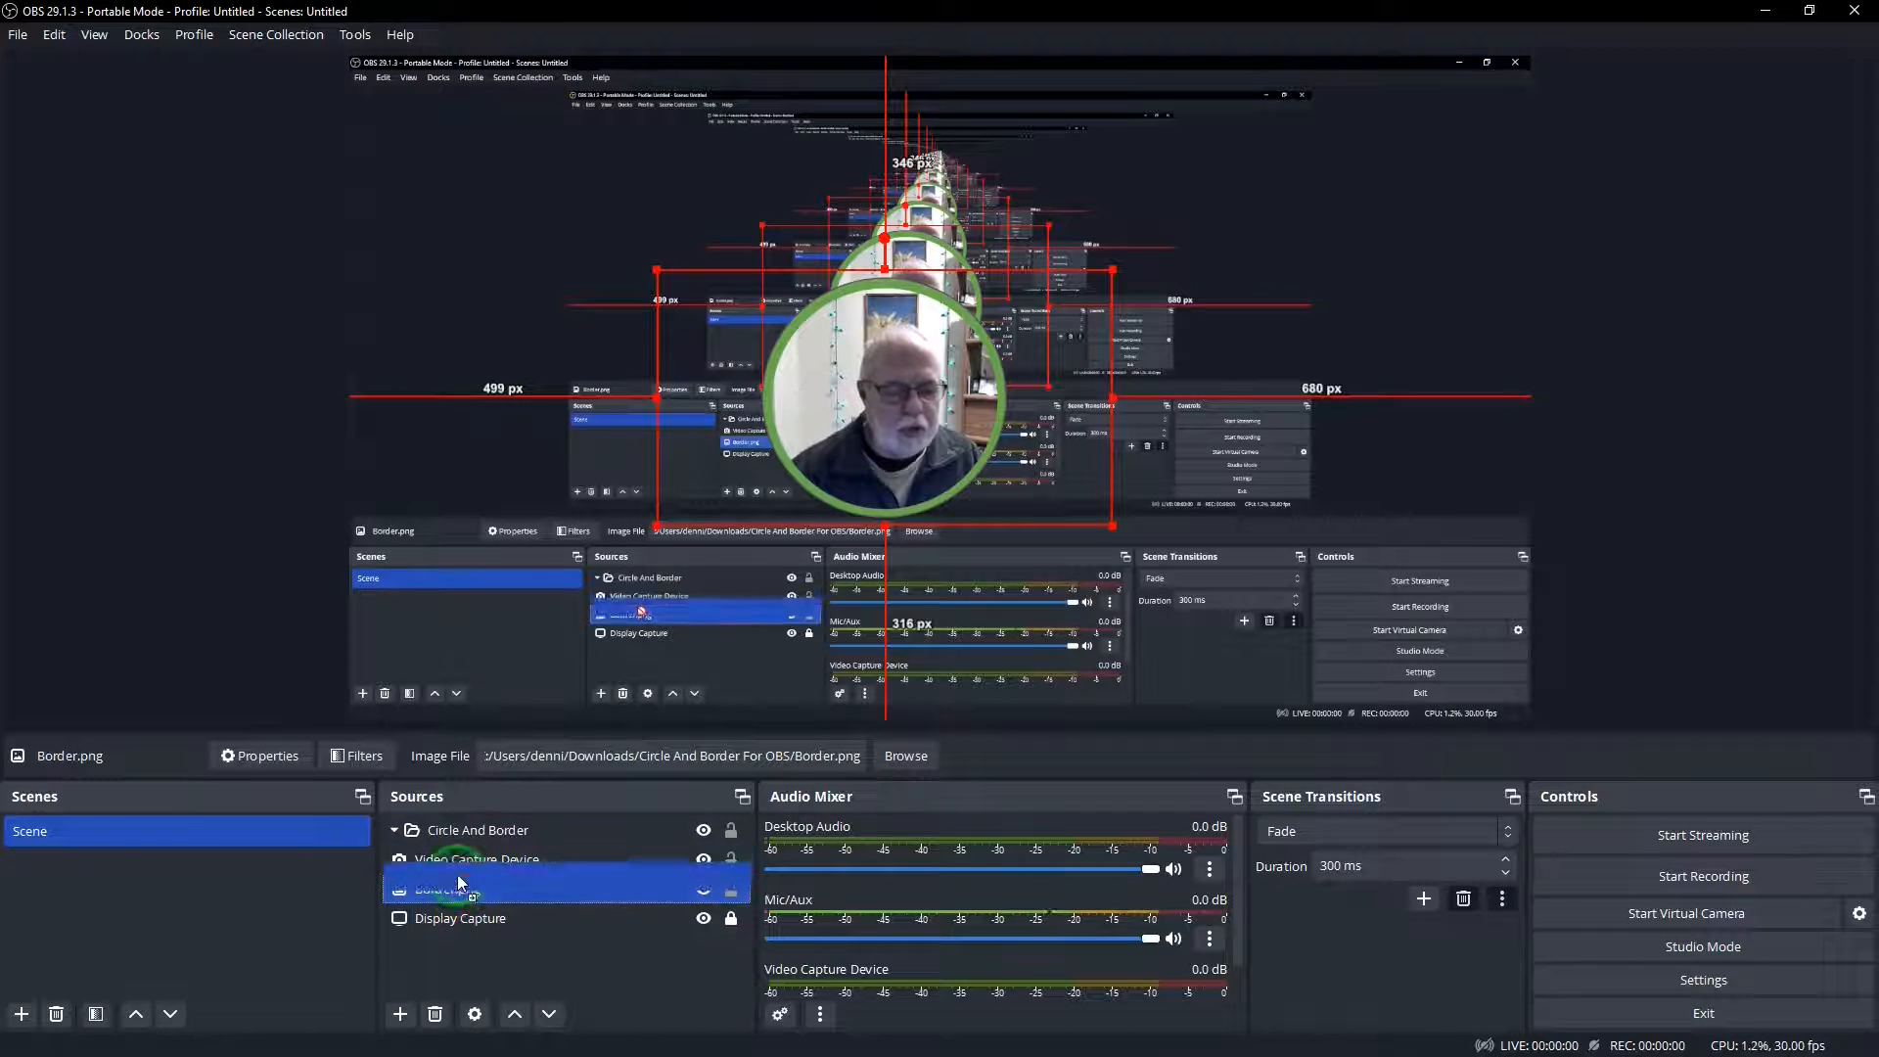
click(462, 859)
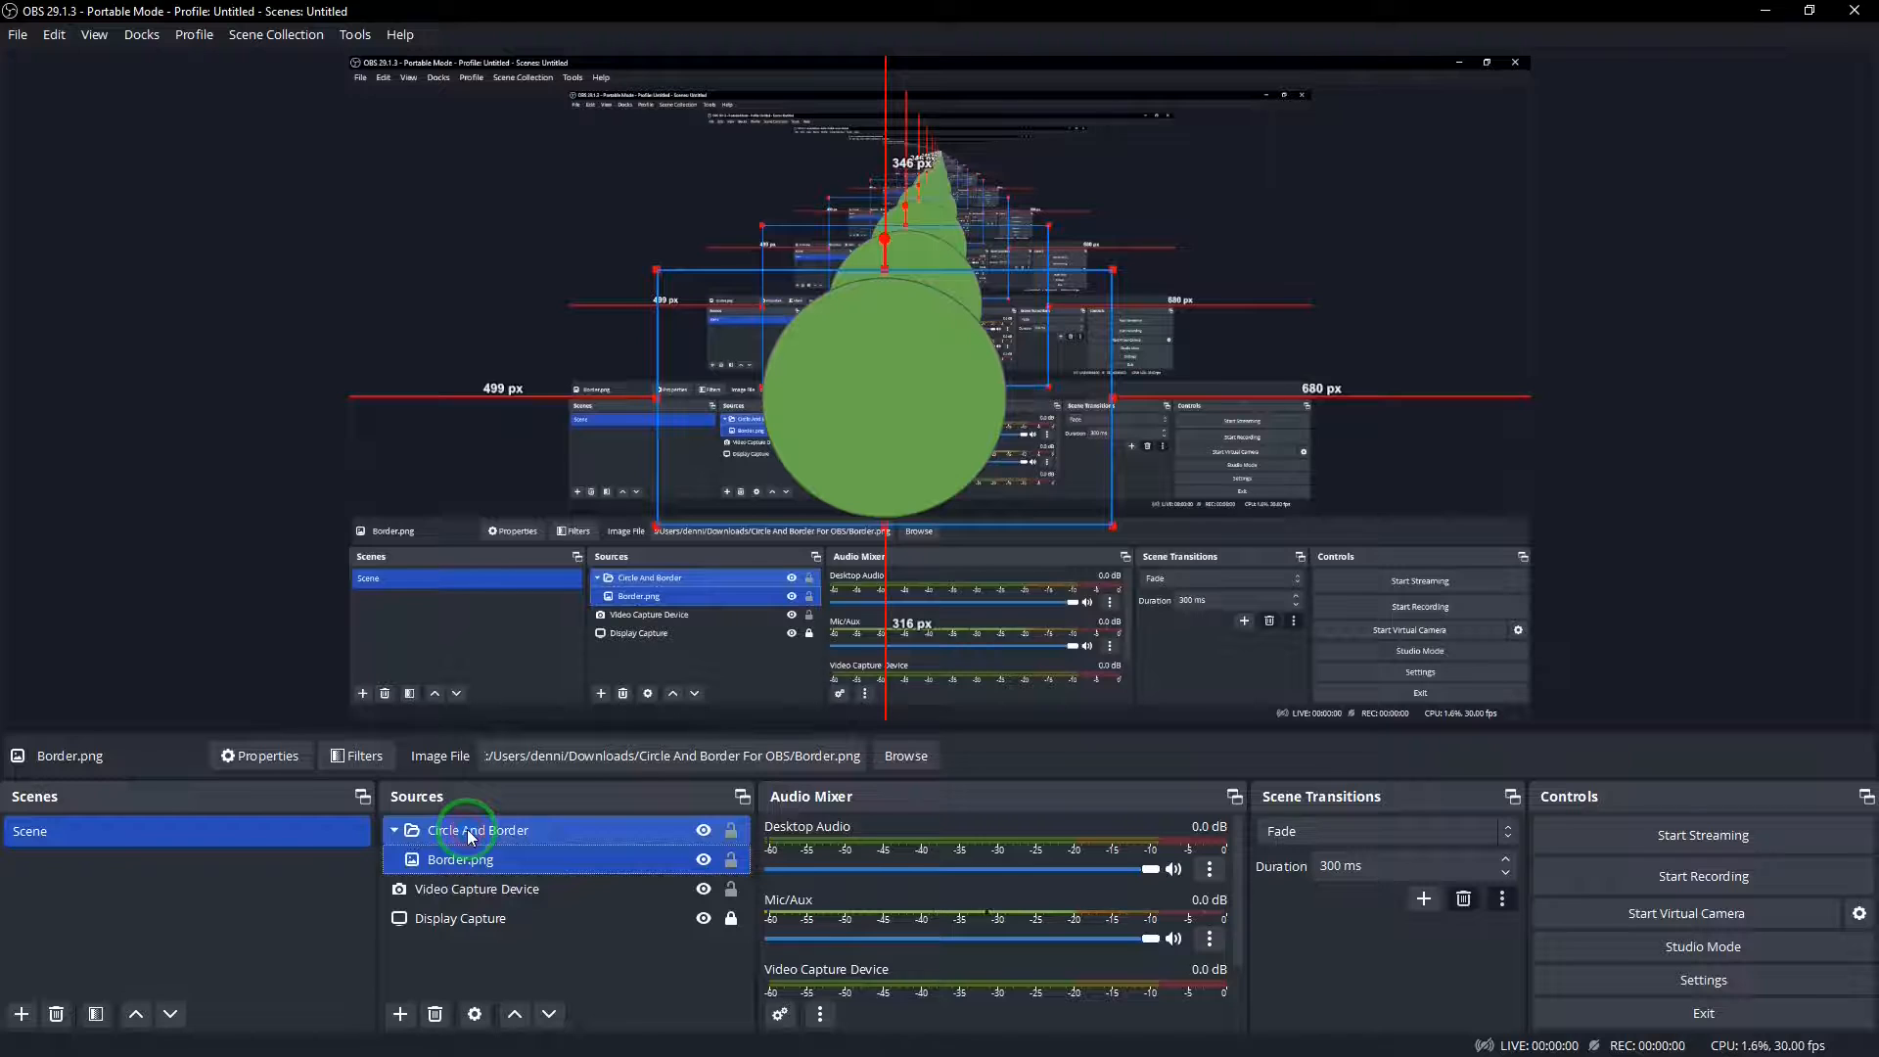
click(462, 859)
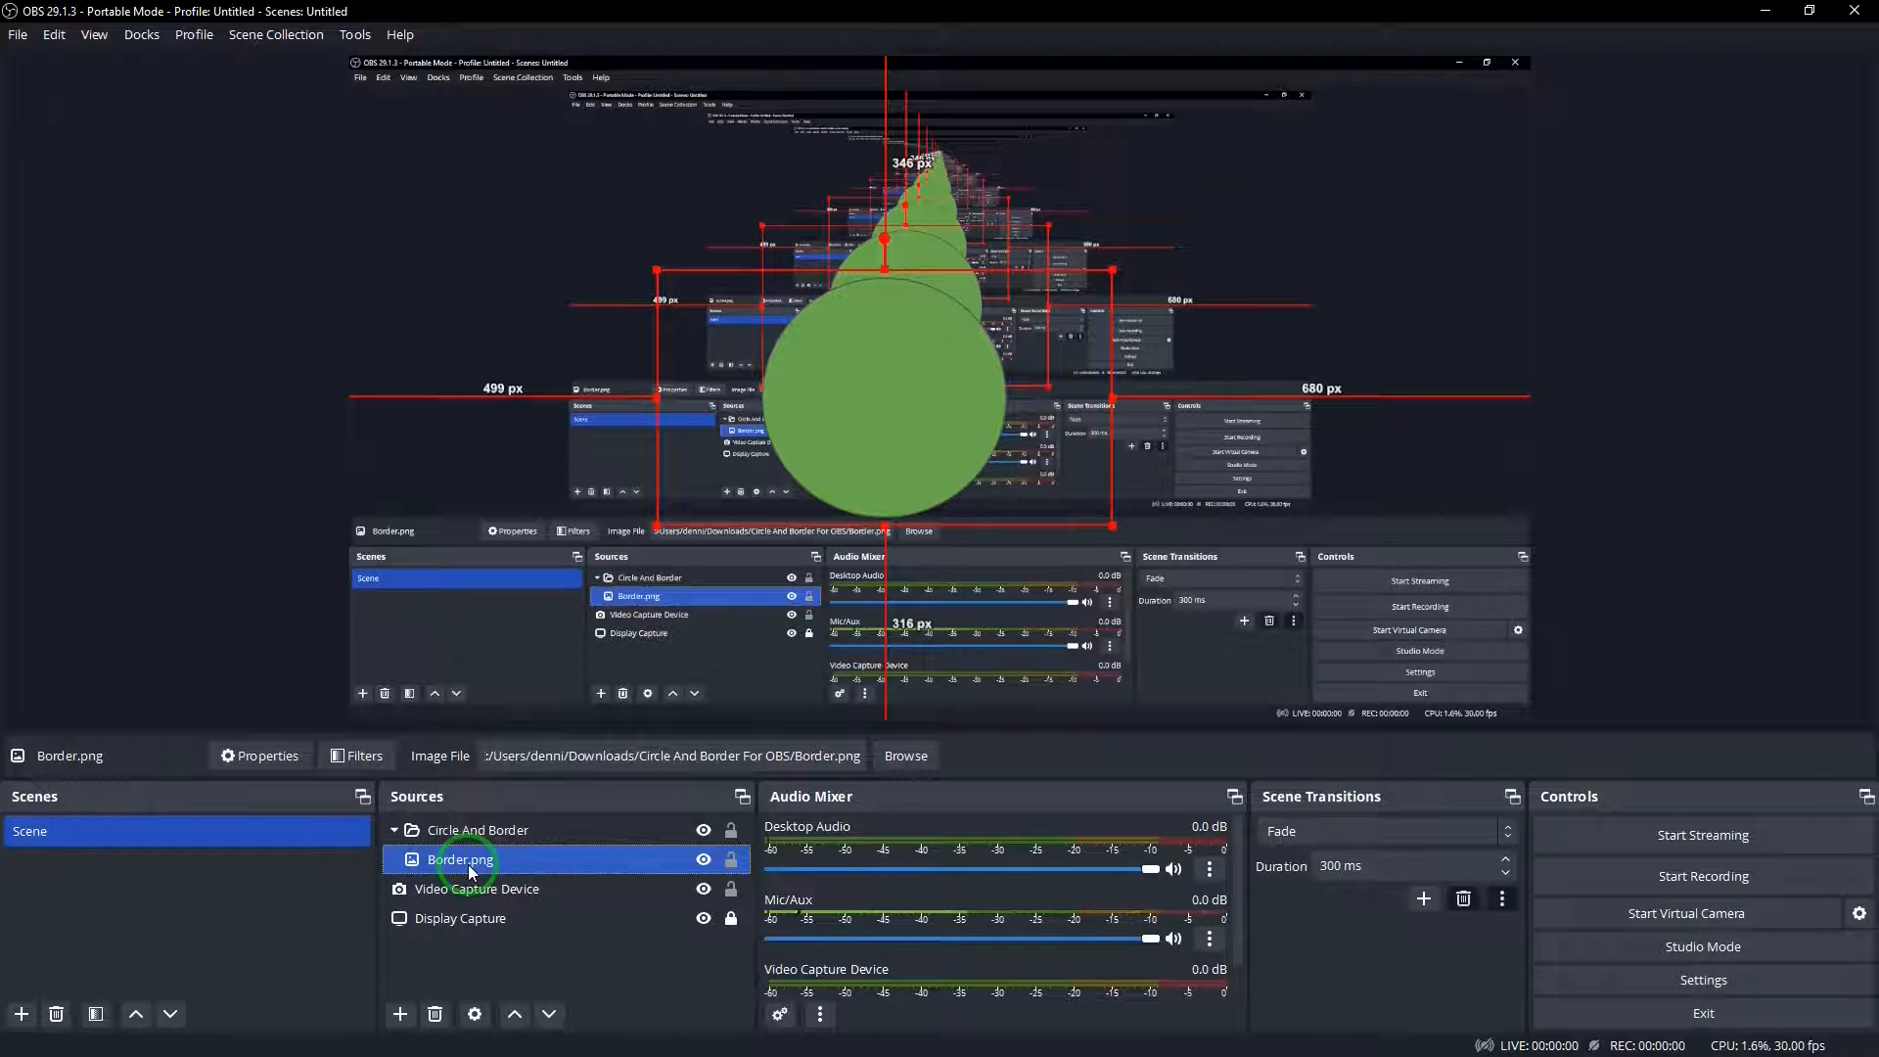
click(479, 888)
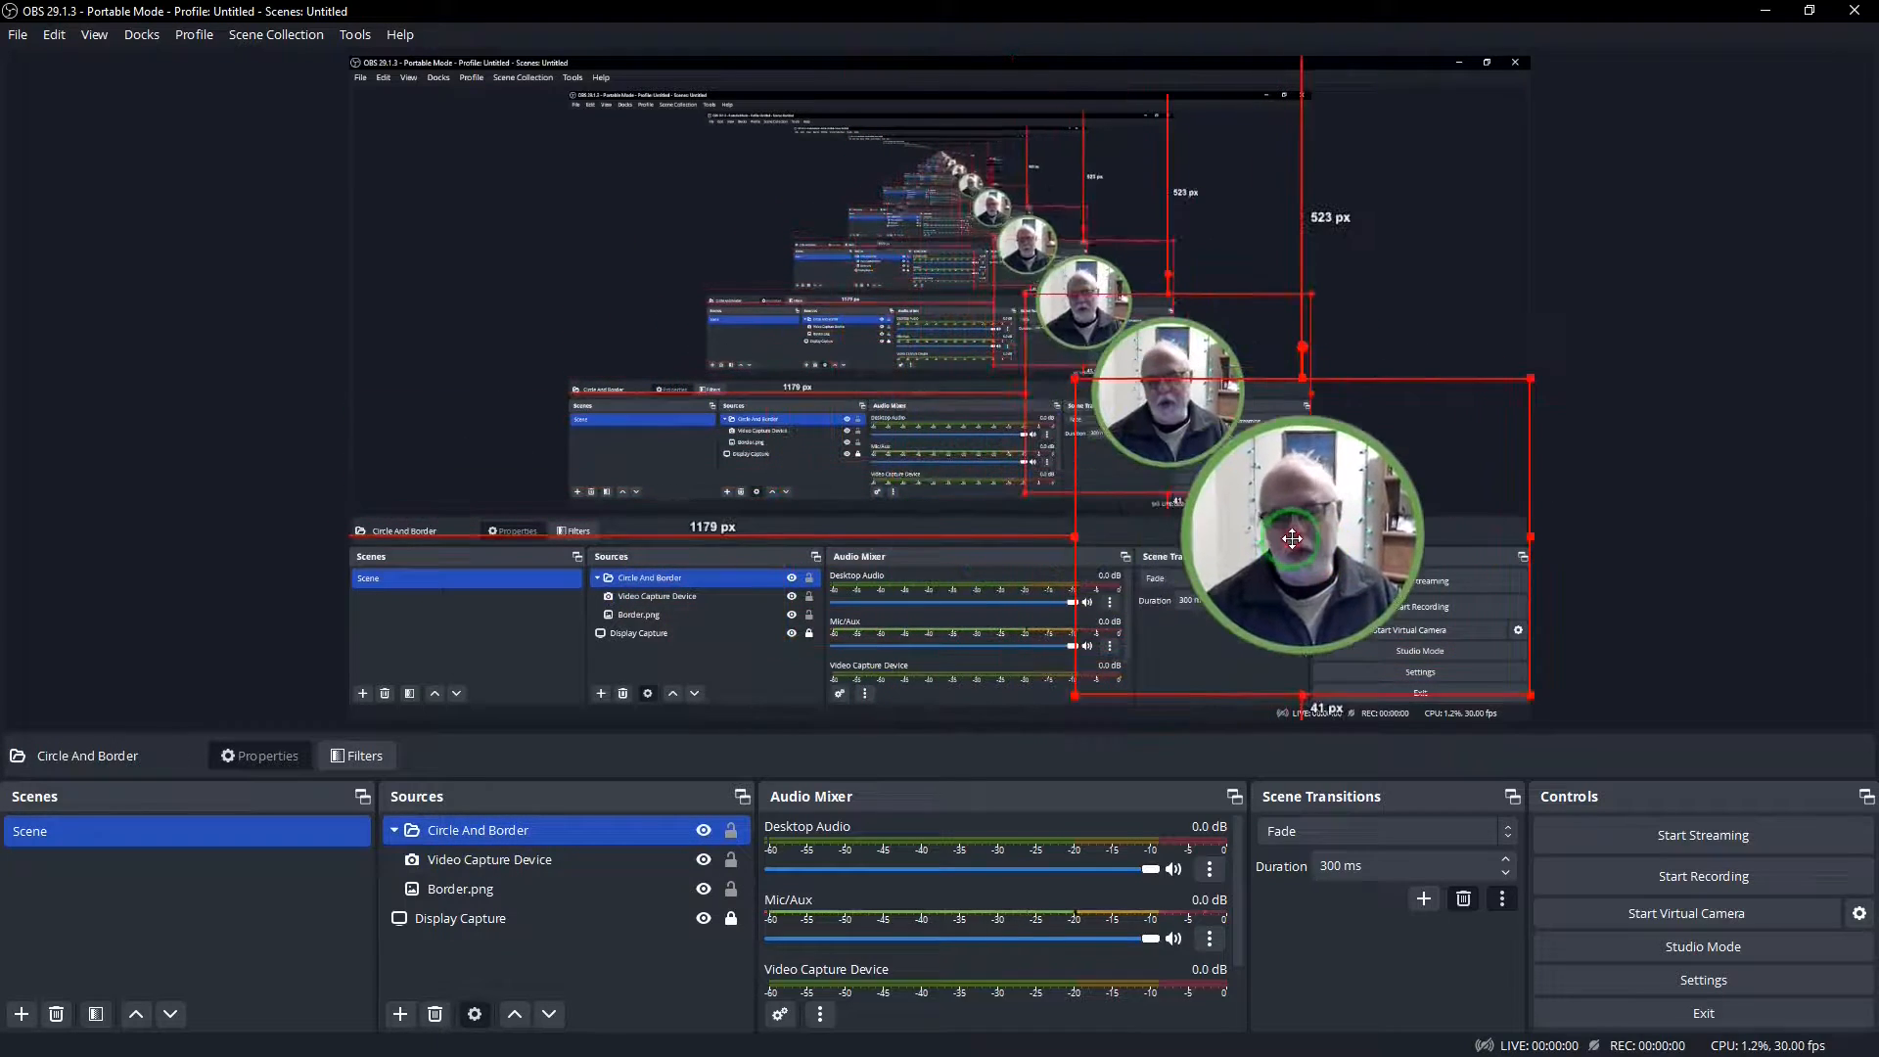
Shrink the Circle And Border group and settle it in the preview's lower-right corner
drag(1293, 540, 1519, 376)
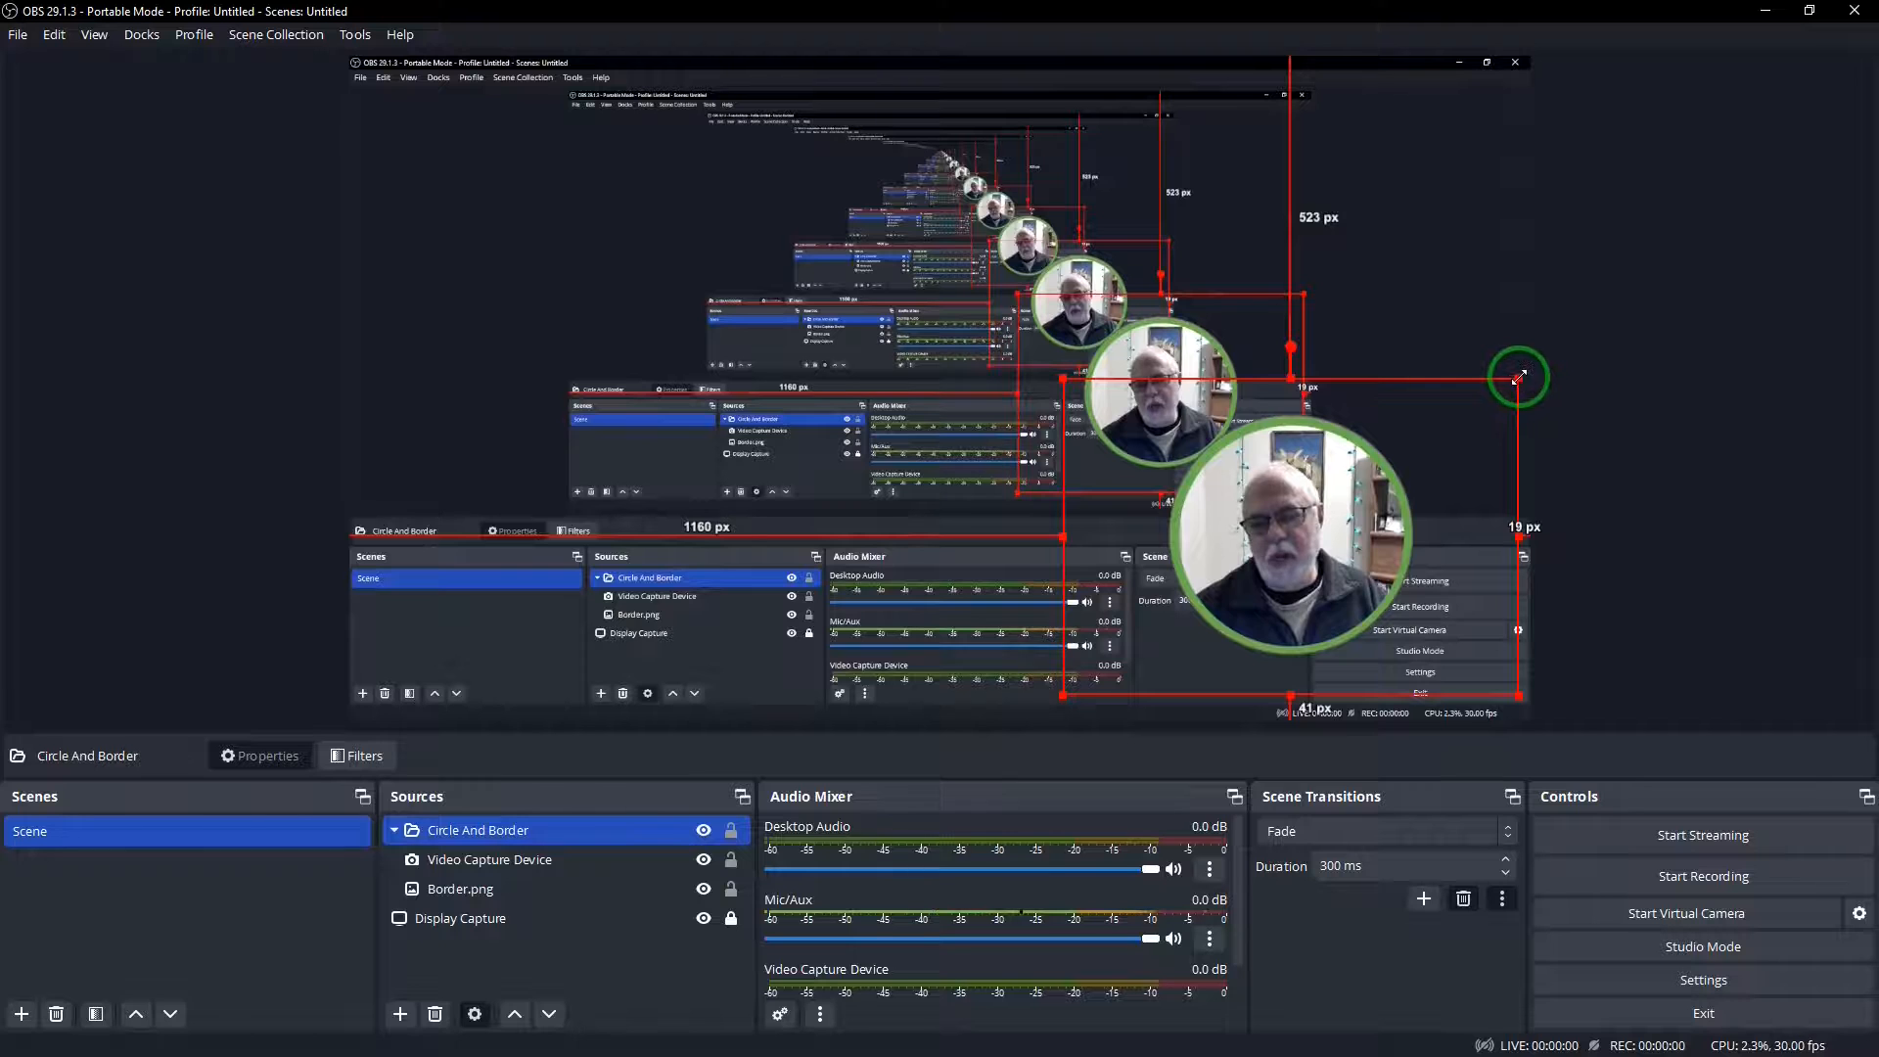
drag(1519, 378, 1442, 403)
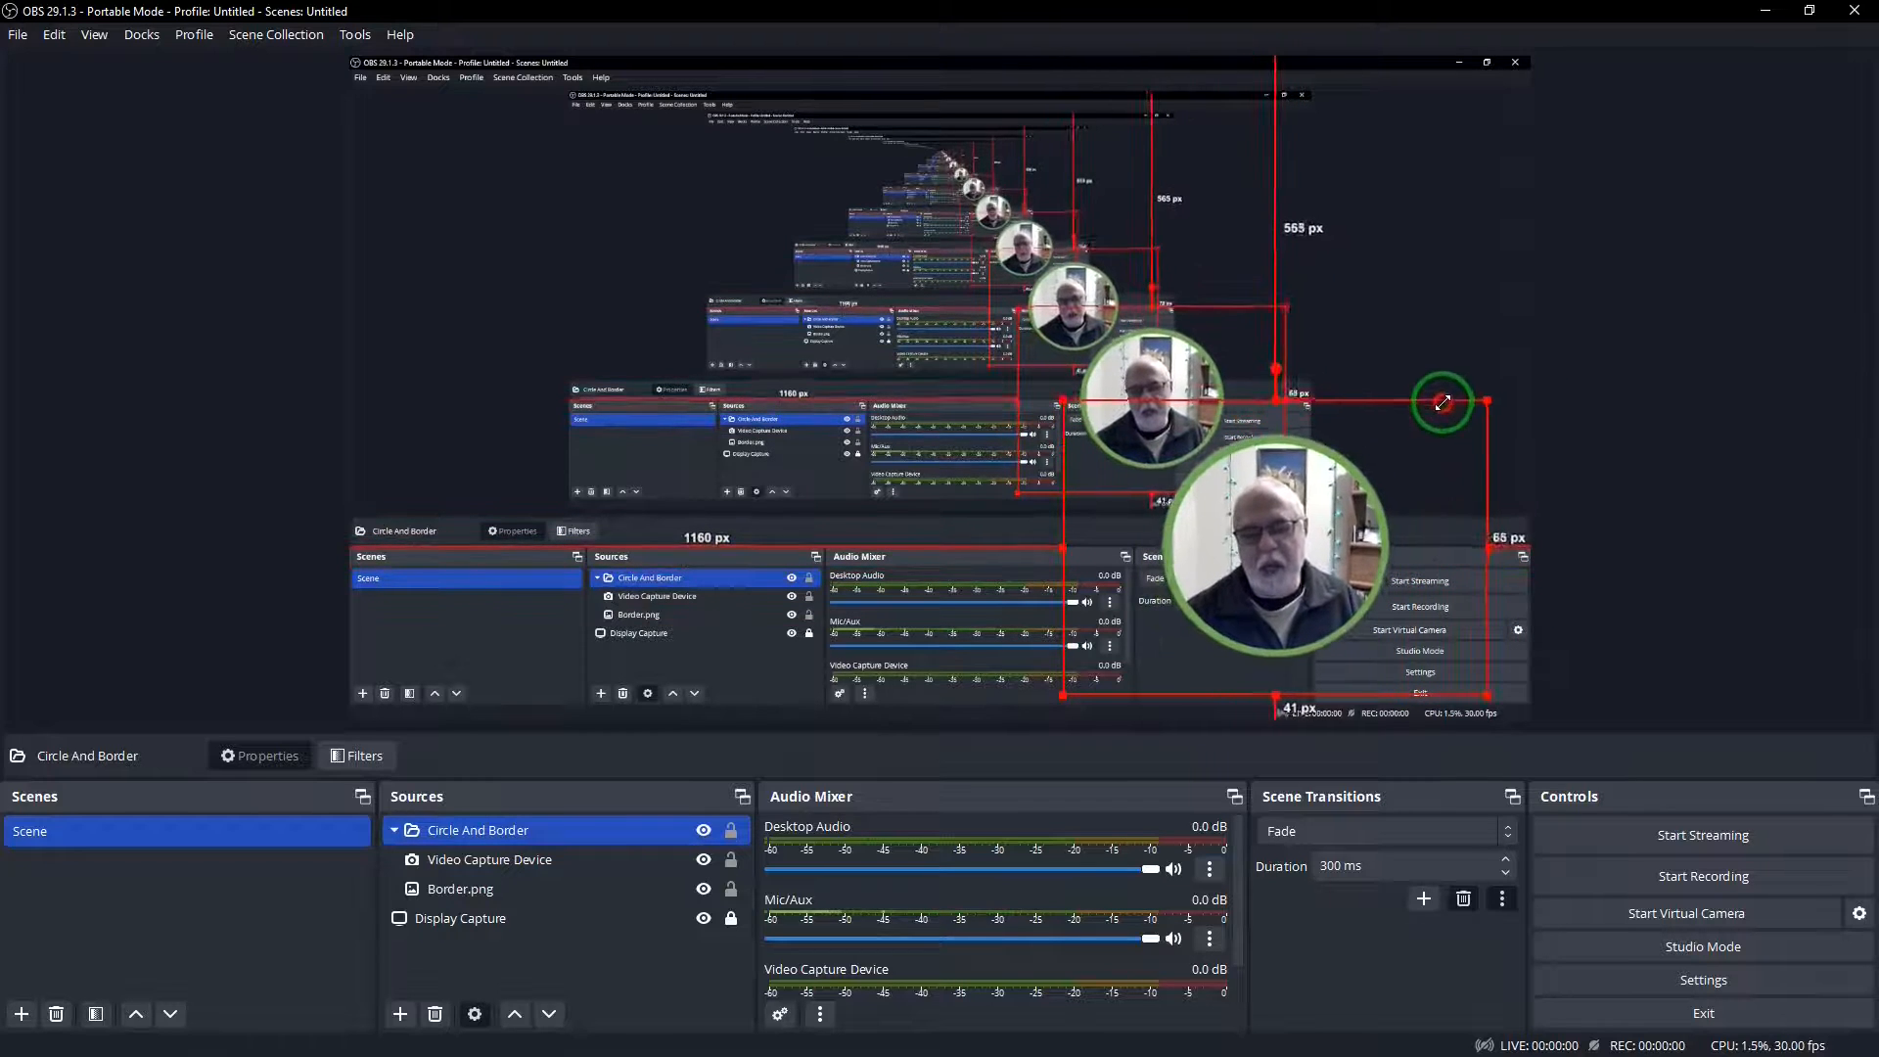
drag(1445, 404, 1360, 450)
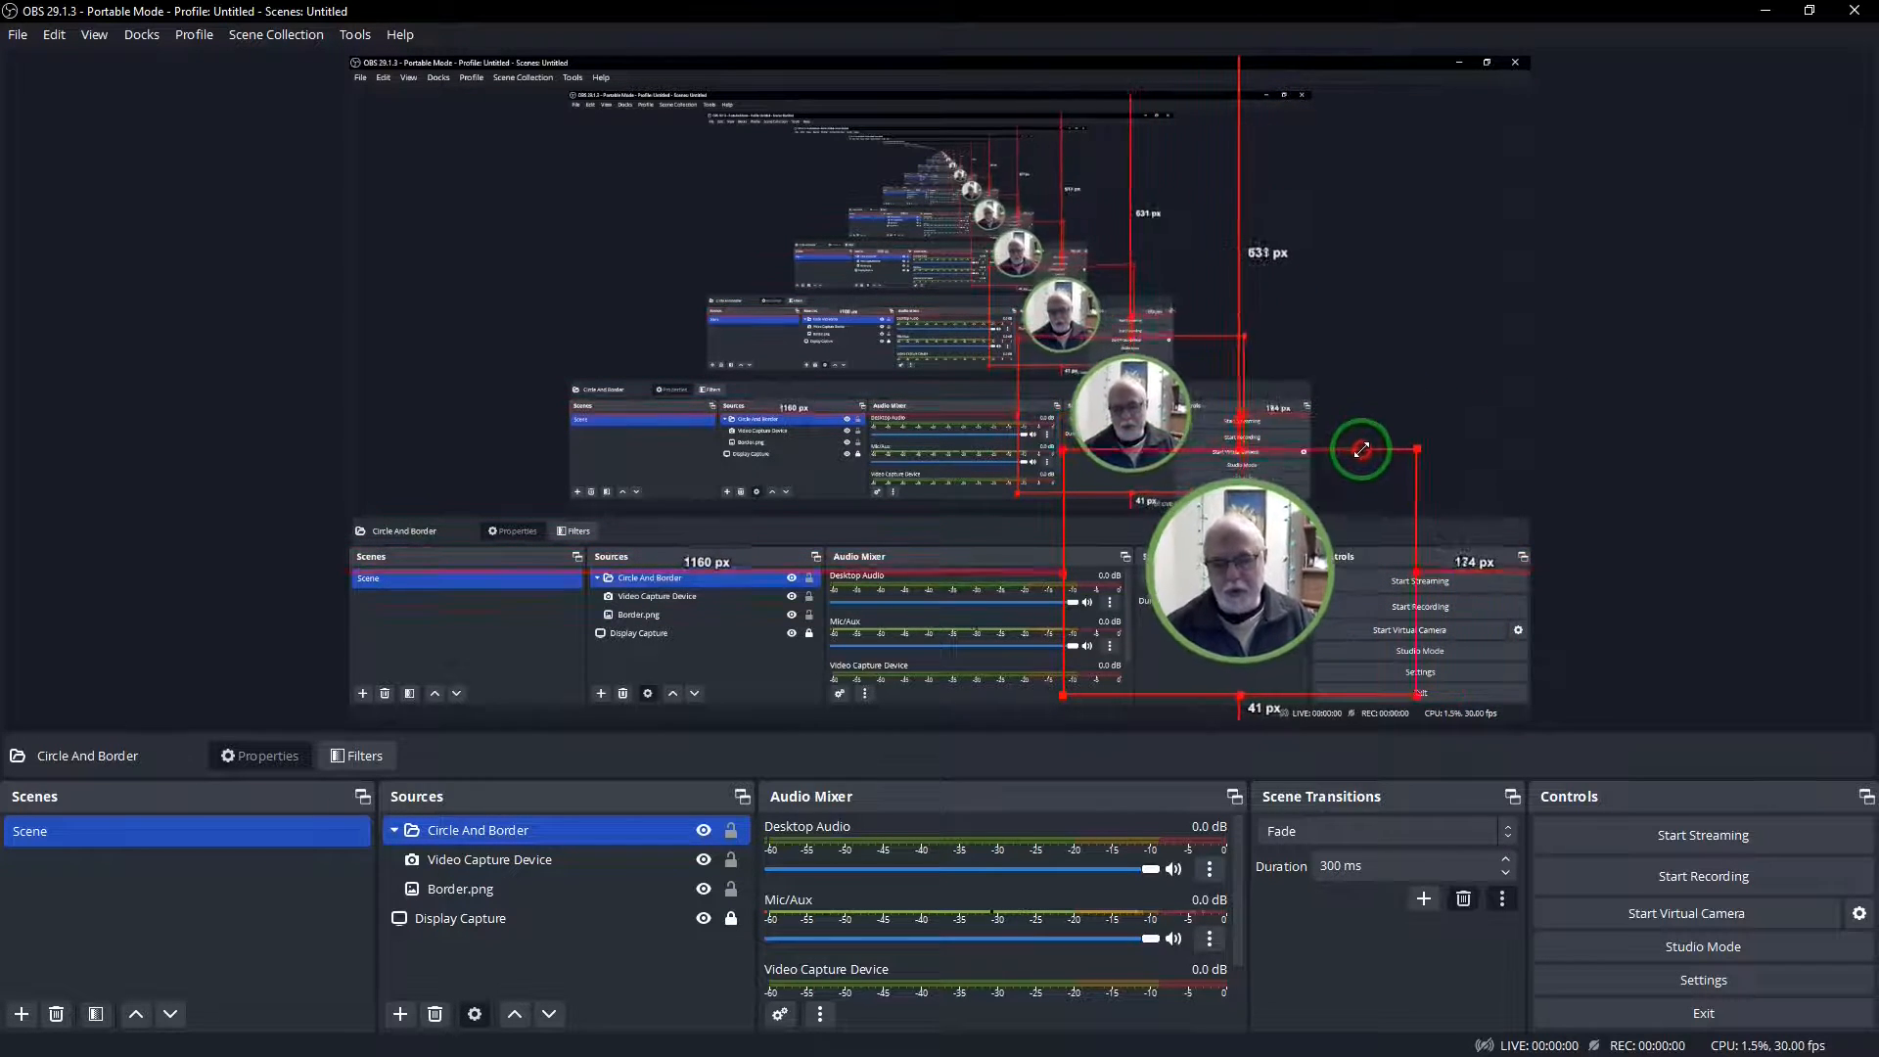
drag(1363, 450, 1390, 435)
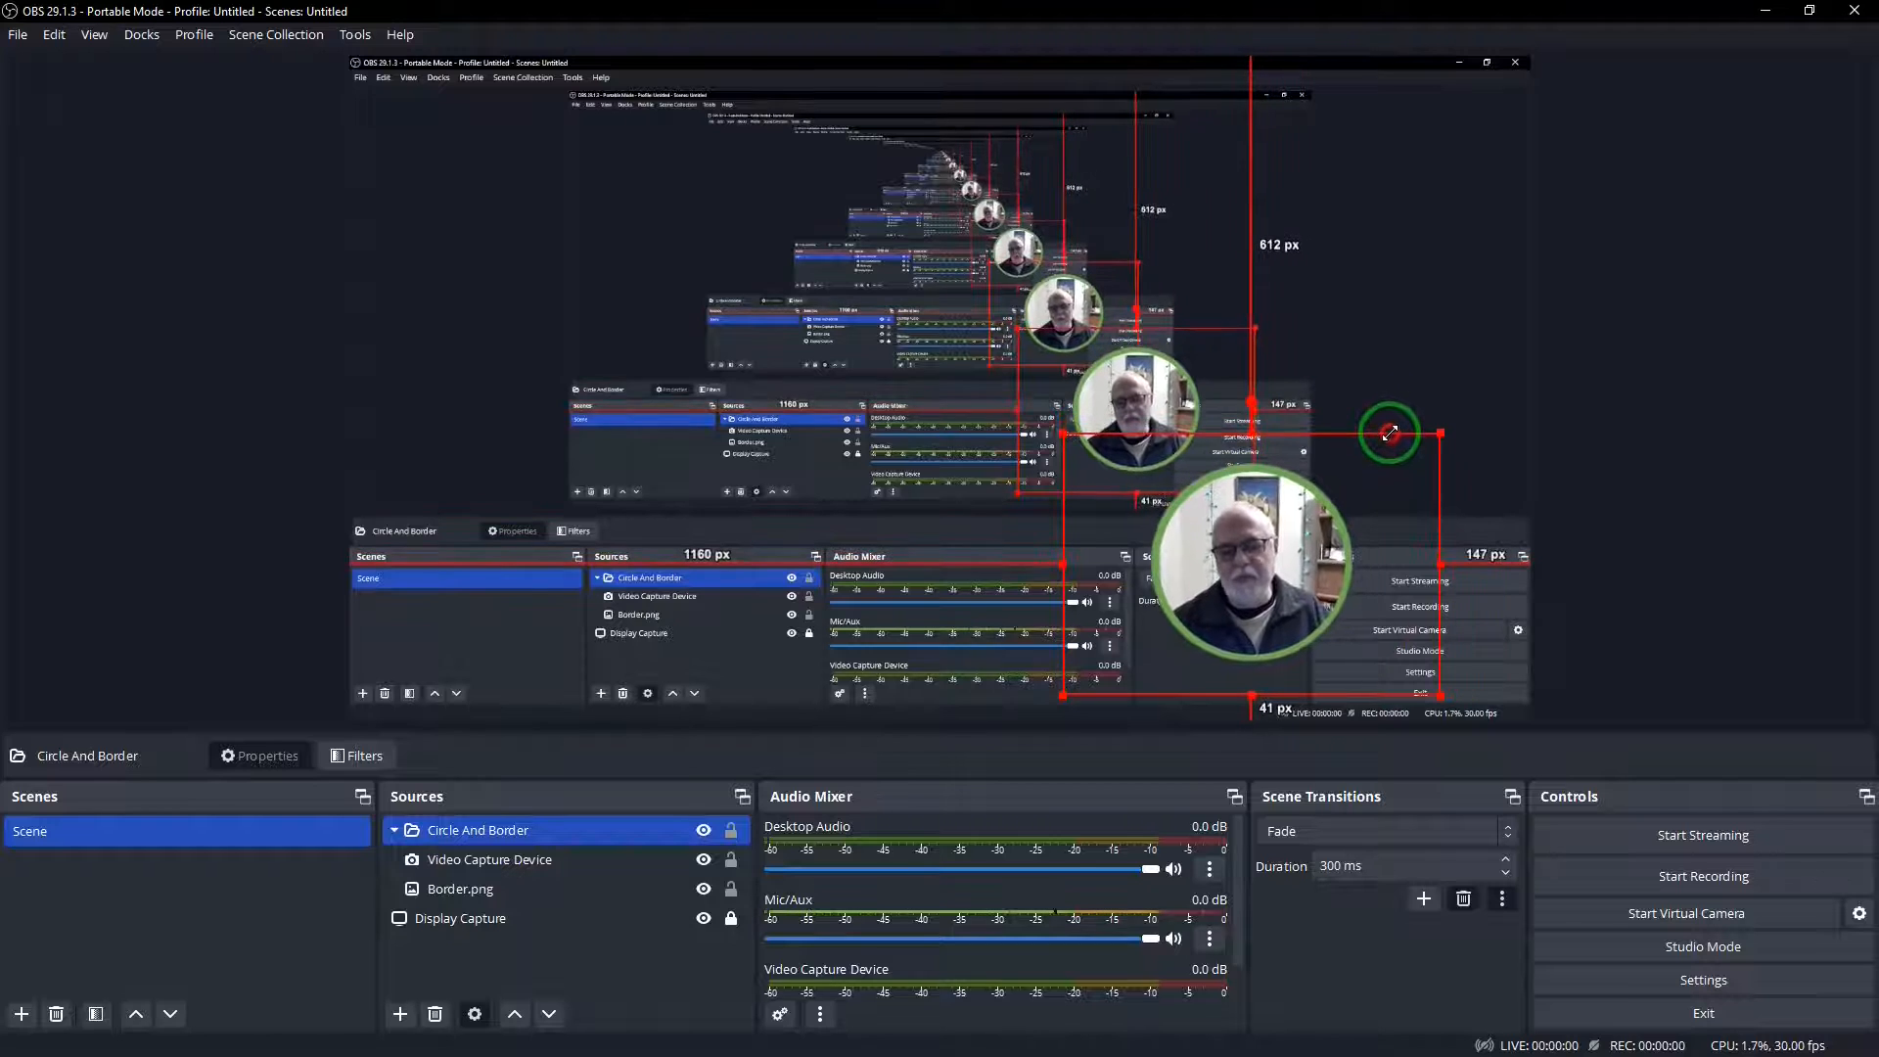
drag(1390, 432, 1411, 429)
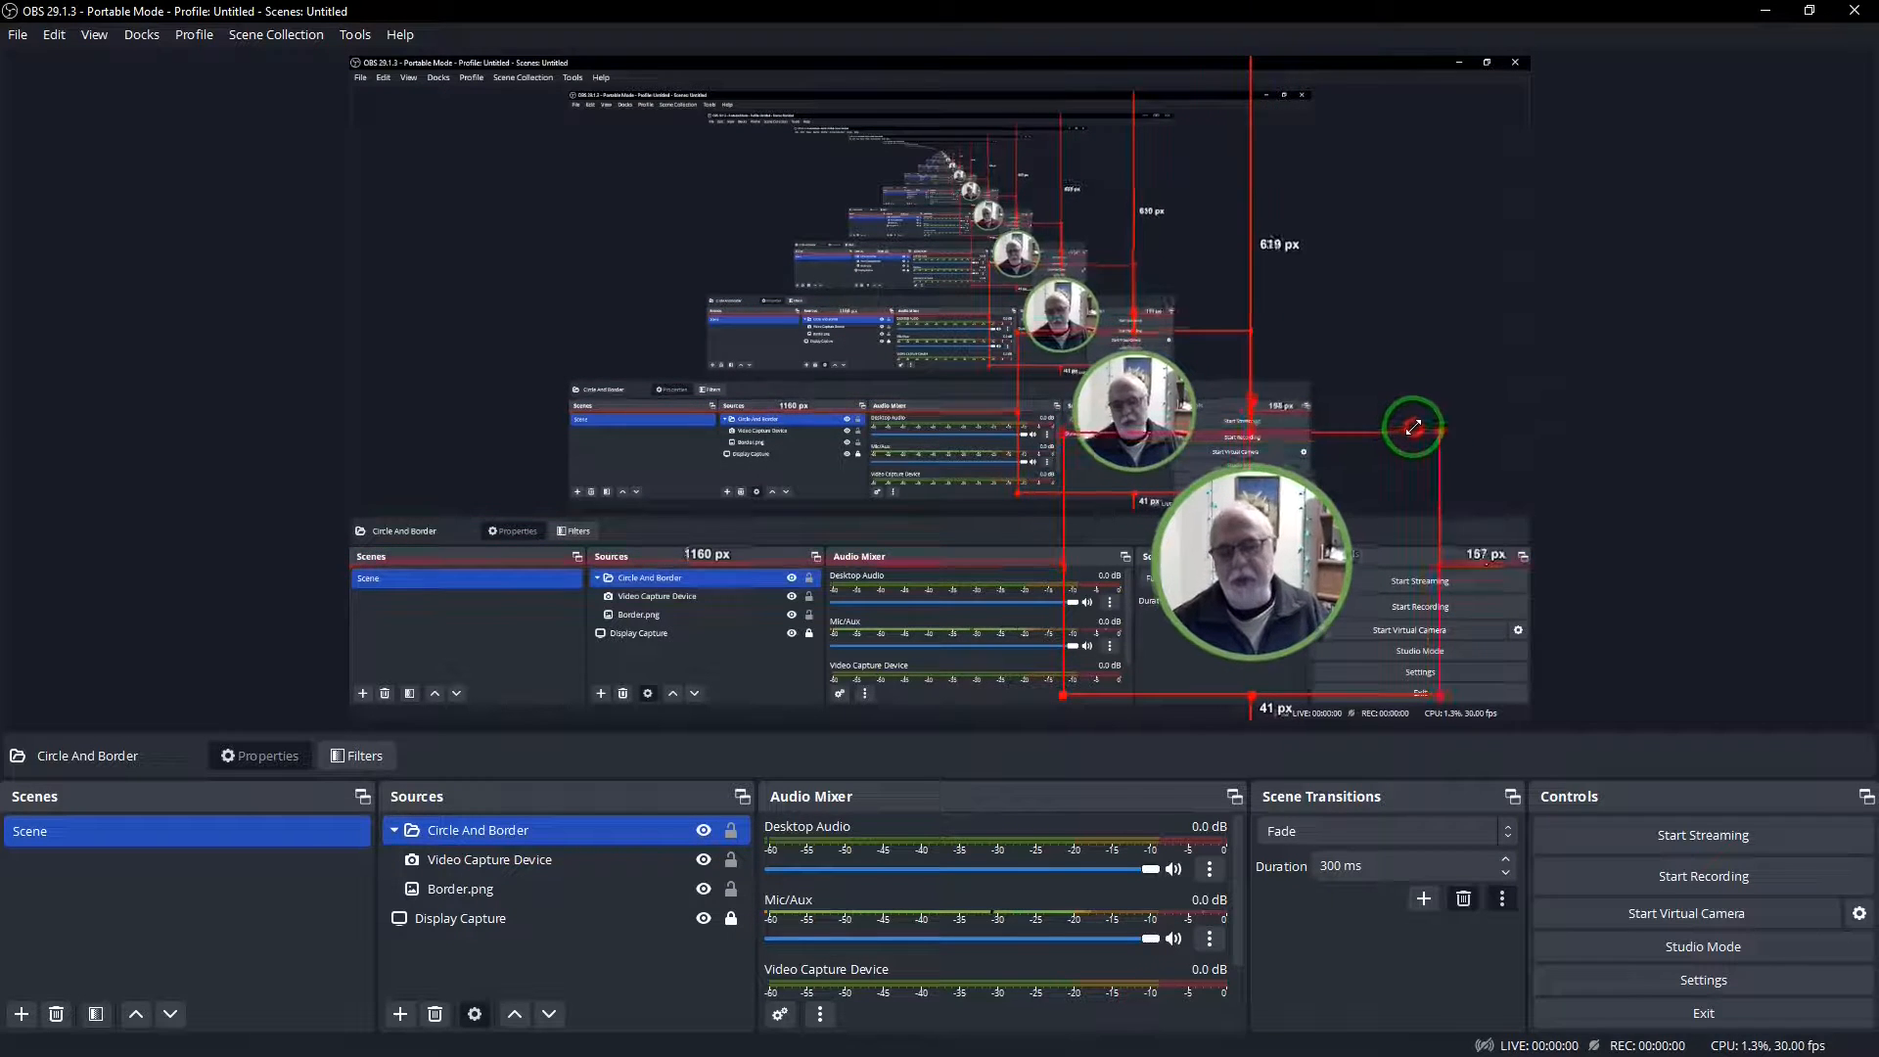
drag(1411, 426, 1241, 546)
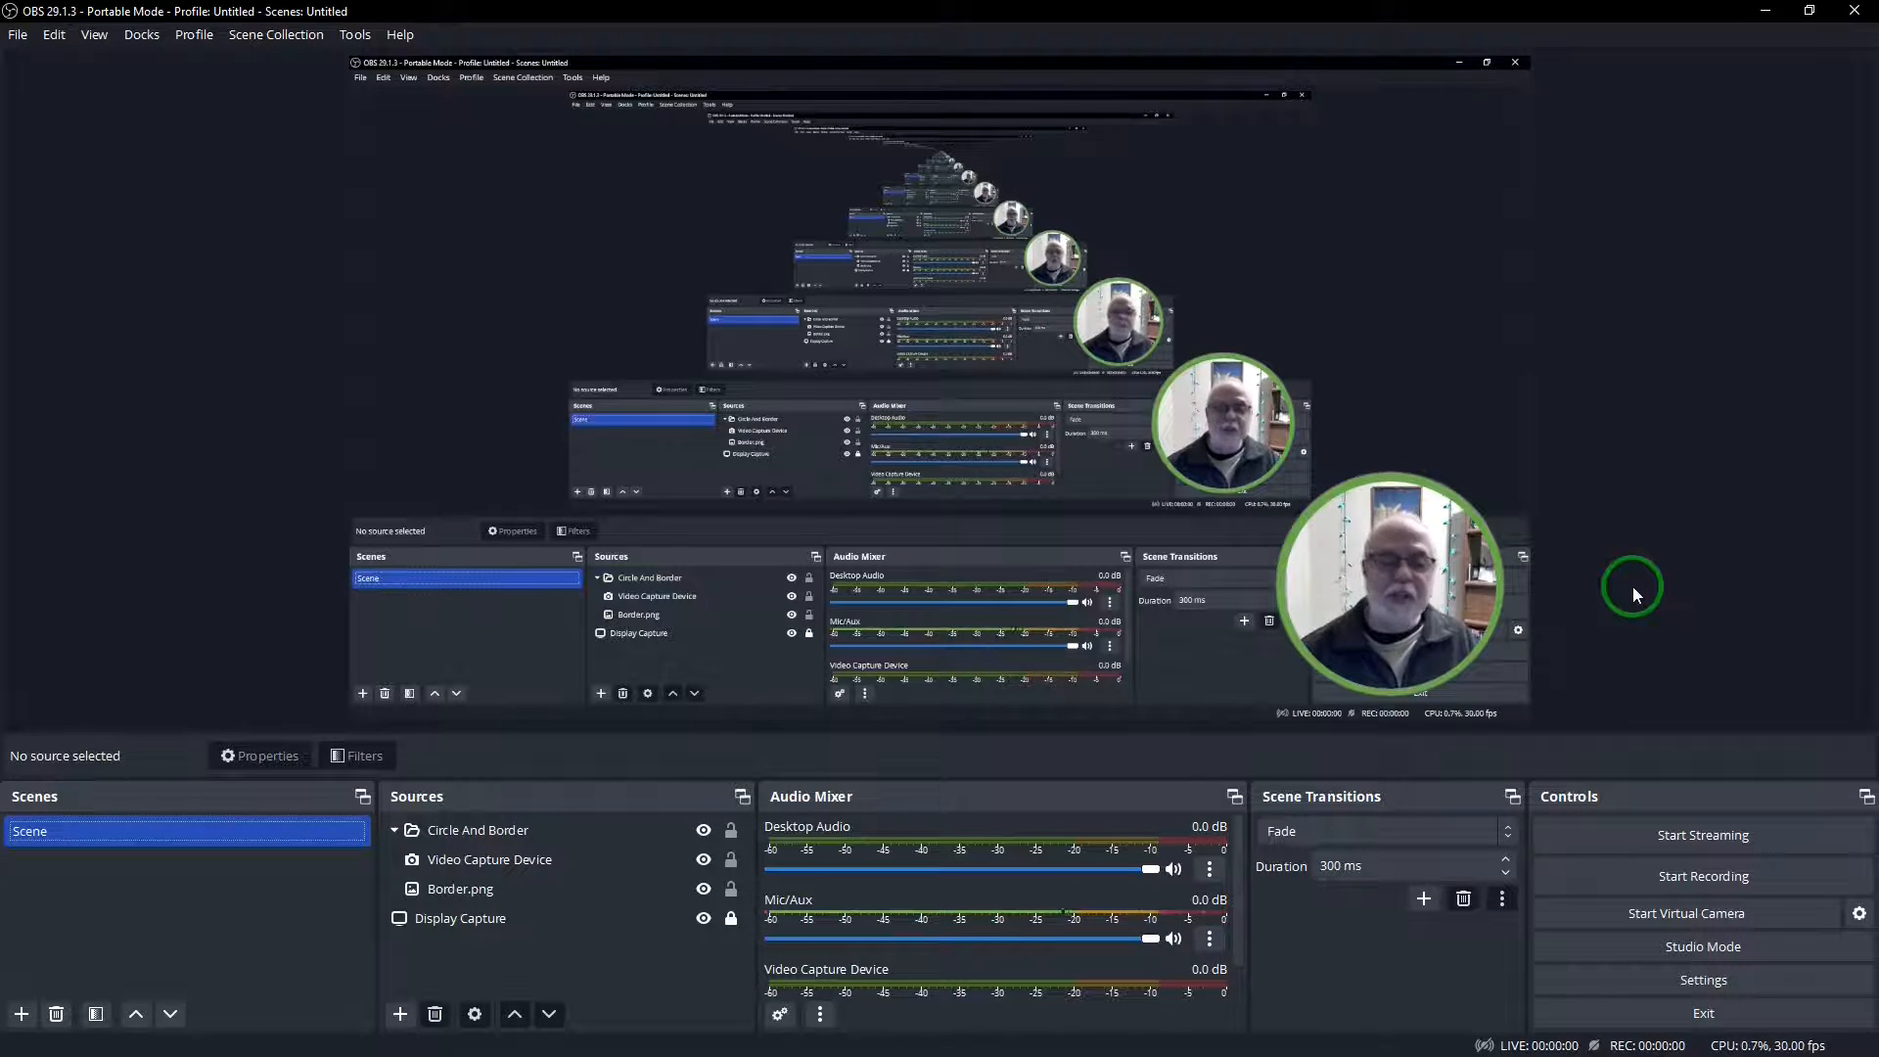
Collapse the Circle And Border group in the OBS Sources list
click(478, 829)
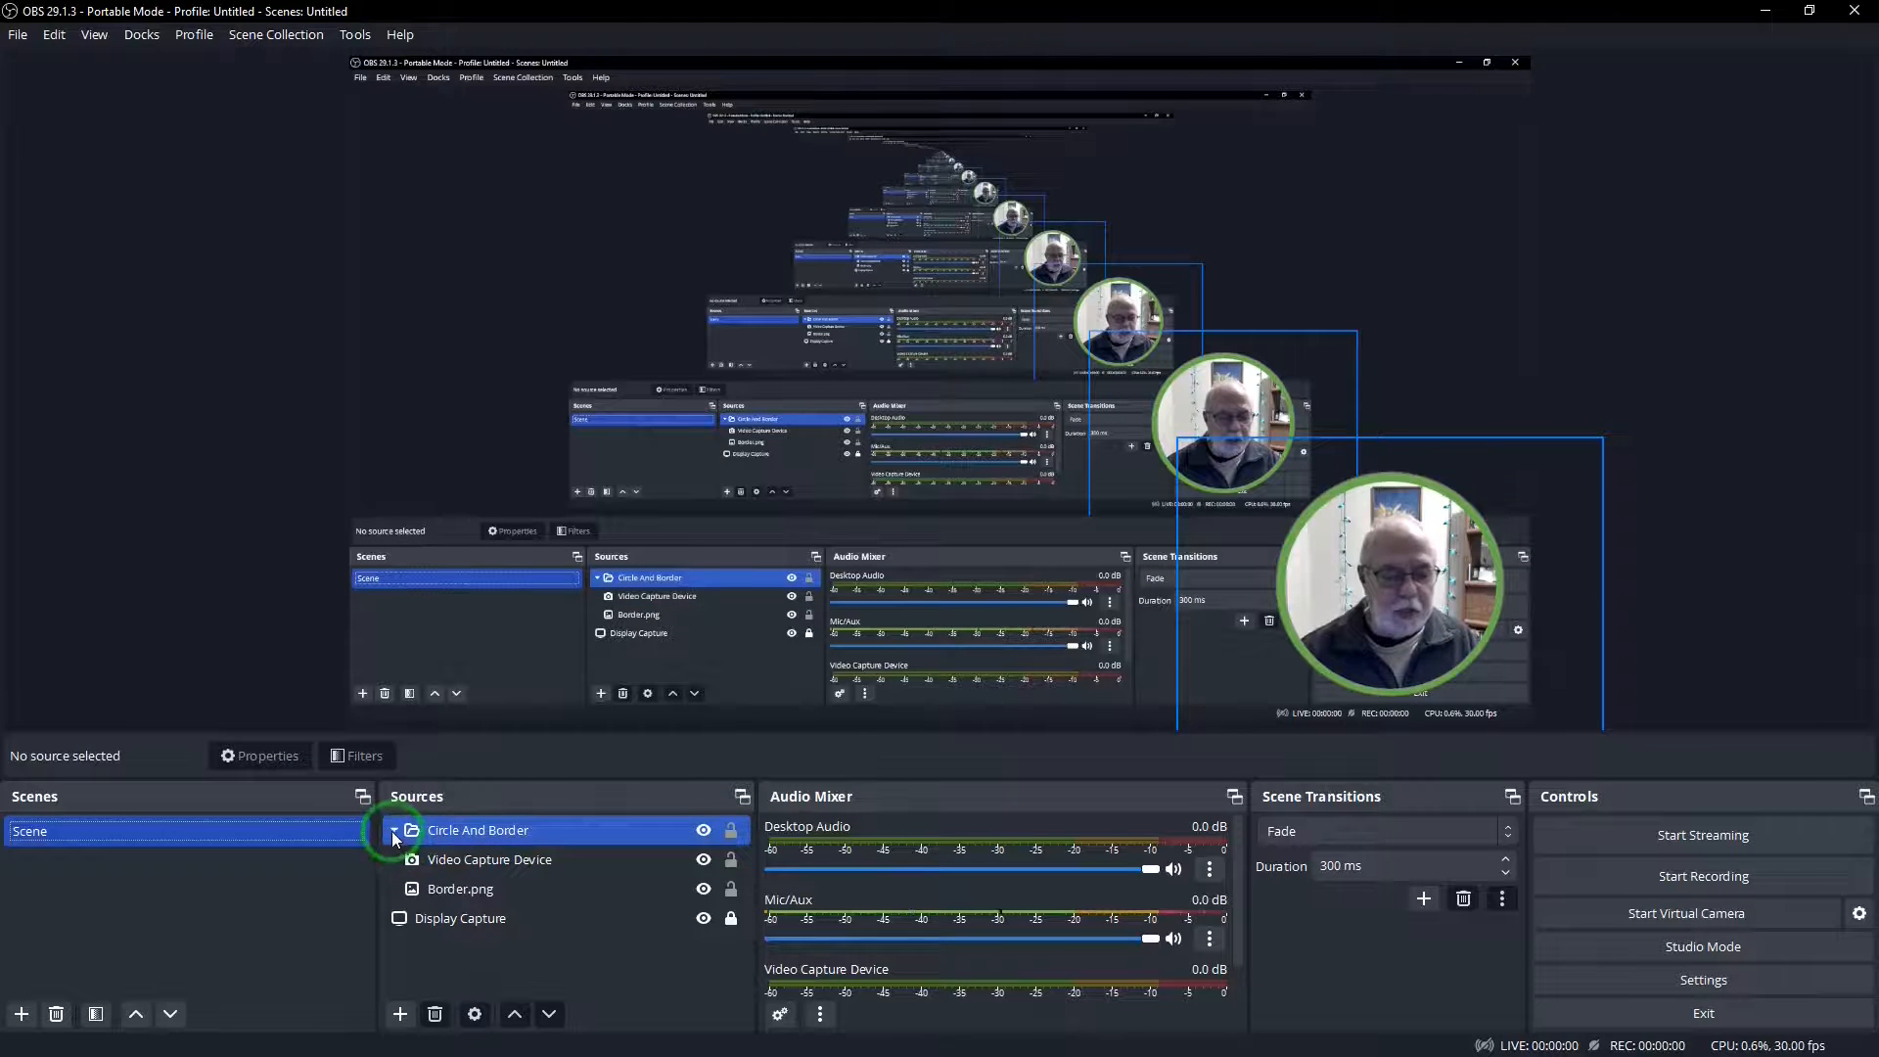
click(393, 830)
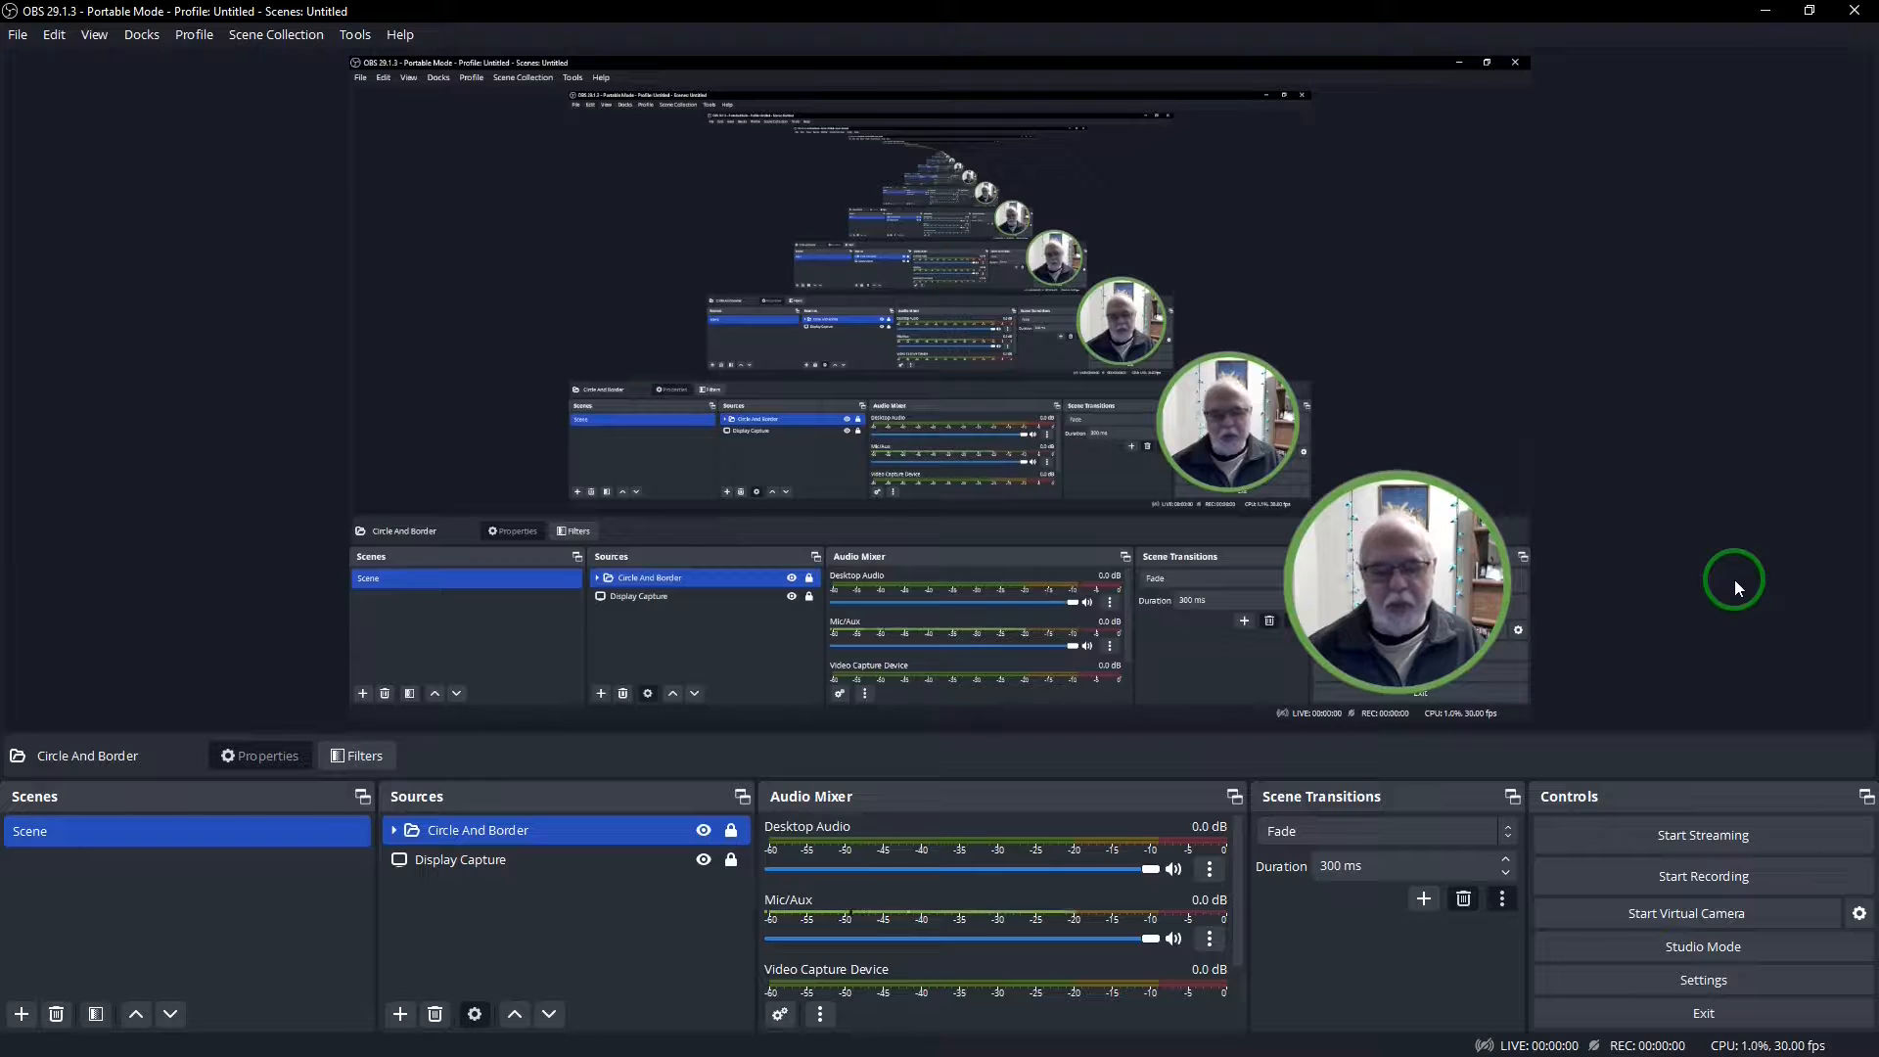
mouse_move(1695, 609)
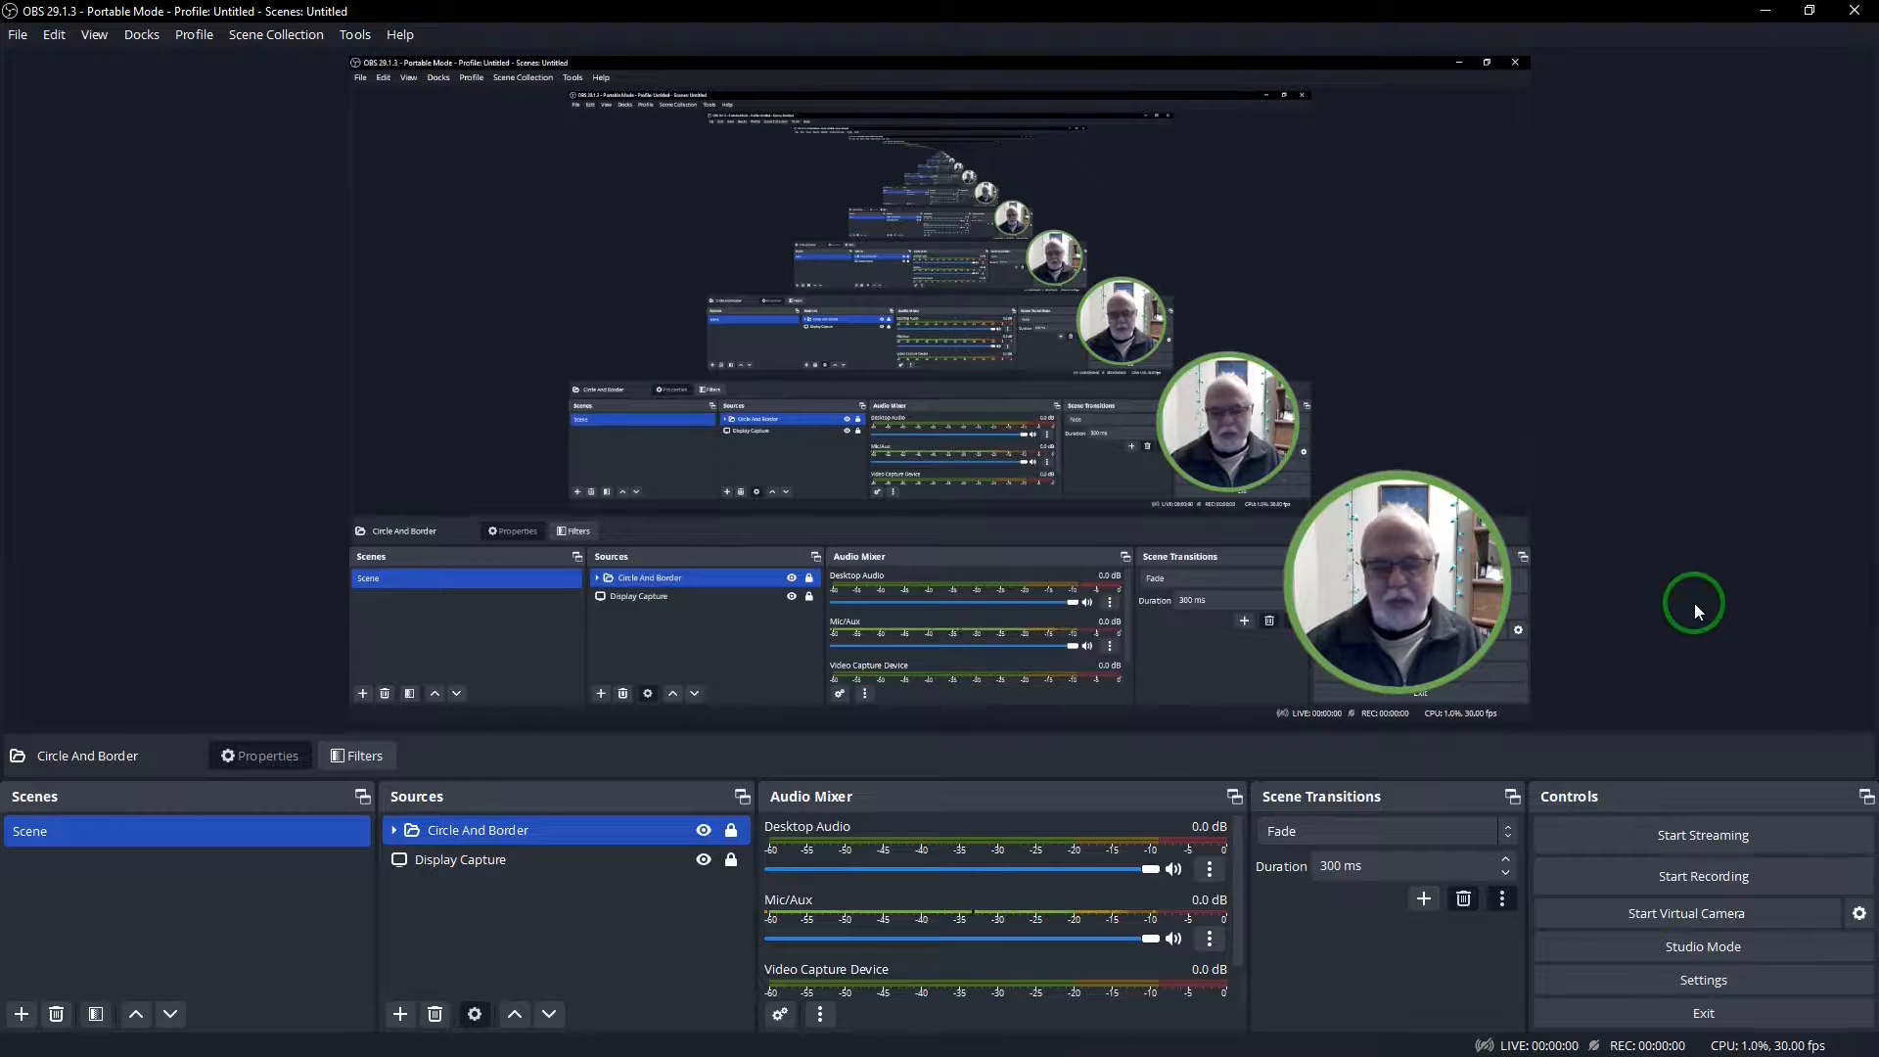